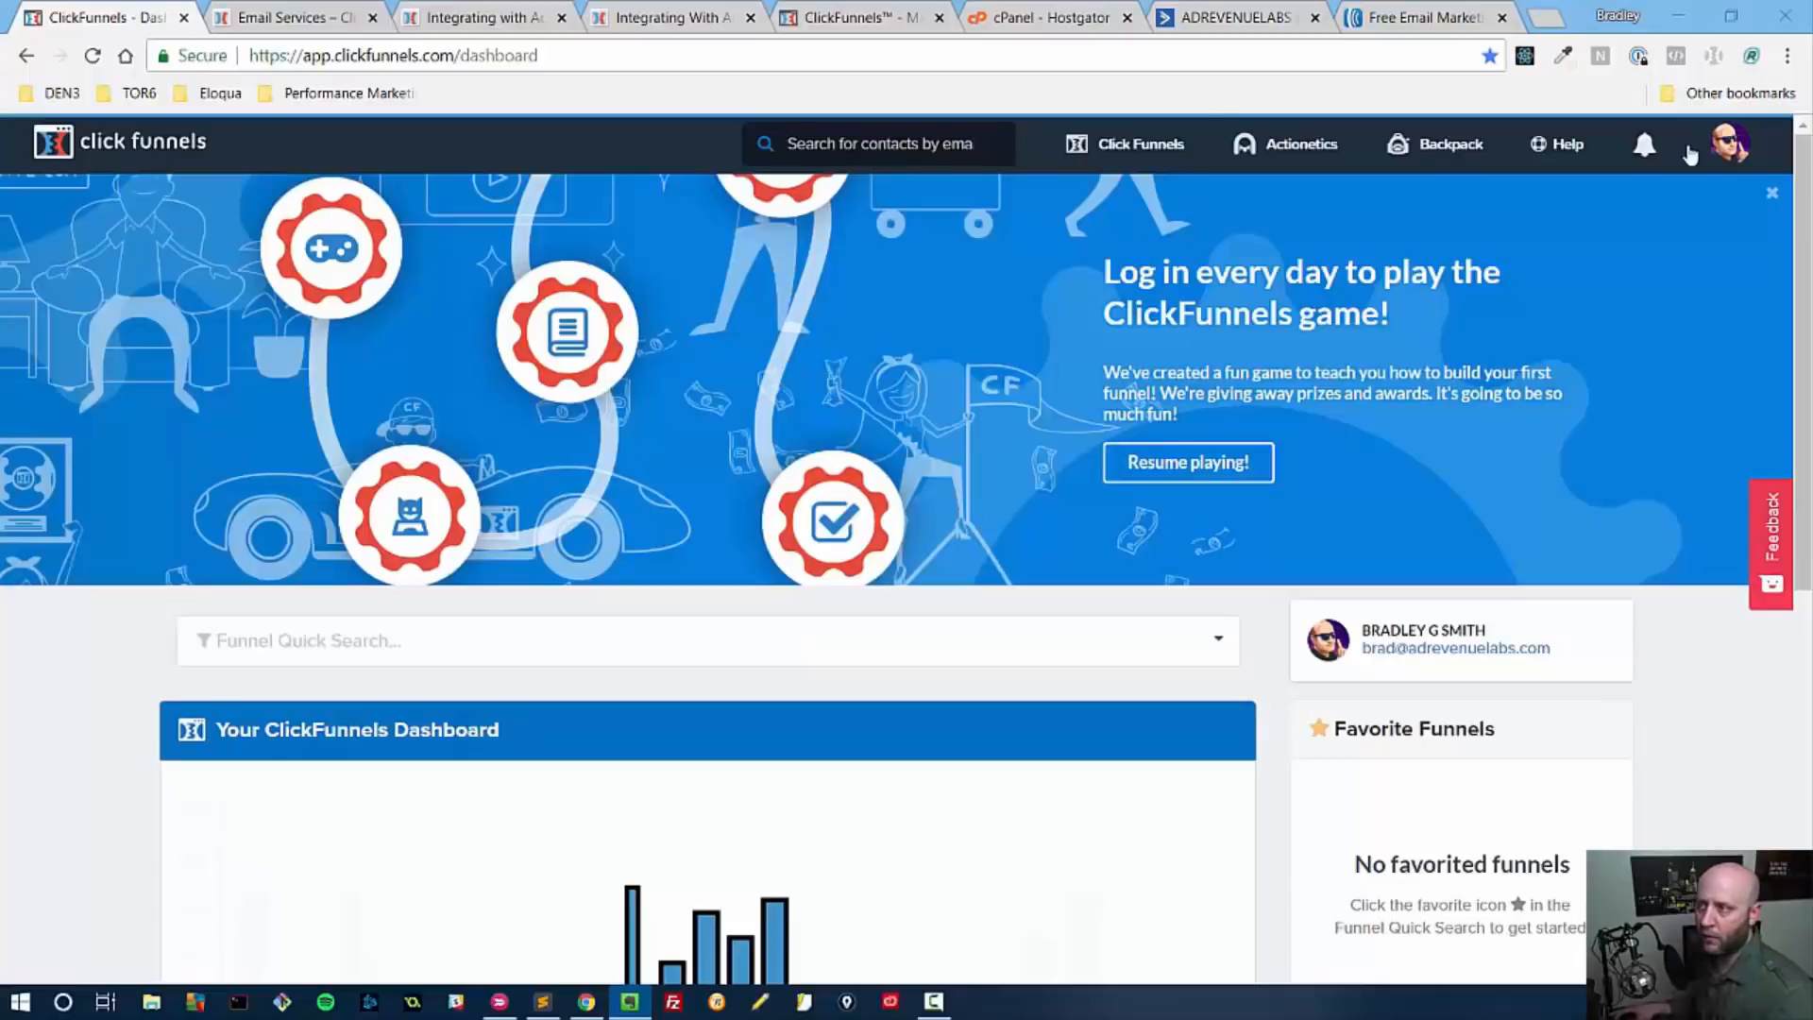
From the profile menu reach Integrations and Add New Integration, browsing the catalogue of services.
click(1731, 144)
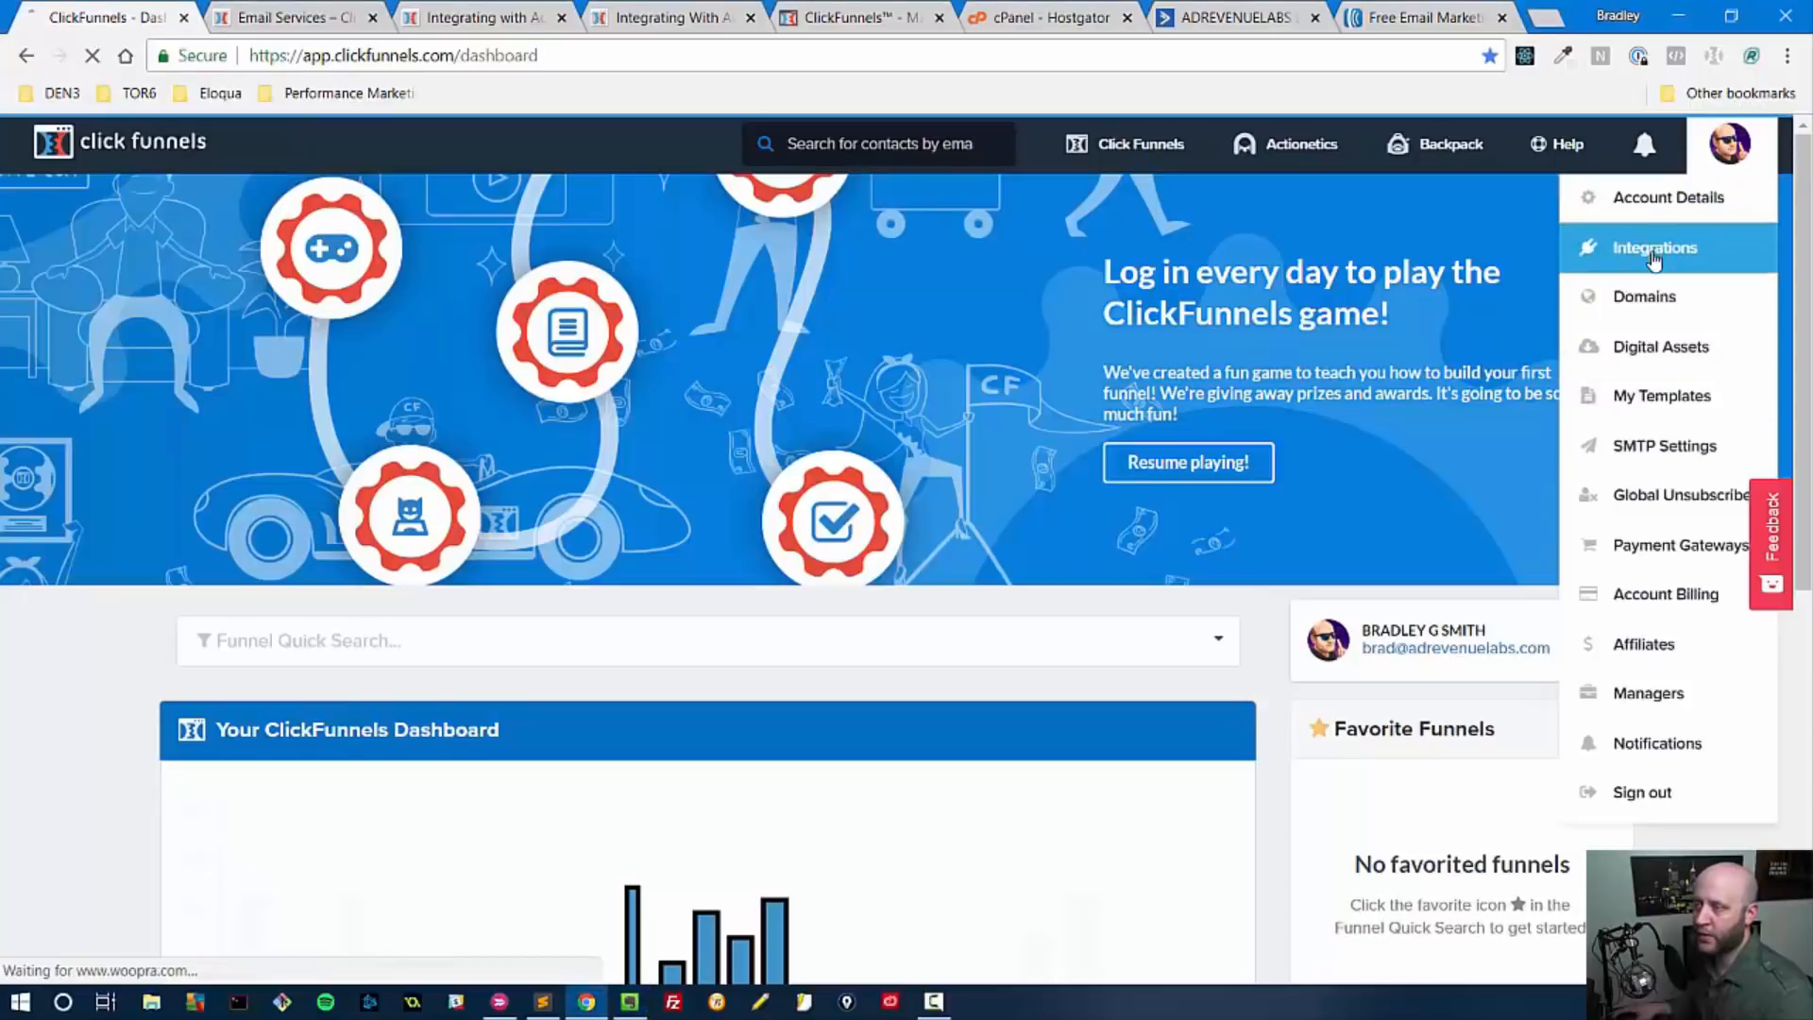
click(1654, 247)
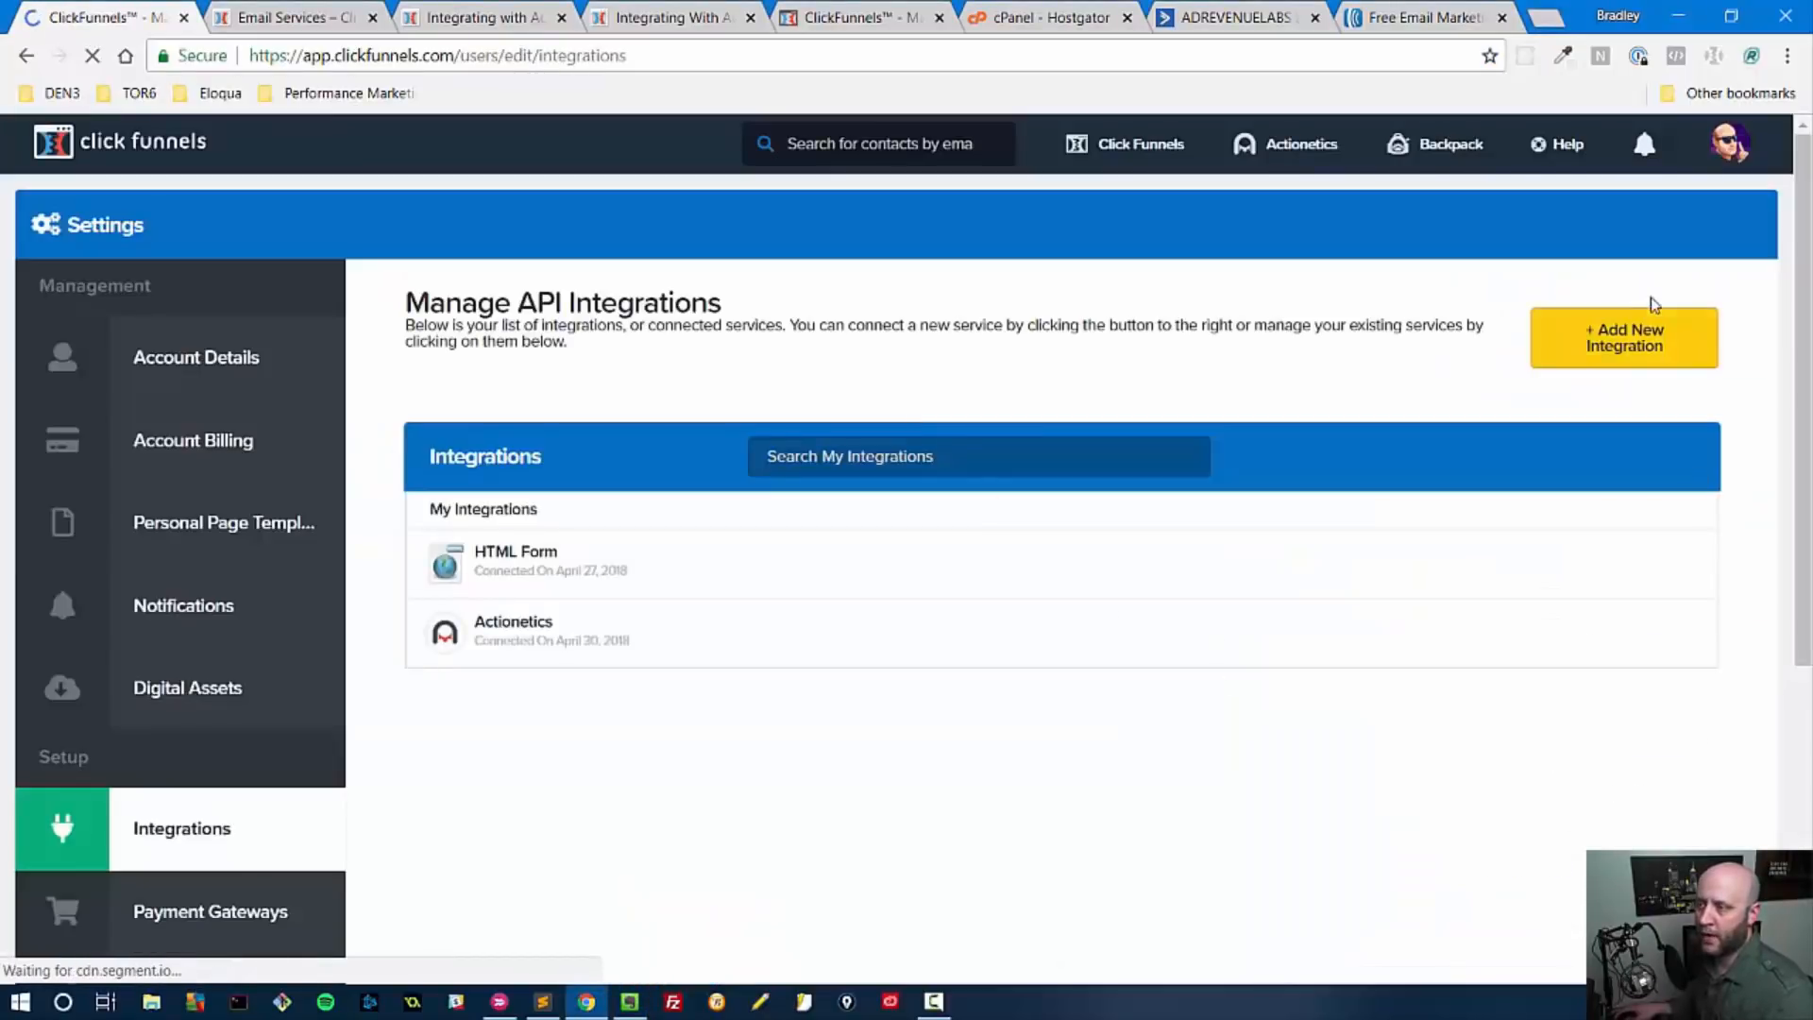
click(1623, 338)
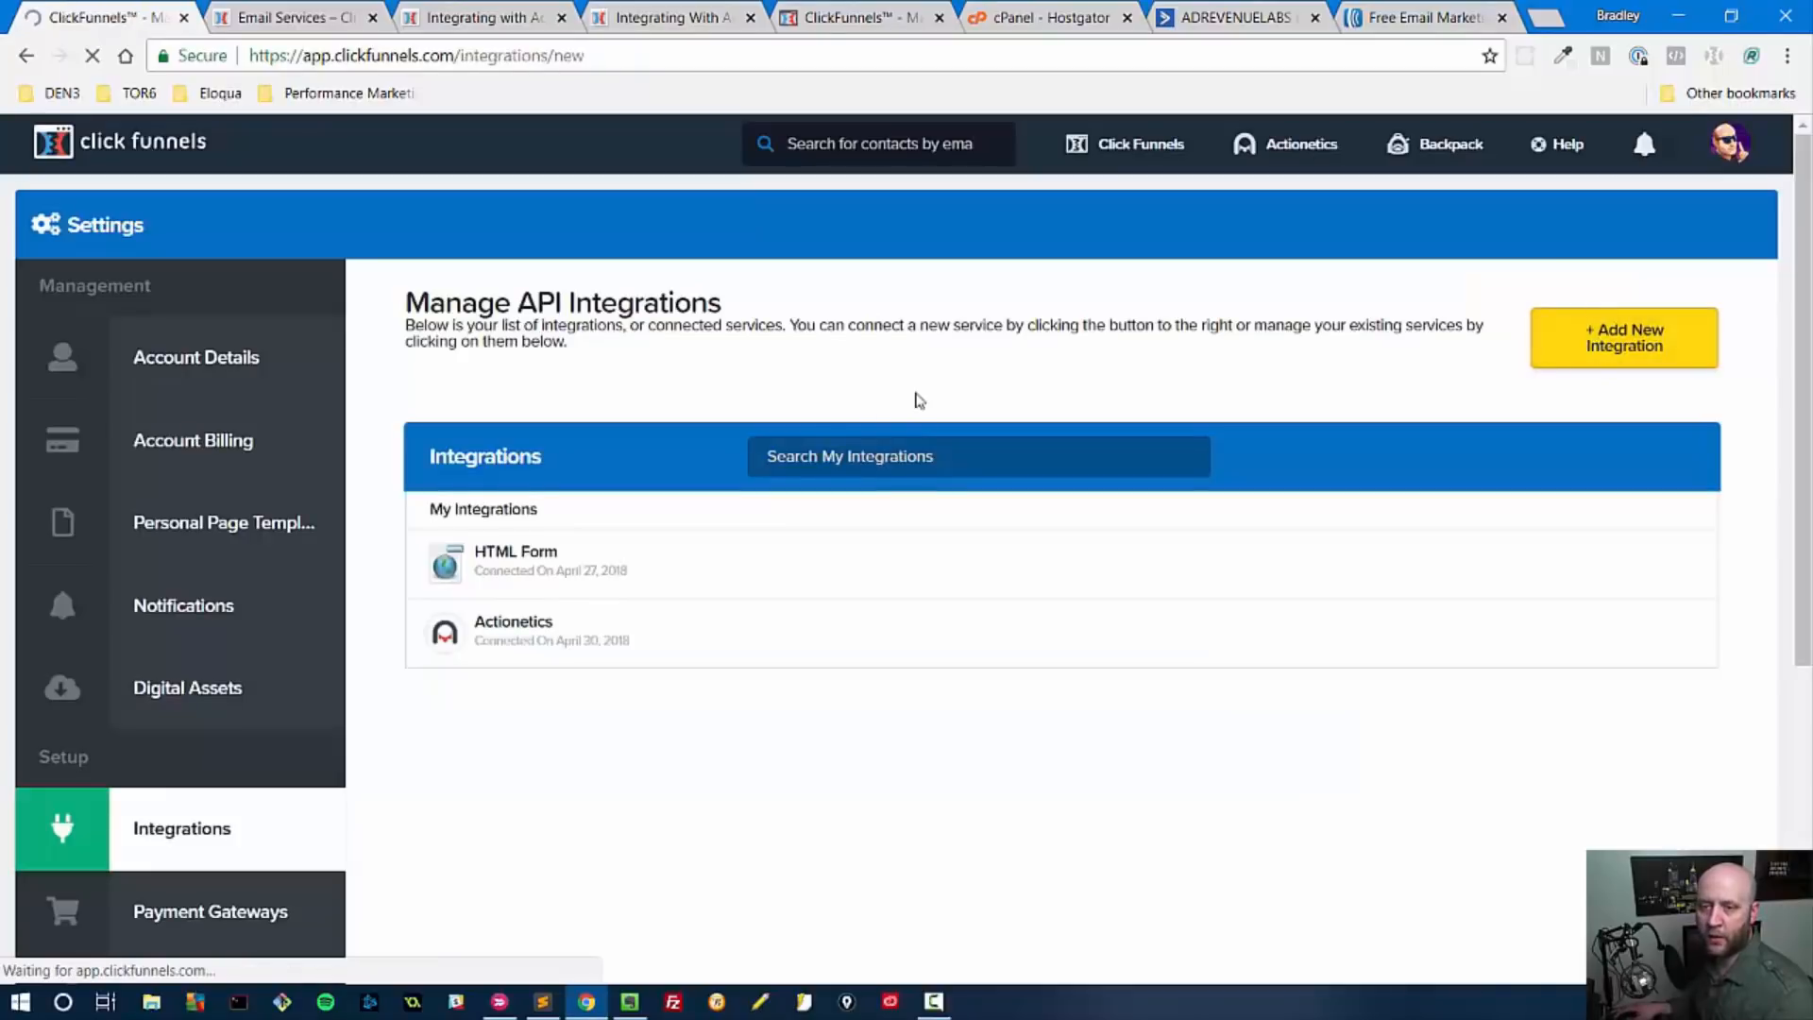
click(1625, 338)
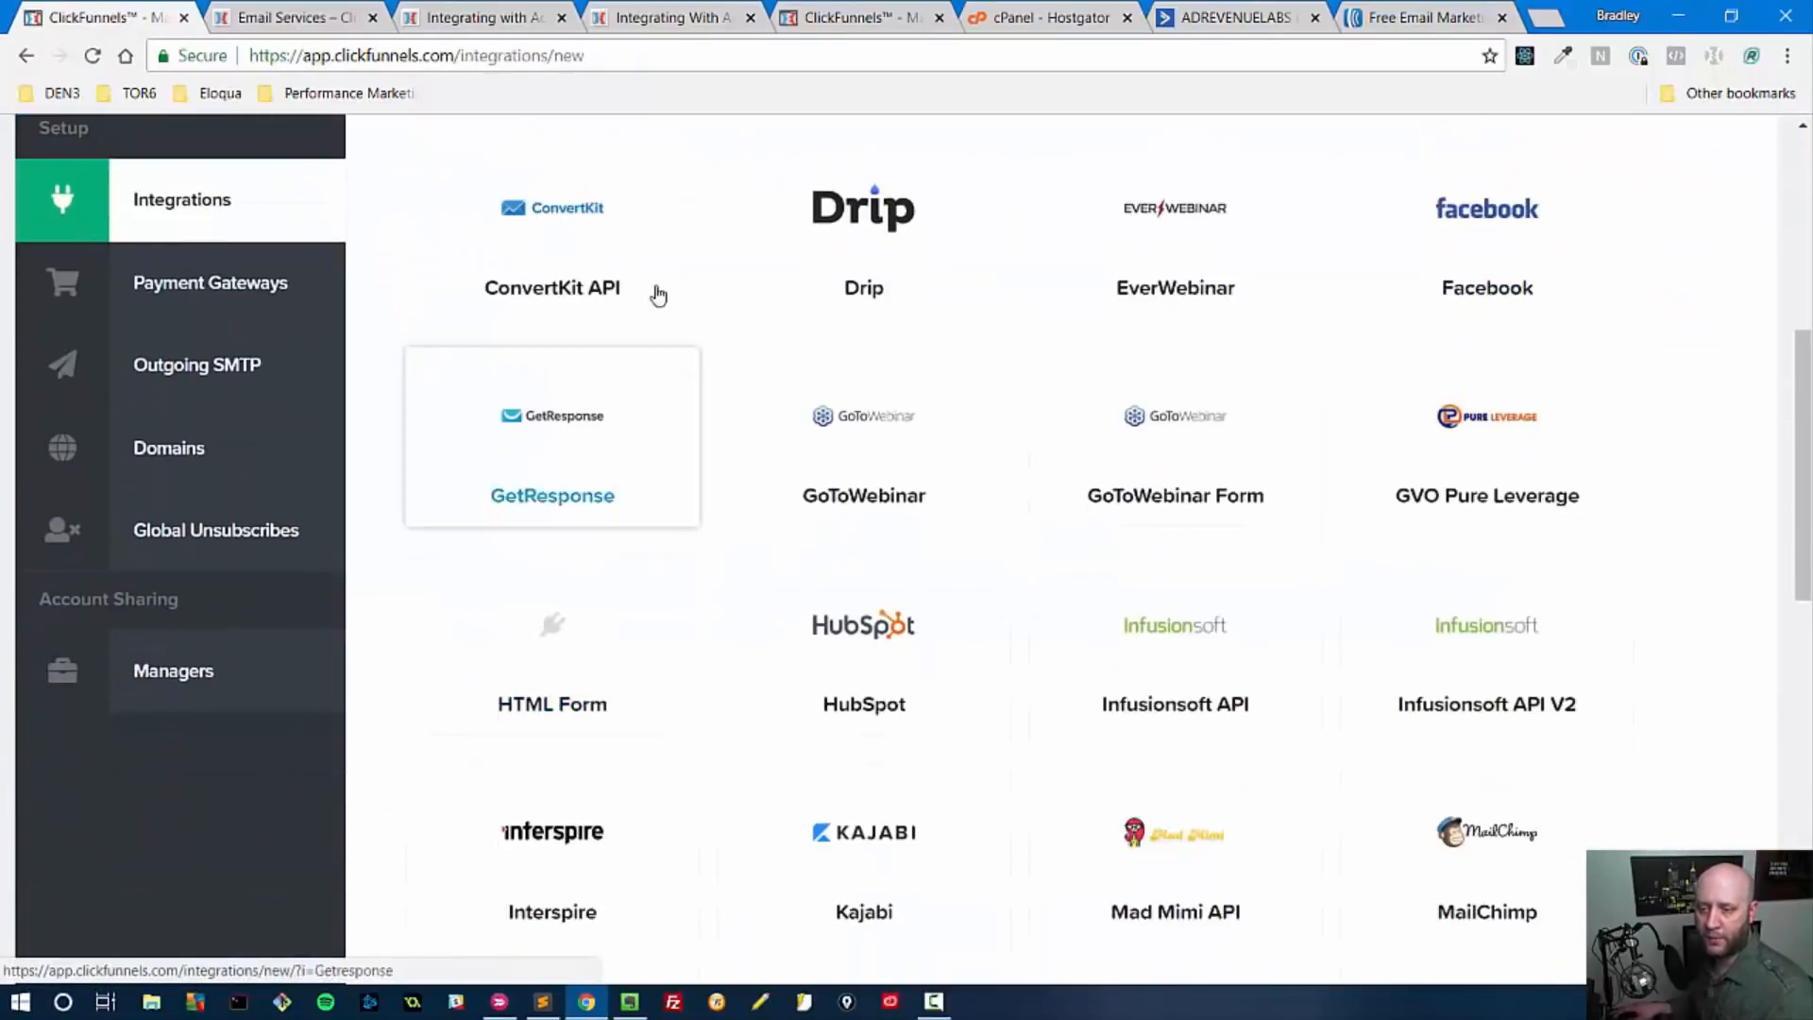
scroll(down, 3)
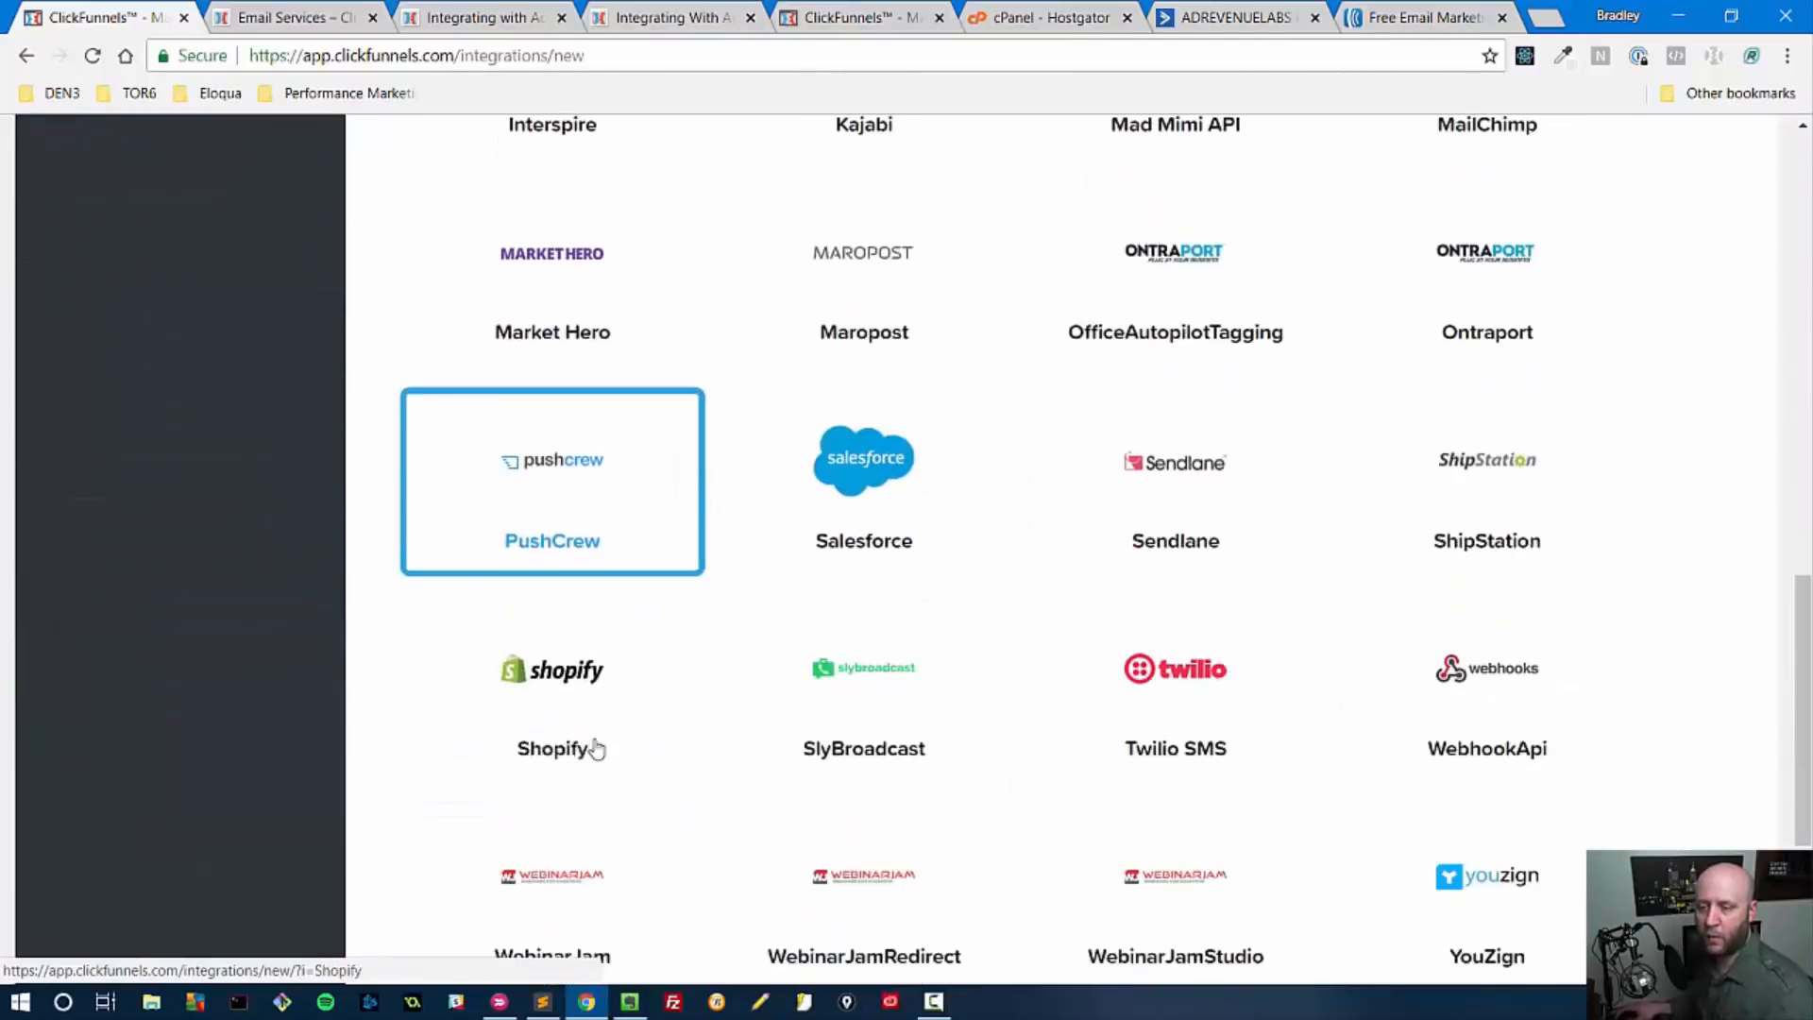
scroll(down, 3)
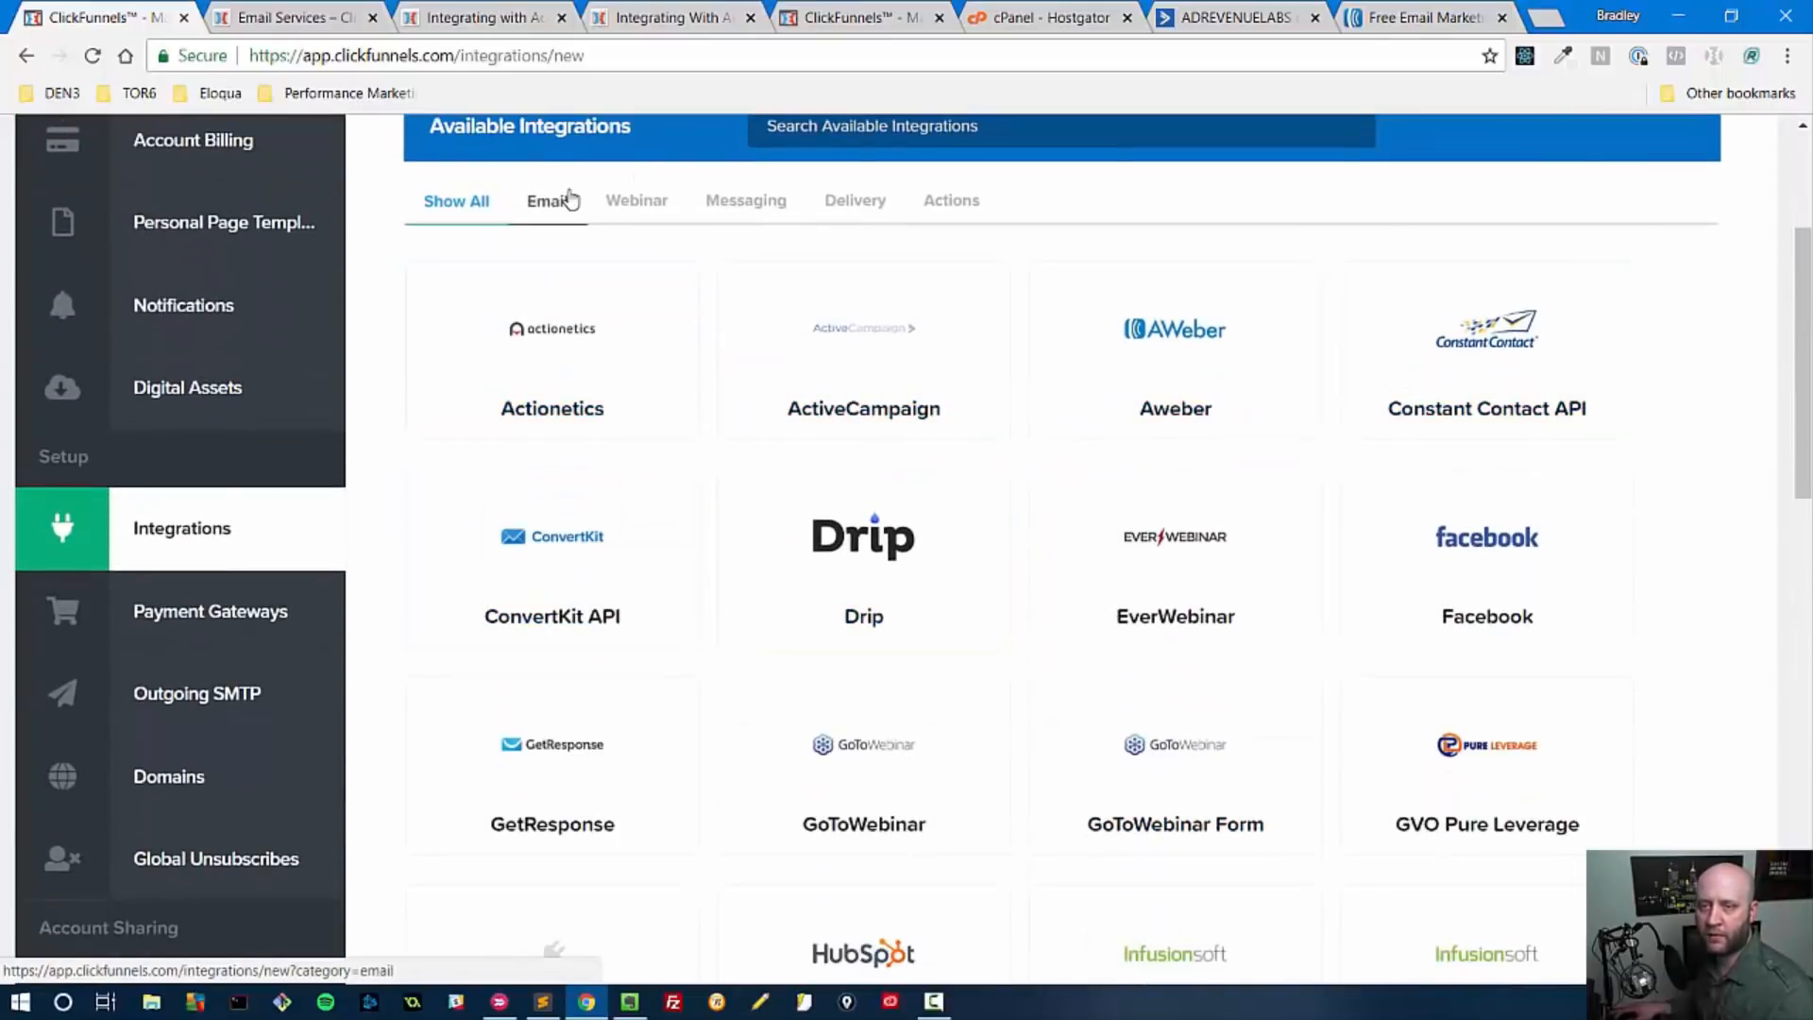
click(547, 200)
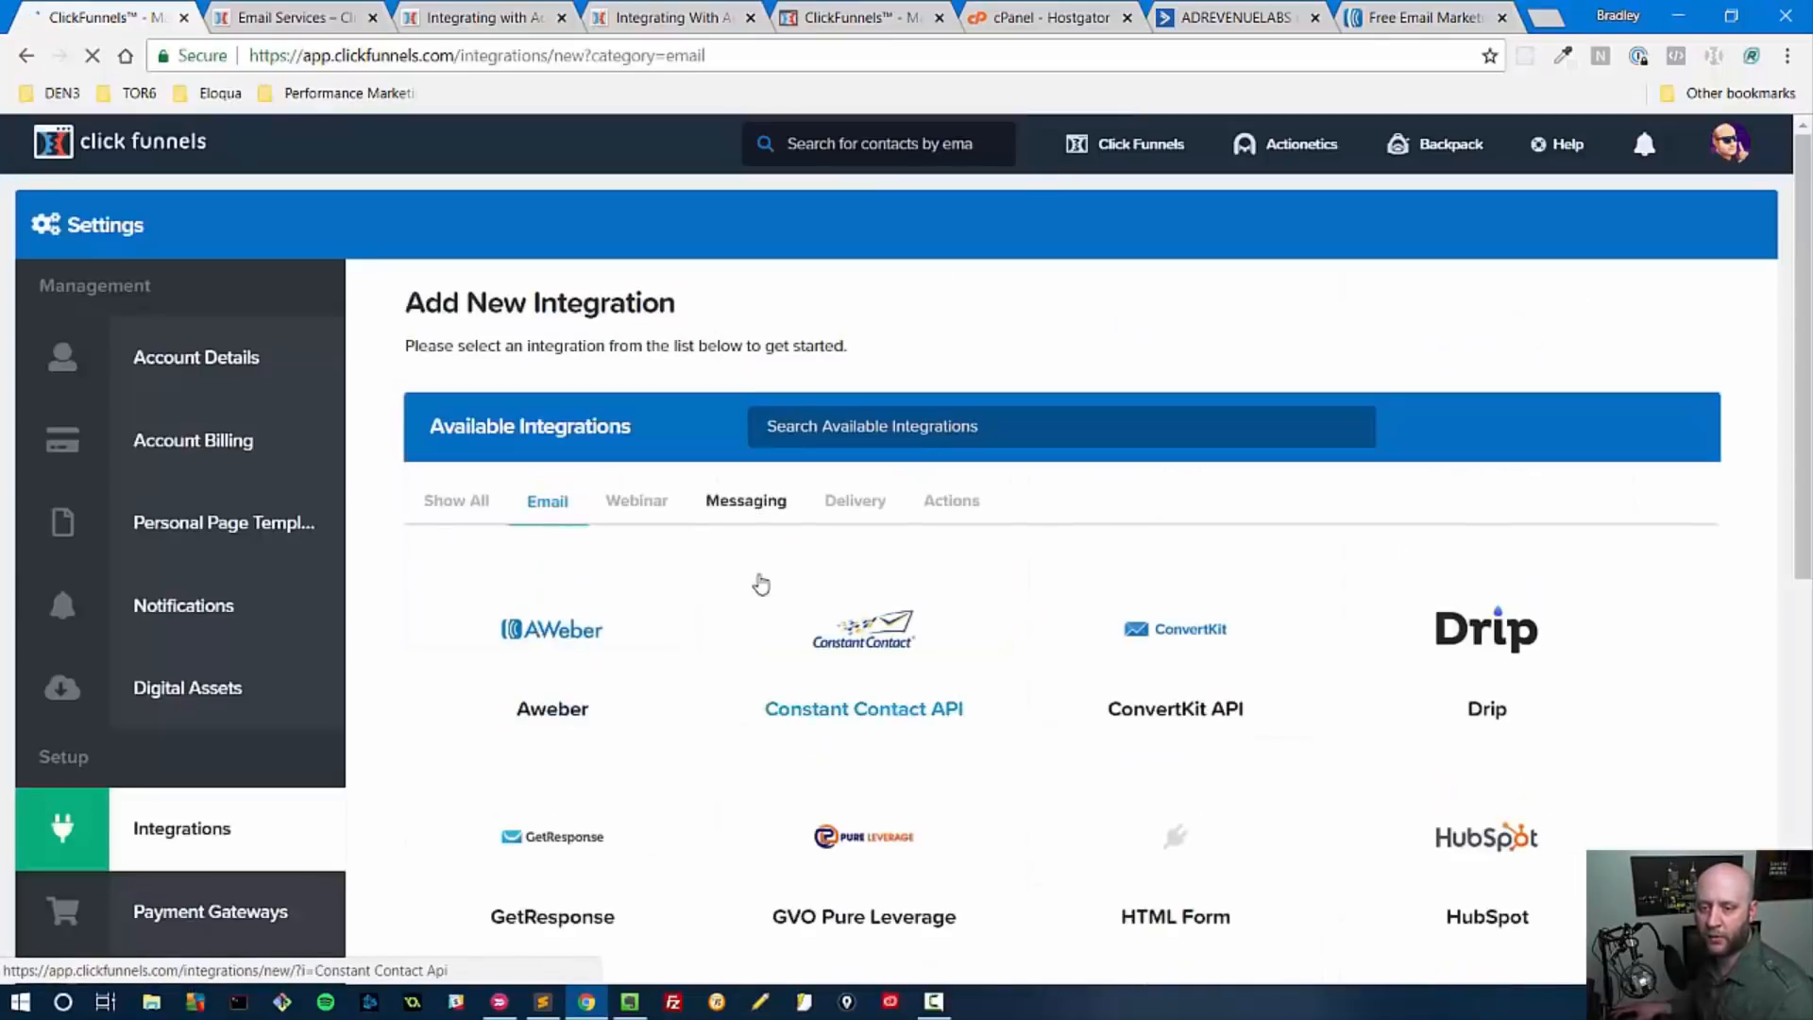
scroll(down, 3)
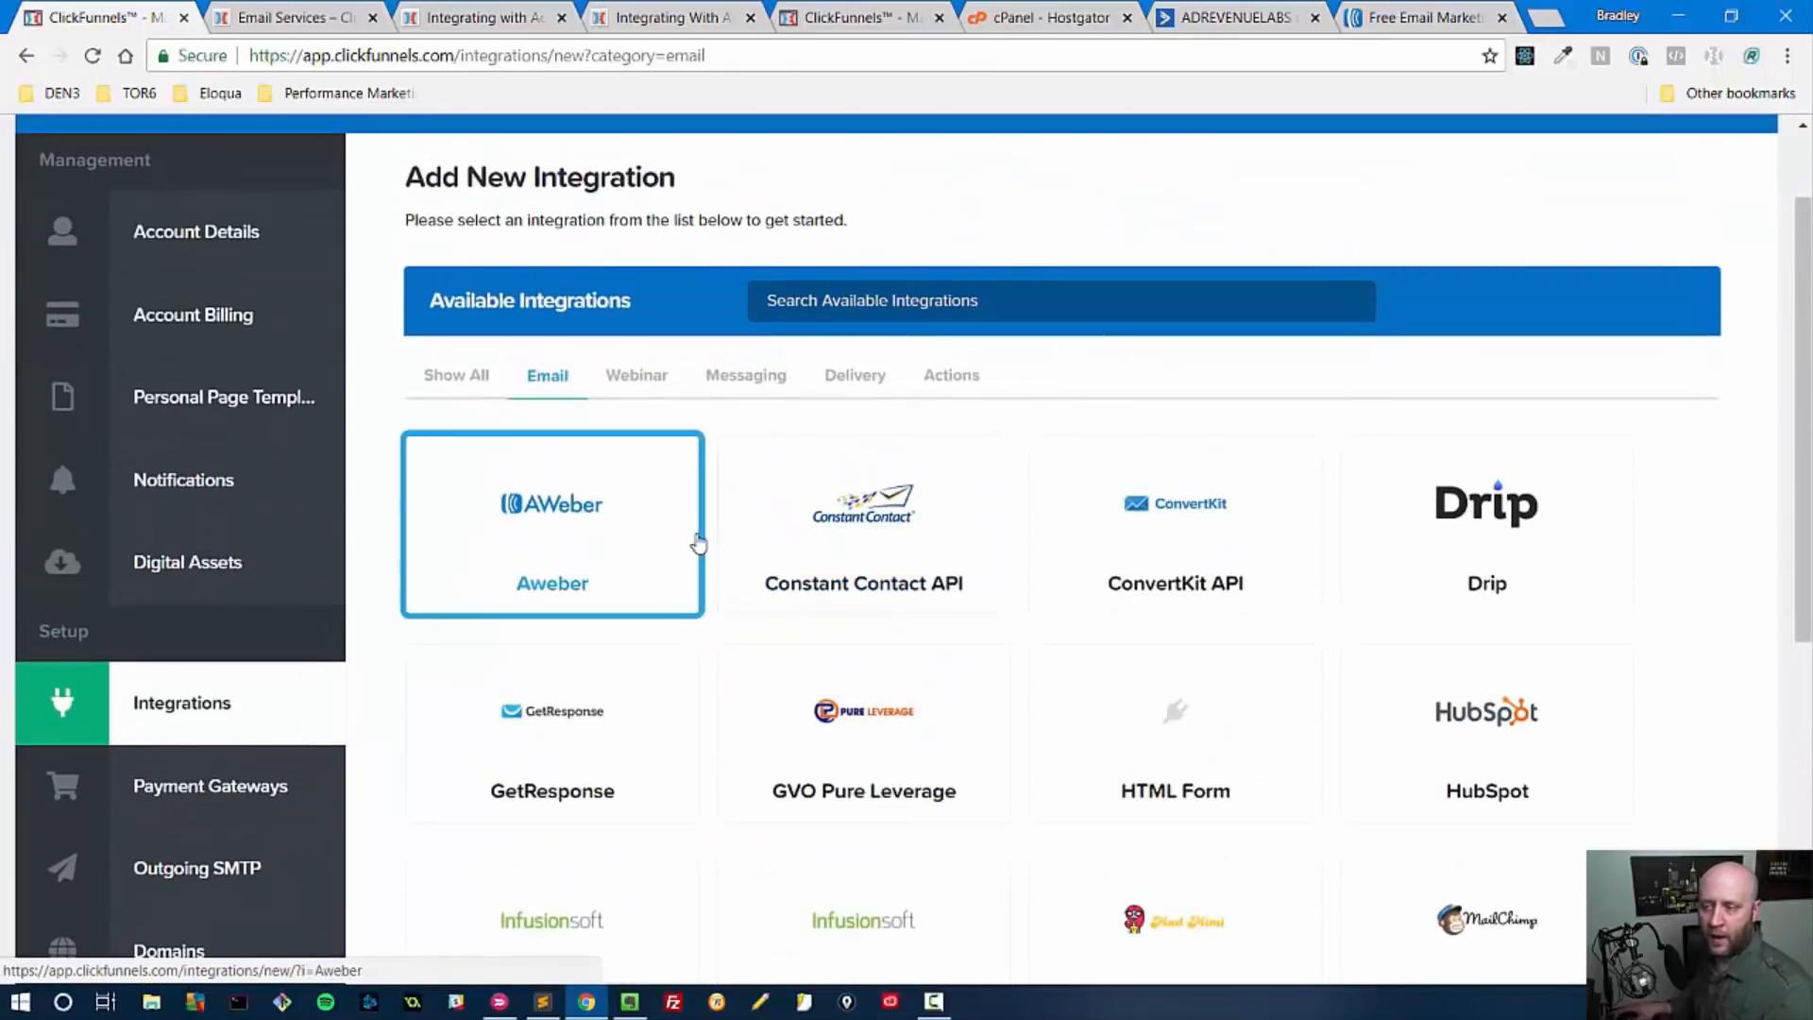
scroll(down, 3)
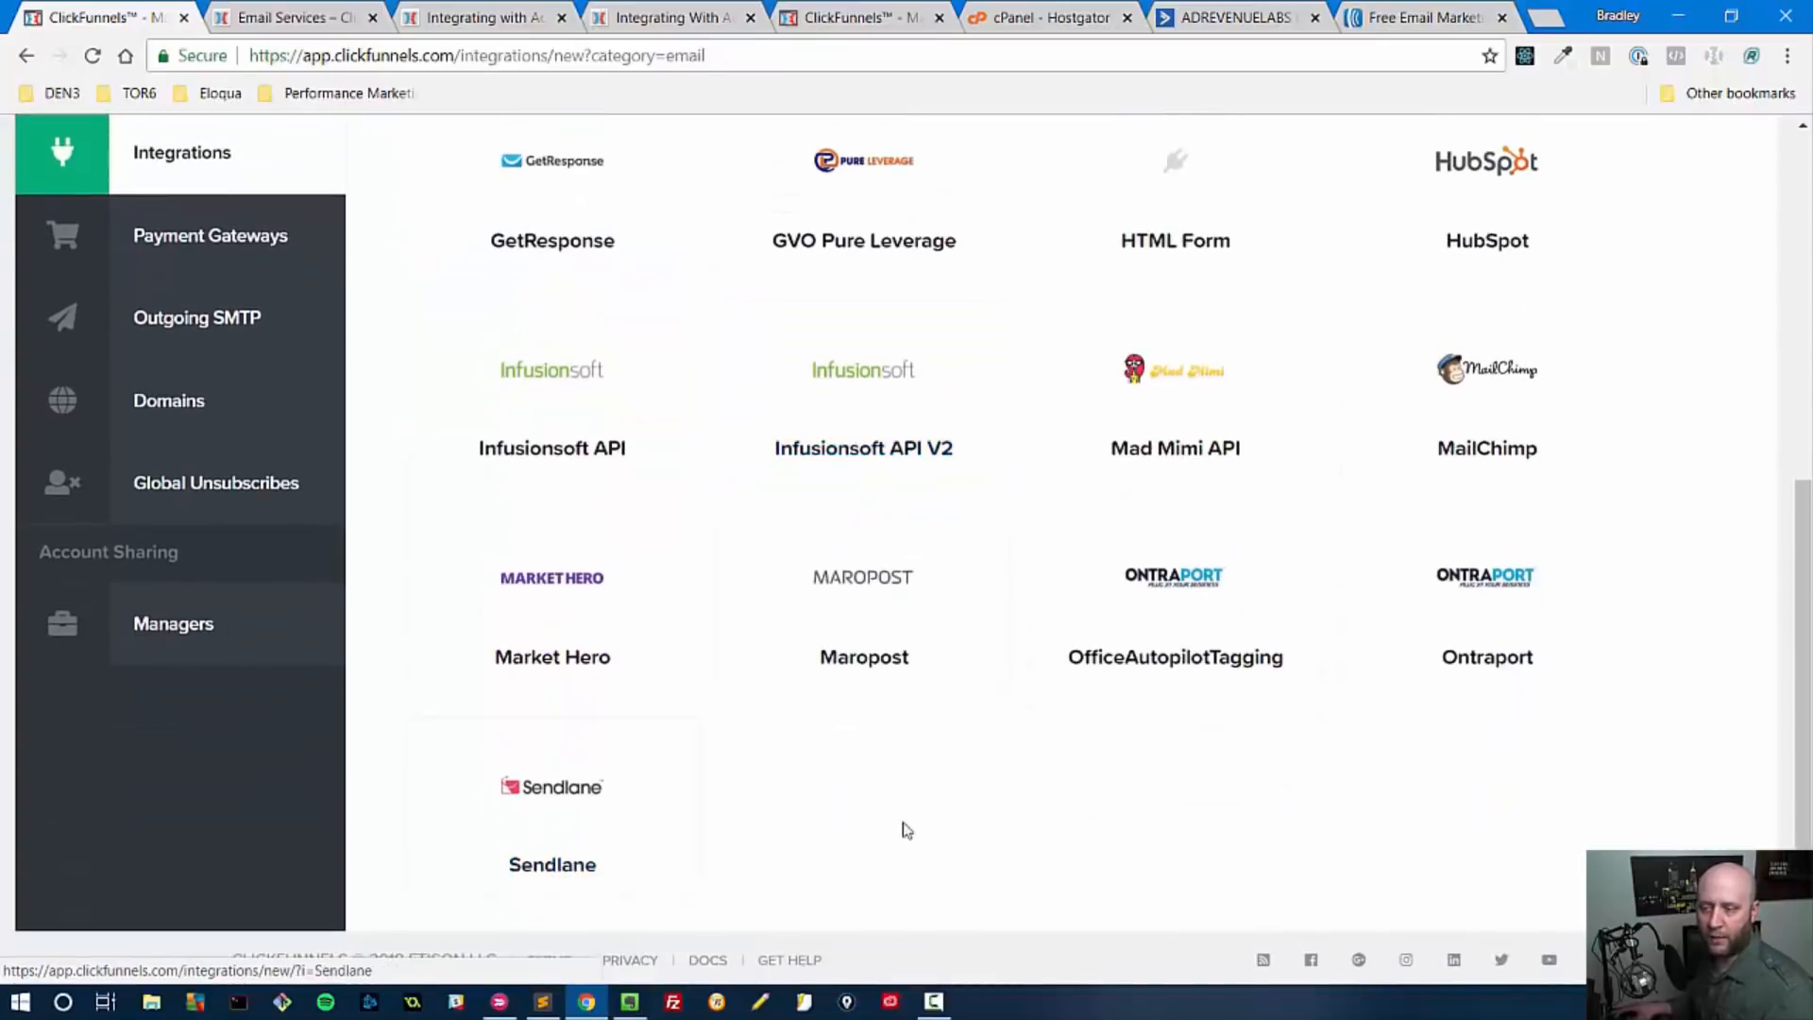
scroll(down, 3)
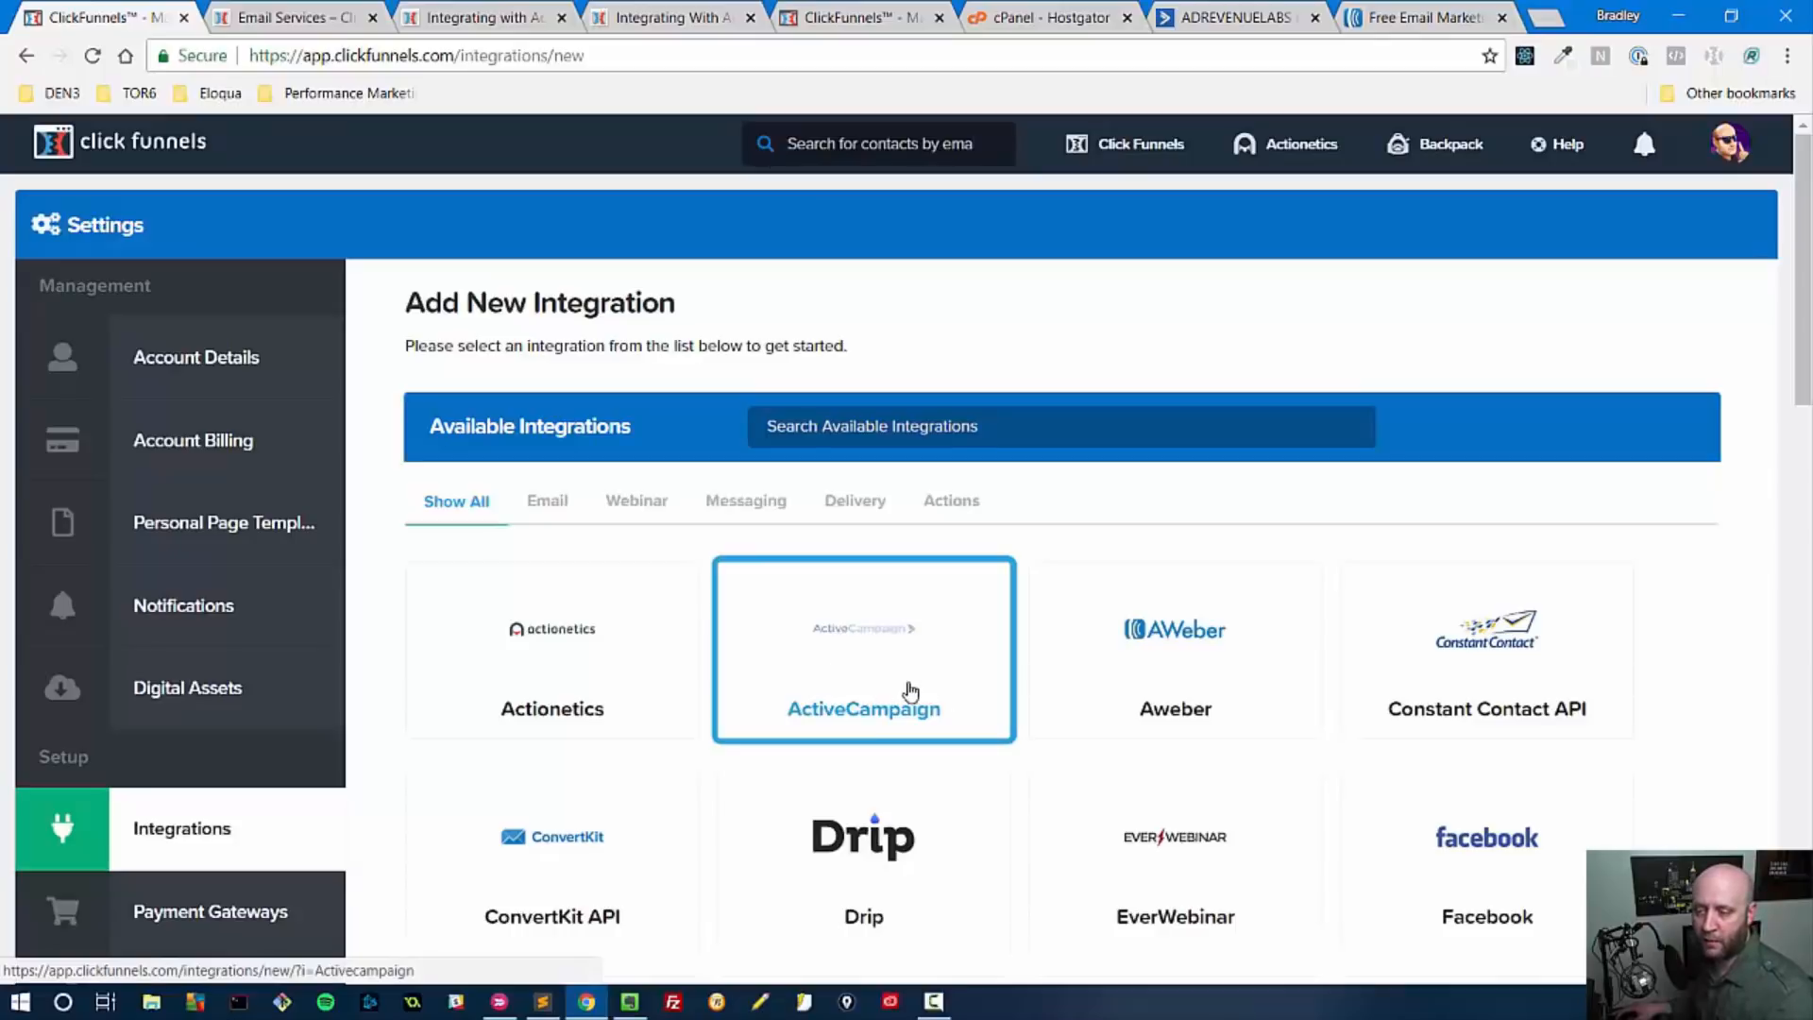
scroll(down, 3)
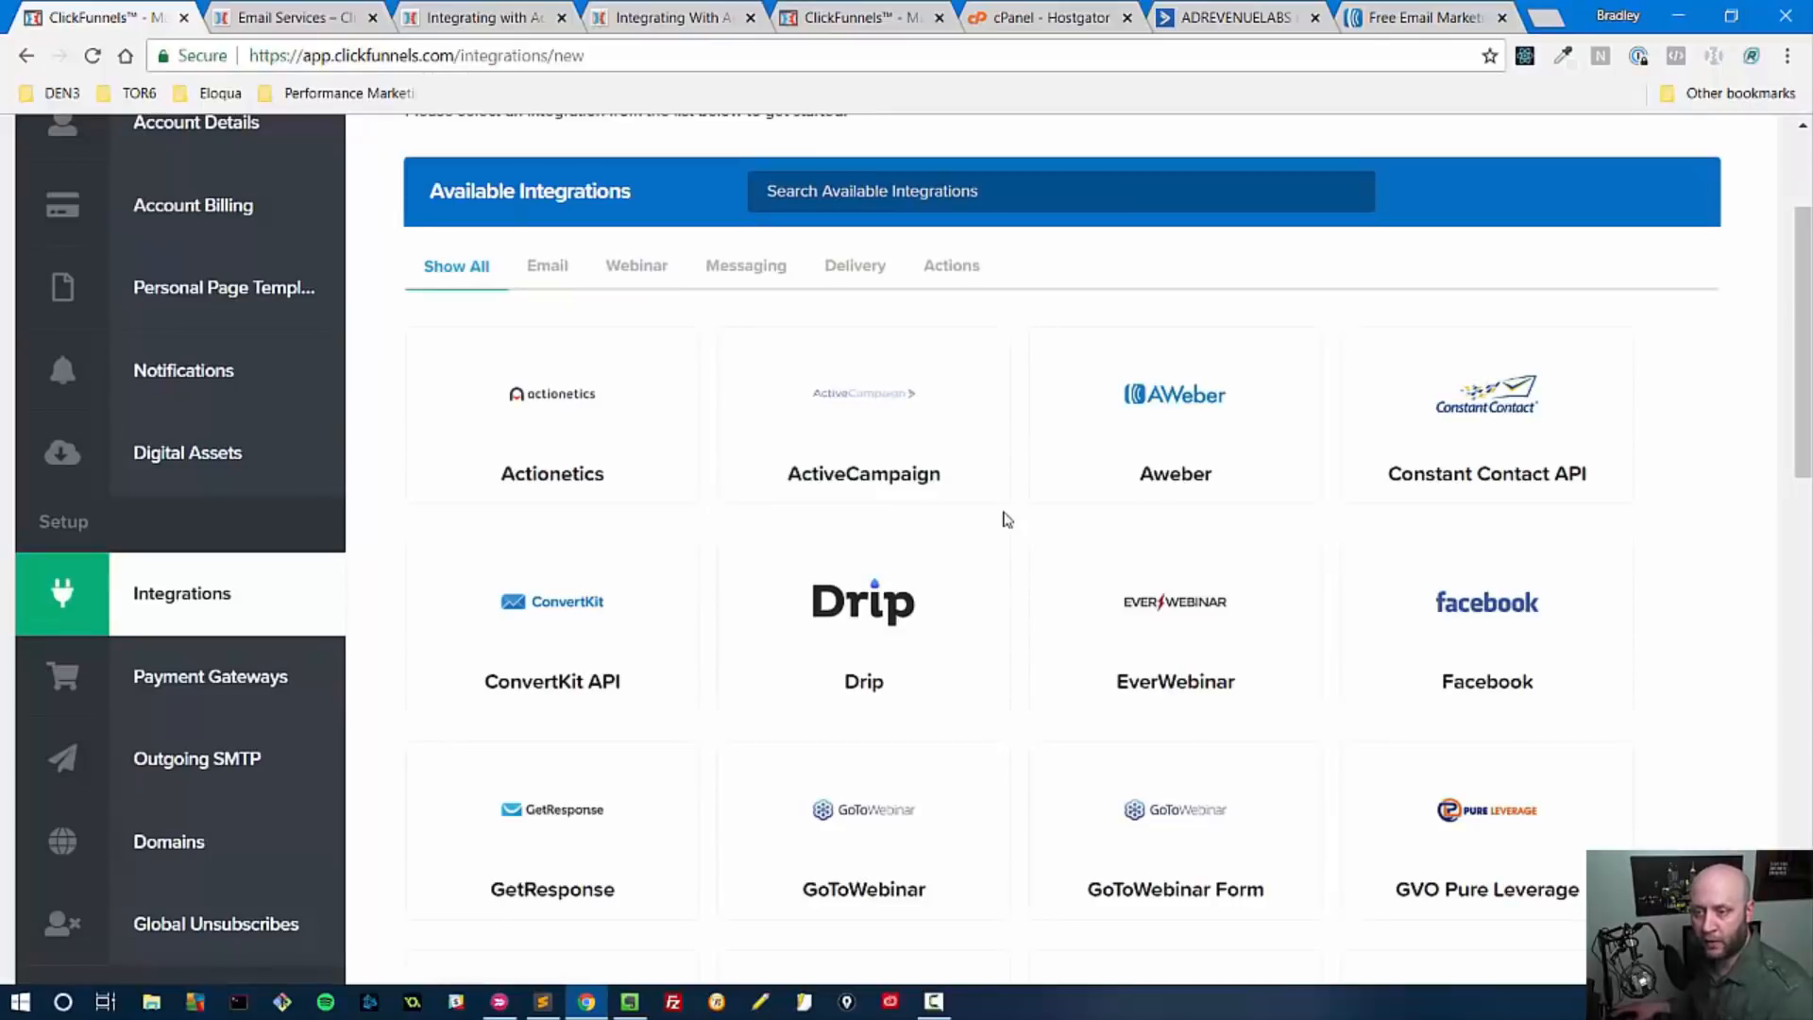
mouse_move(1022, 496)
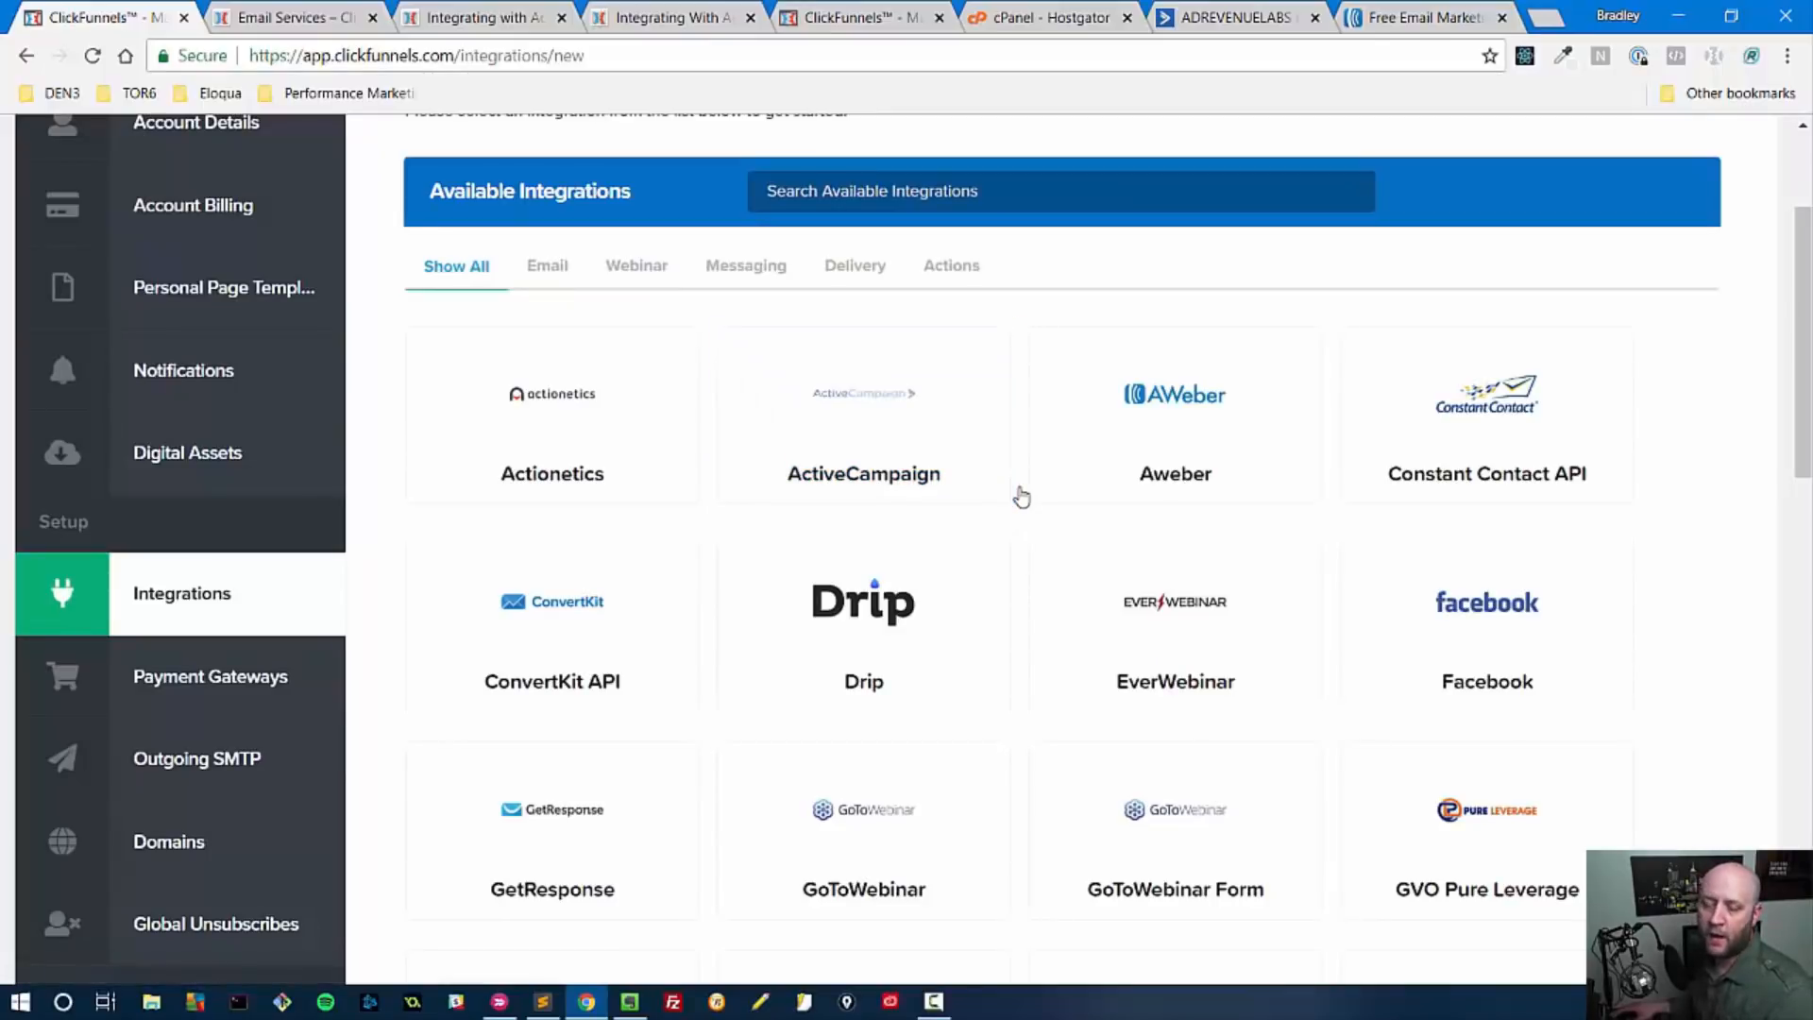
mouse_move(863, 472)
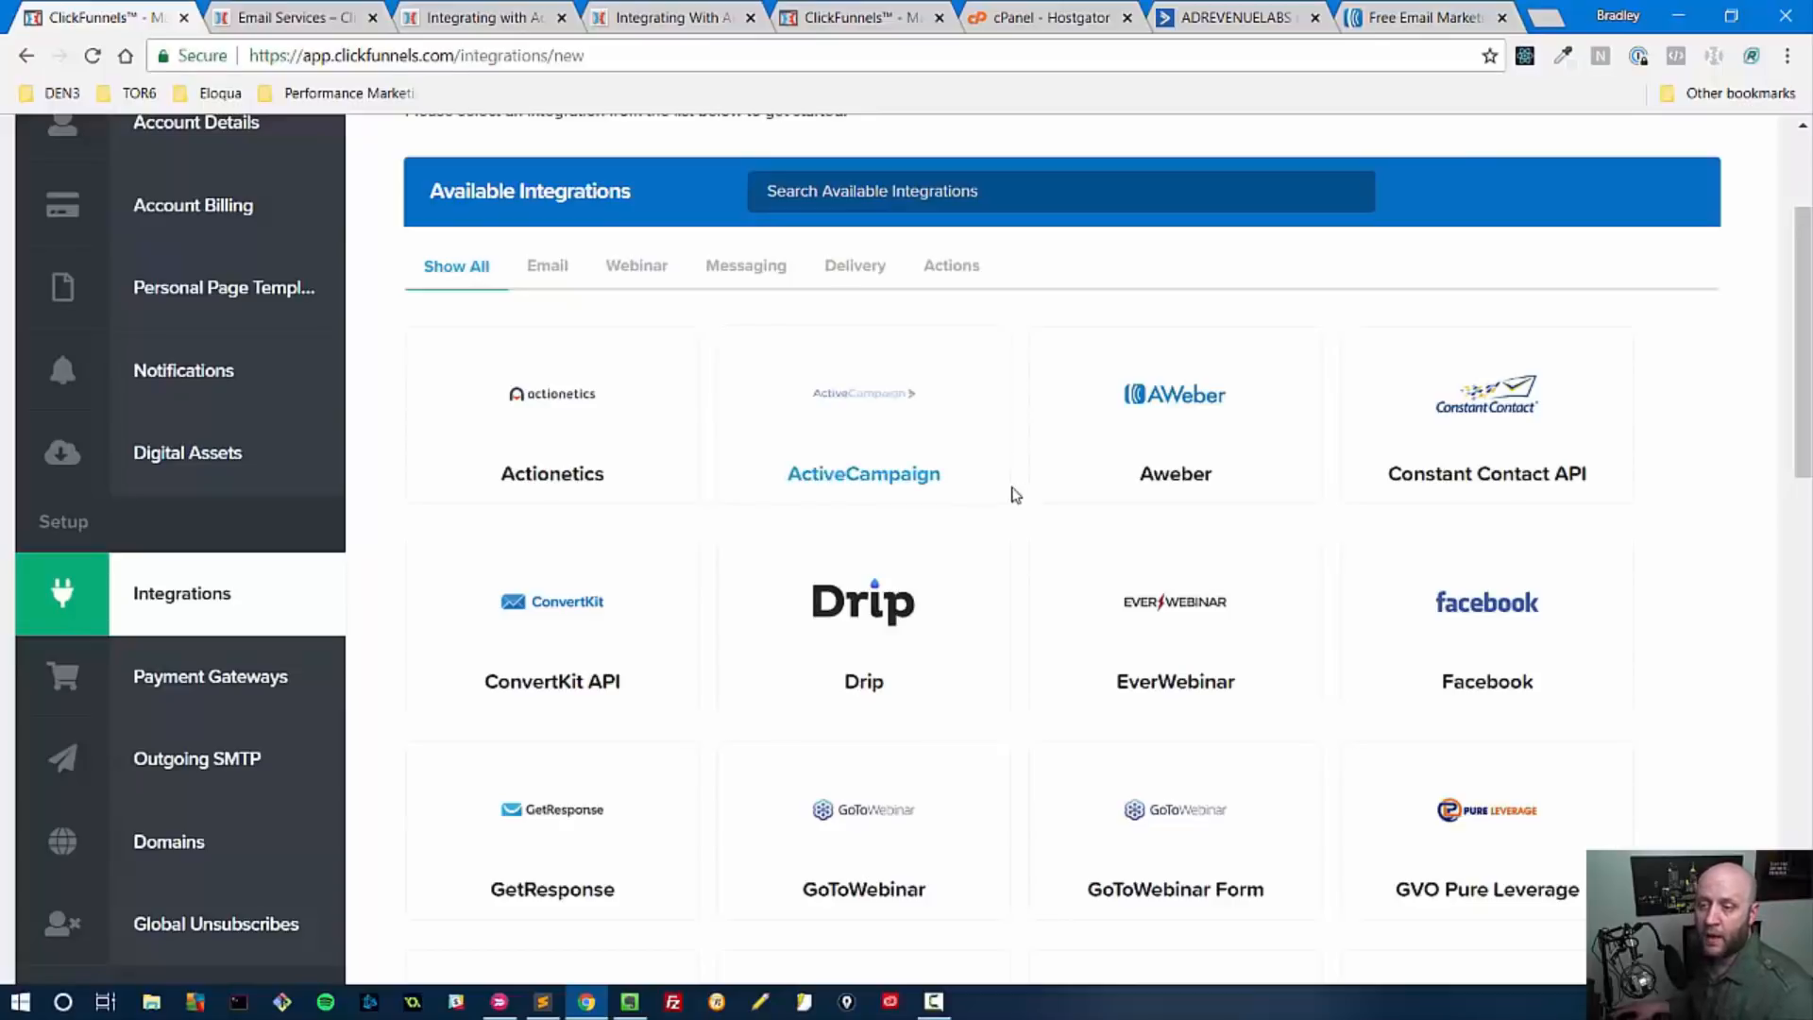
scroll(down, 3)
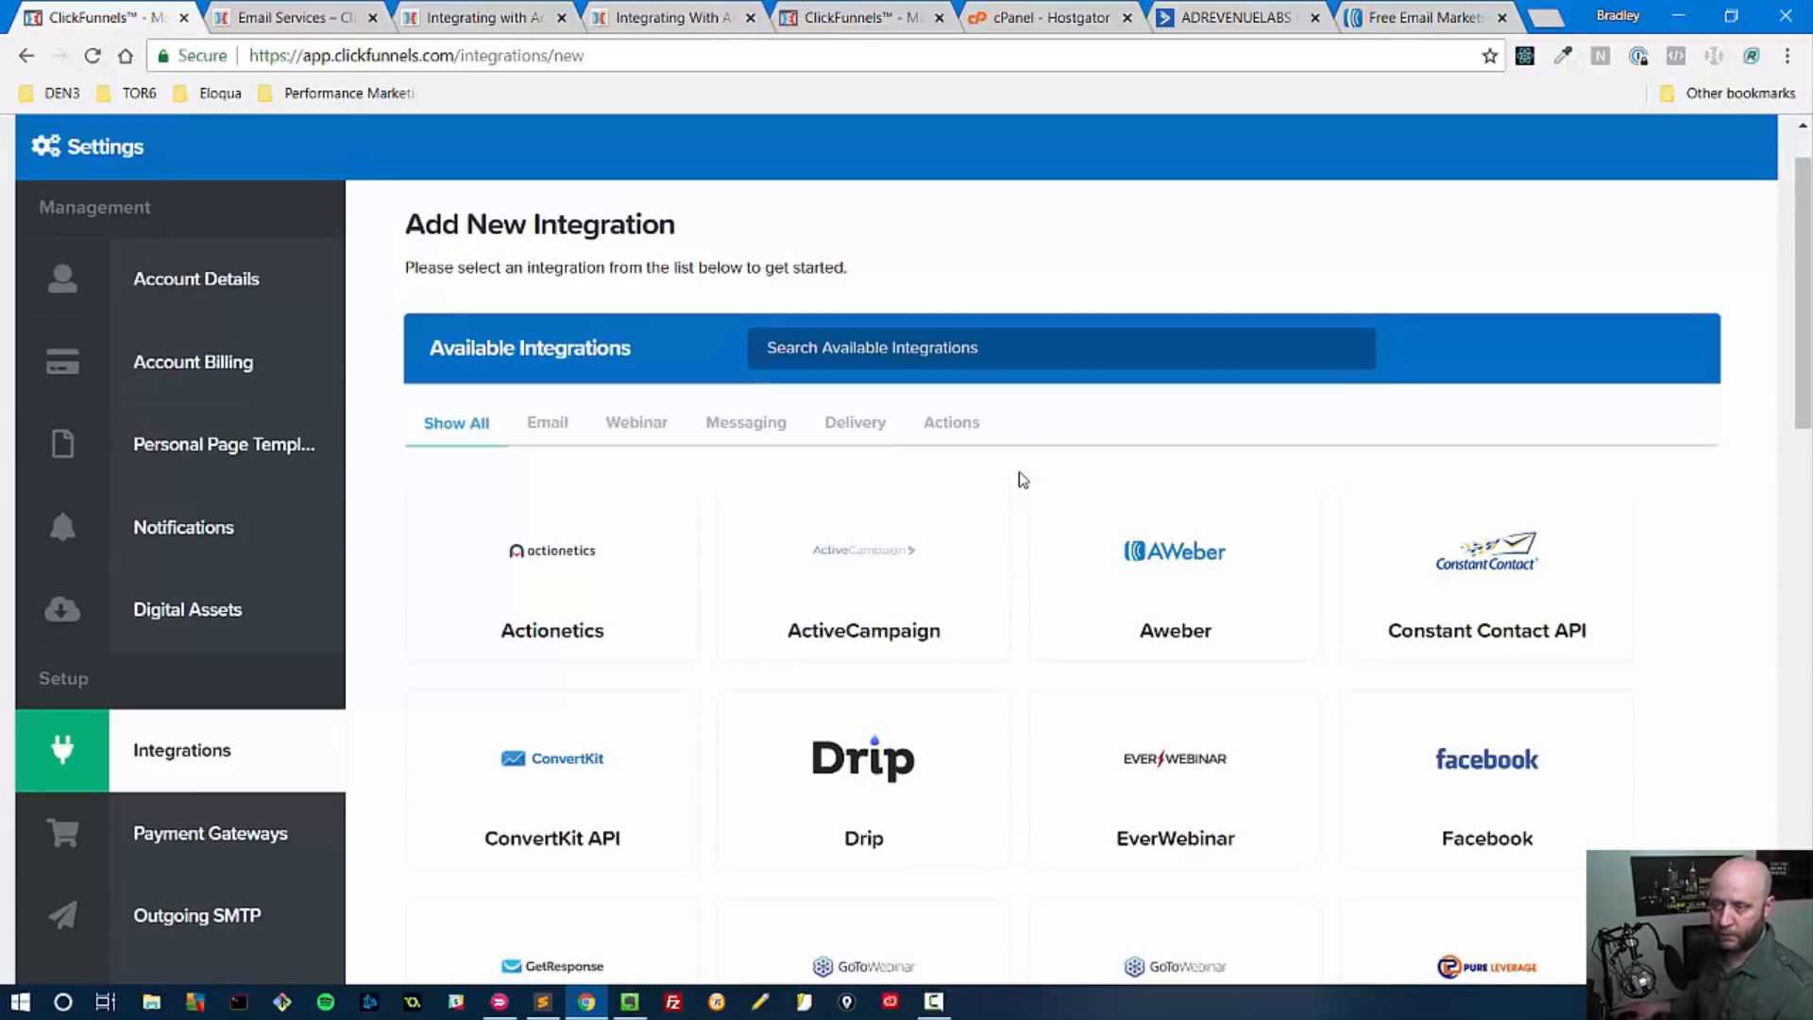
scroll(down, 3)
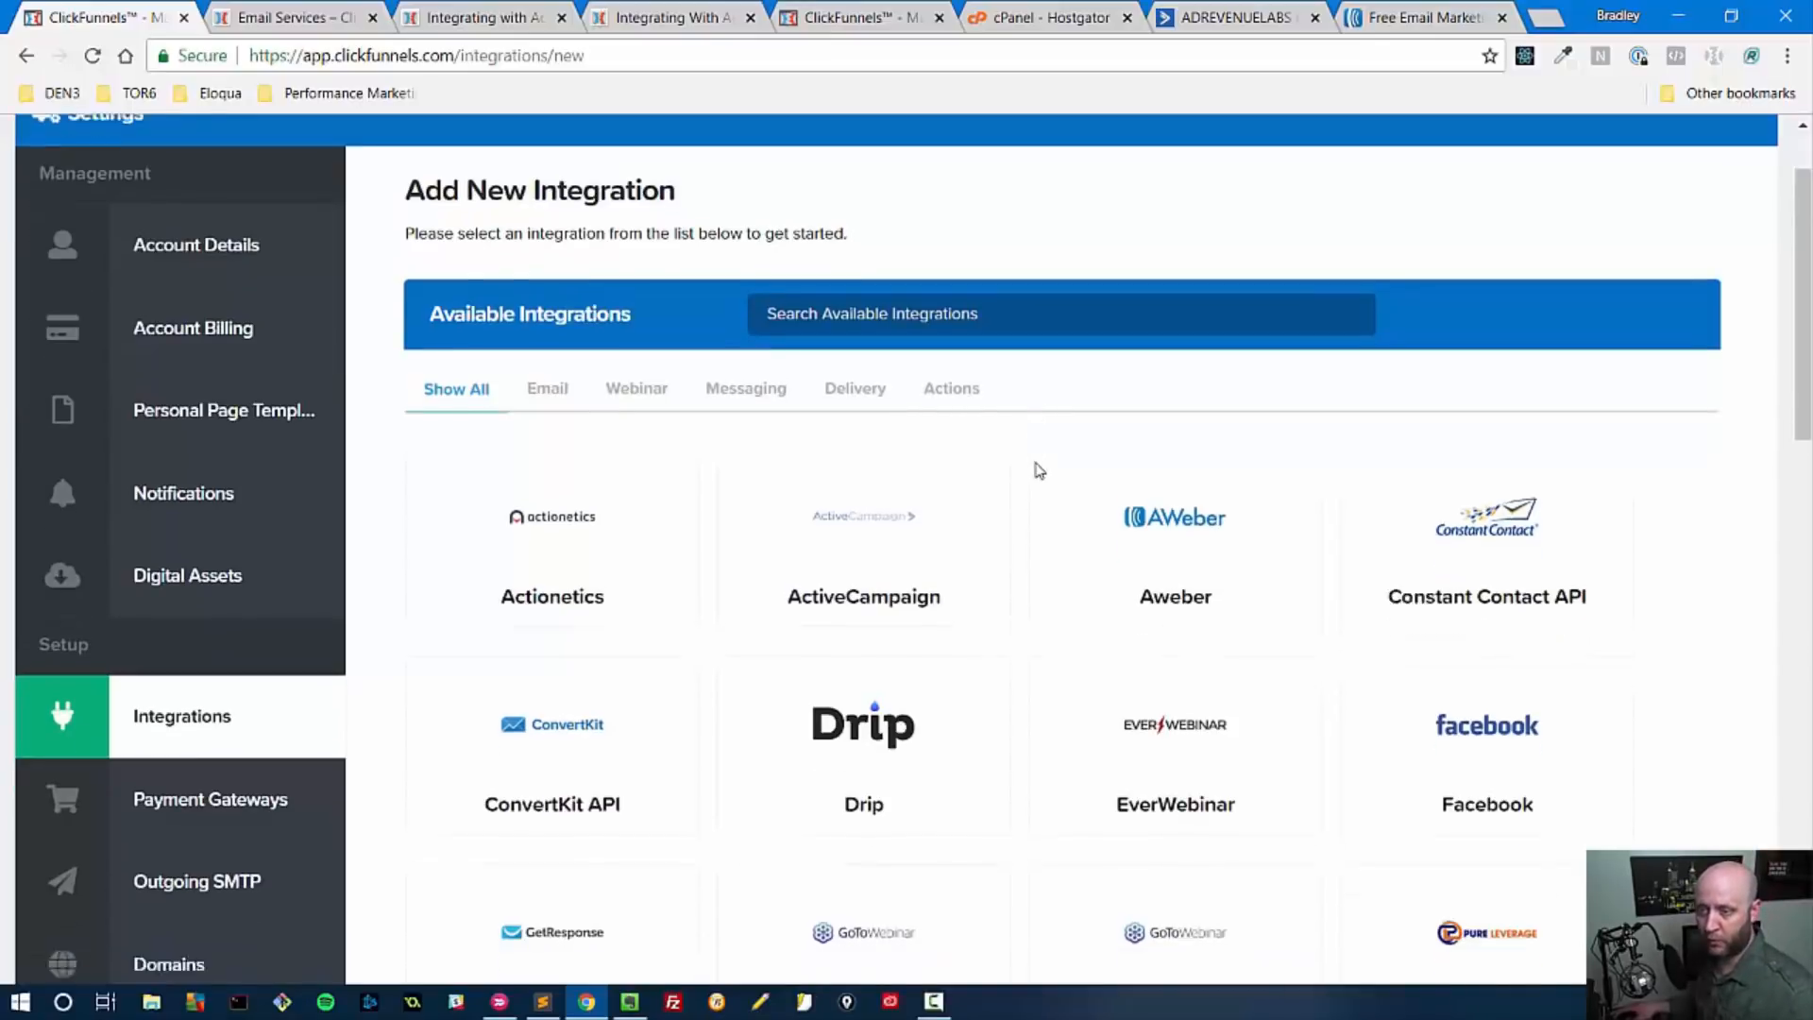
scroll(down, 3)
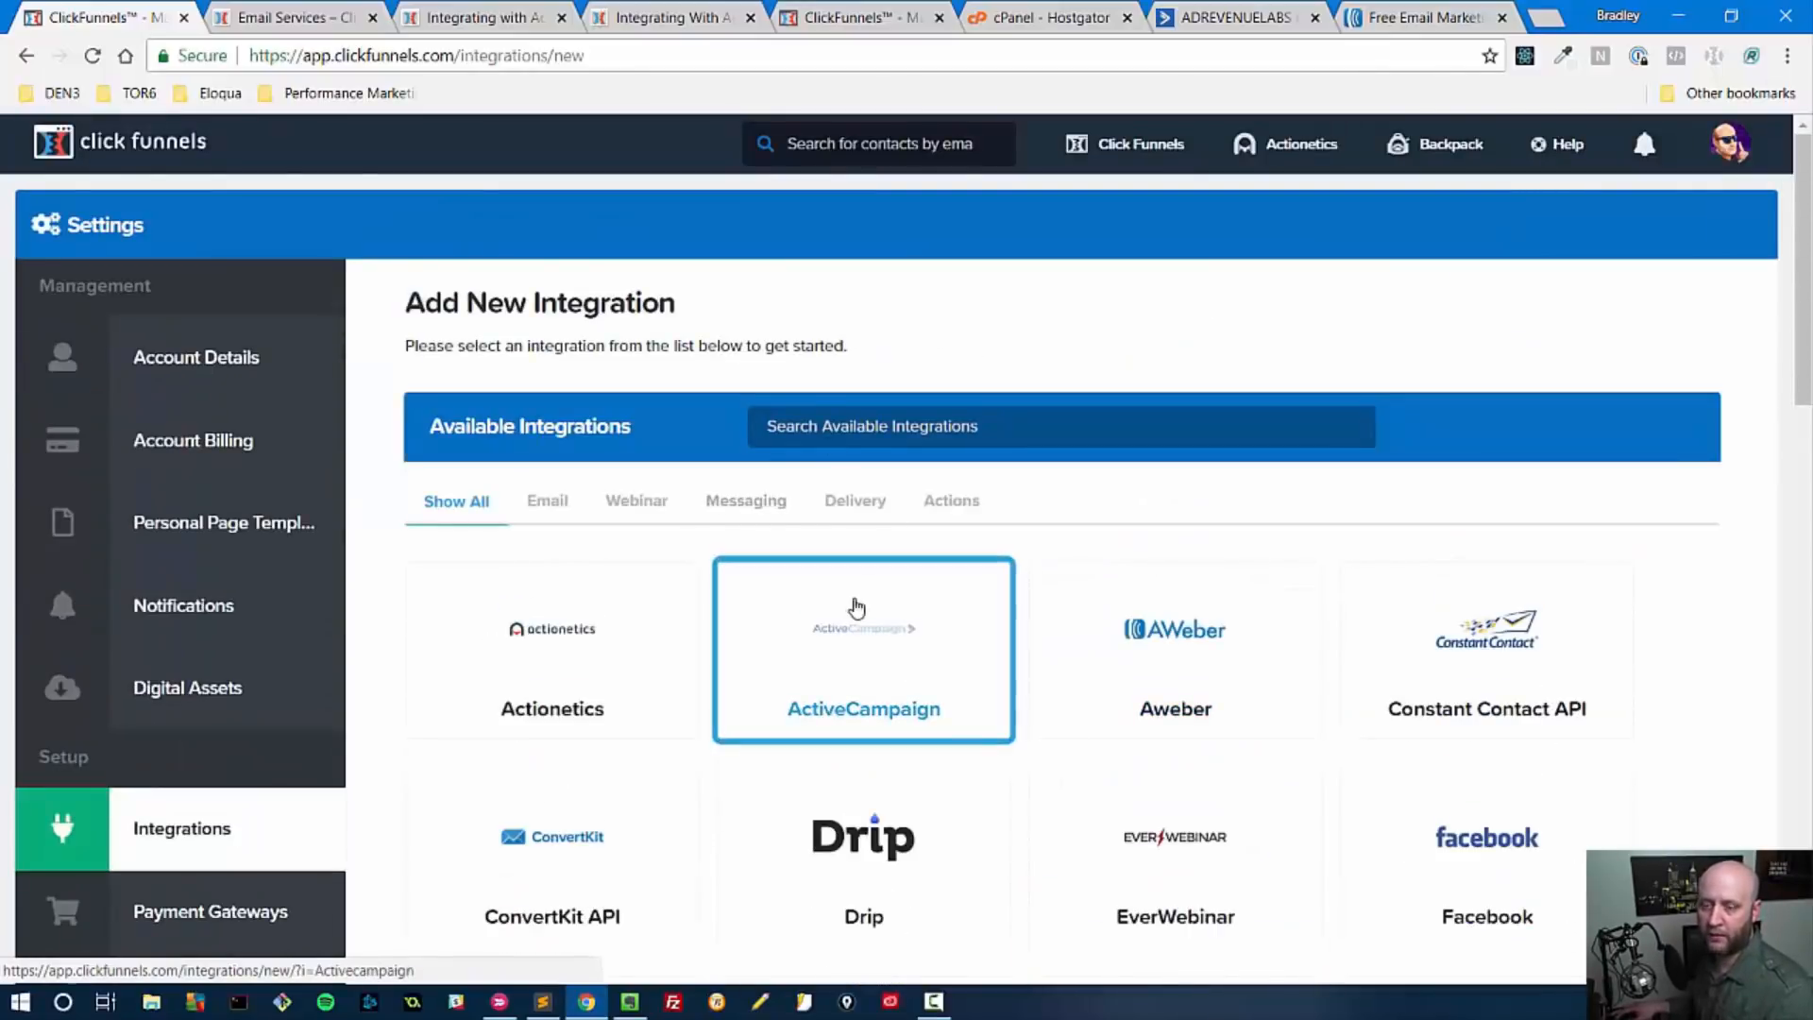
Choose the ActiveCampaign tile and enter the nickname 'Active Campaign AutoResponder Integration'.
click(863, 648)
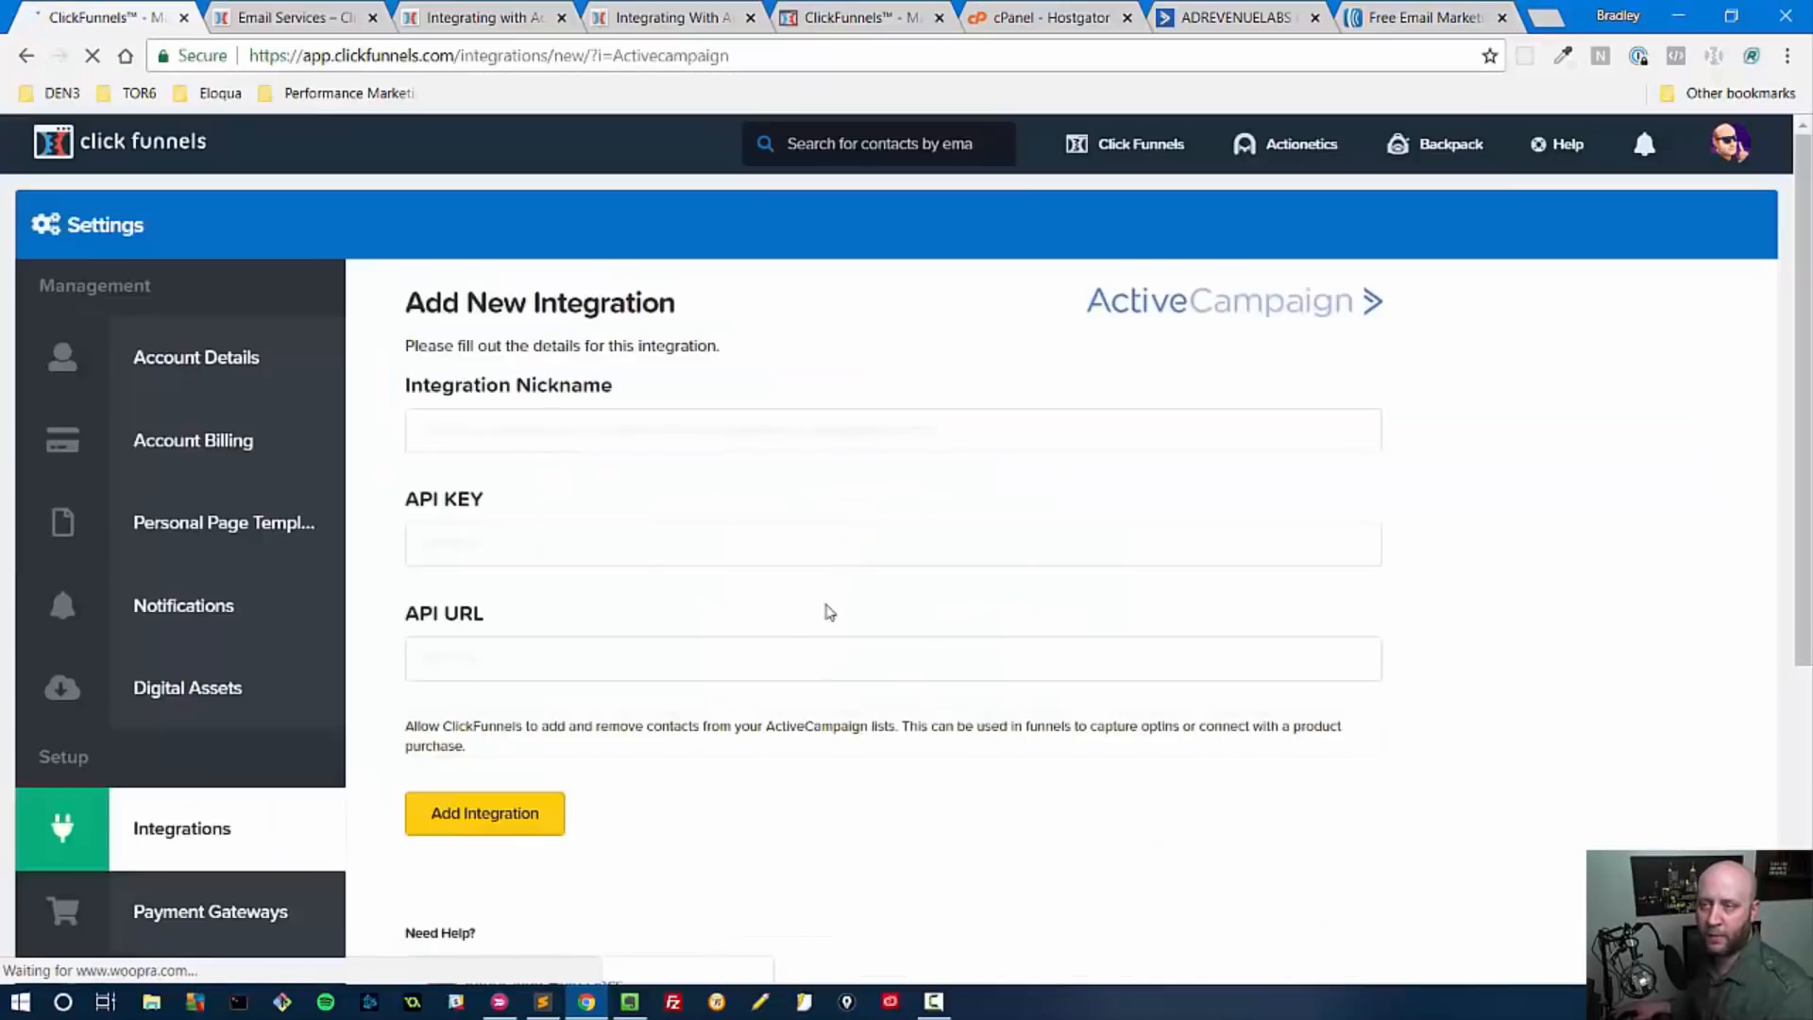
click(485, 812)
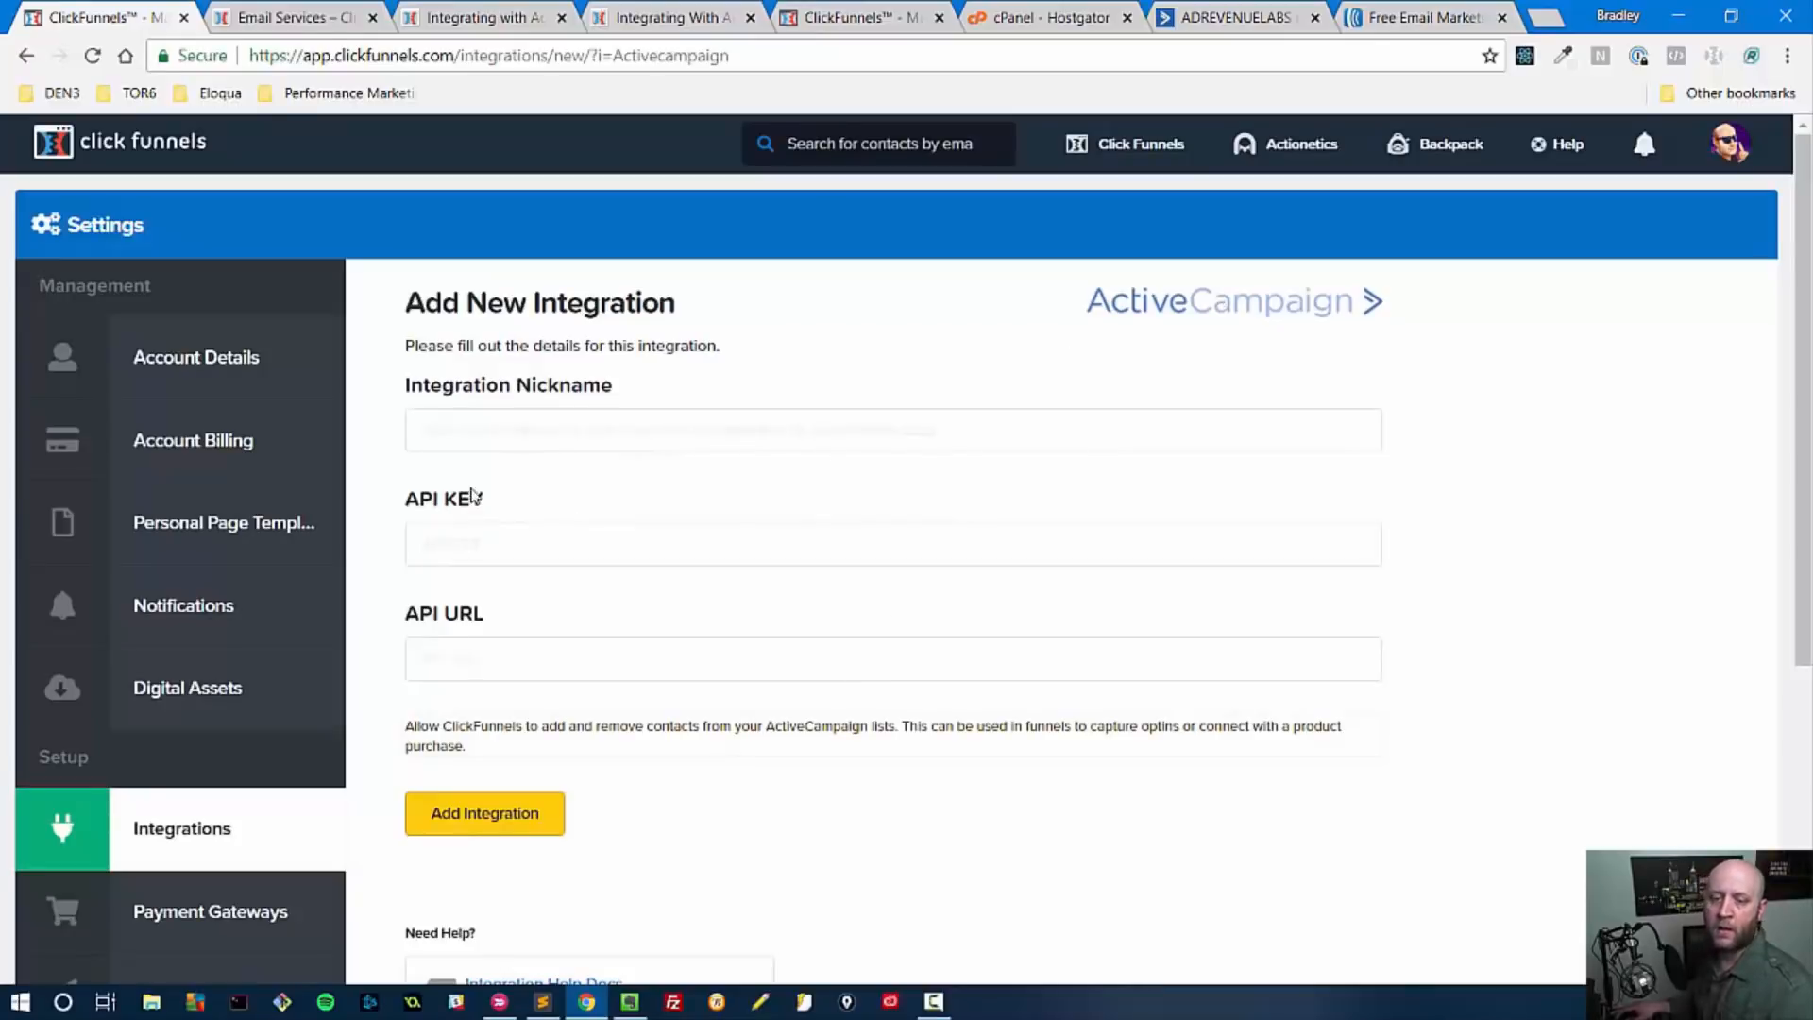
click(892, 429)
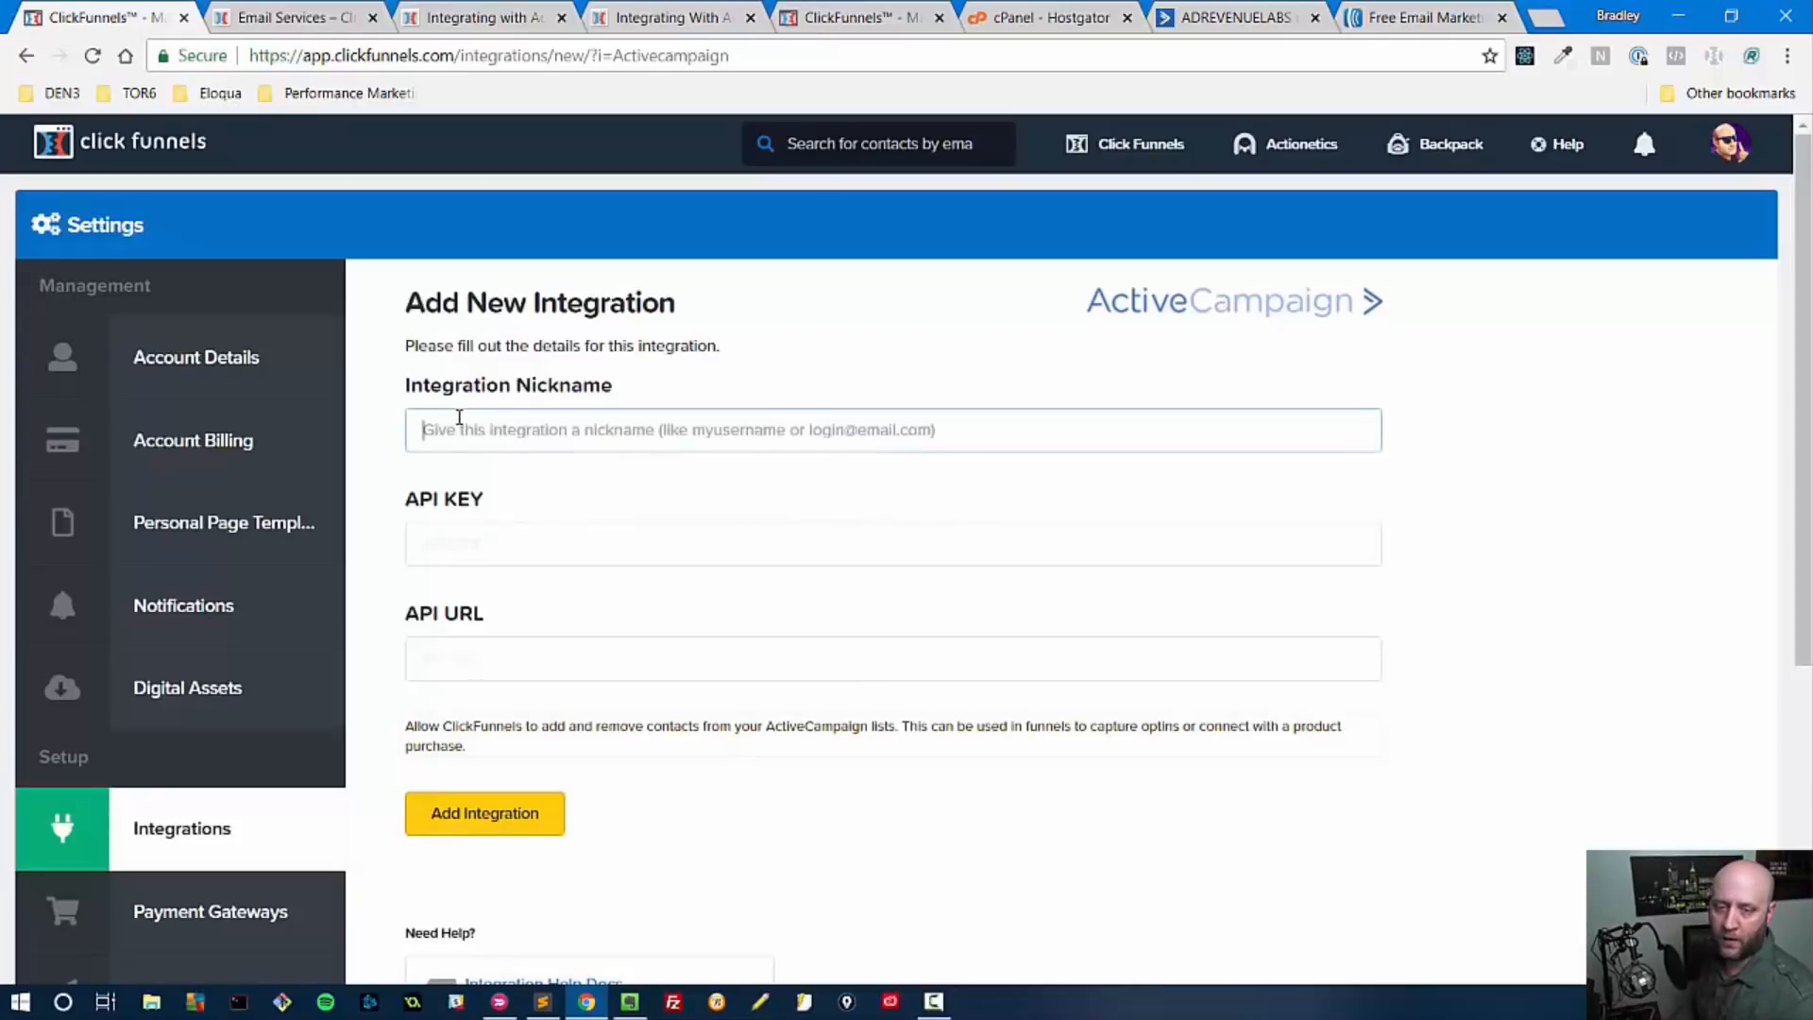
text(Active Campaign Auto)
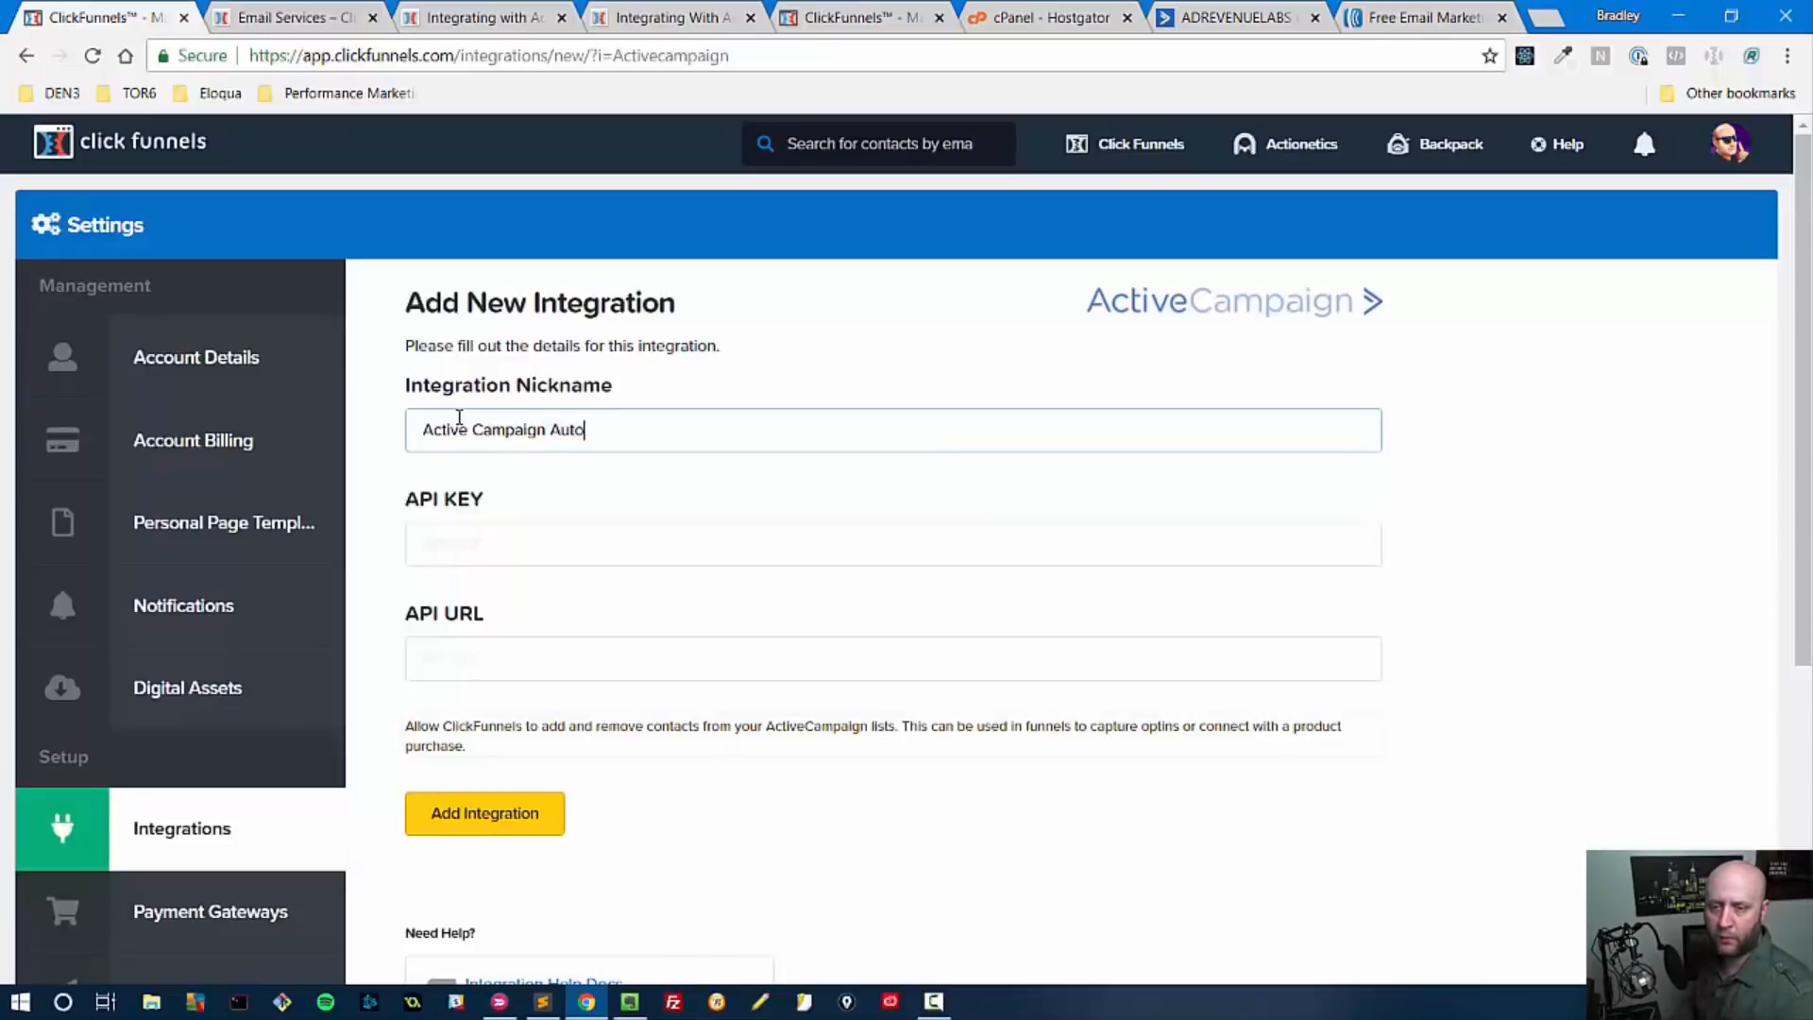
text(Responder)
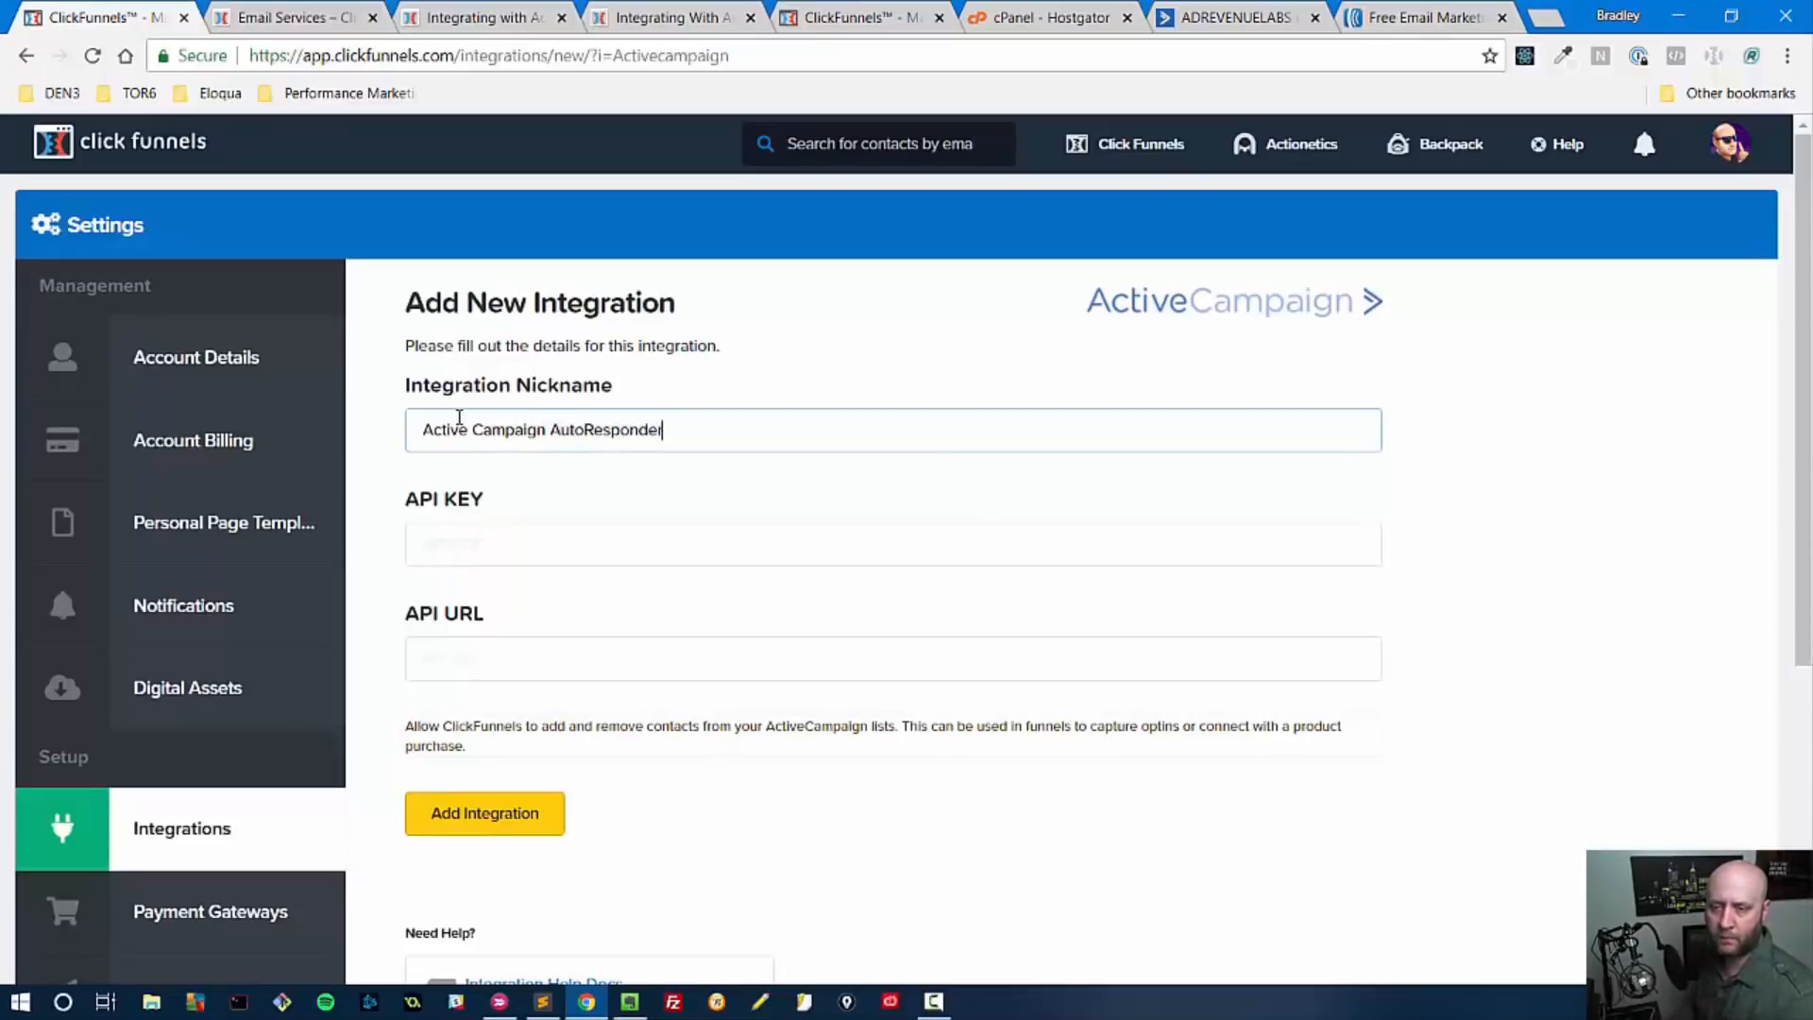
text(Integration)
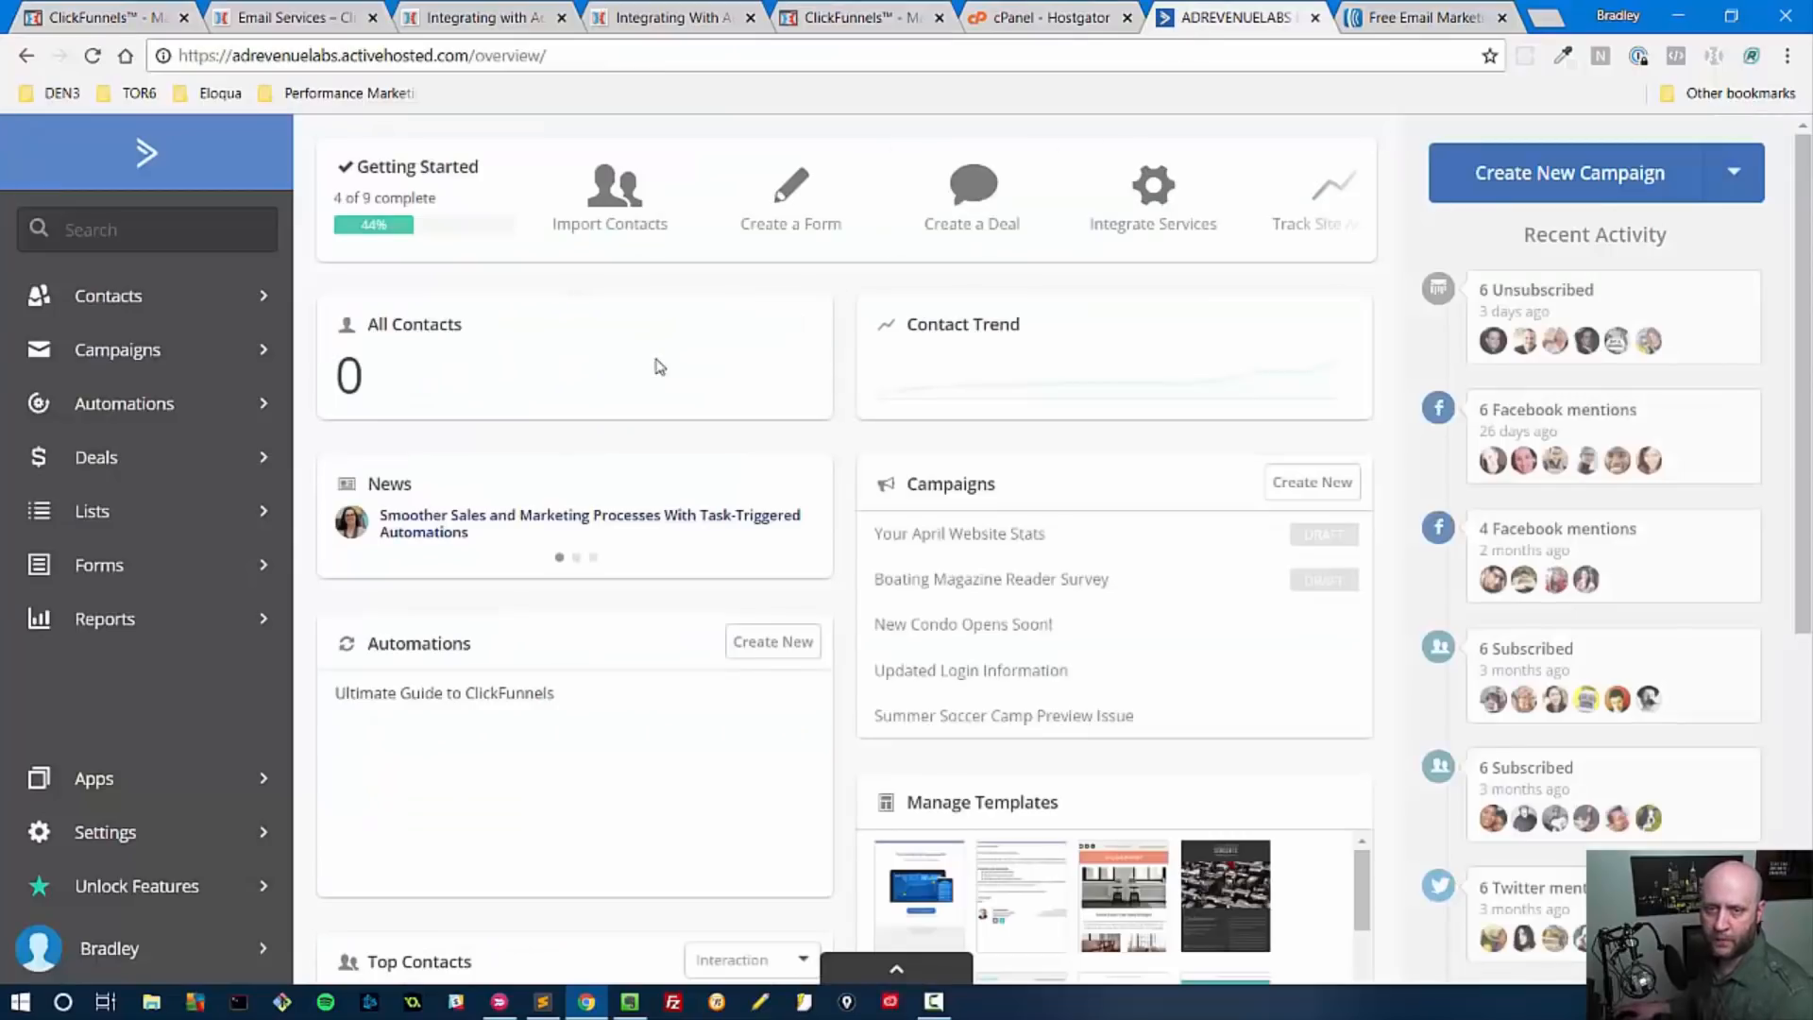
mouse_move(374, 399)
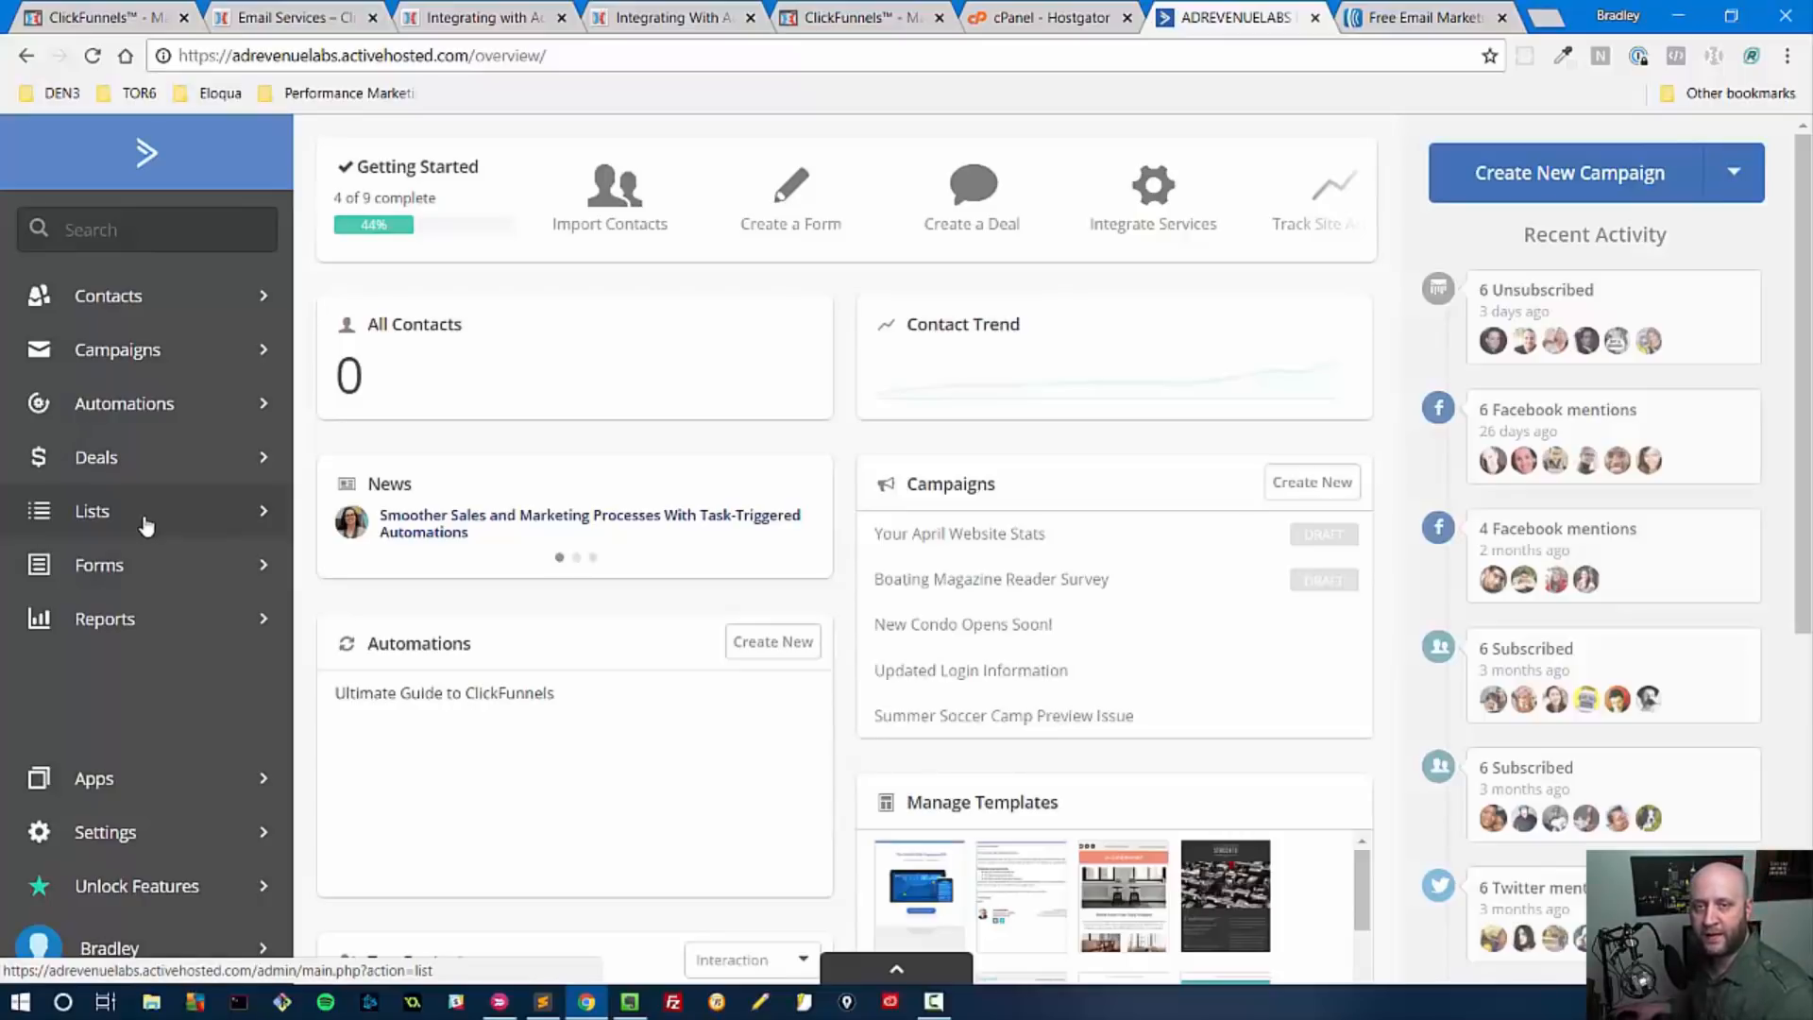
mouse_move(223, 565)
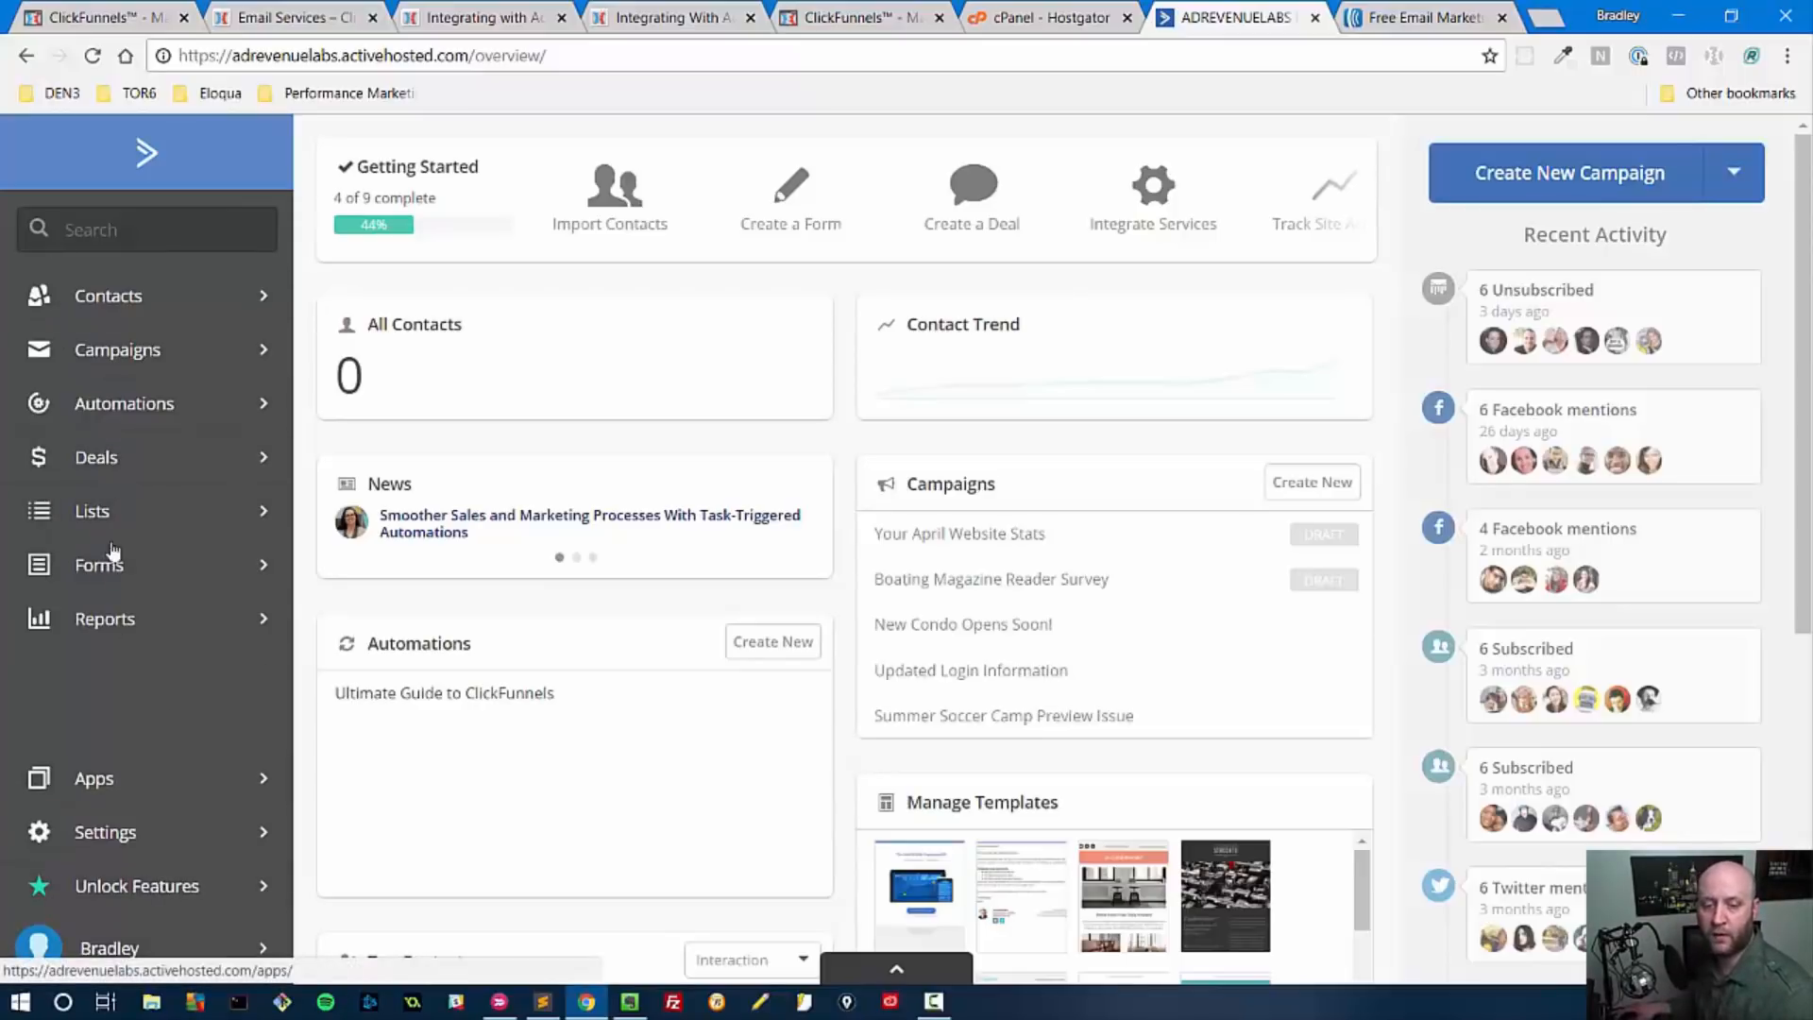
In ActiveCampaign's Settings > Developer, copy the account's API URL and key for ClickFunnels.
click(104, 831)
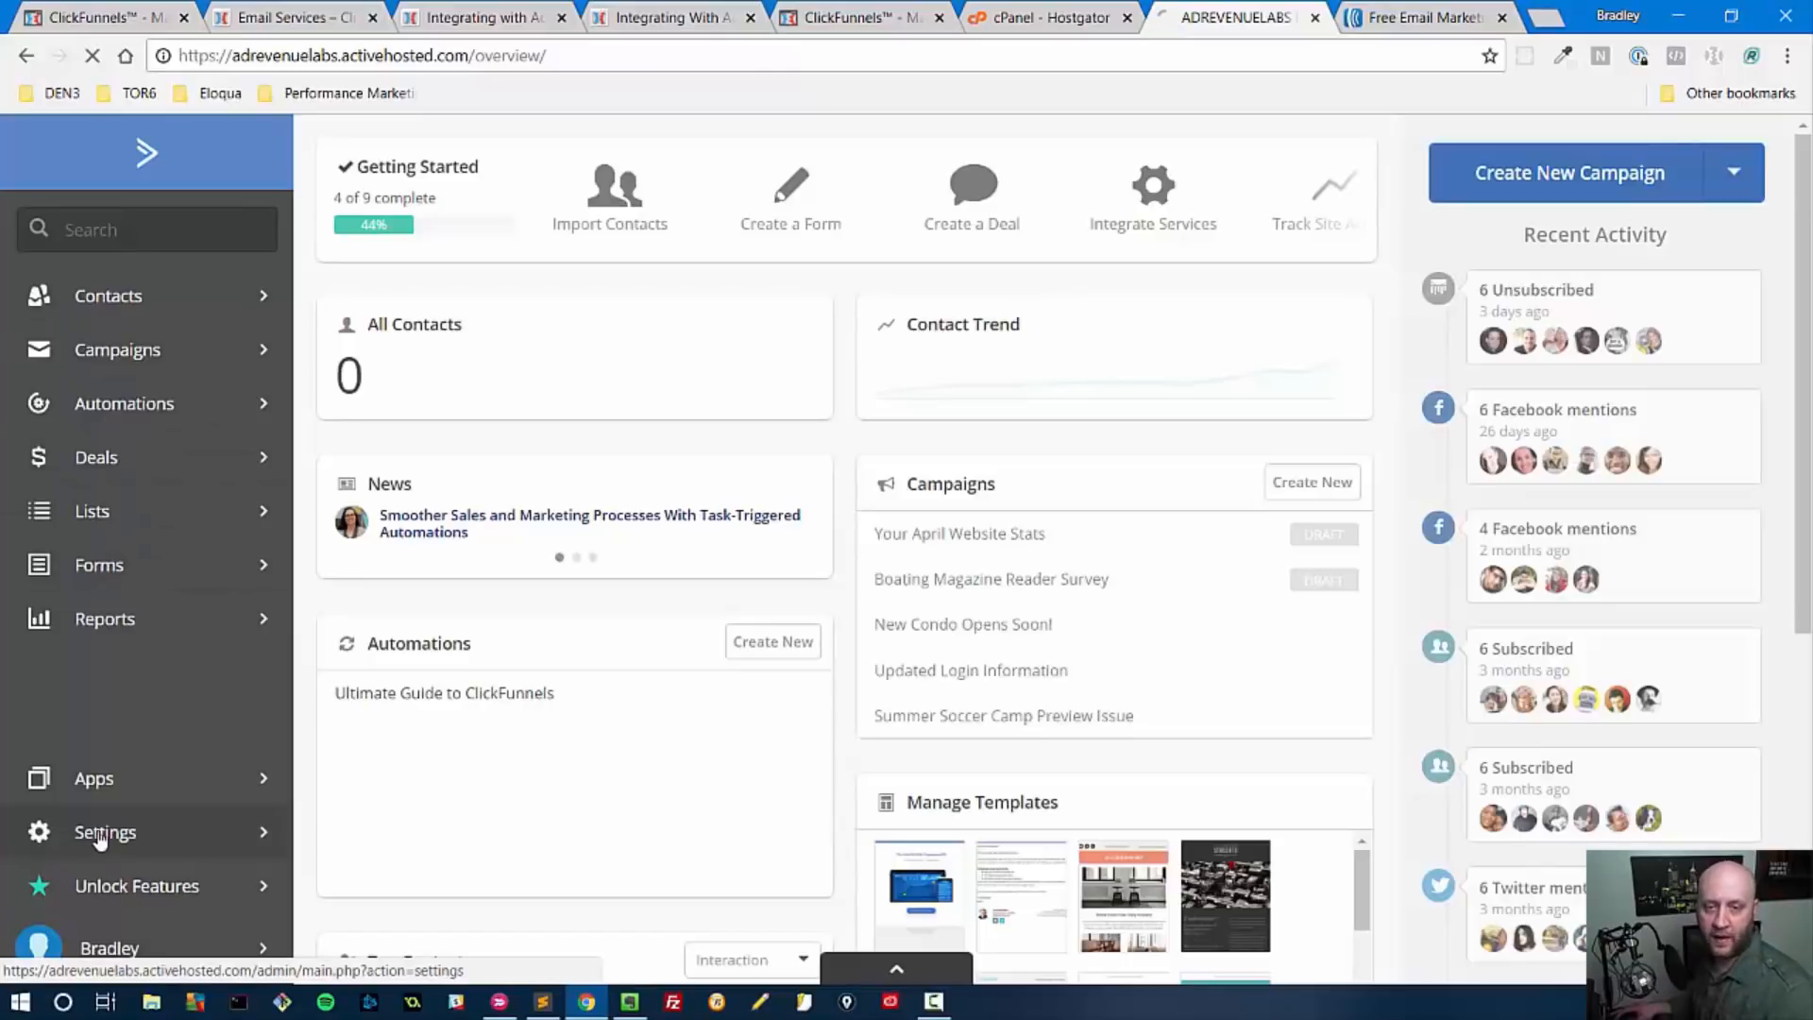
click(104, 831)
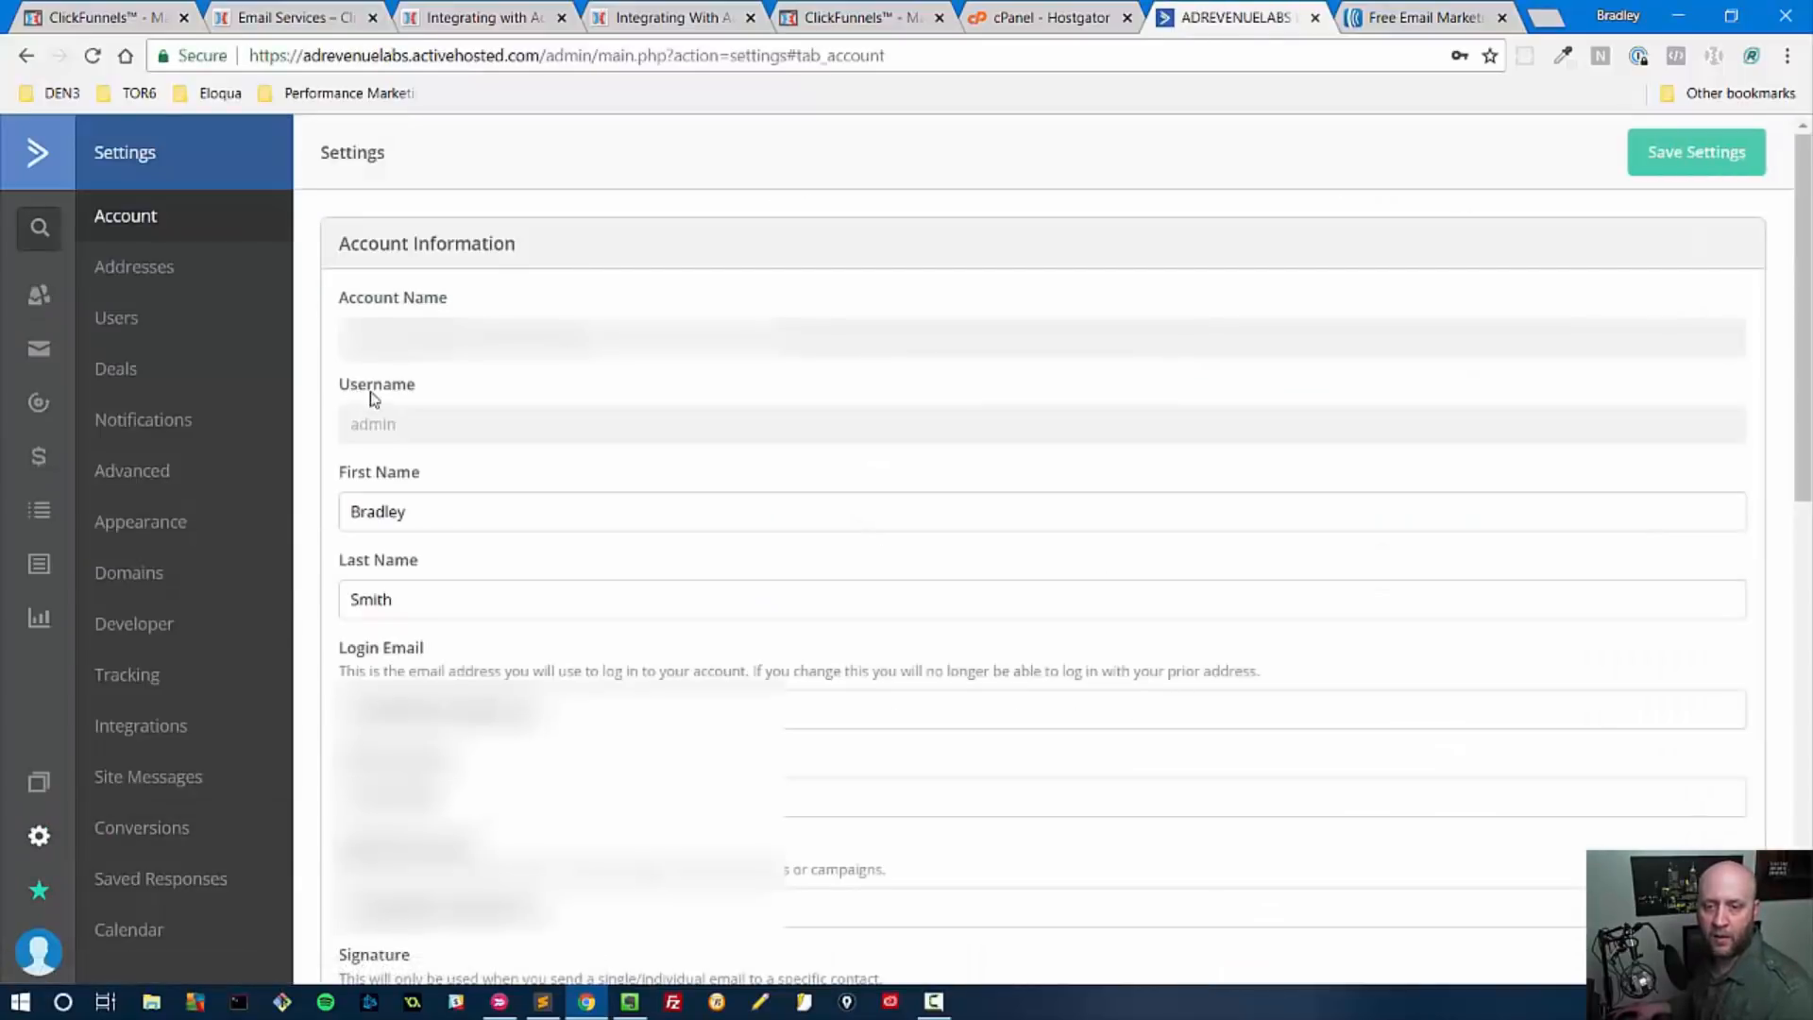
mouse_move(147, 777)
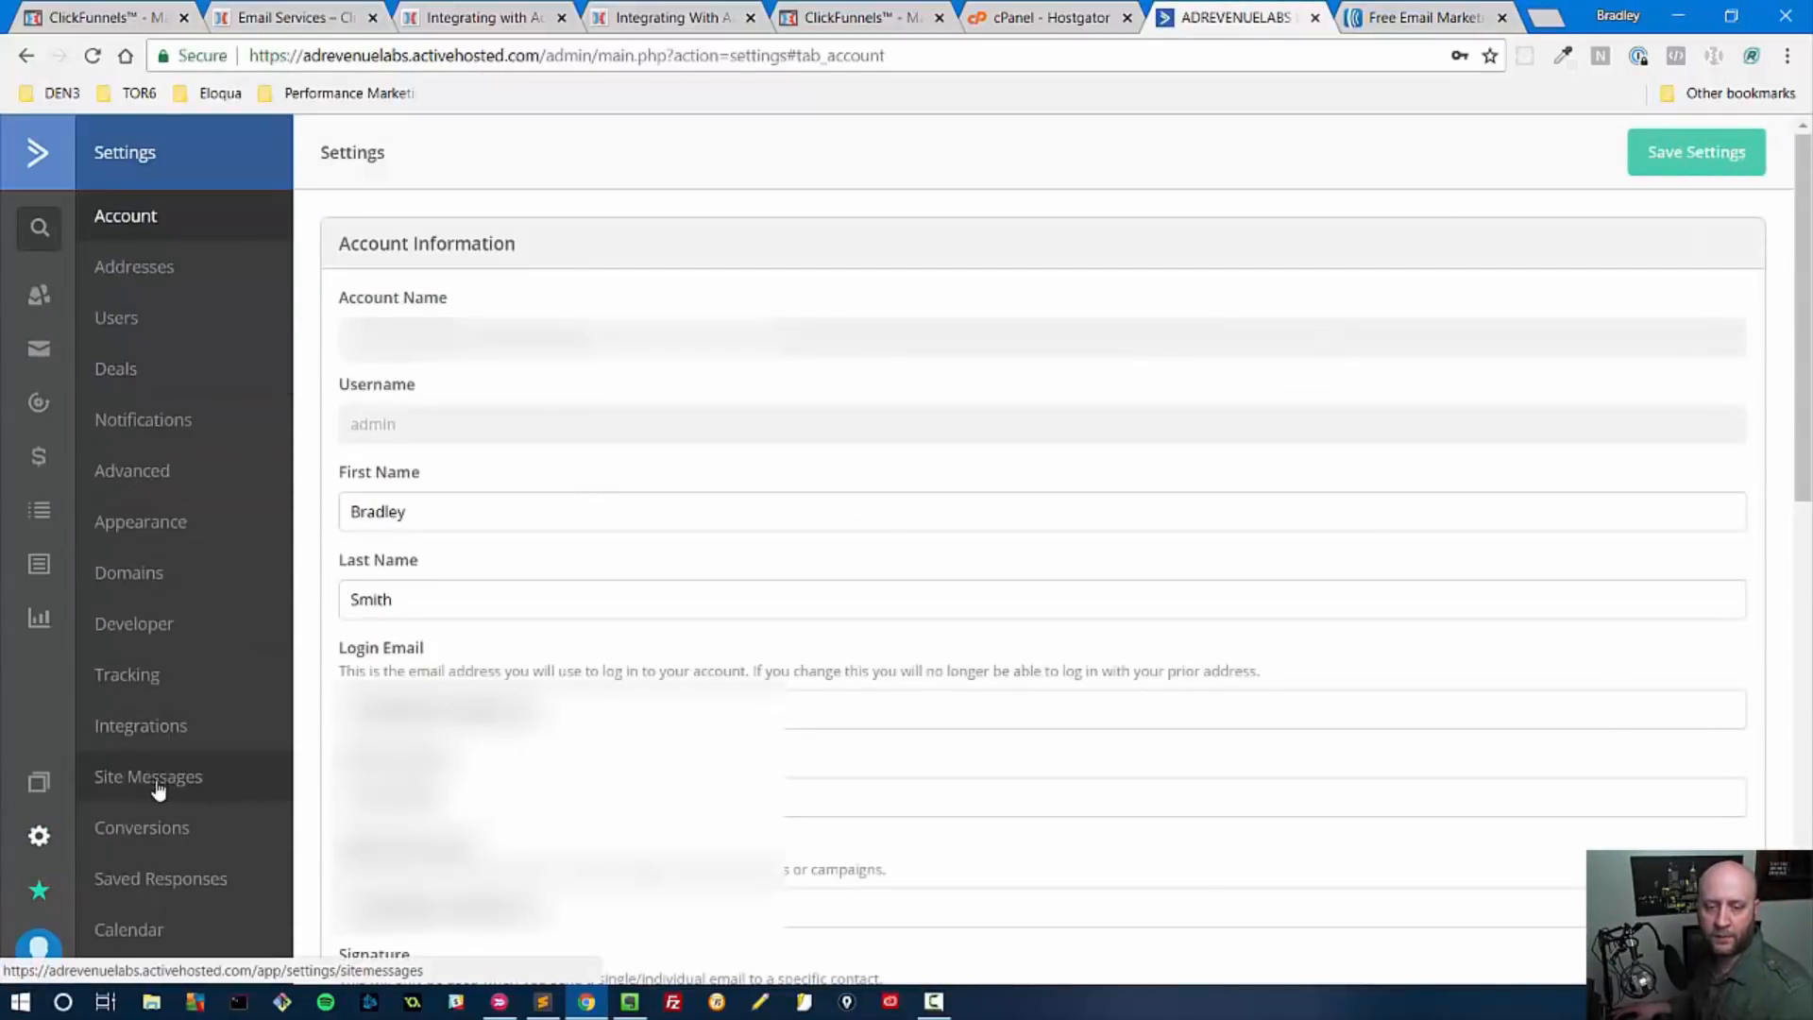
click(135, 624)
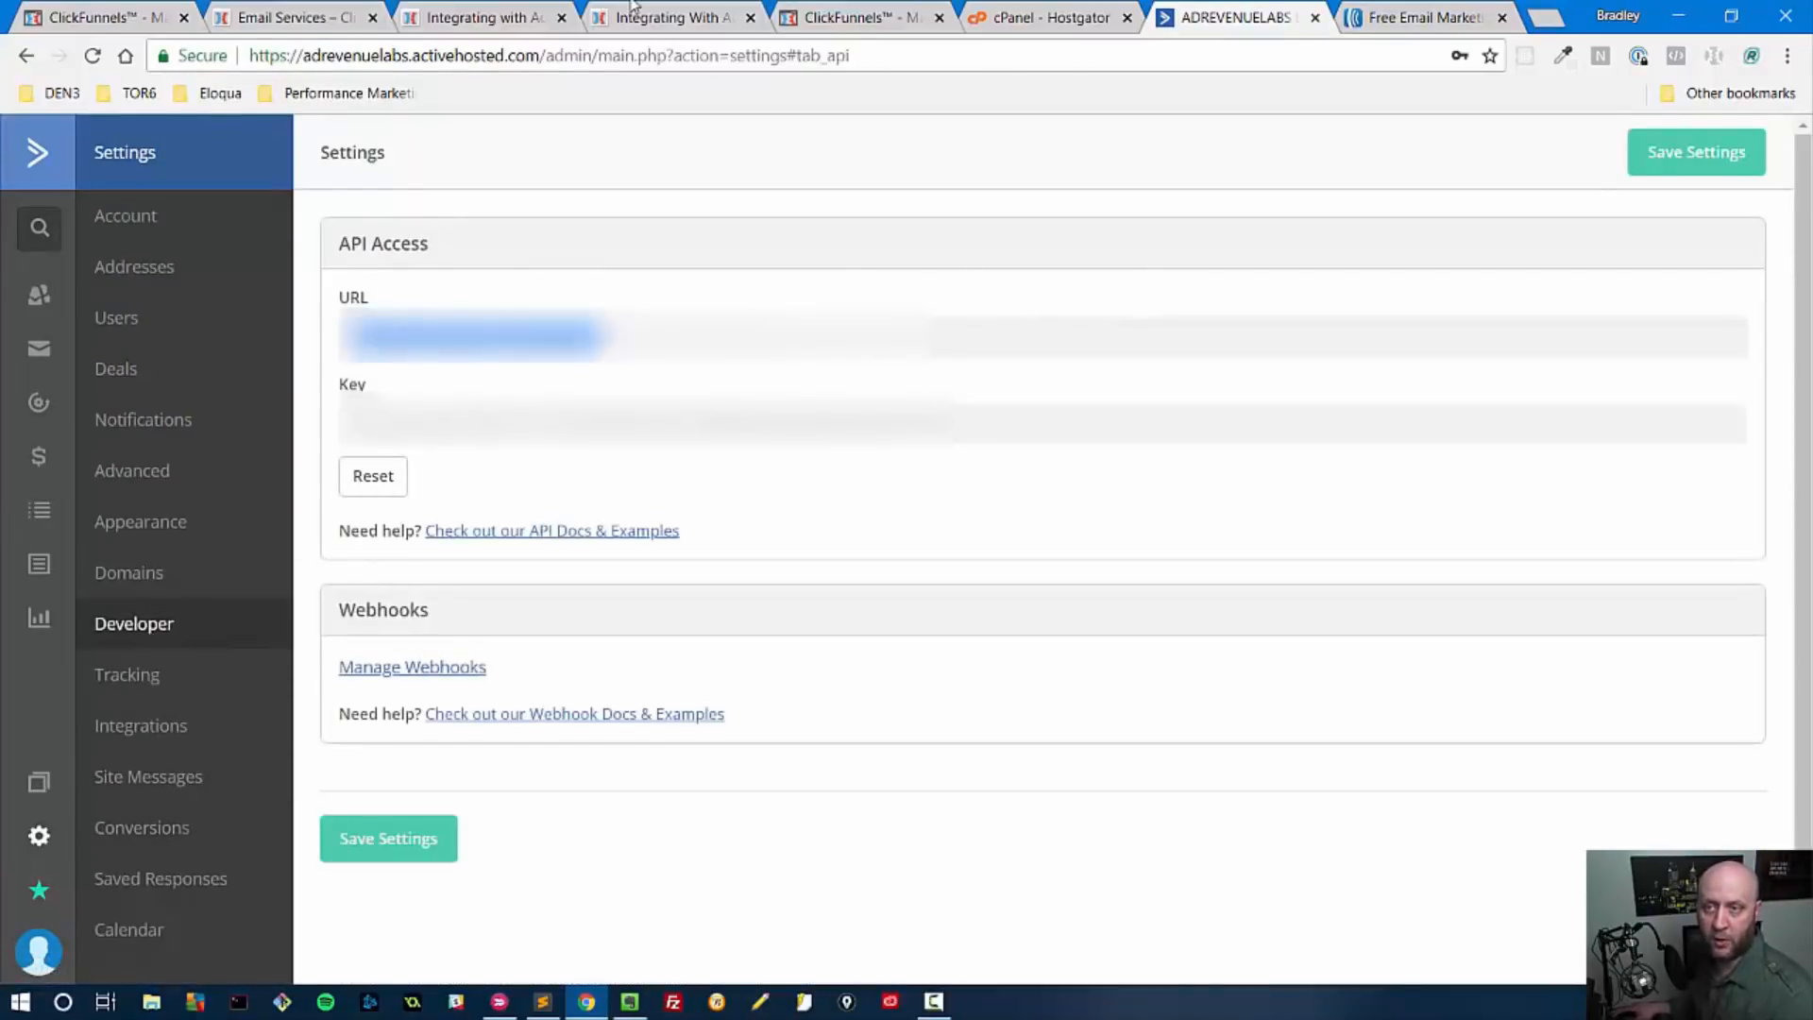
click(289, 17)
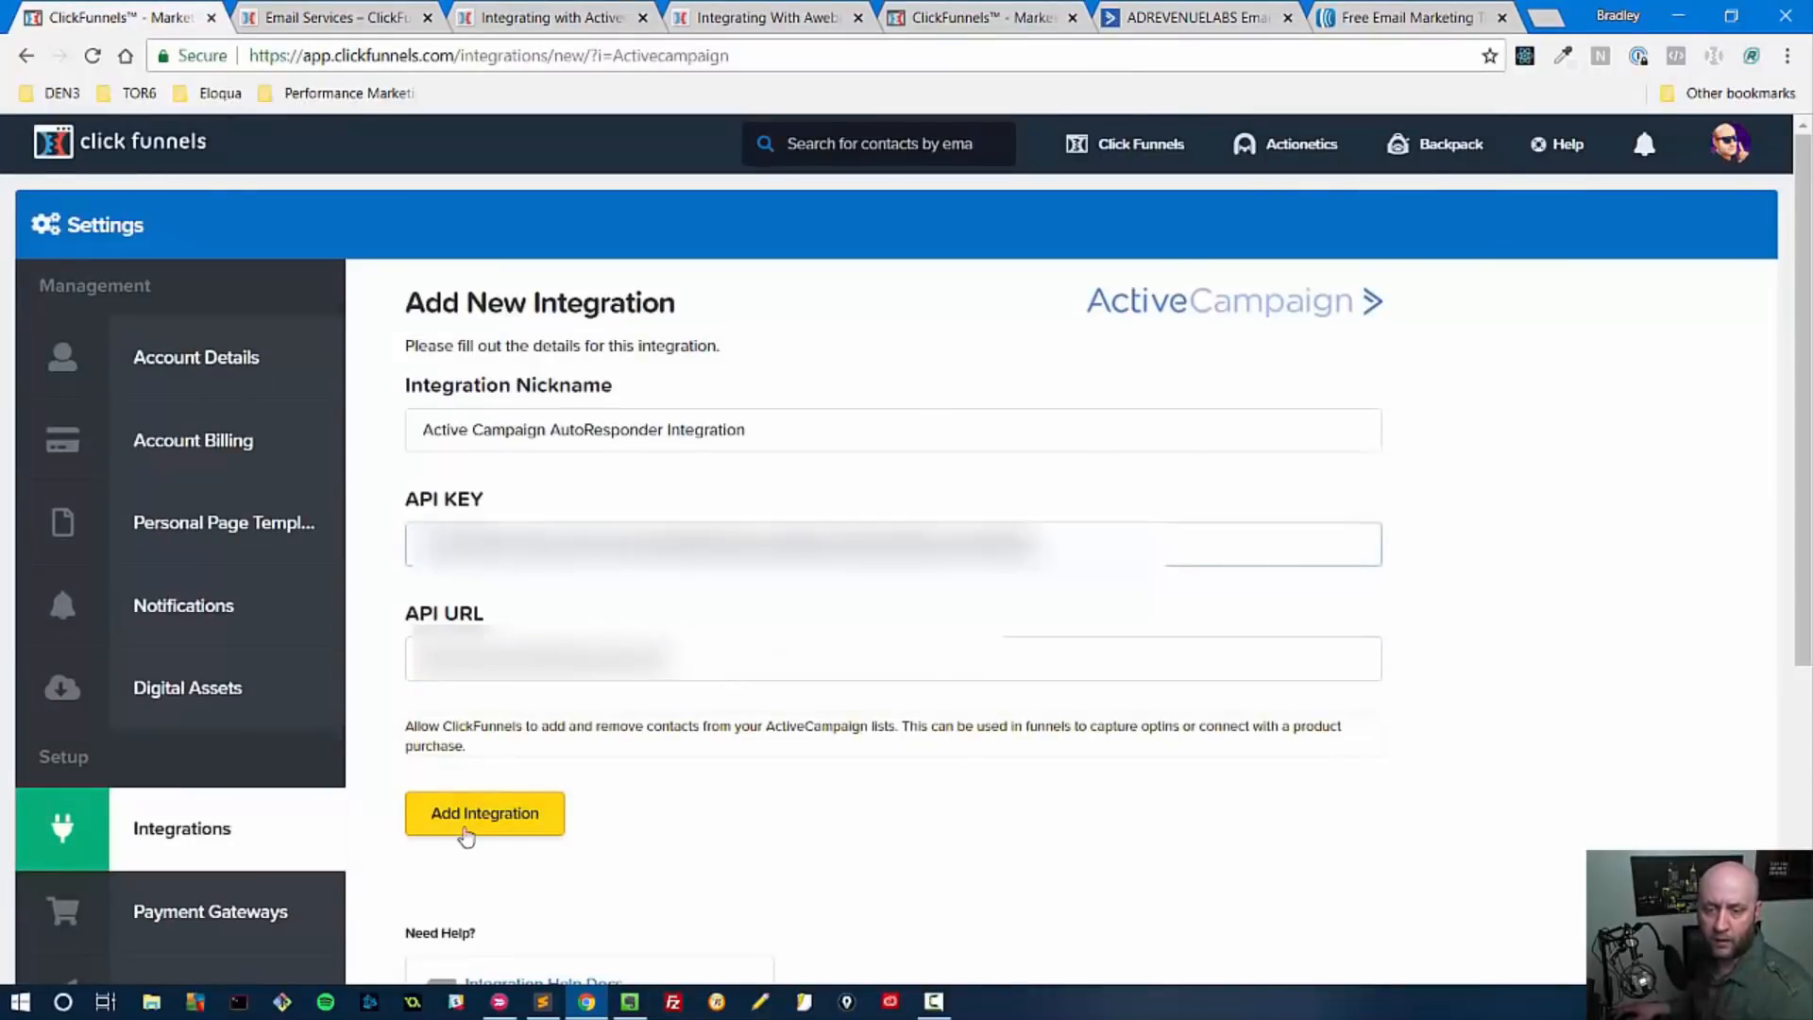
Save the ActiveCampaign connection with Add Integration so it lists among connected integrations.
click(484, 813)
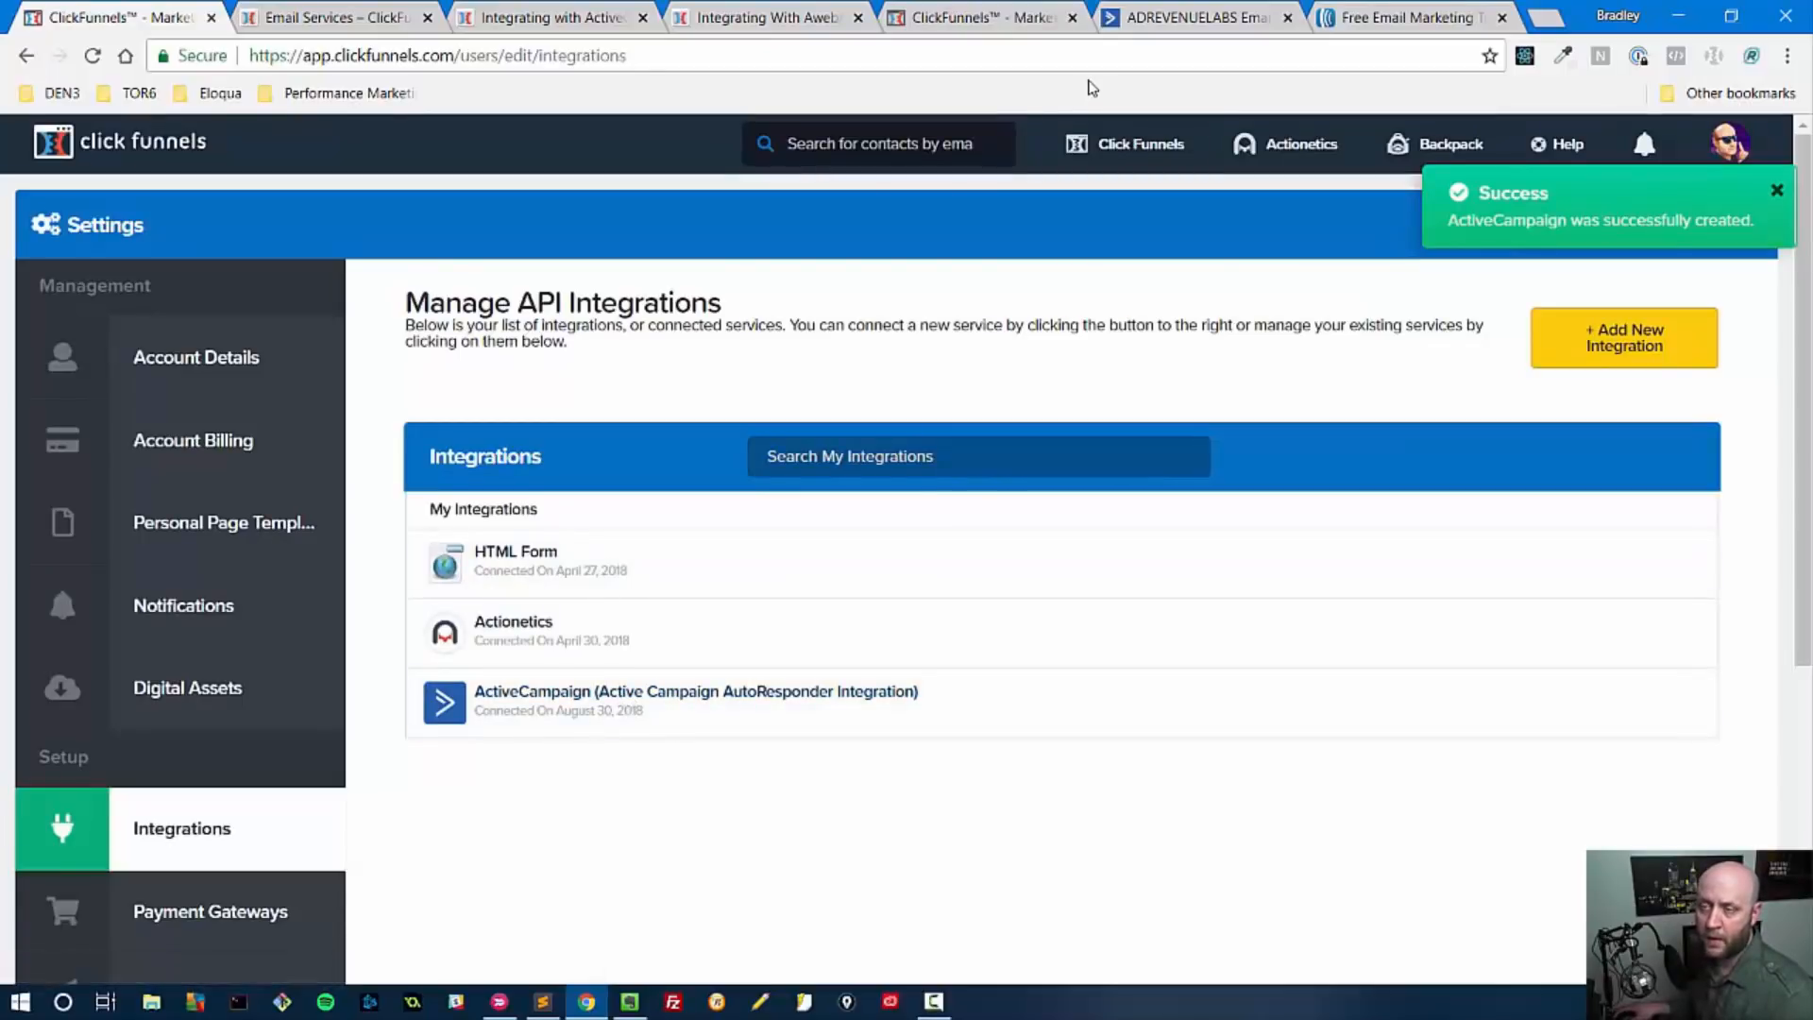
click(436, 55)
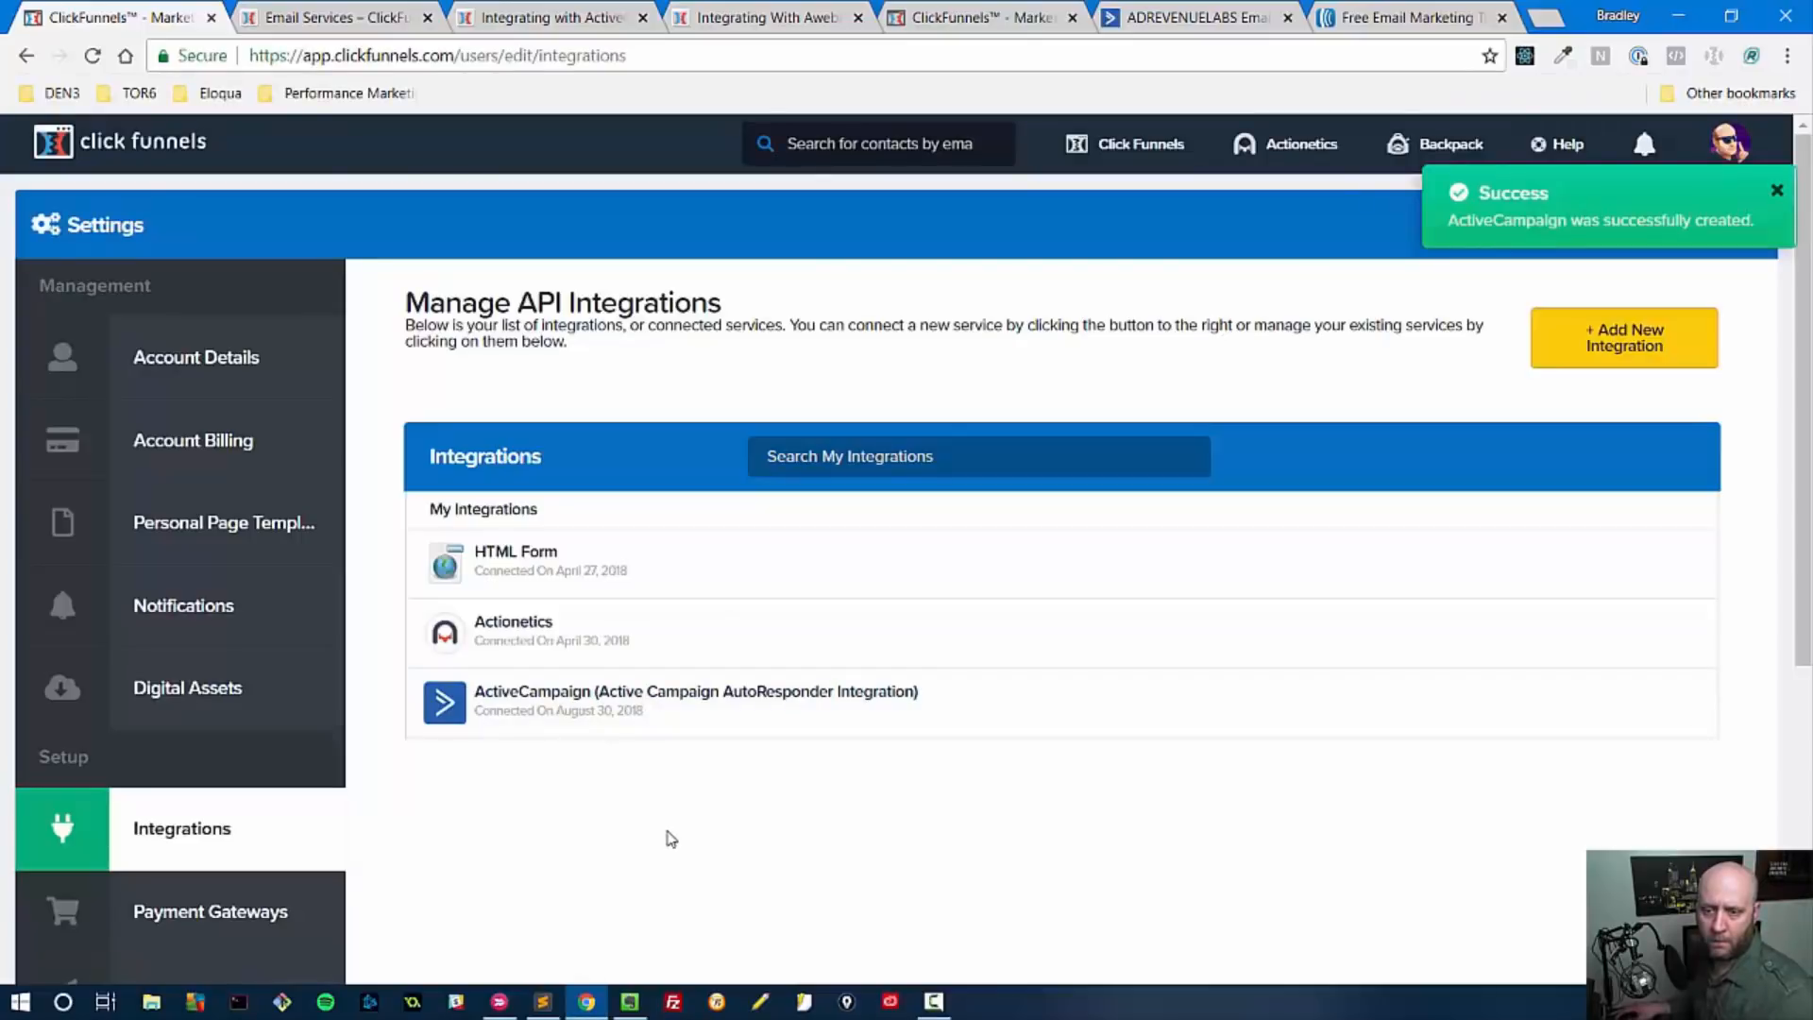
mouse_move(879, 365)
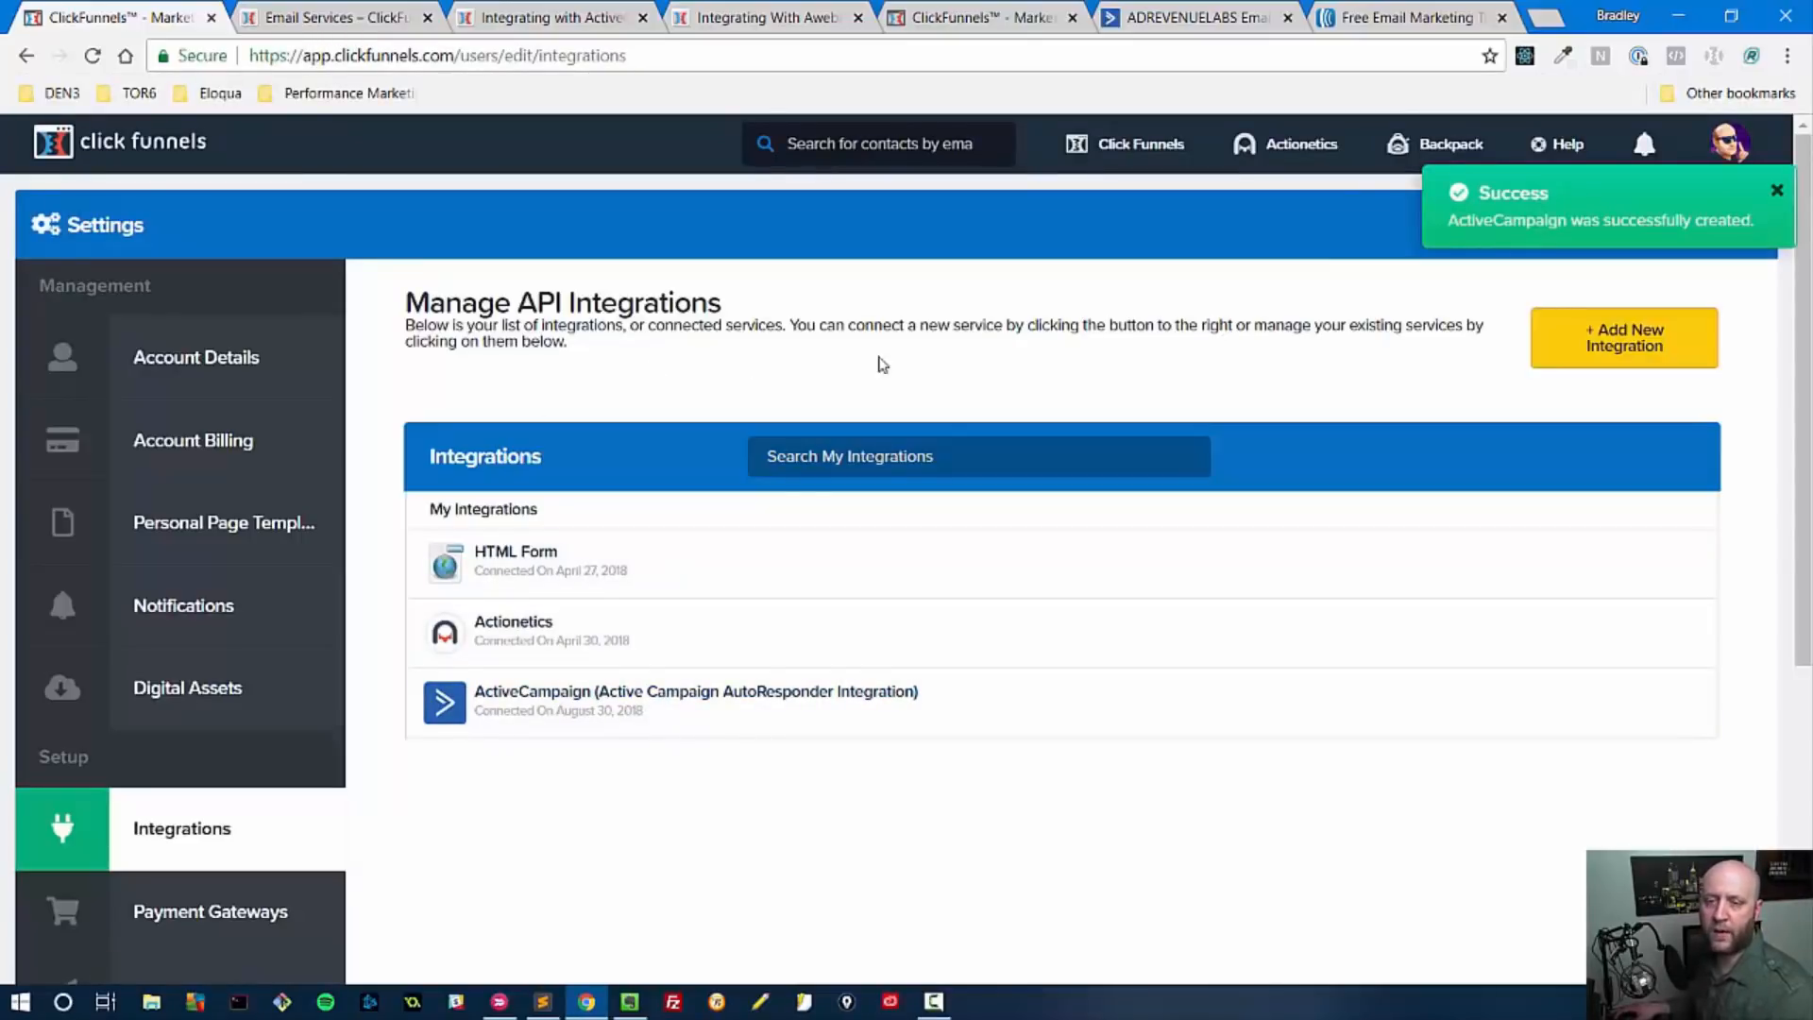
Navigate via Click Funnels > Funnels to the Dot Com Secrets Bridge Page funnel.
click(1137, 144)
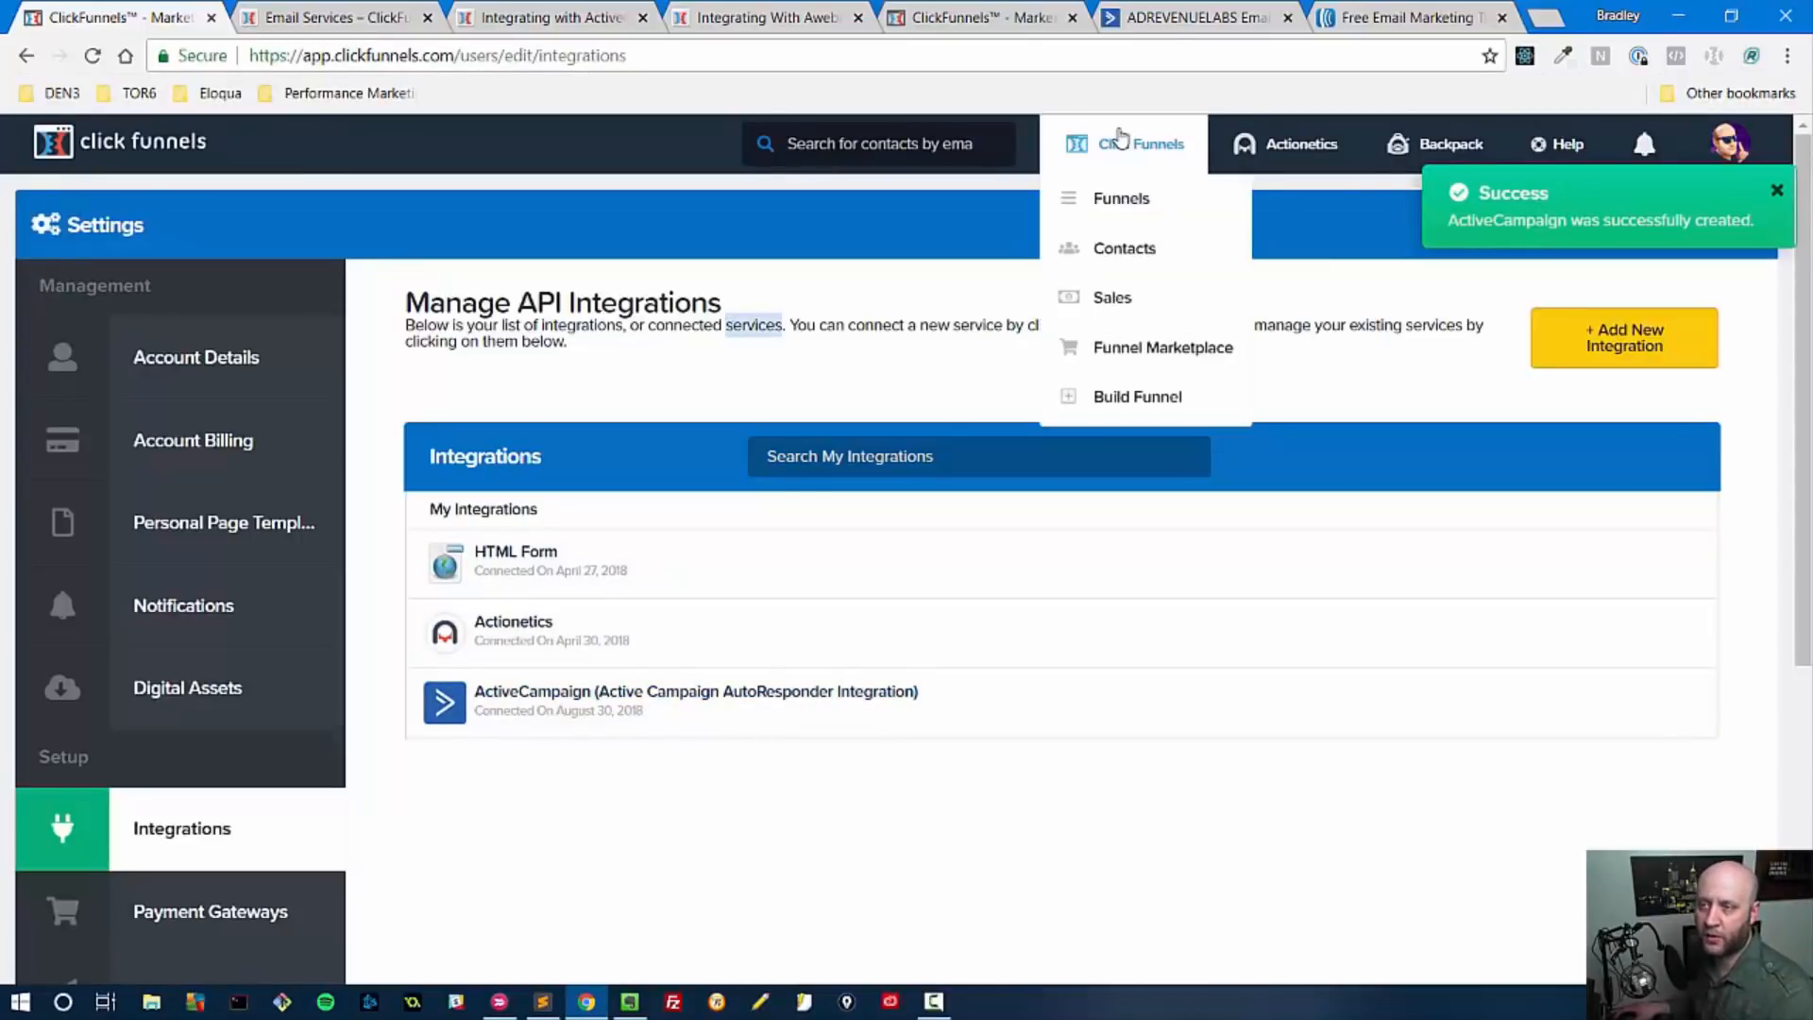
click(1161, 347)
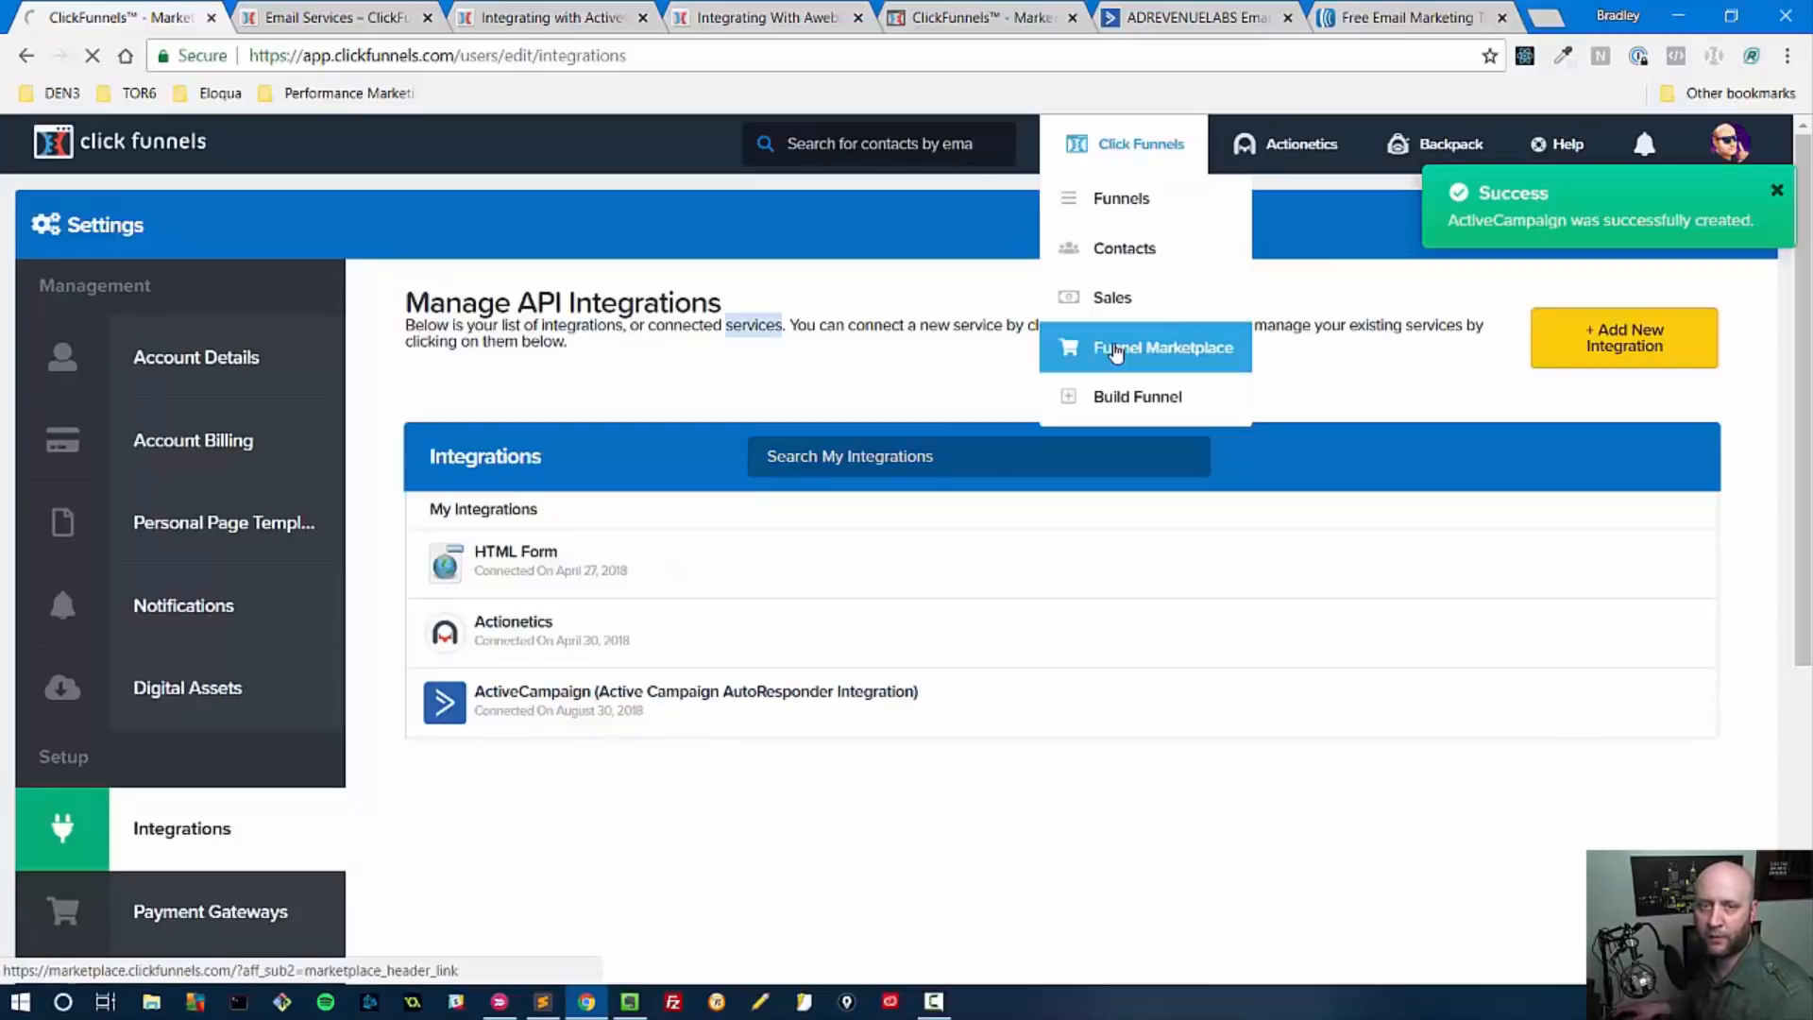
click(1120, 199)
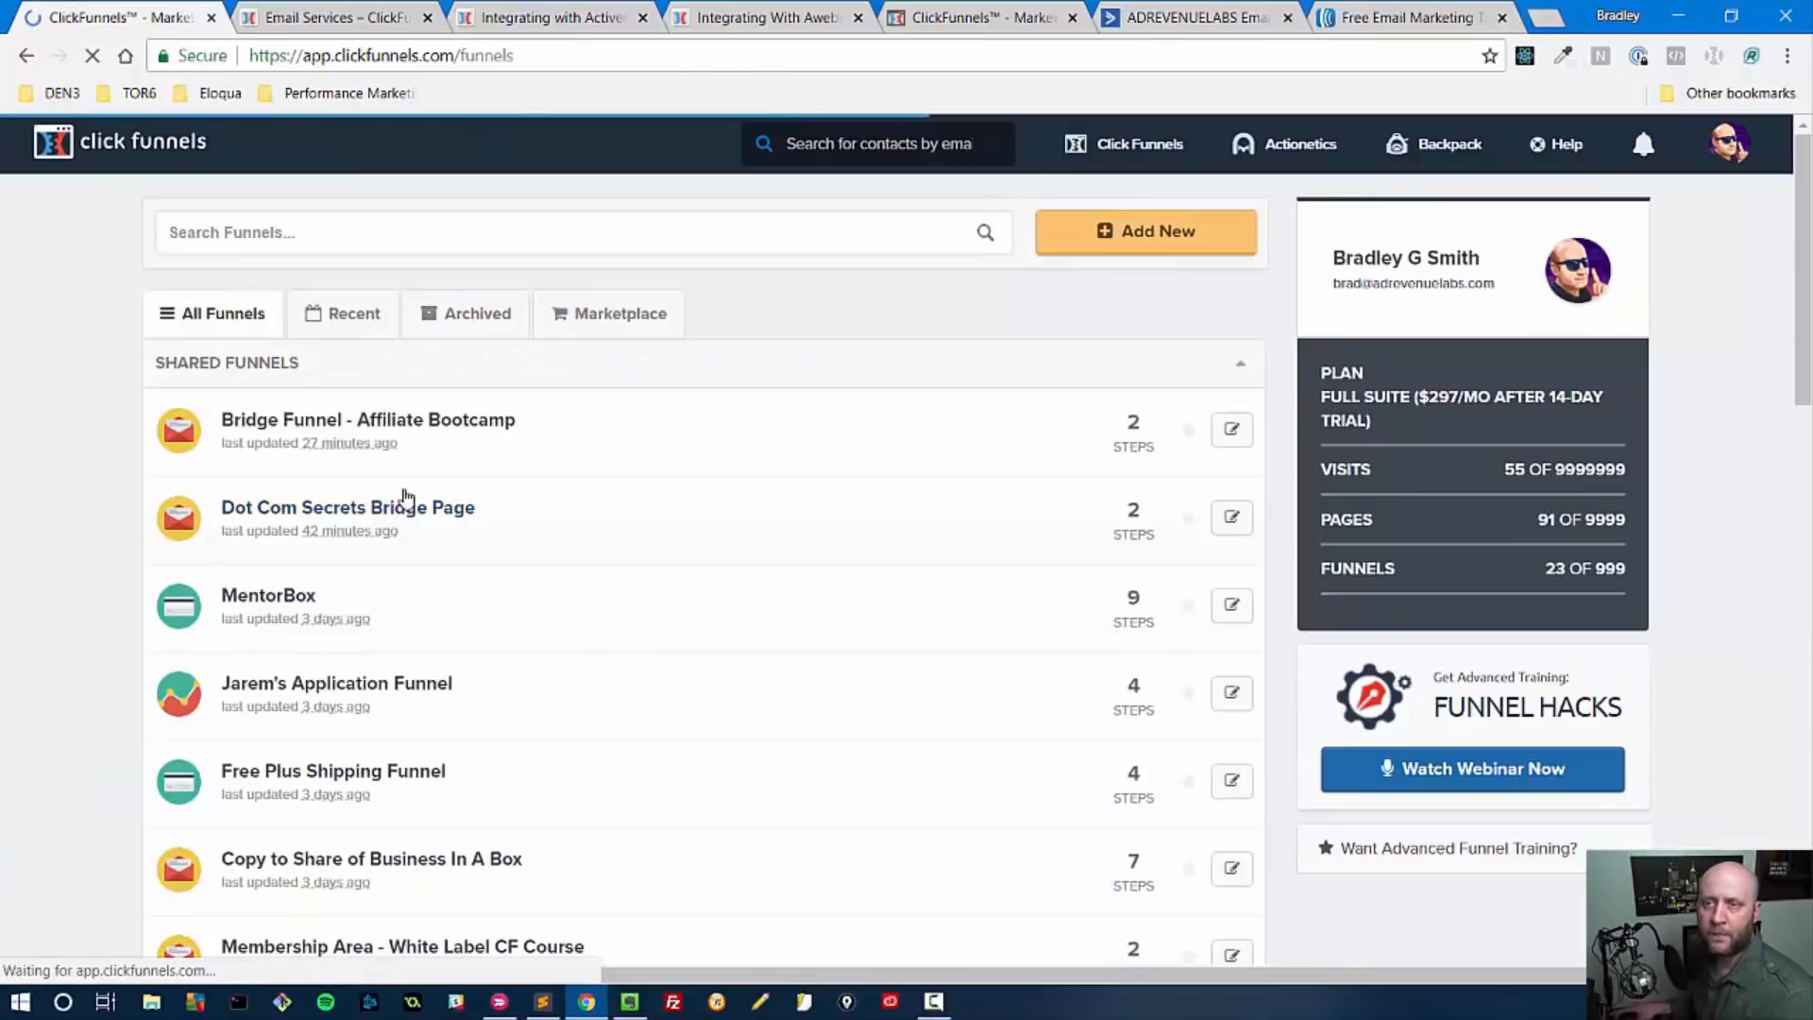
click(347, 506)
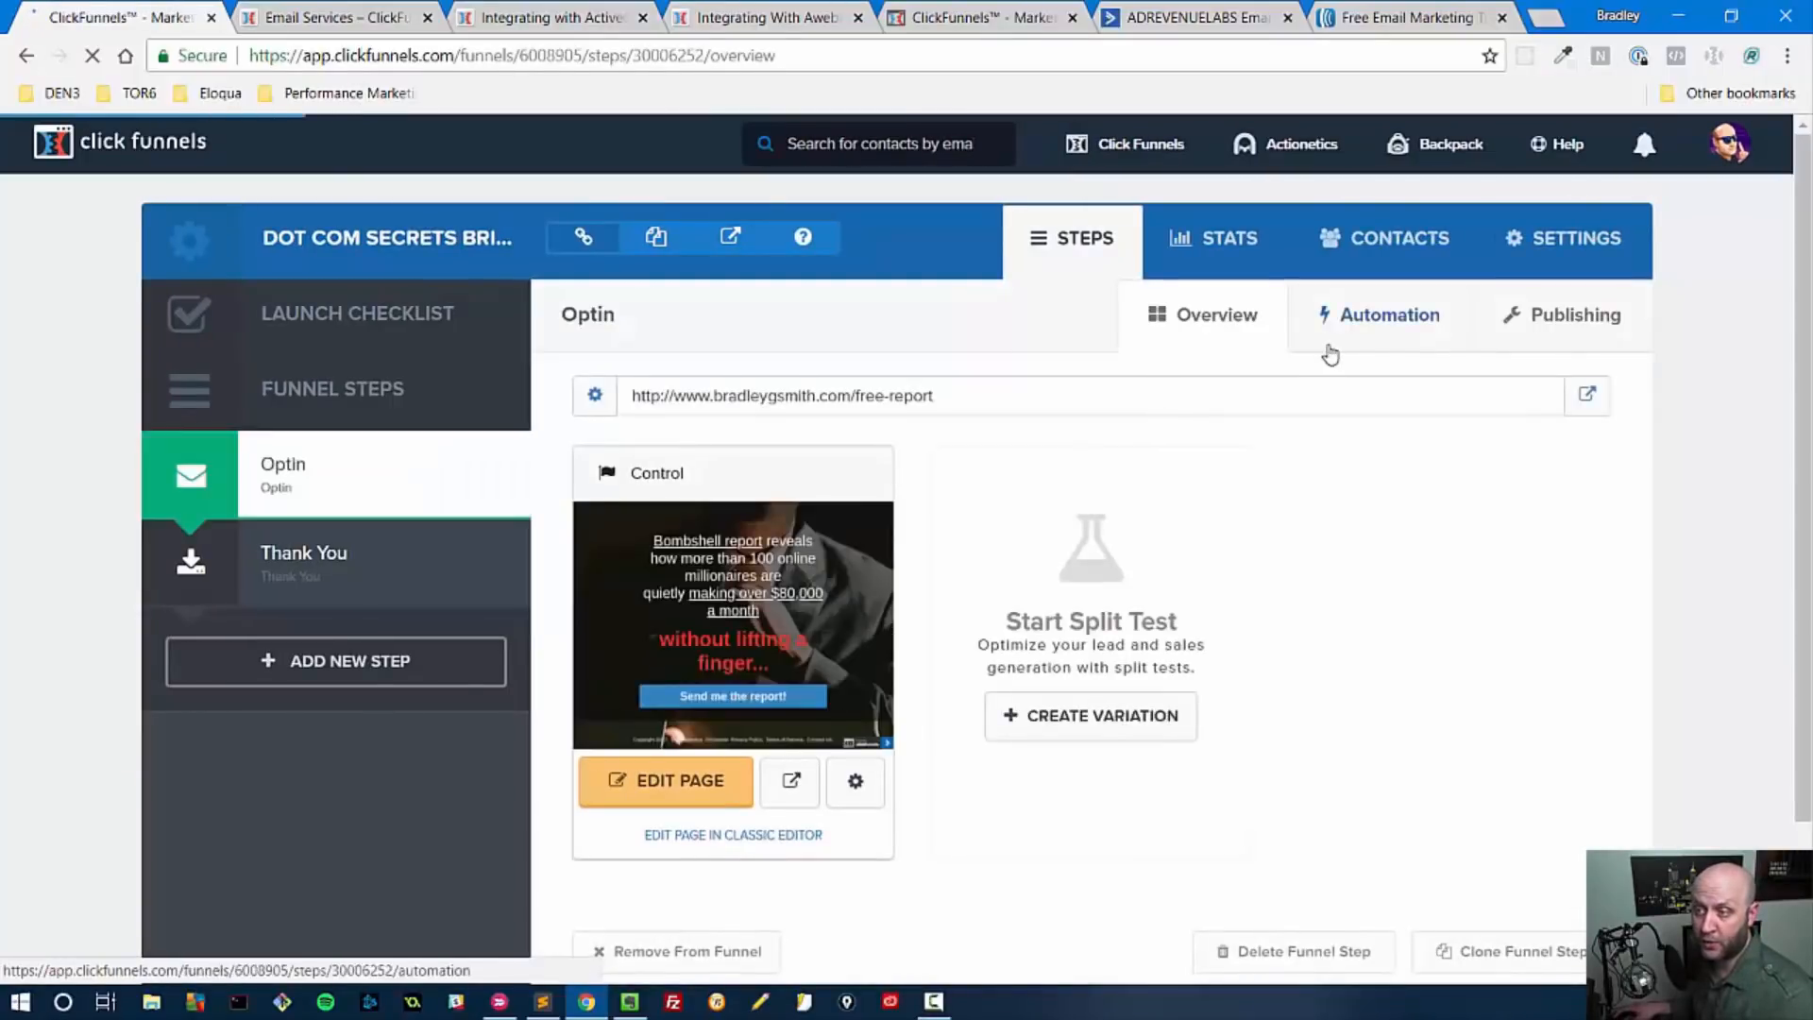
On the Optin step's Automation tab, begin a new funnel action with its name field ready.
click(1389, 315)
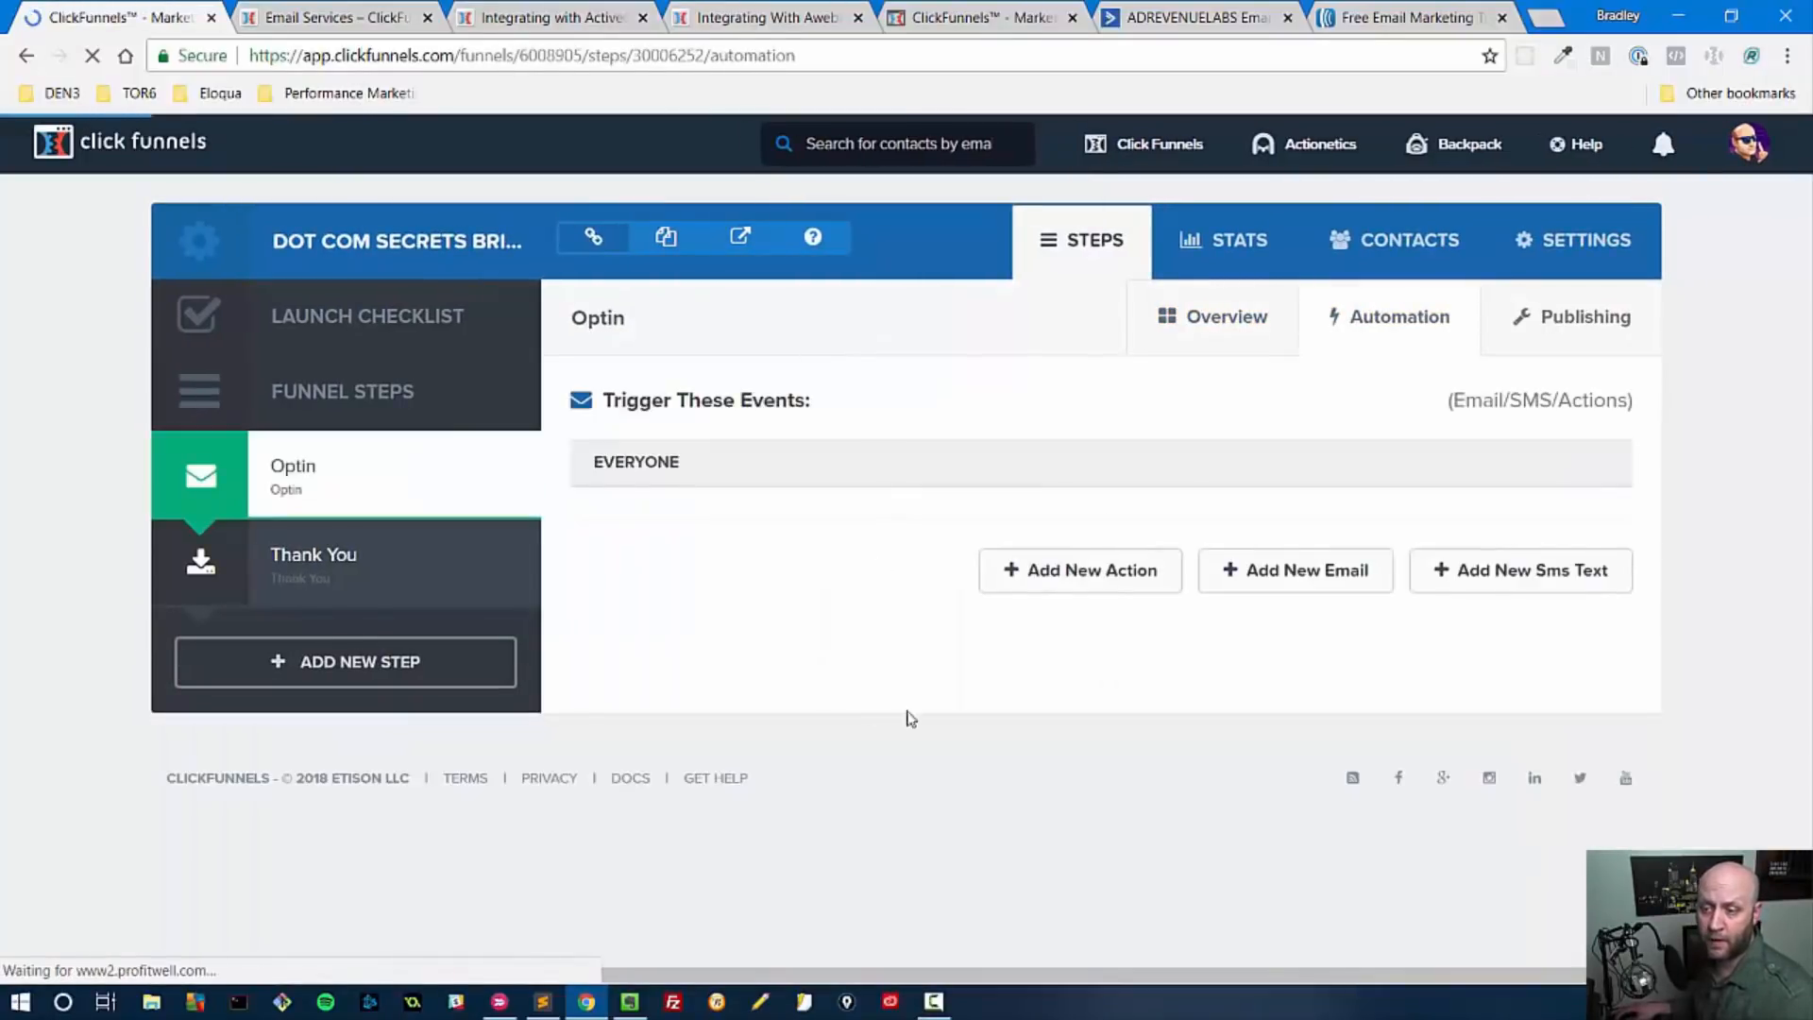
click(1078, 571)
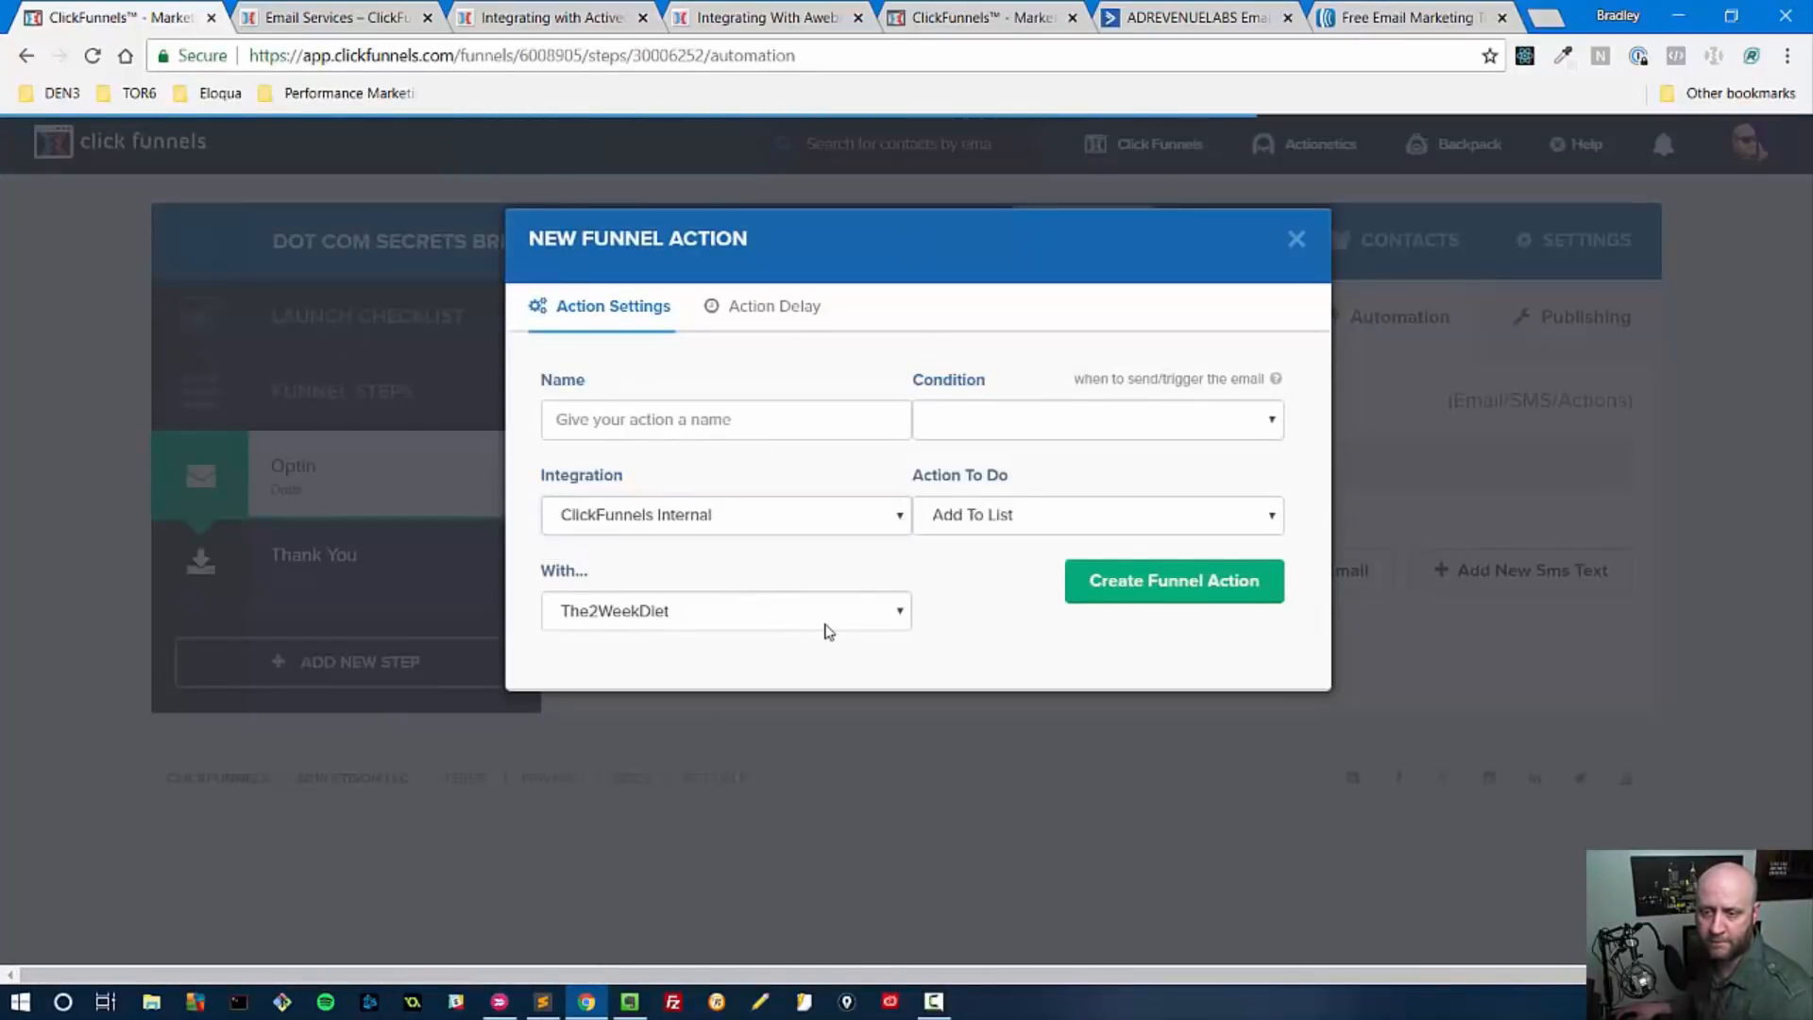
click(725, 611)
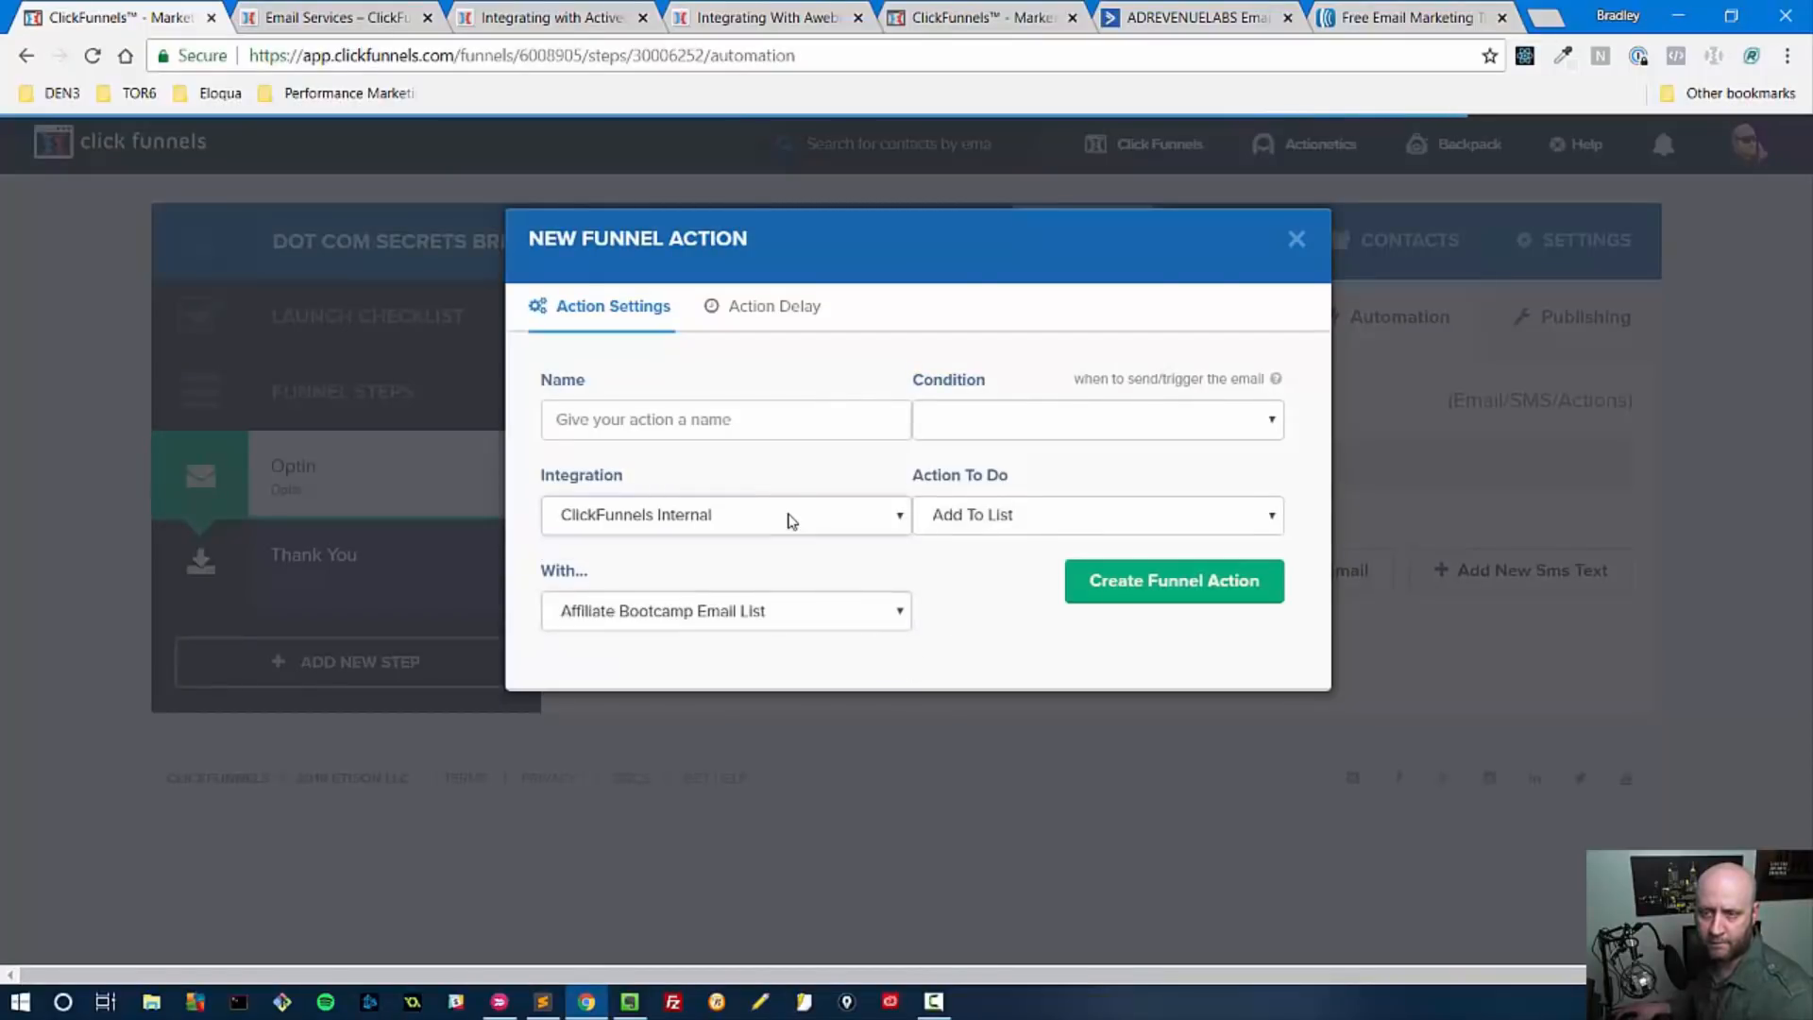
click(726, 610)
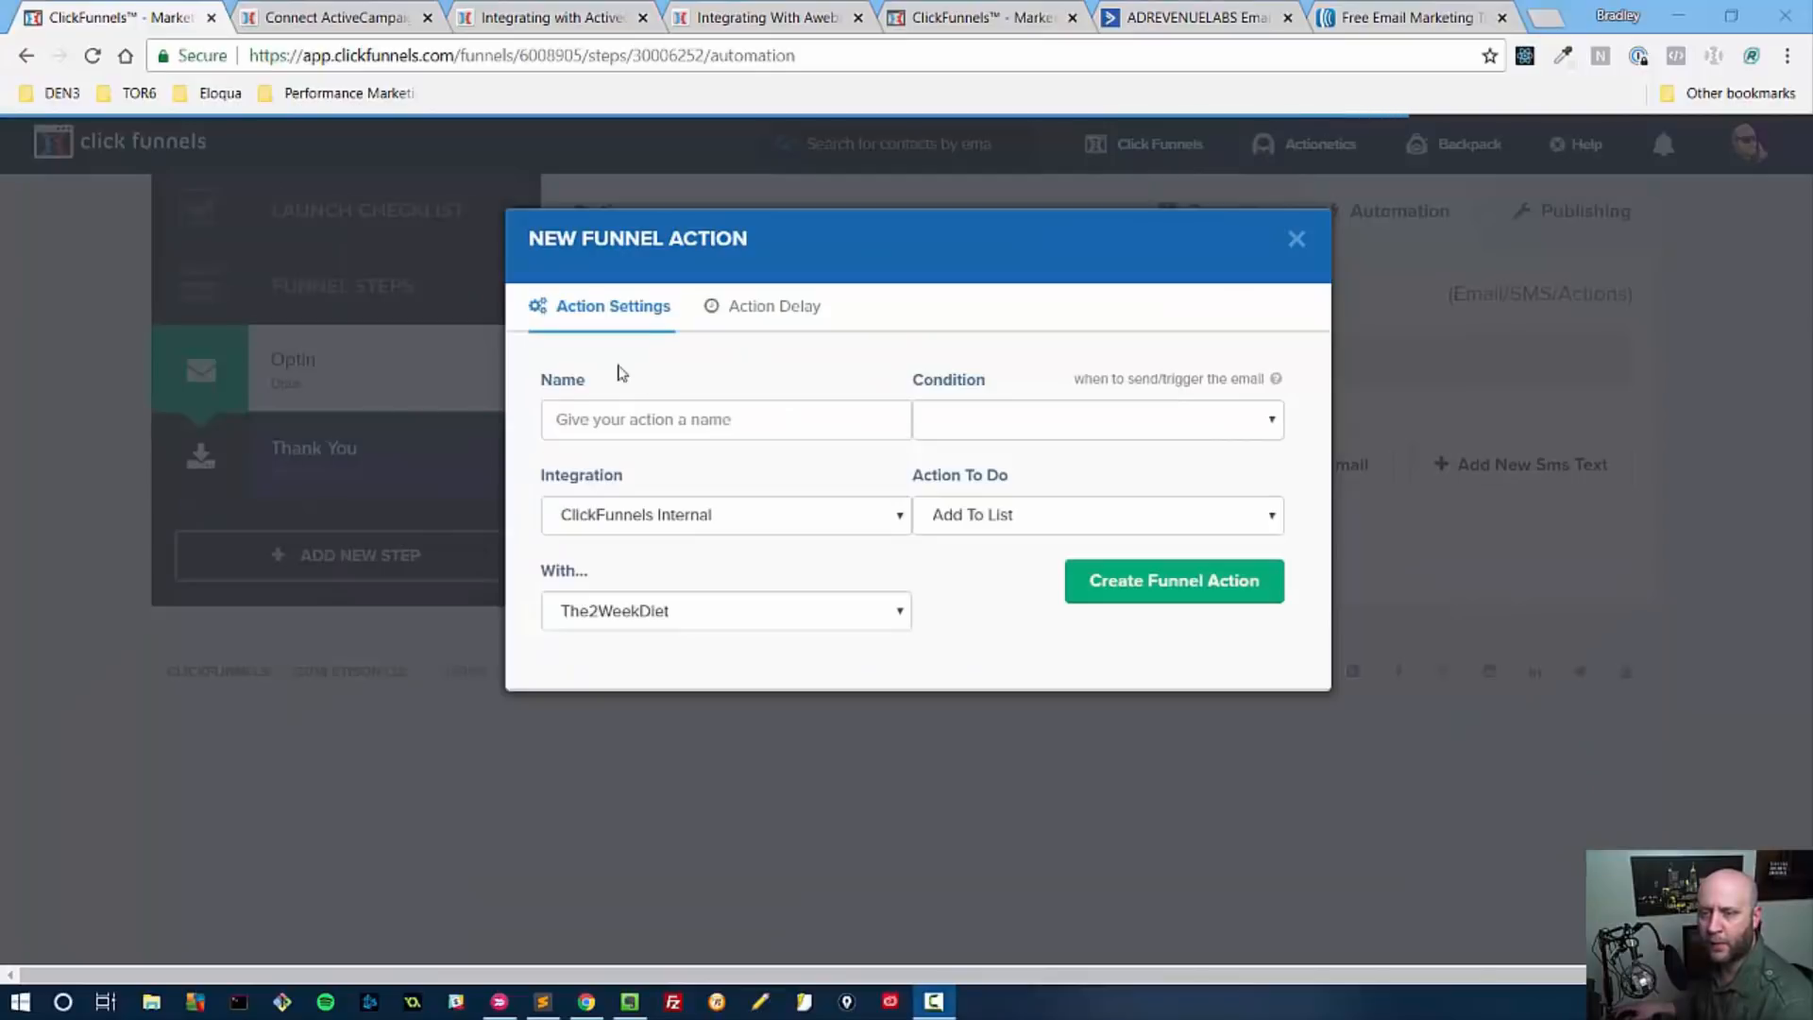
click(725, 420)
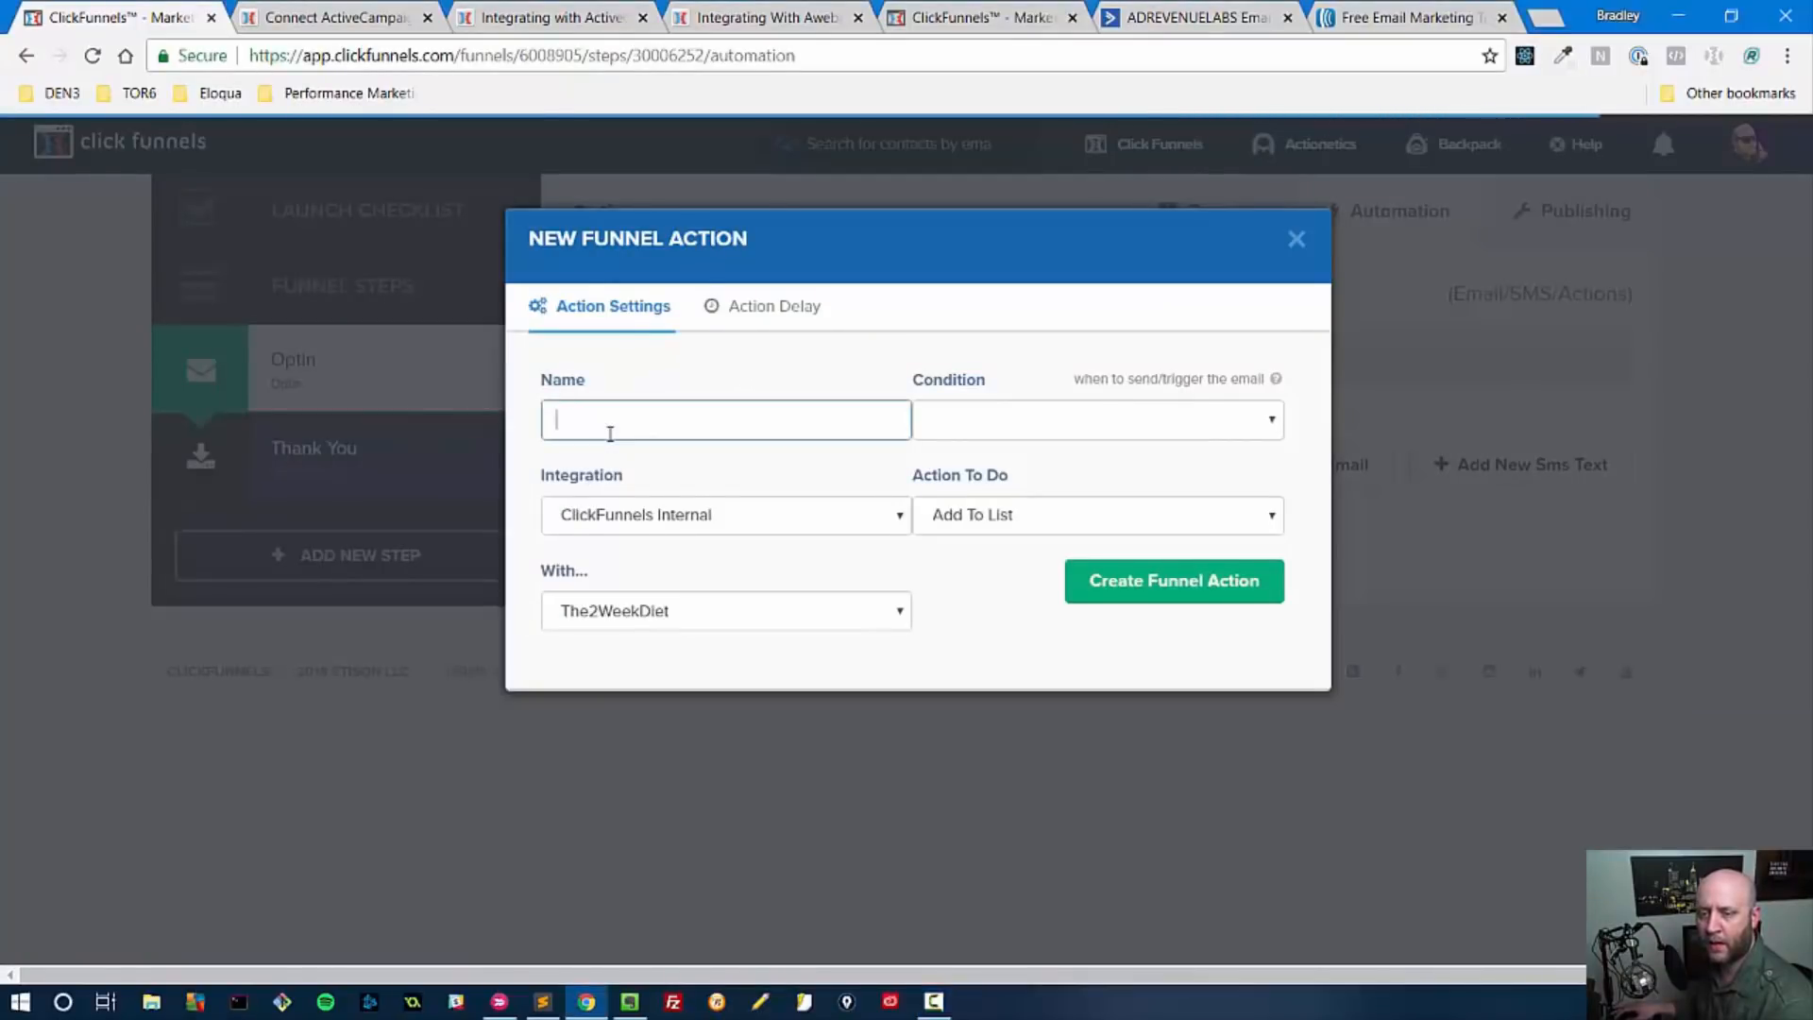
mouse_move(687, 563)
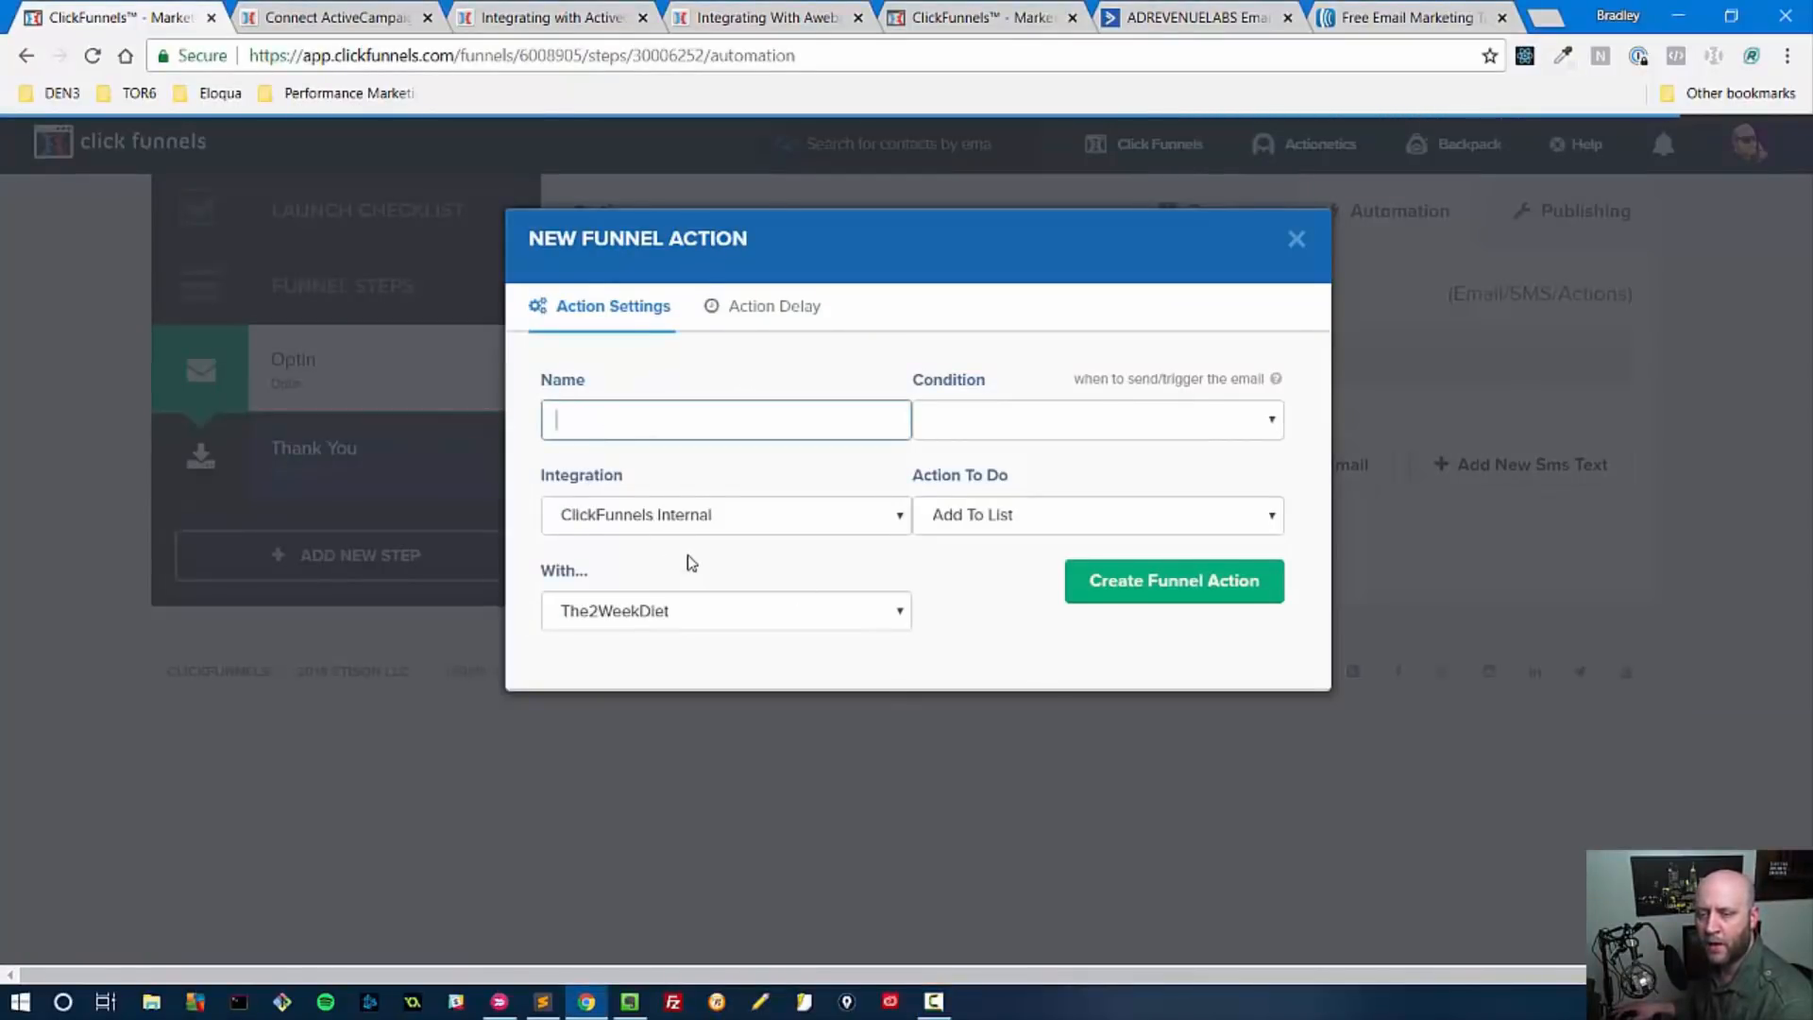
Close the unsaved funnel action, return to Overview and launch Edit Page for the Optin step.
click(1295, 238)
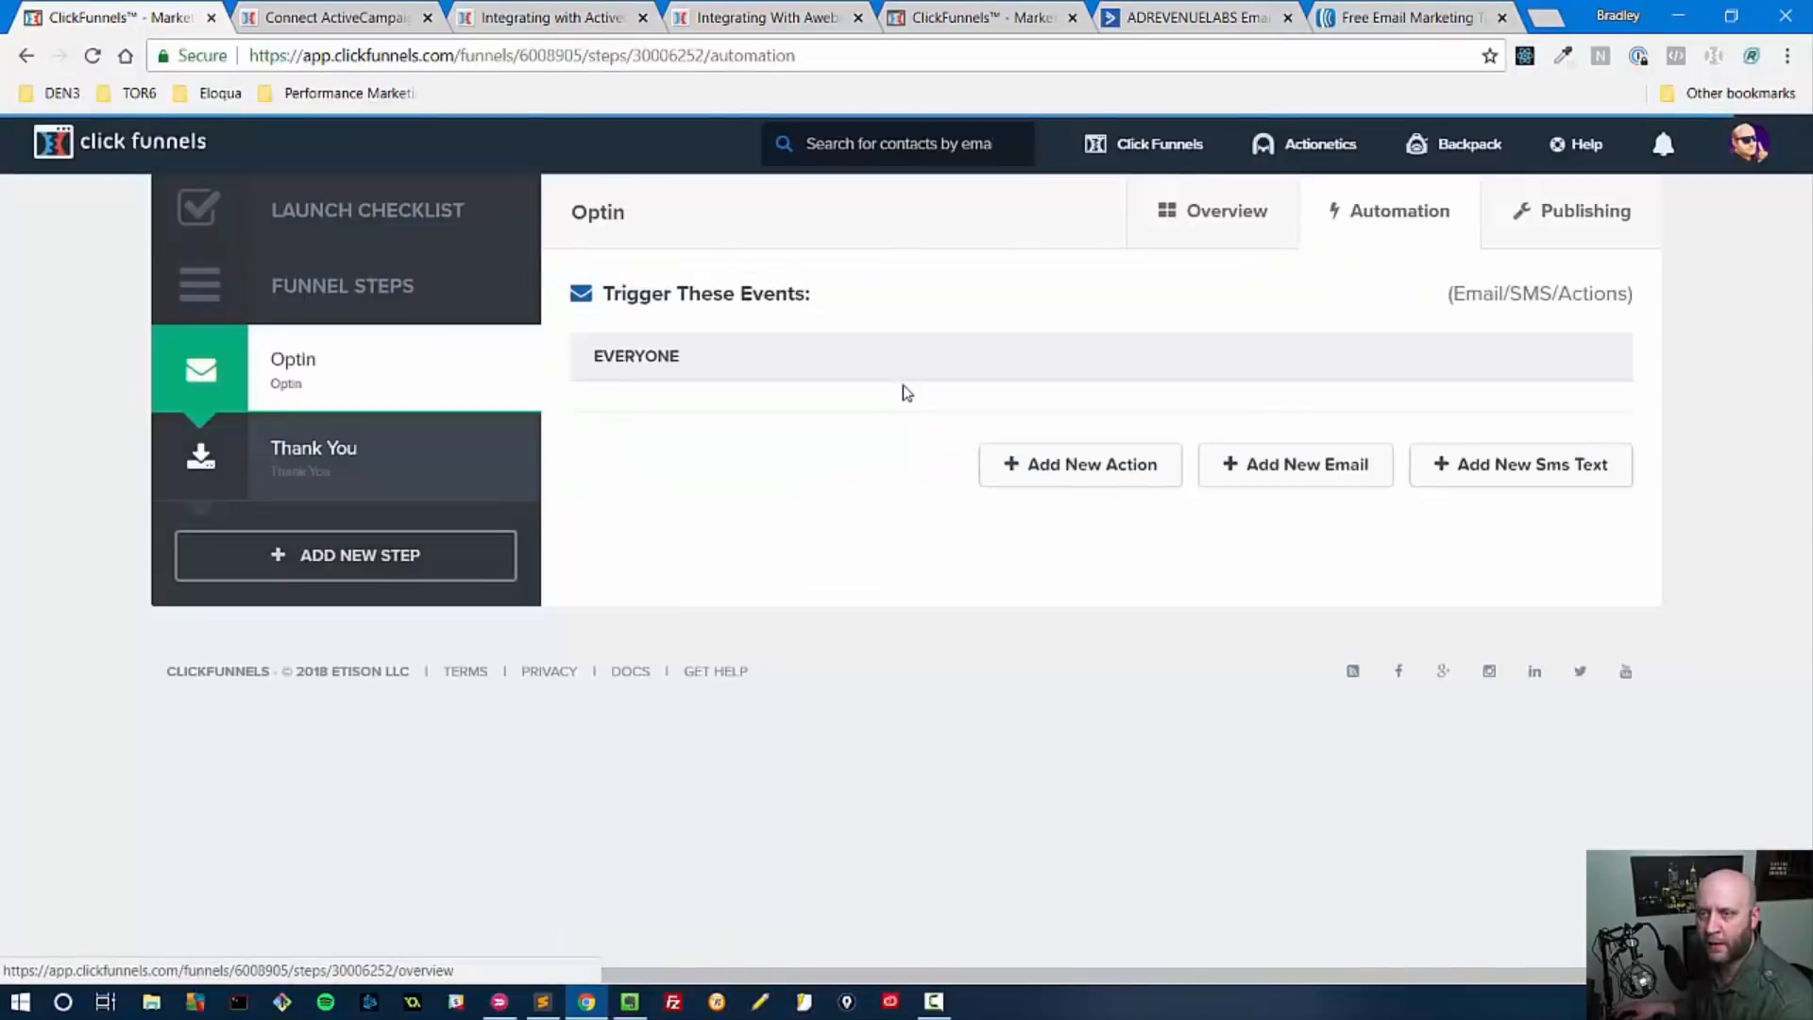
click(293, 359)
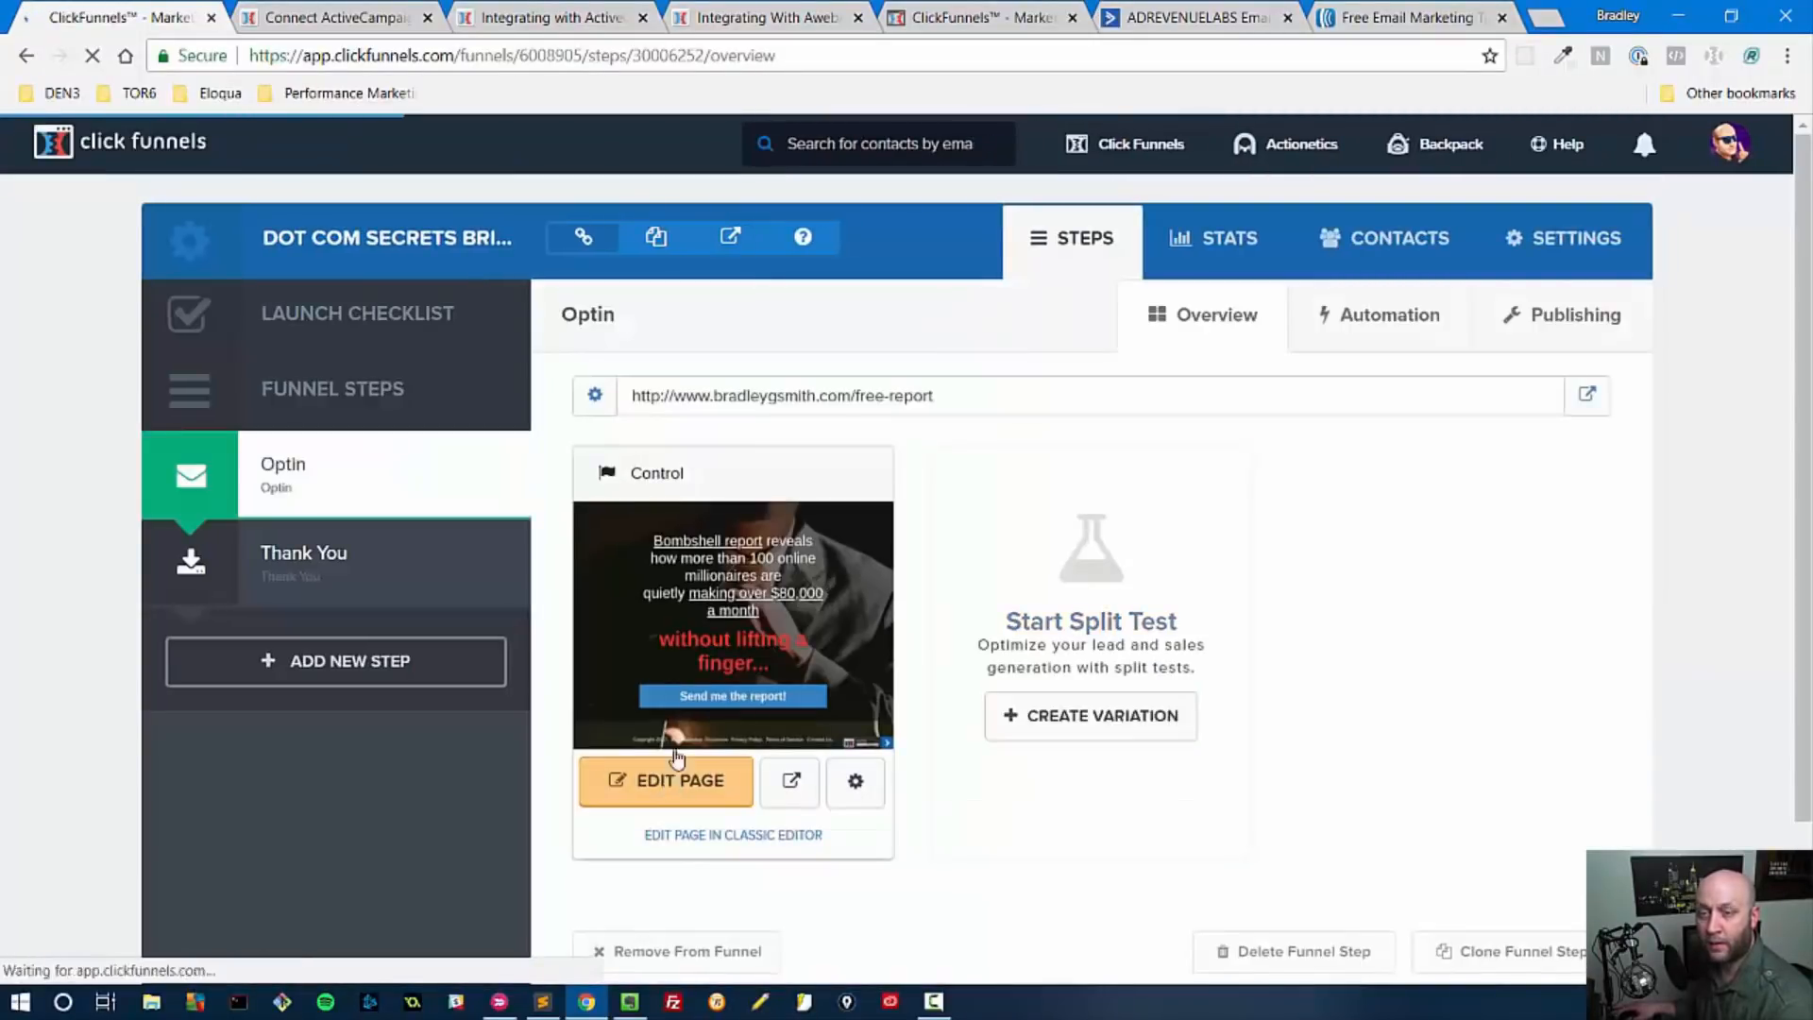
click(665, 780)
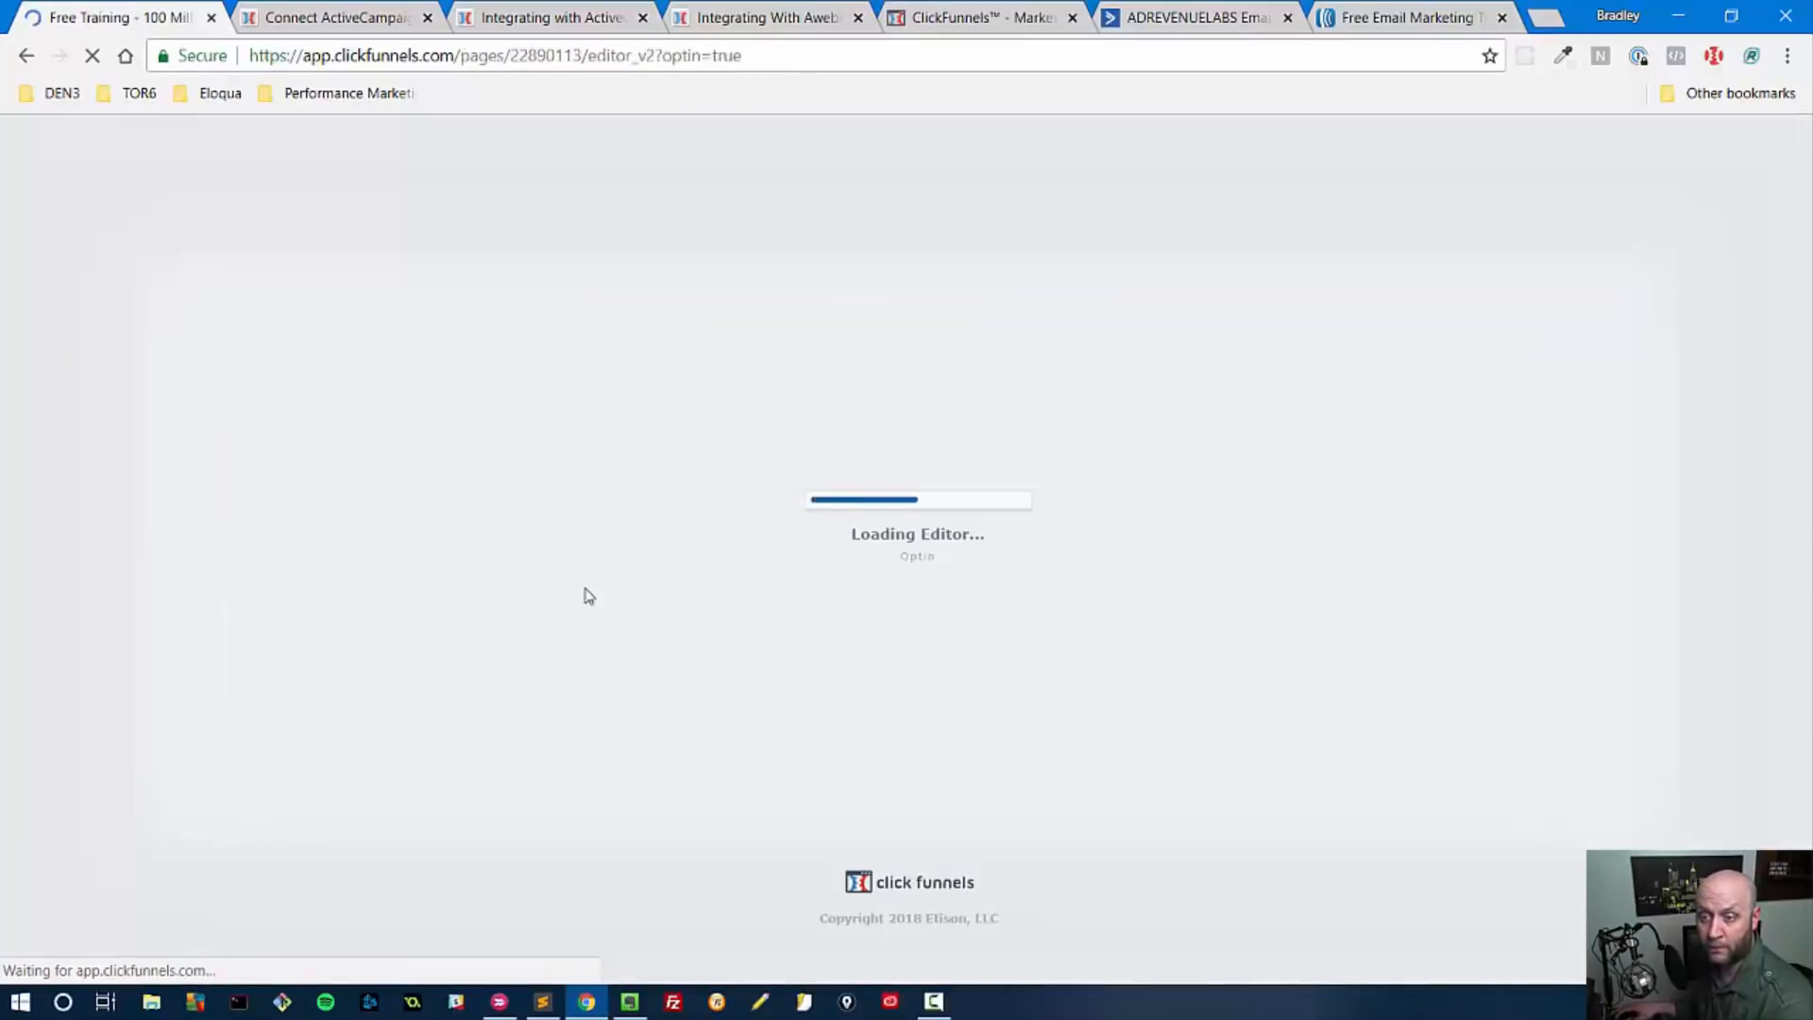
In Settings > Integrations pick ActiveCampaign, action Add To List, list Ultimate Guide To ClickFunnels Course.
click(399, 151)
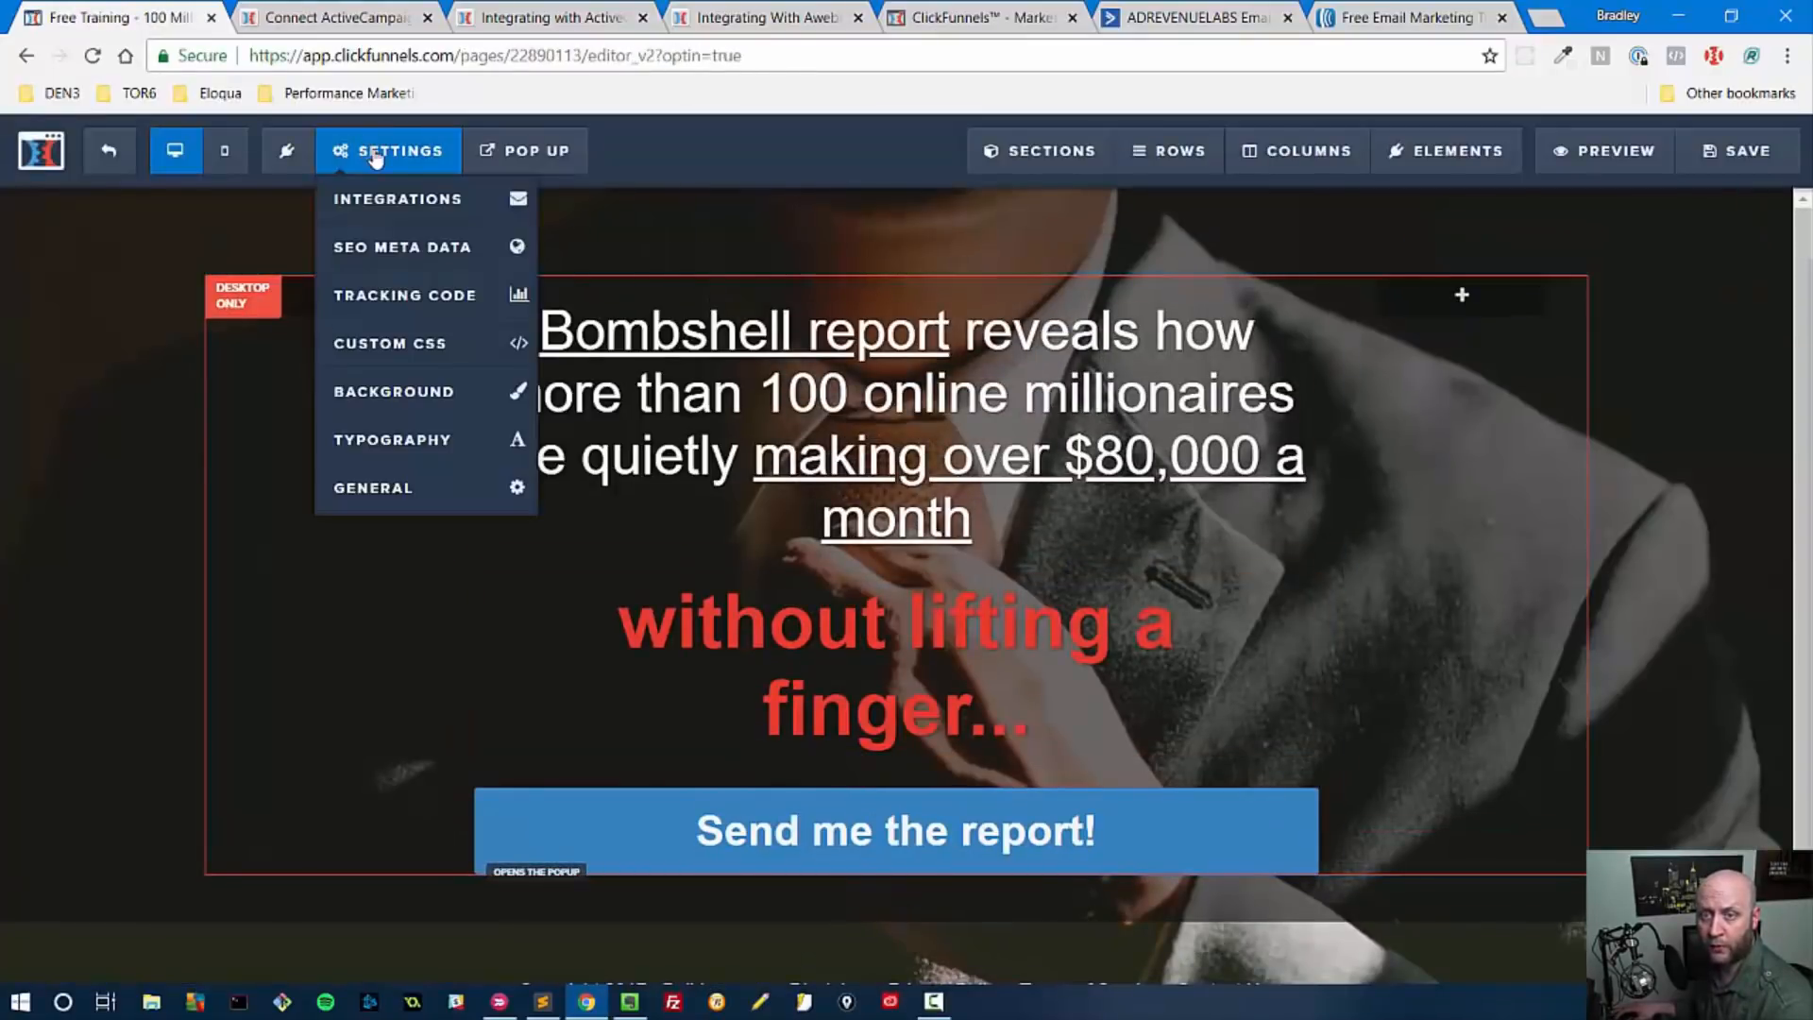
click(398, 198)
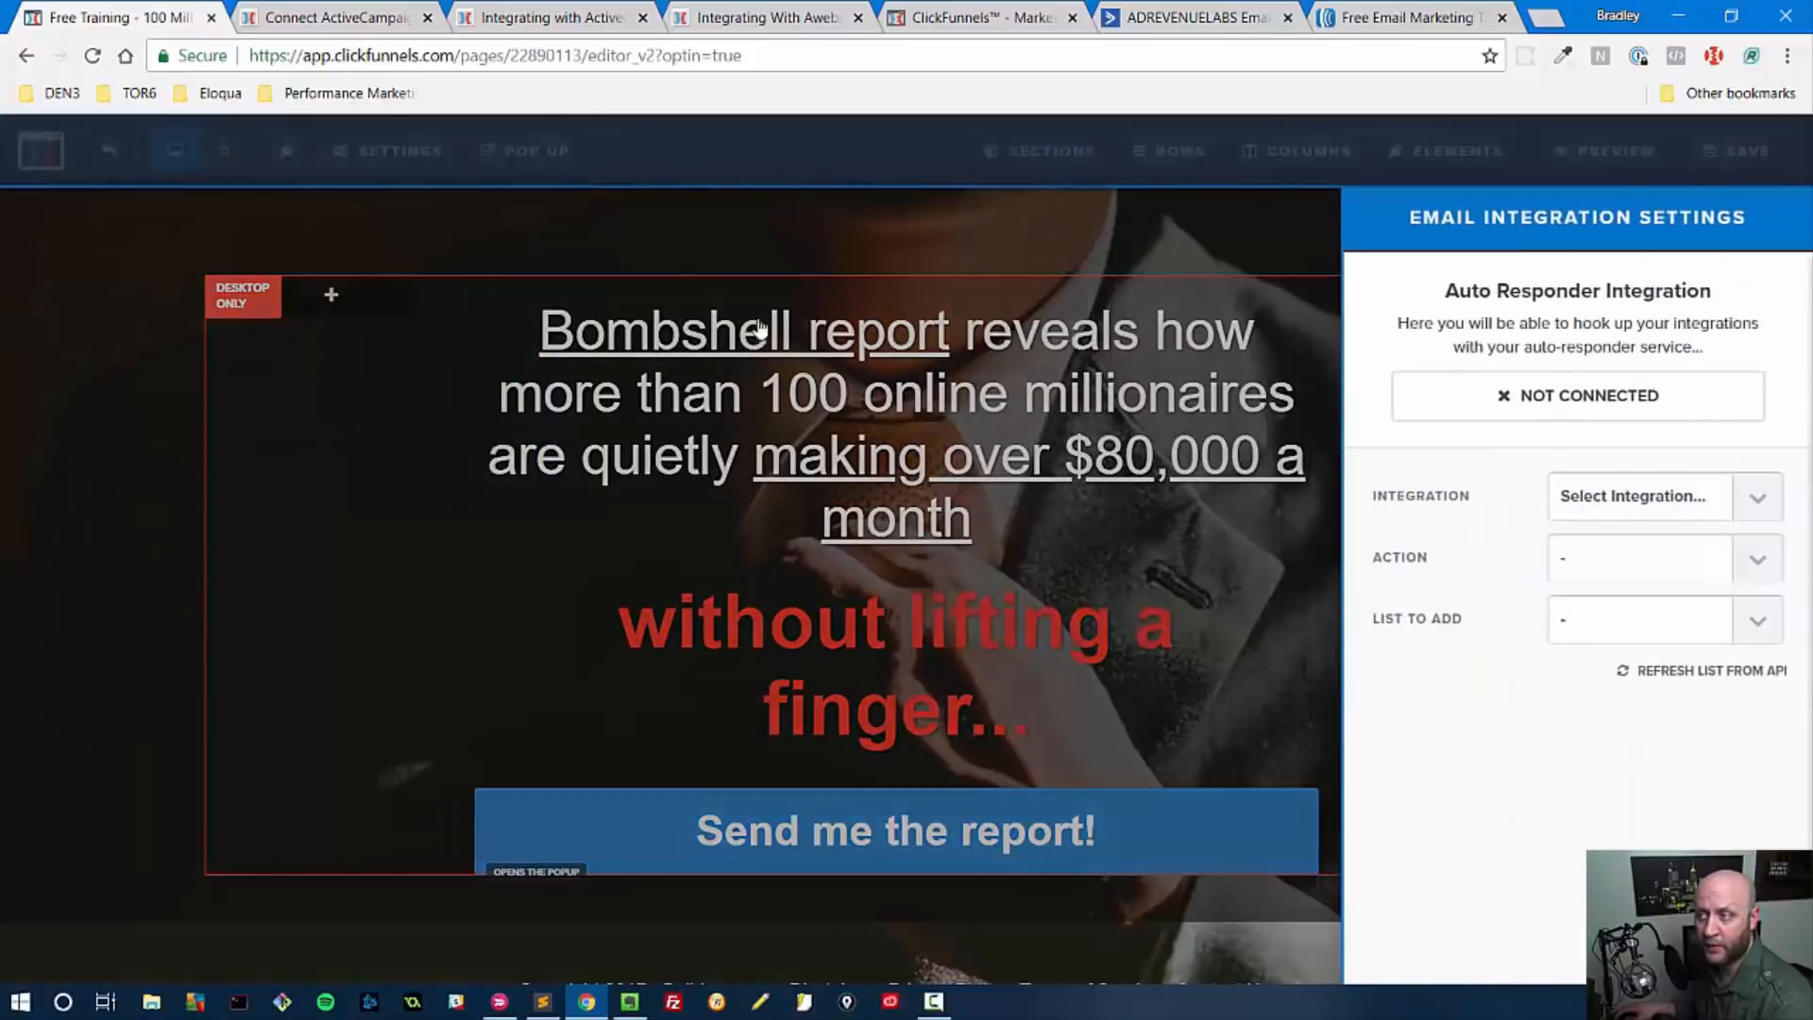
click(1662, 495)
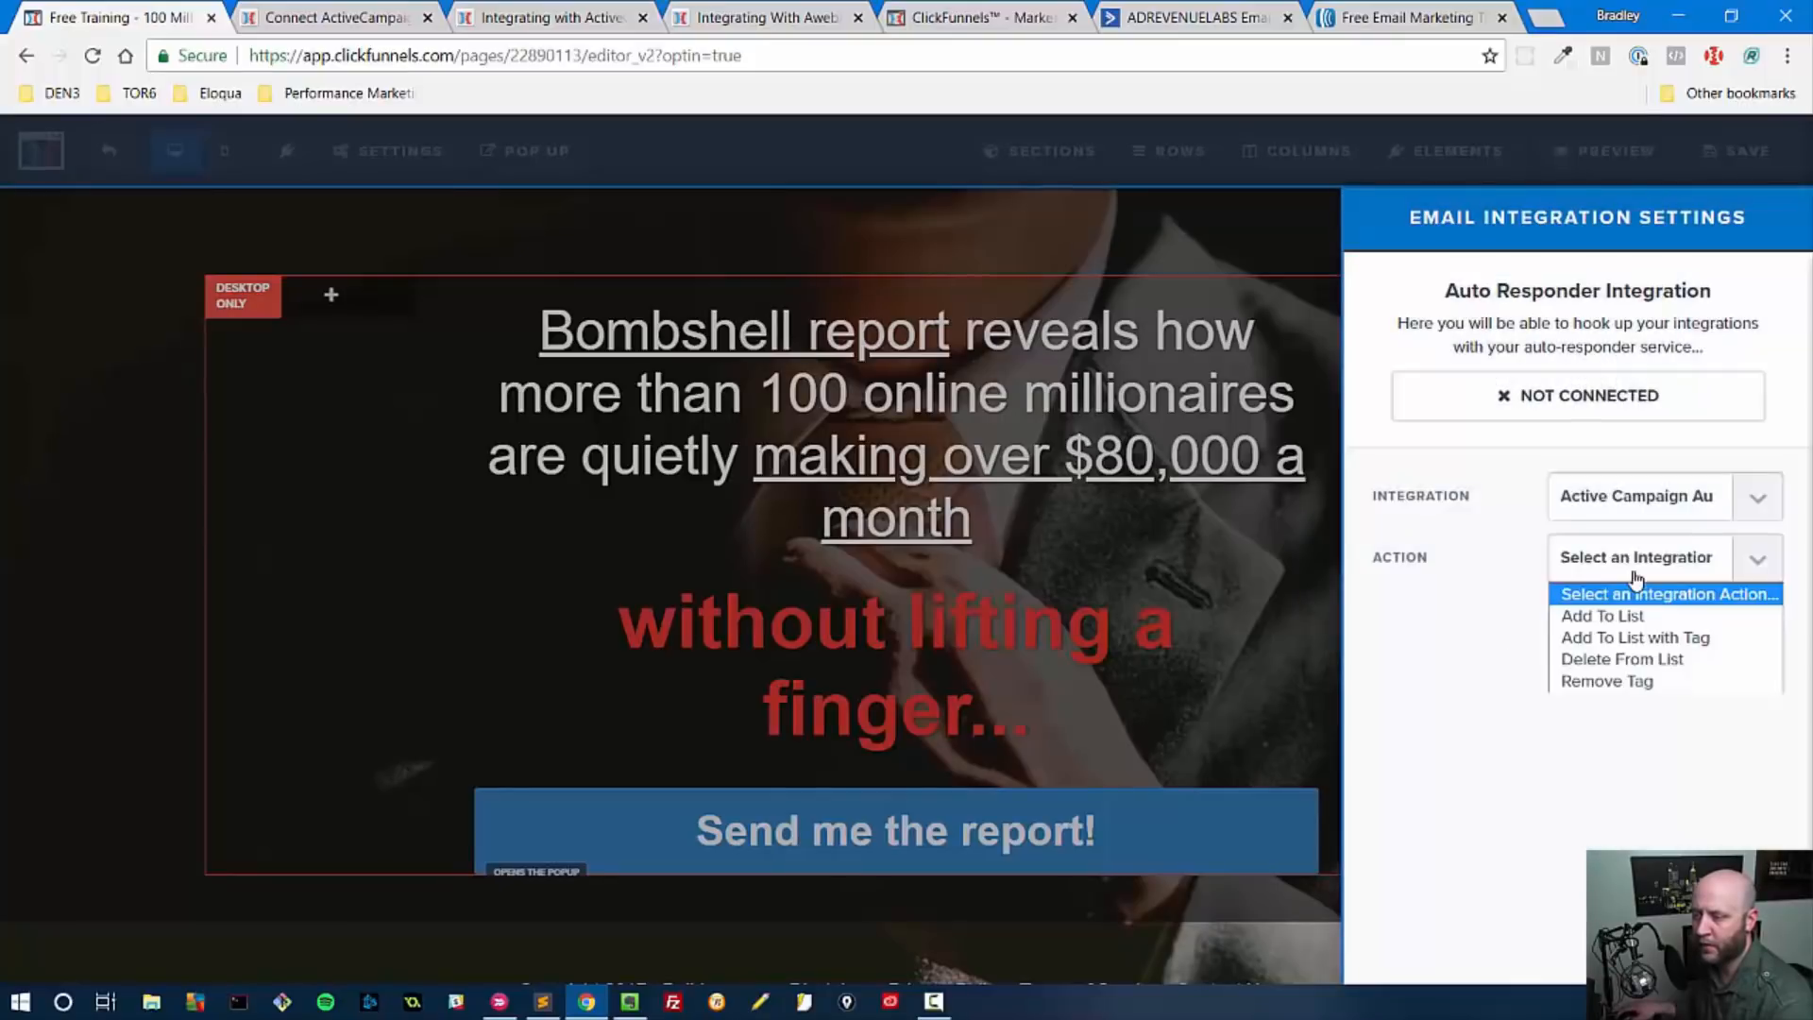
click(1602, 616)
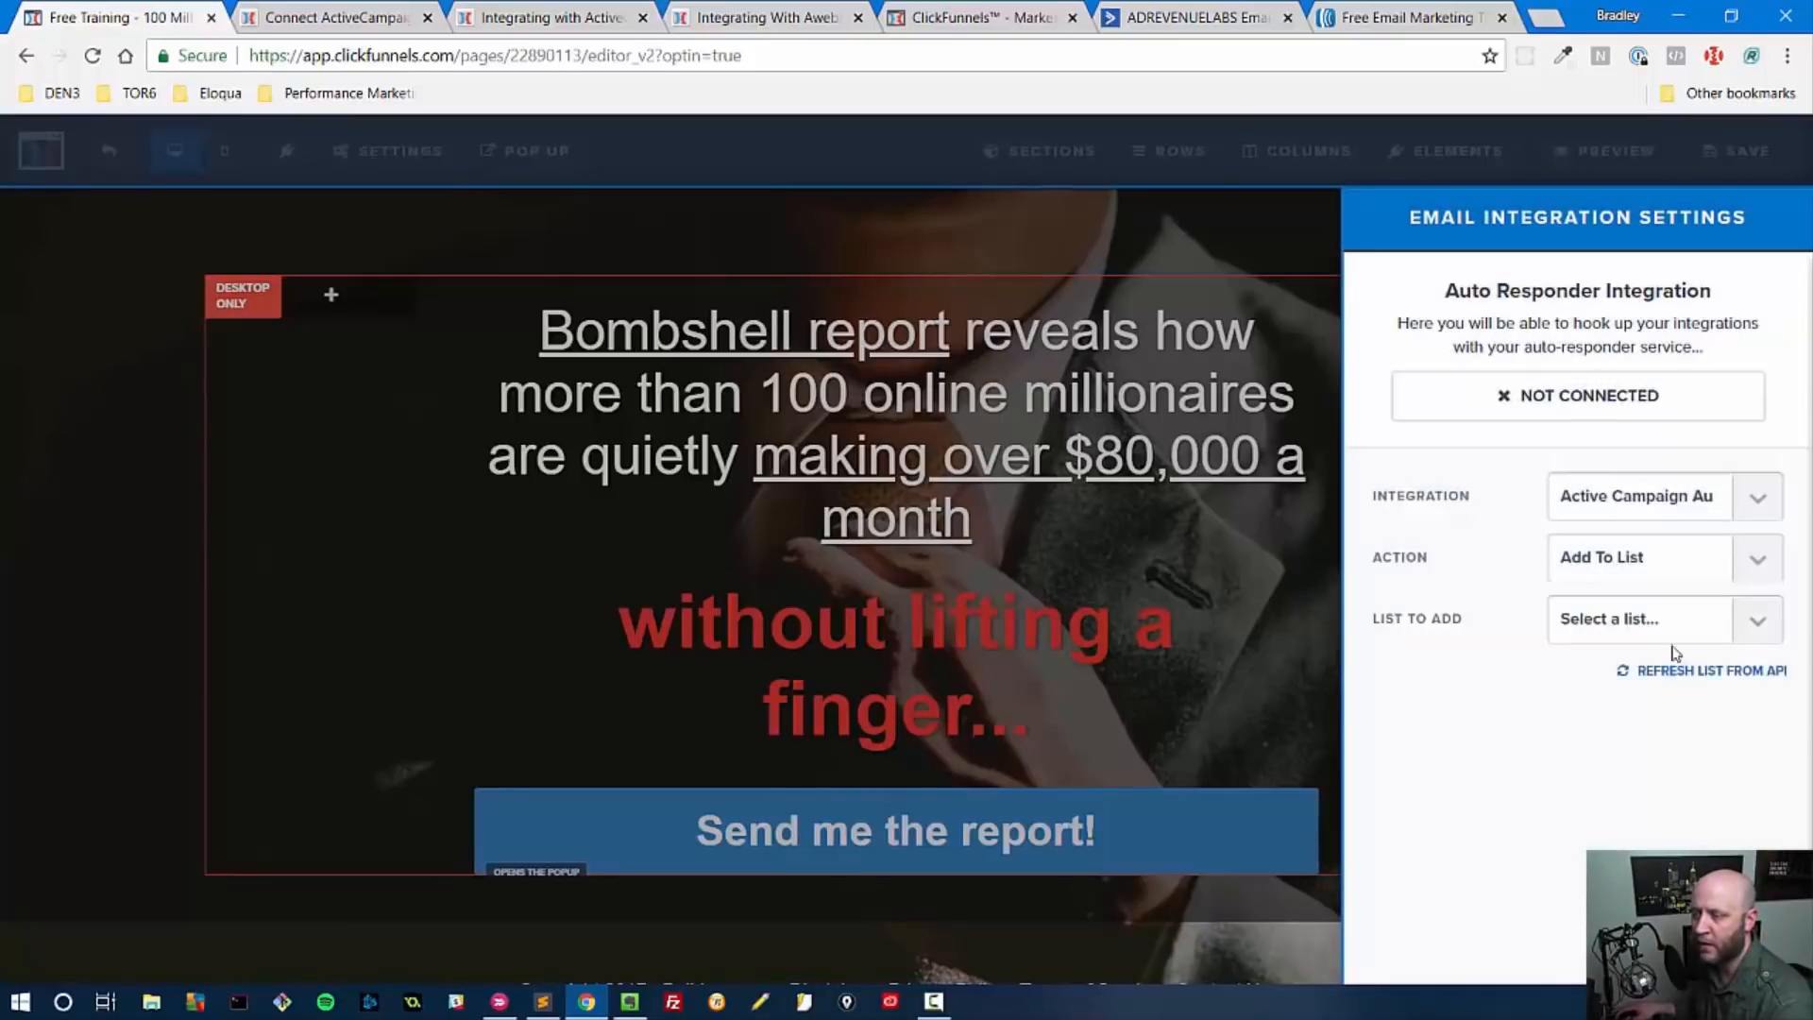
click(1662, 617)
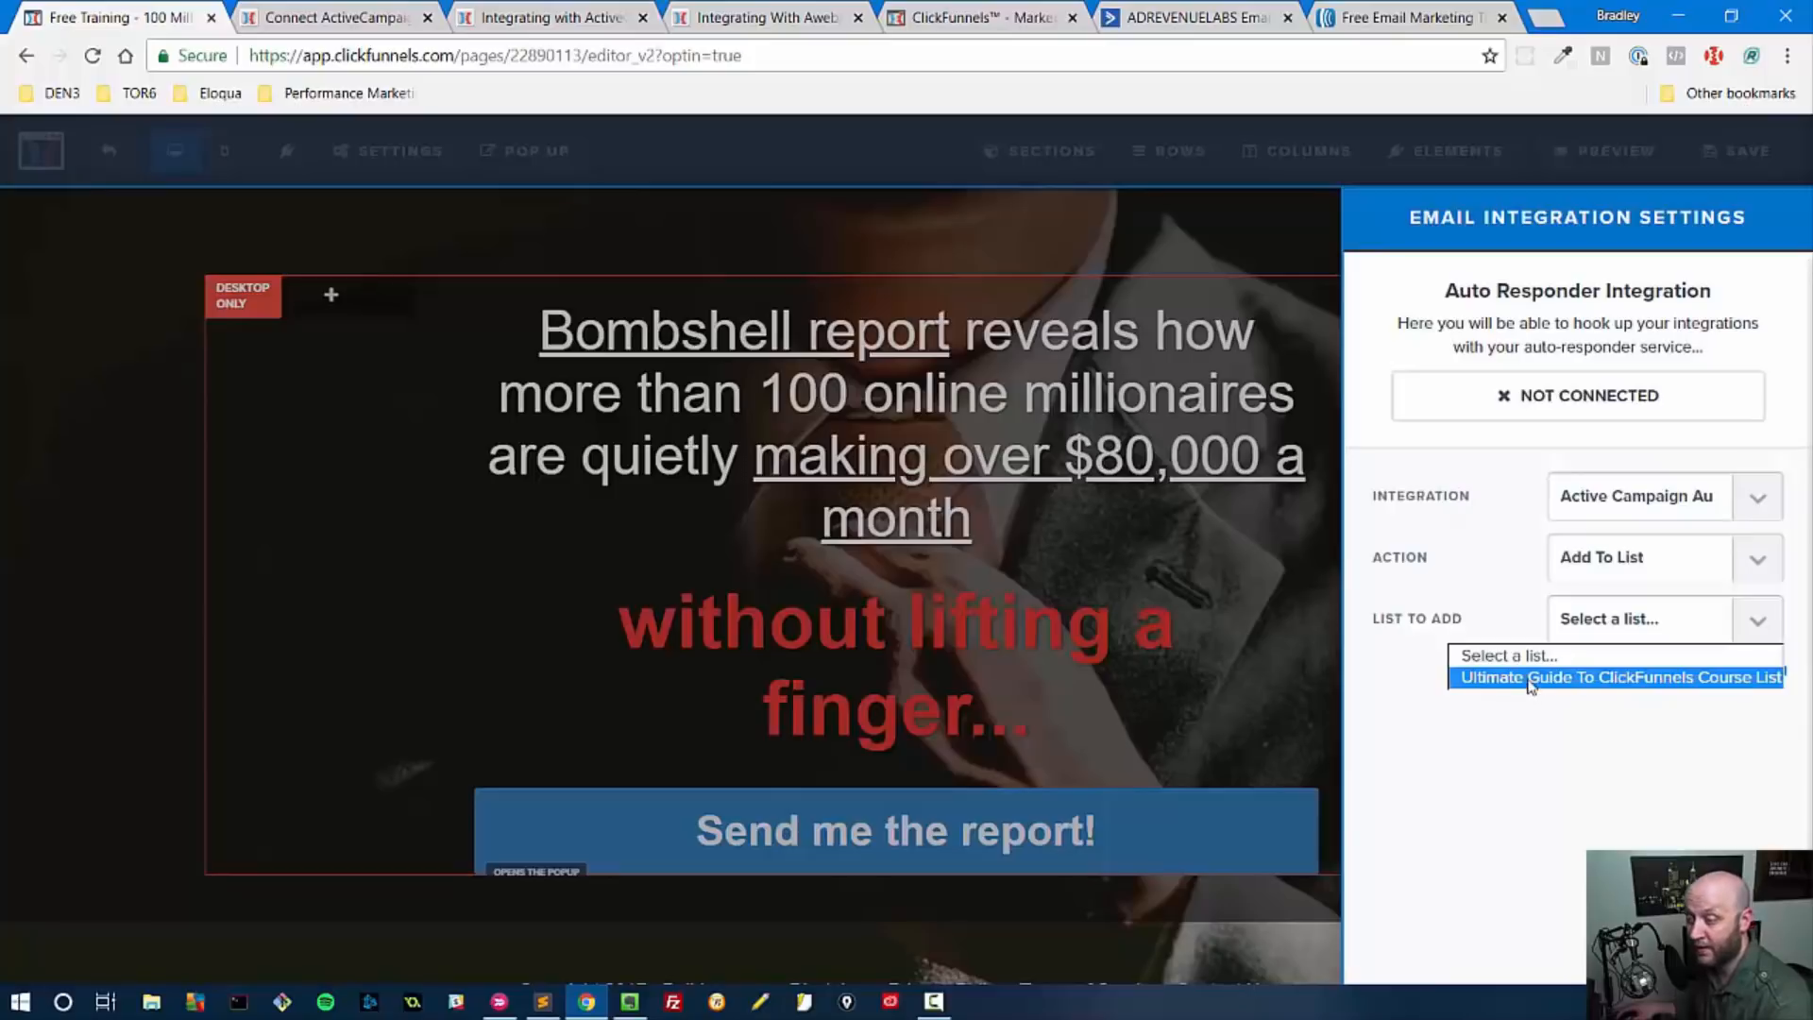
click(1617, 678)
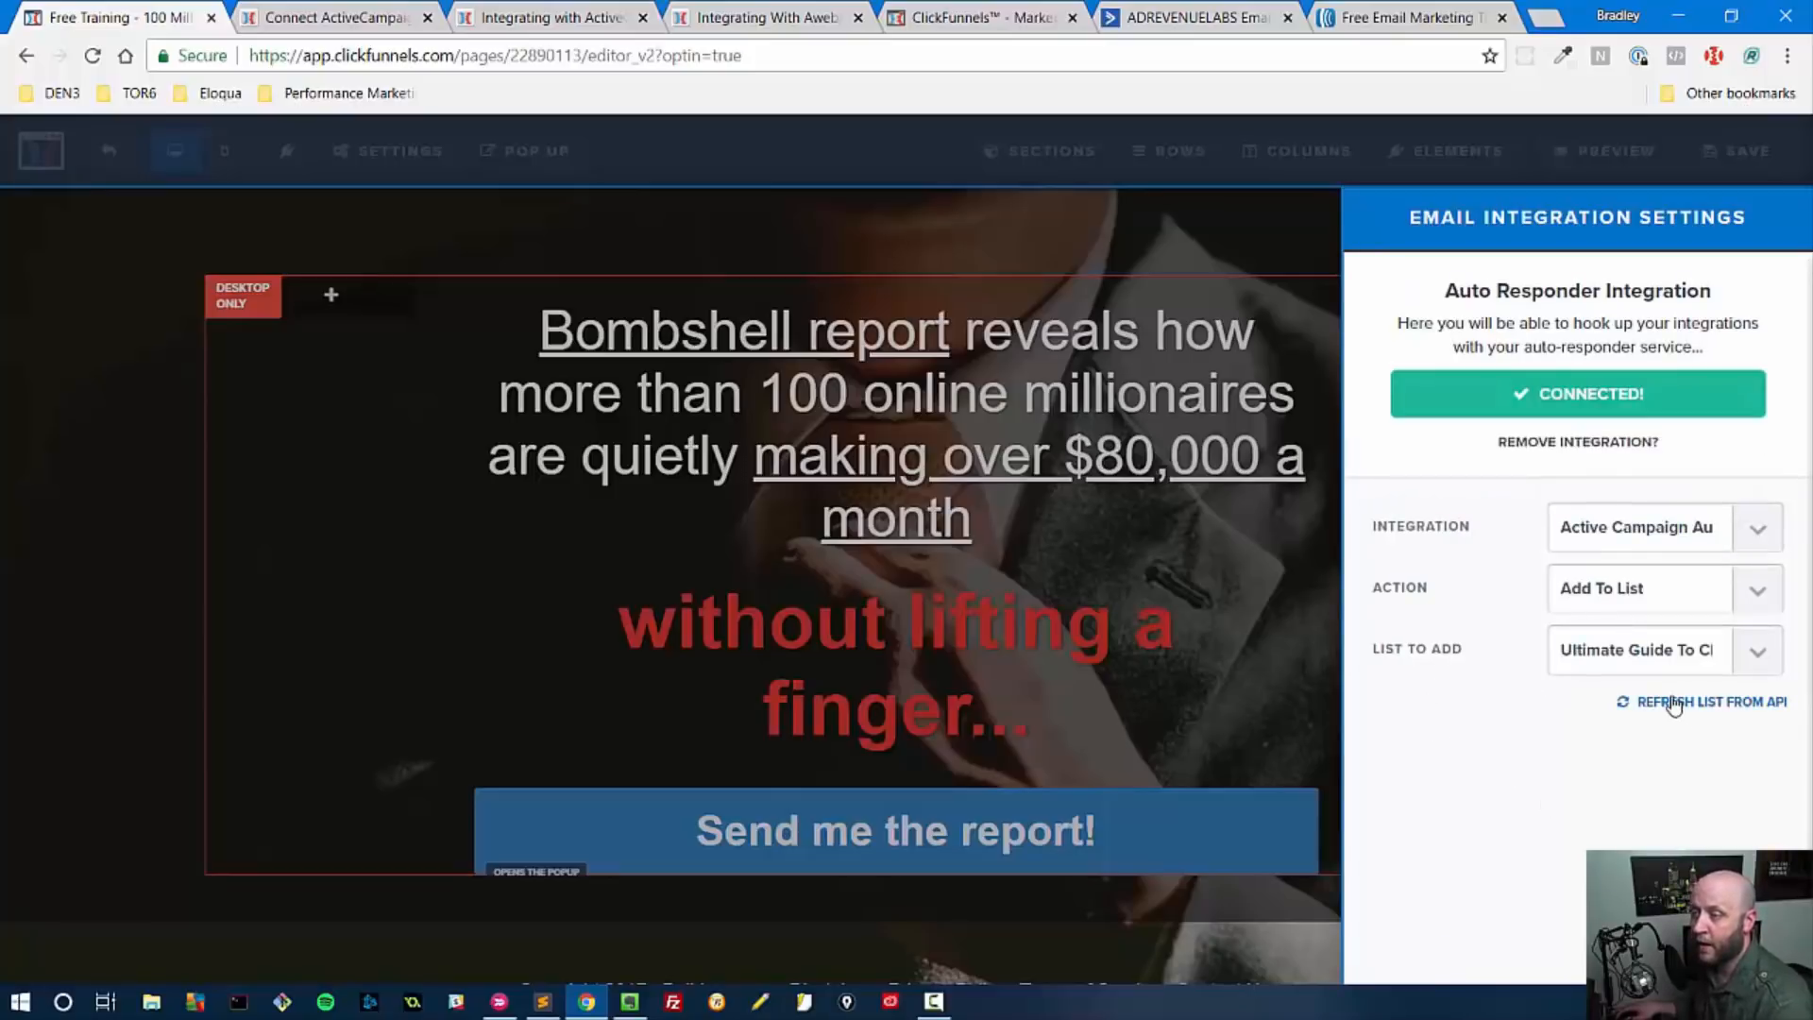
mouse_move(1260, 673)
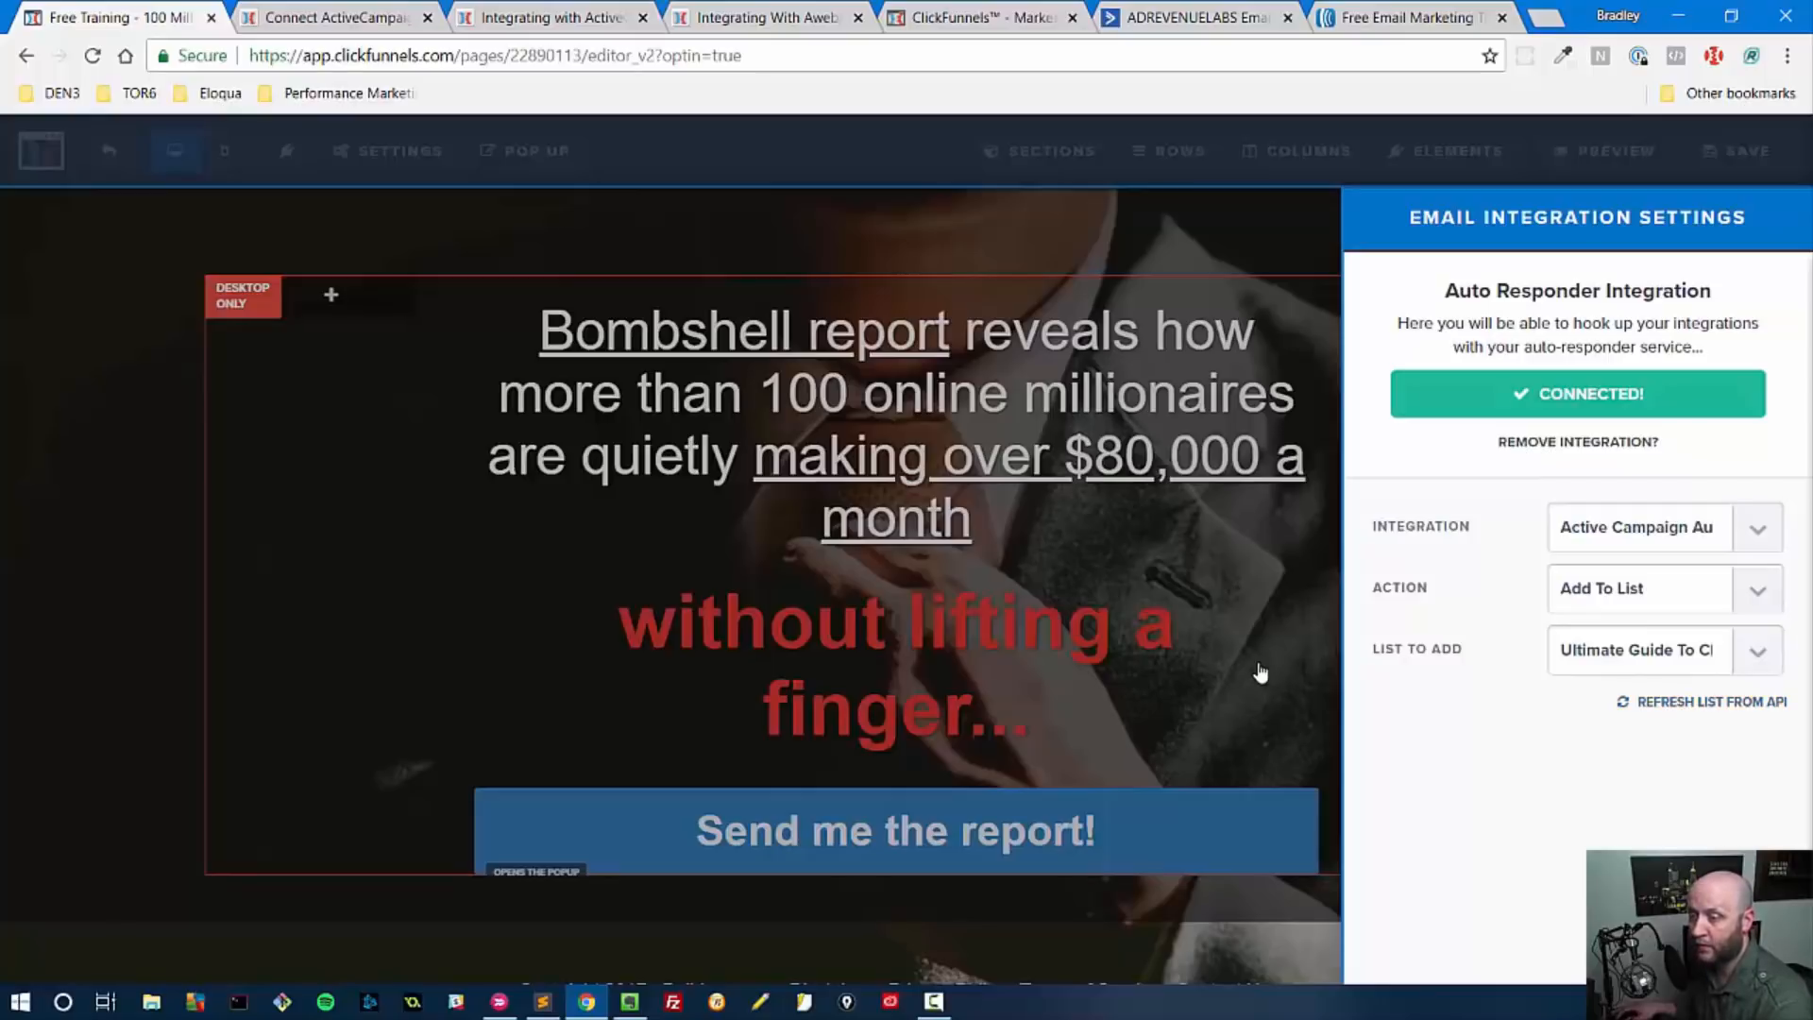
mouse_move(1260, 672)
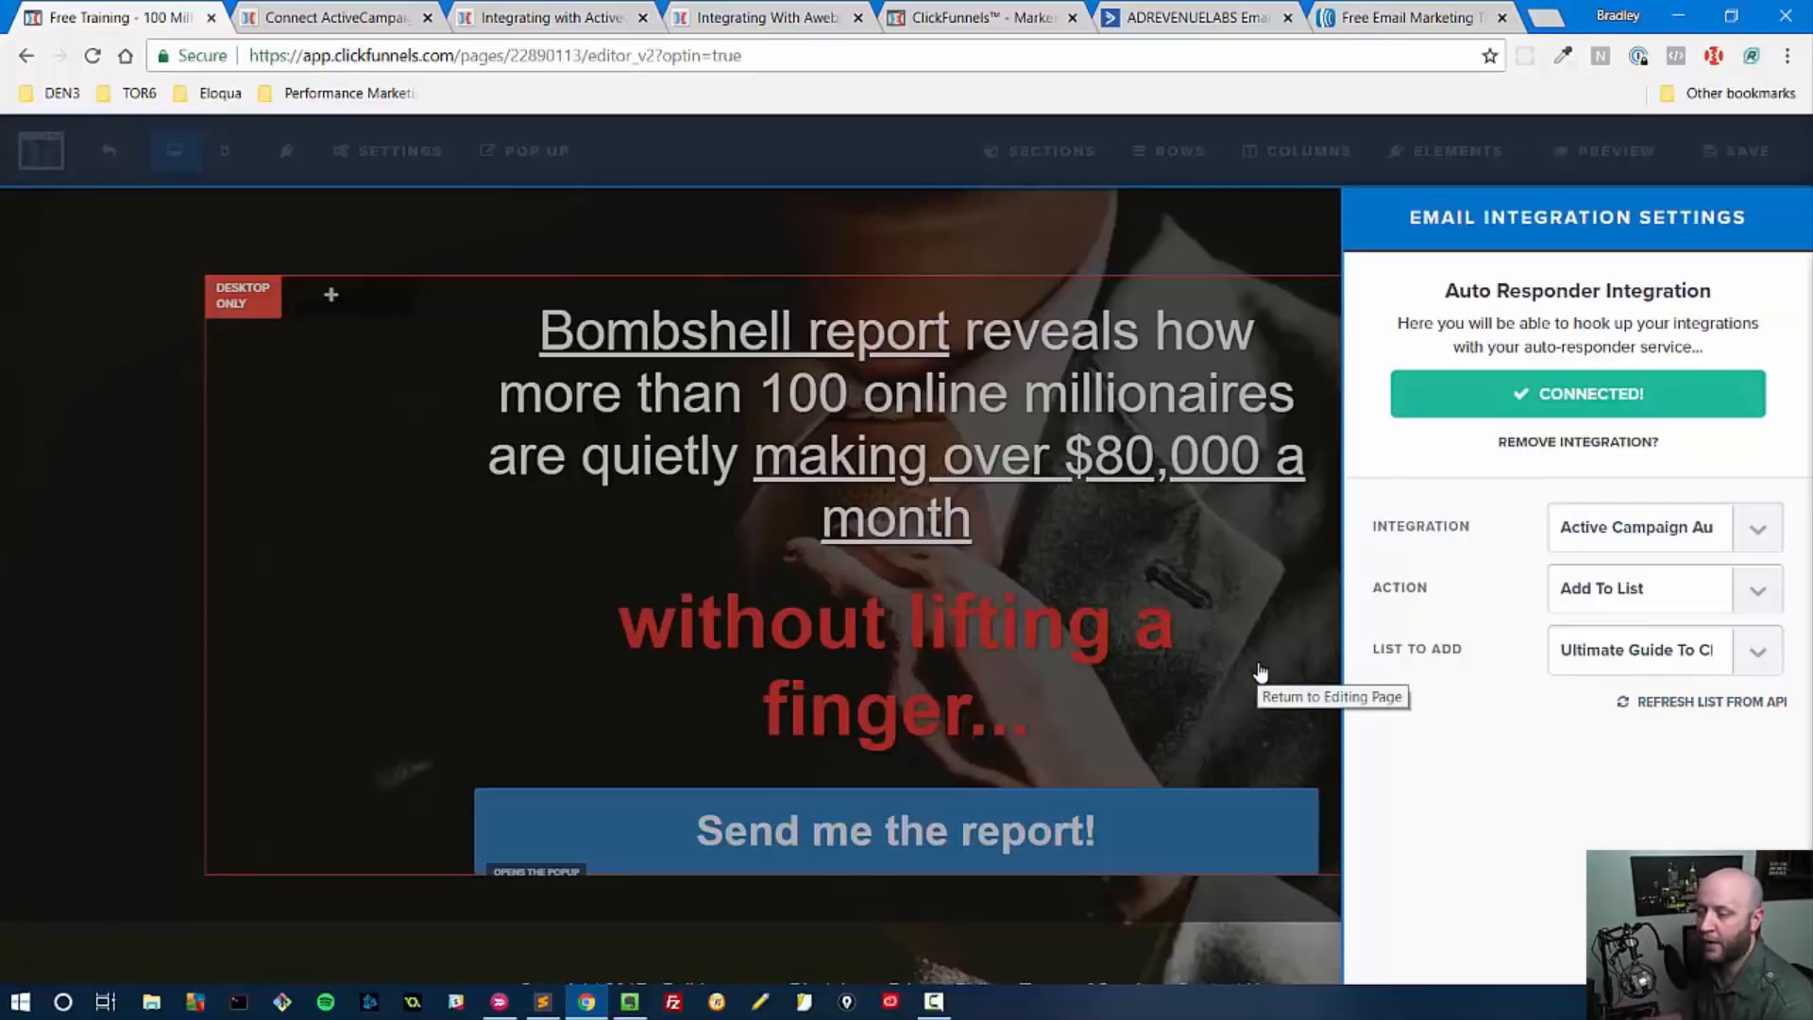
Close the integration settings and use Pop Up > Show Pop Up to display the optin popup.
click(1331, 697)
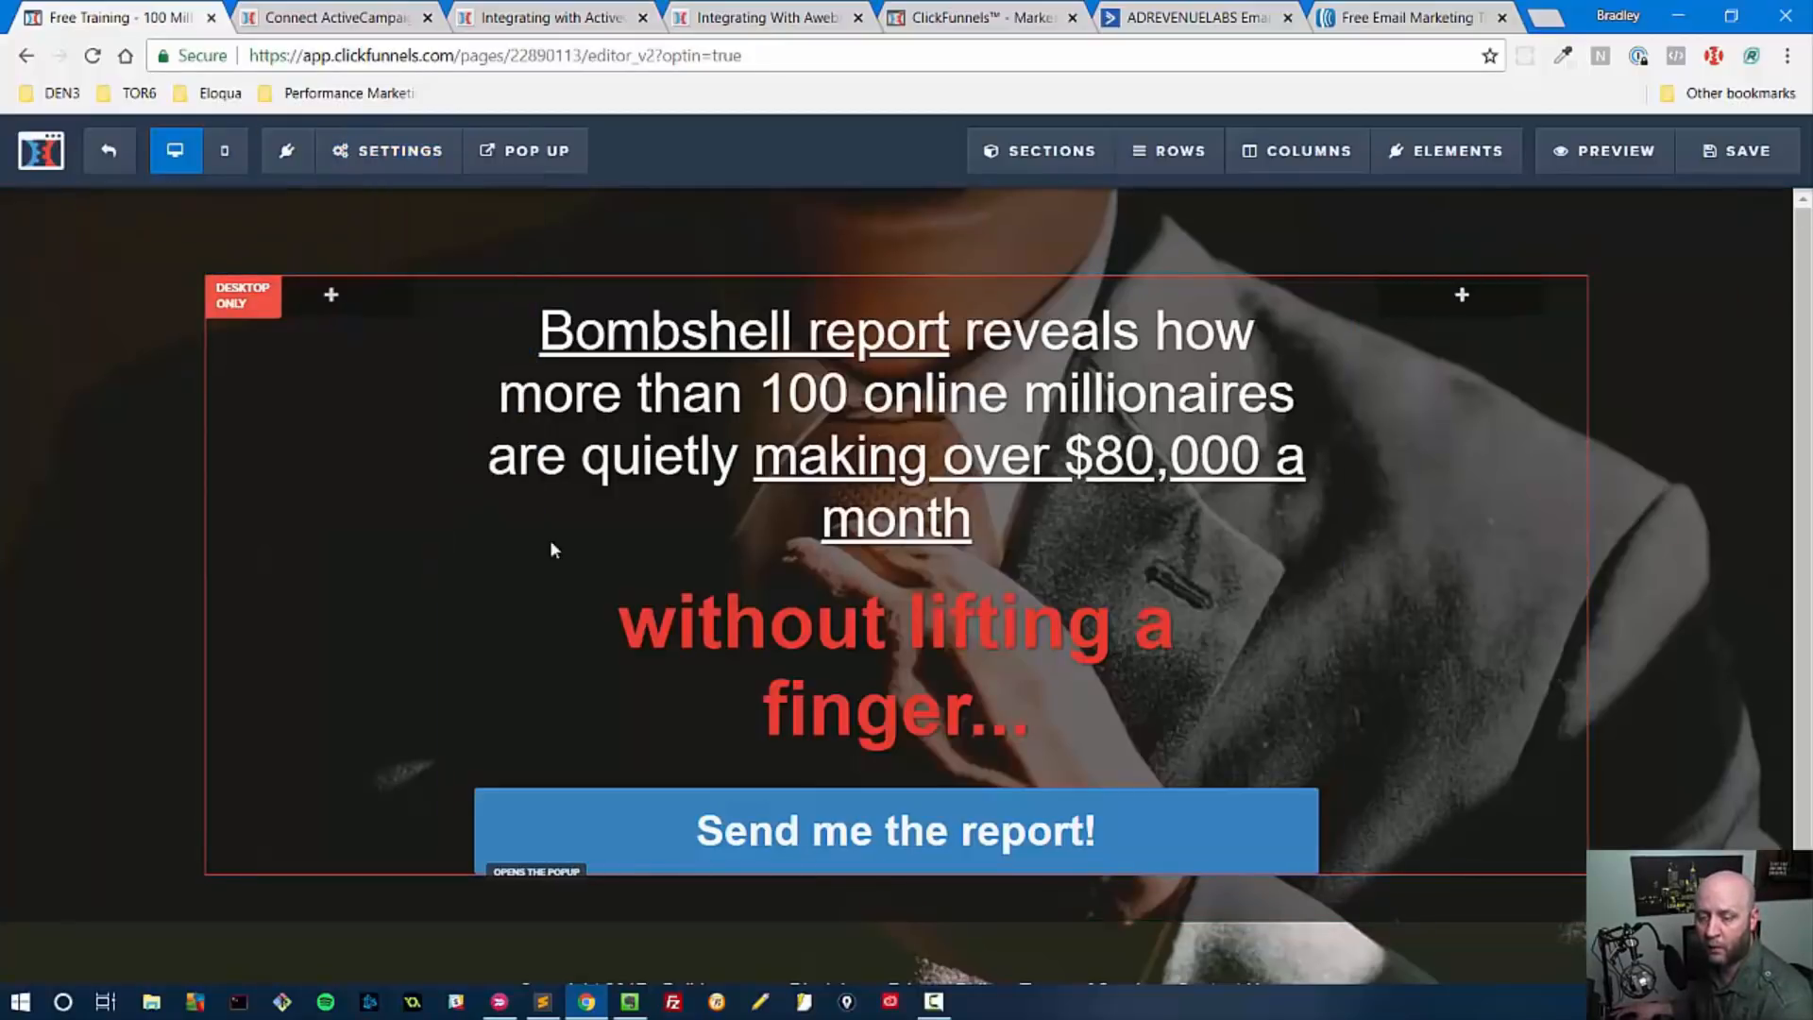
scroll(down, 3)
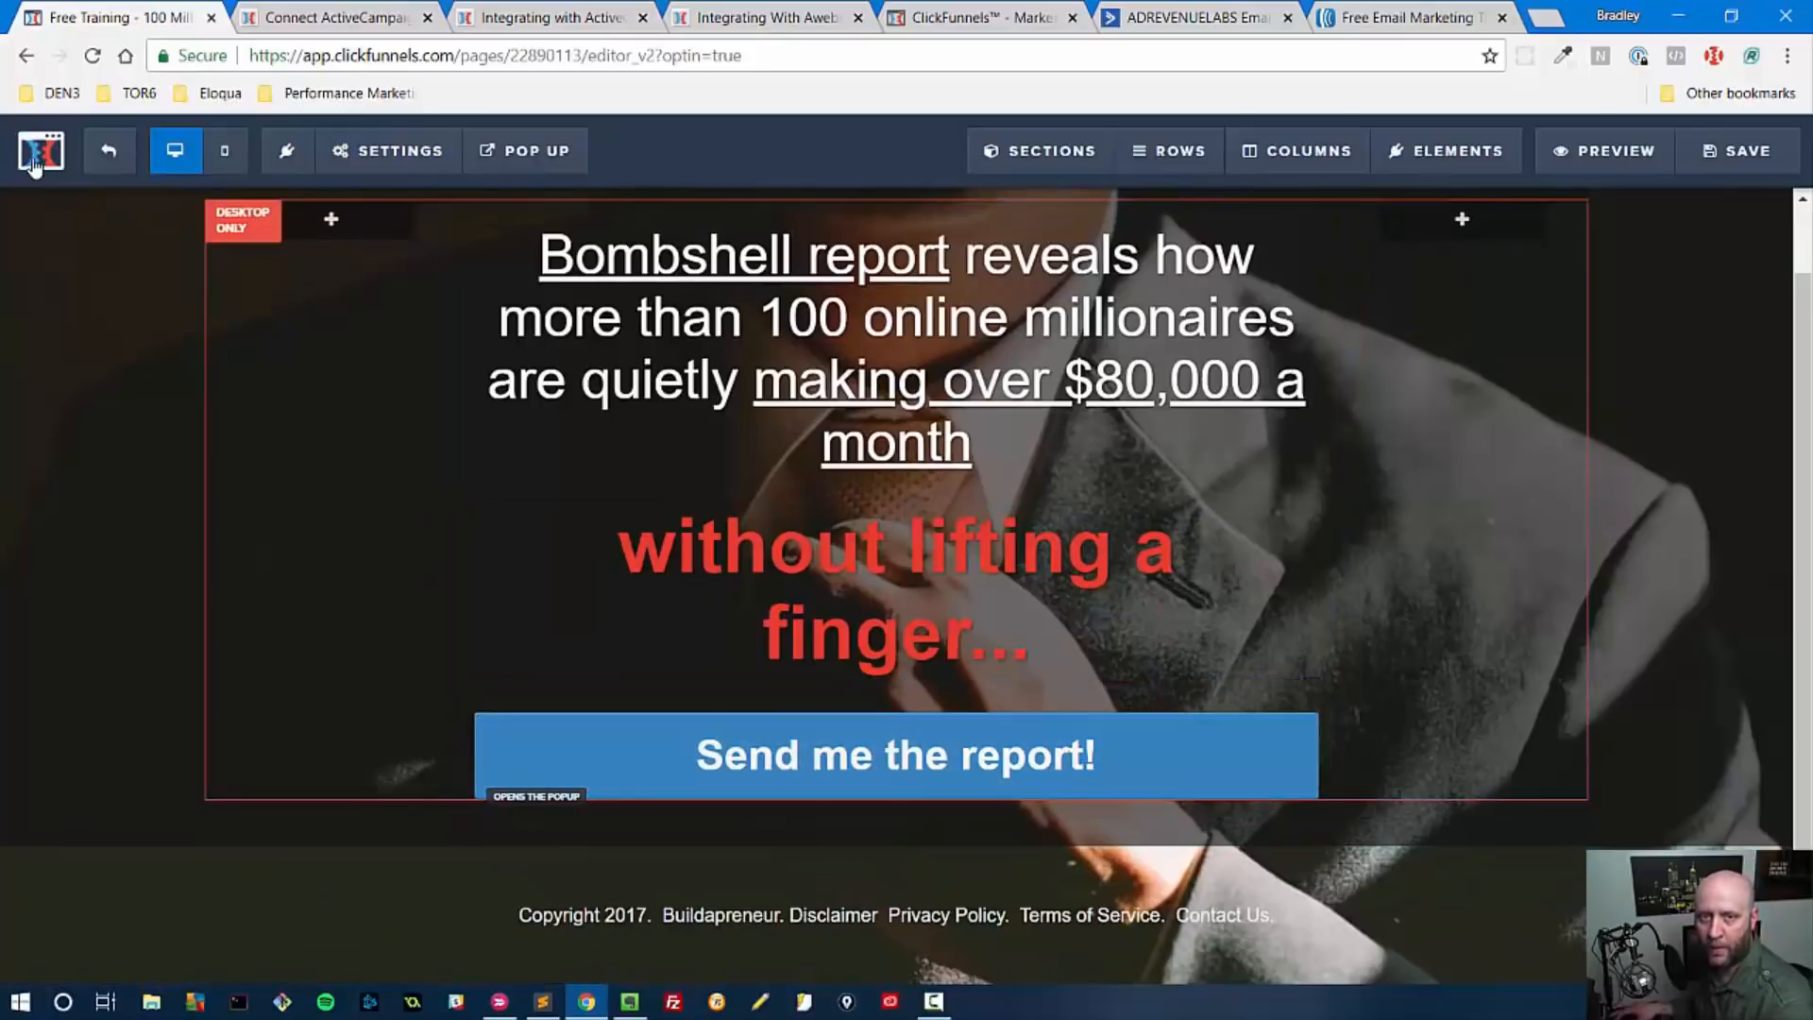
click(535, 151)
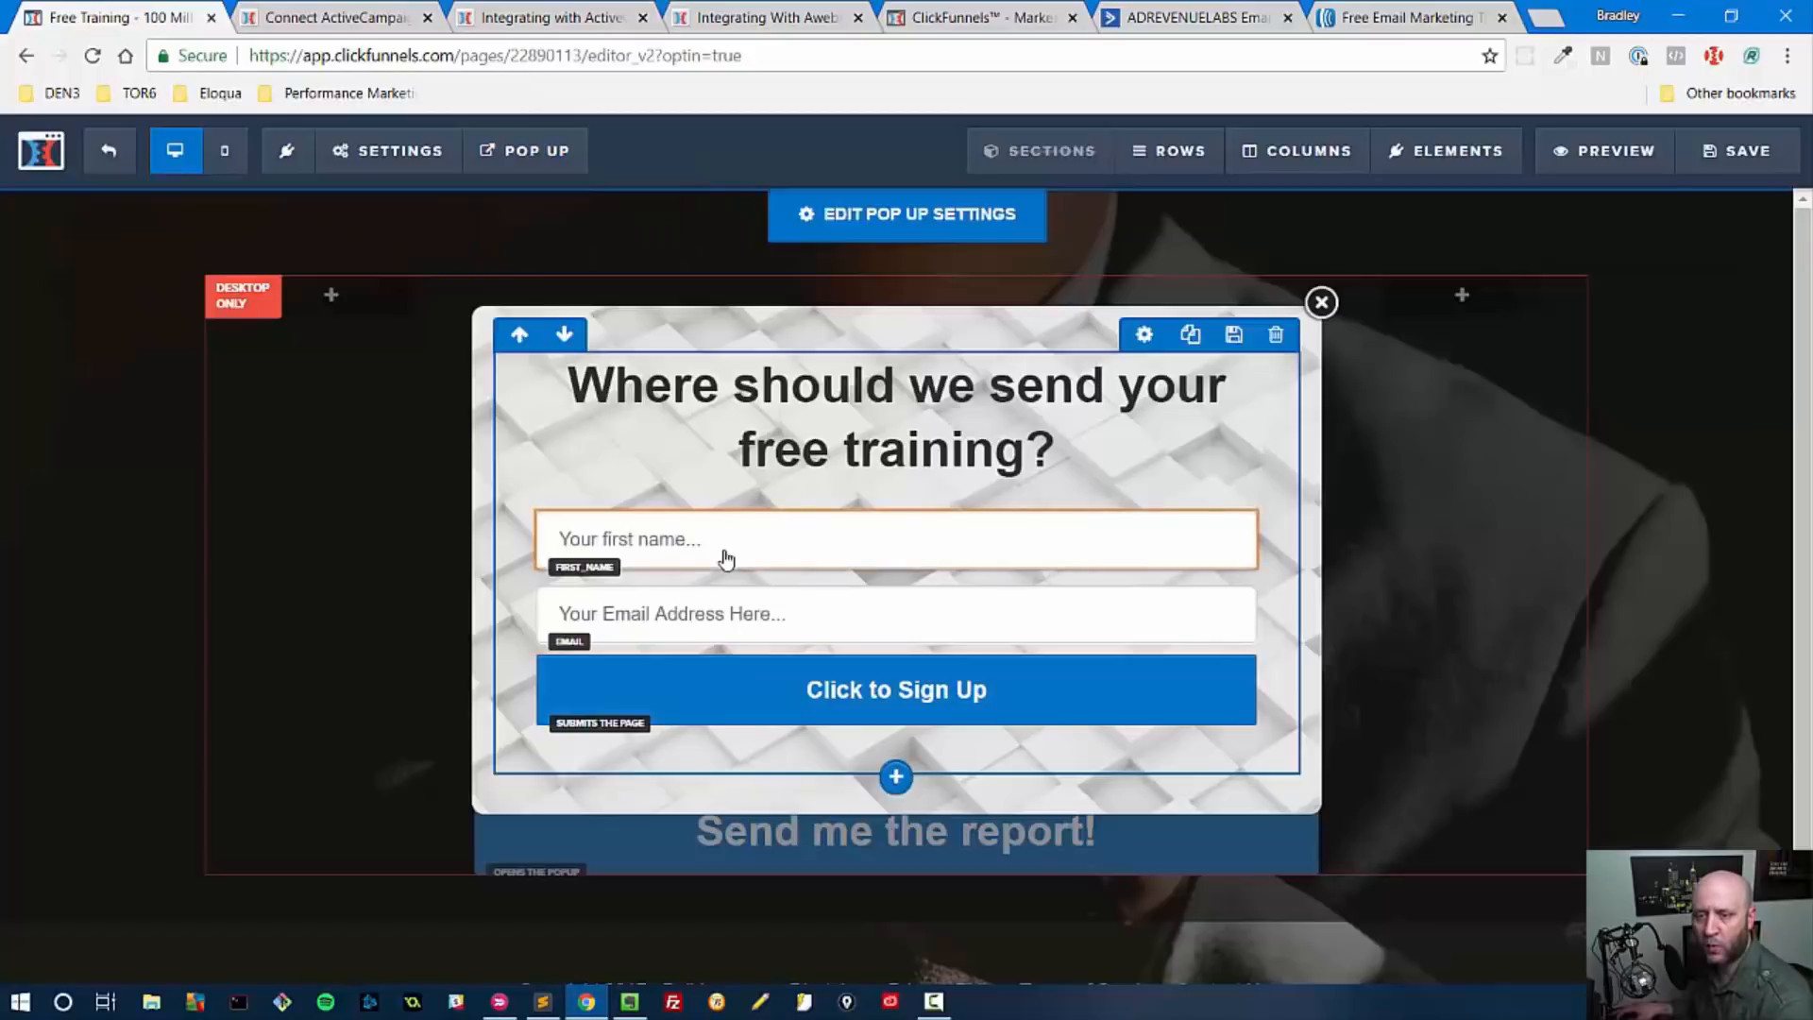
click(1321, 302)
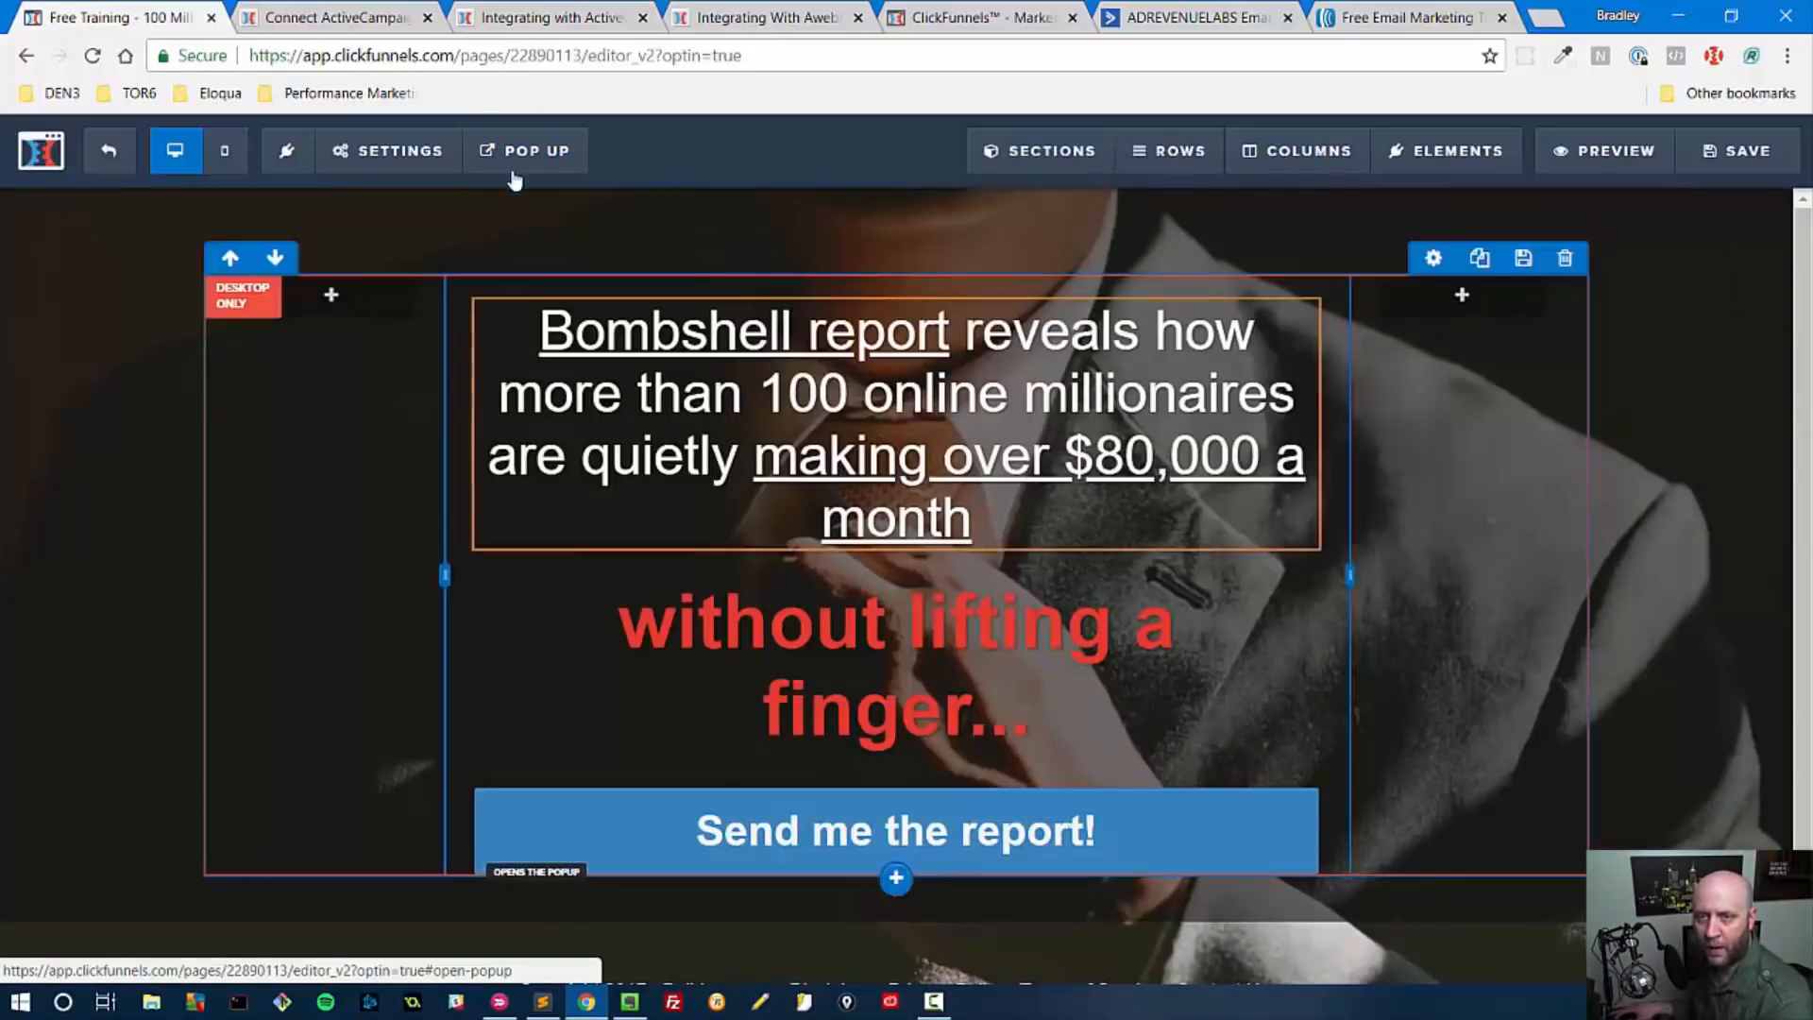
click(535, 151)
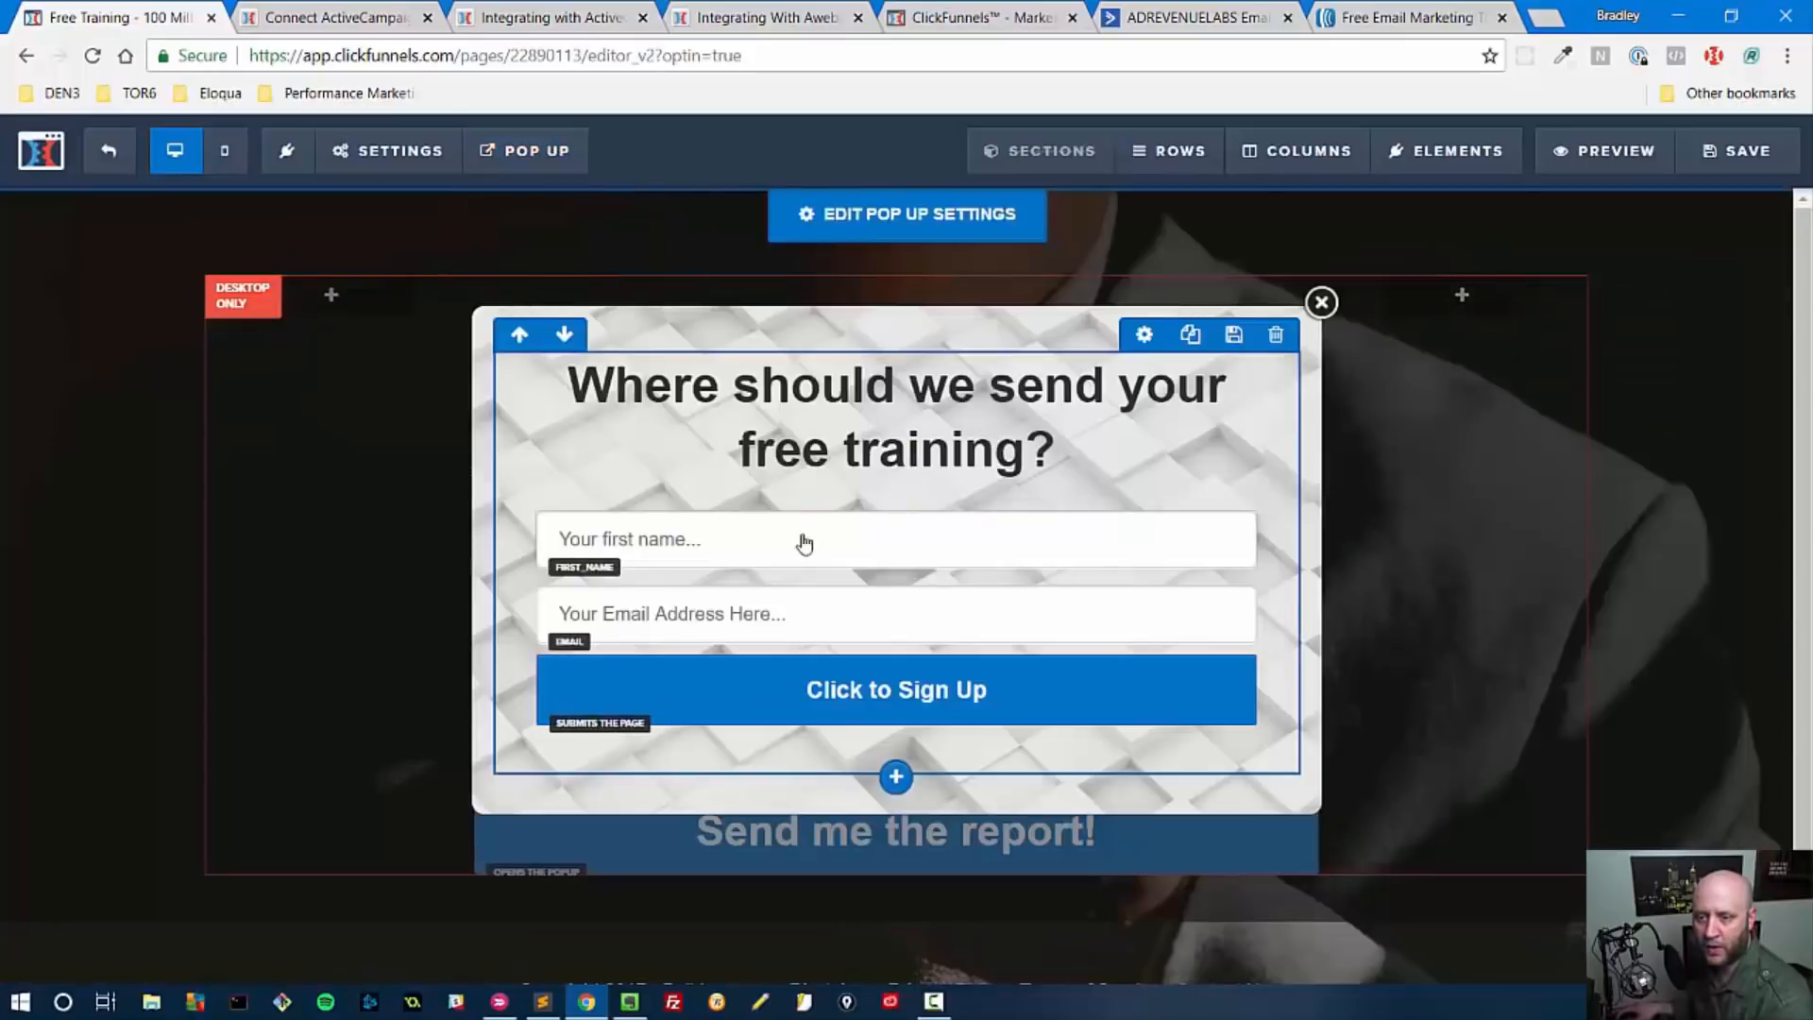
Inspect the popup's first name and email address fields of the sign-up form.
click(895, 612)
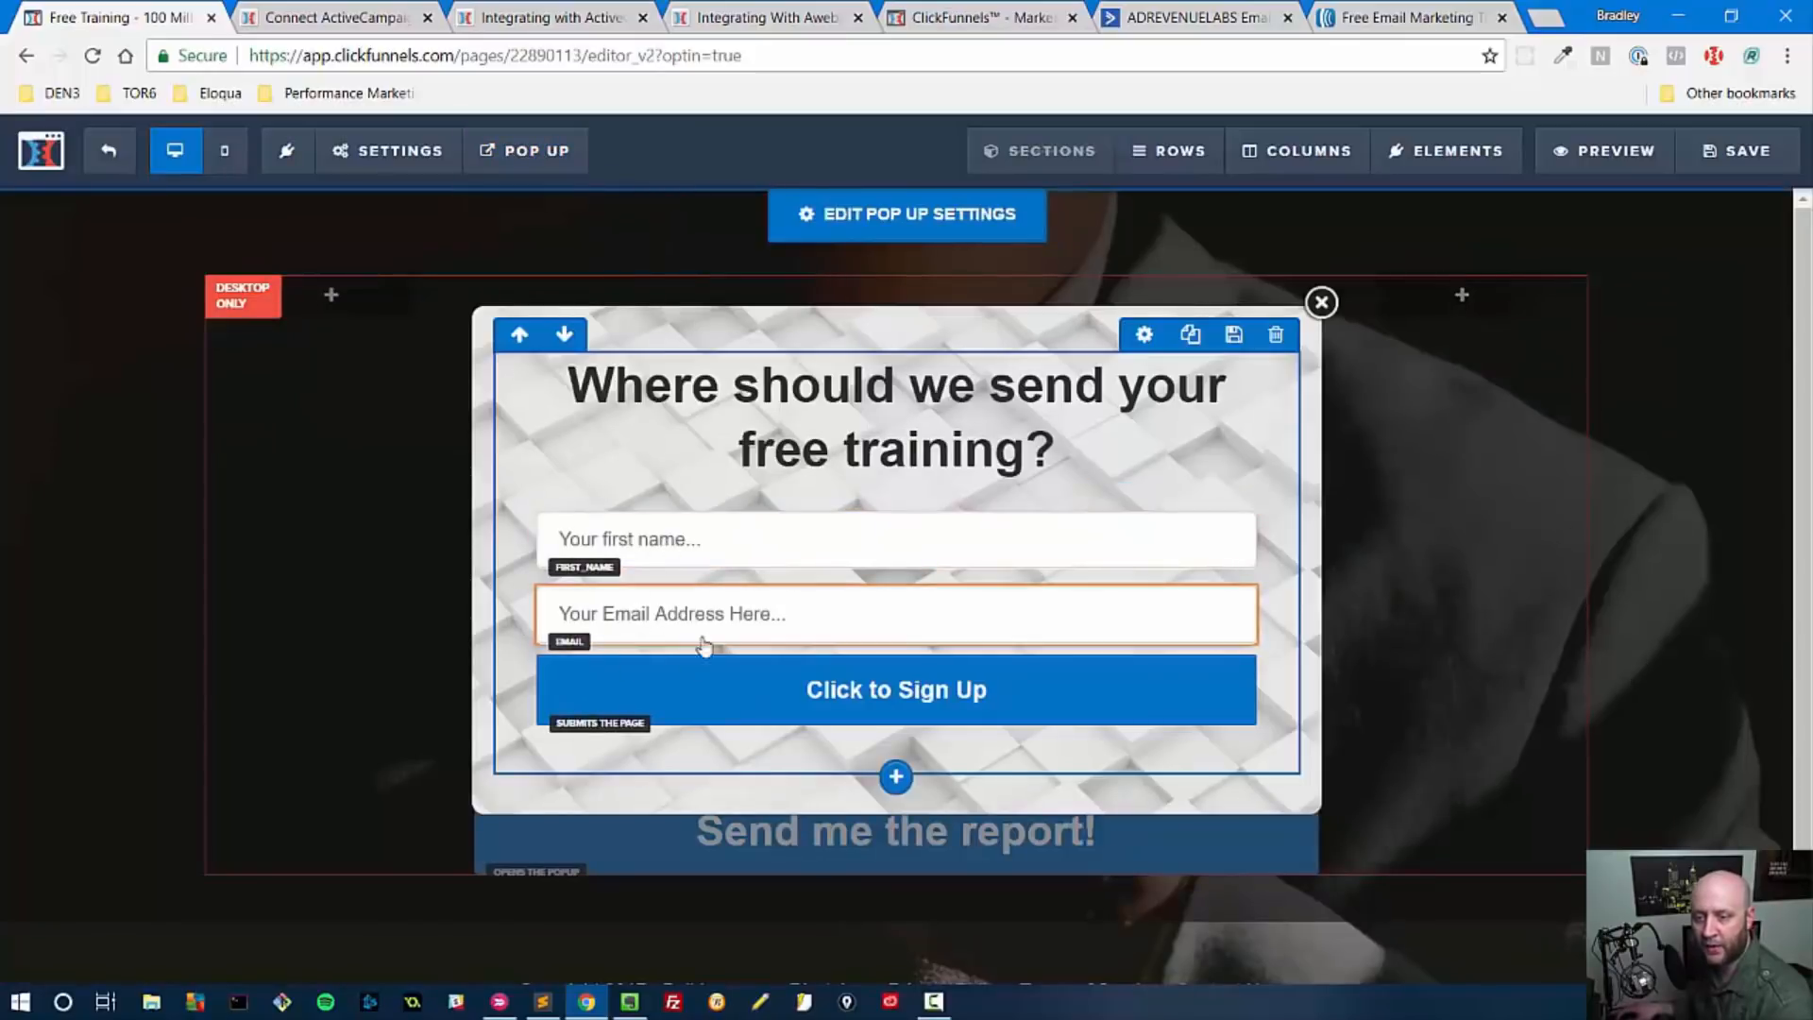
click(895, 690)
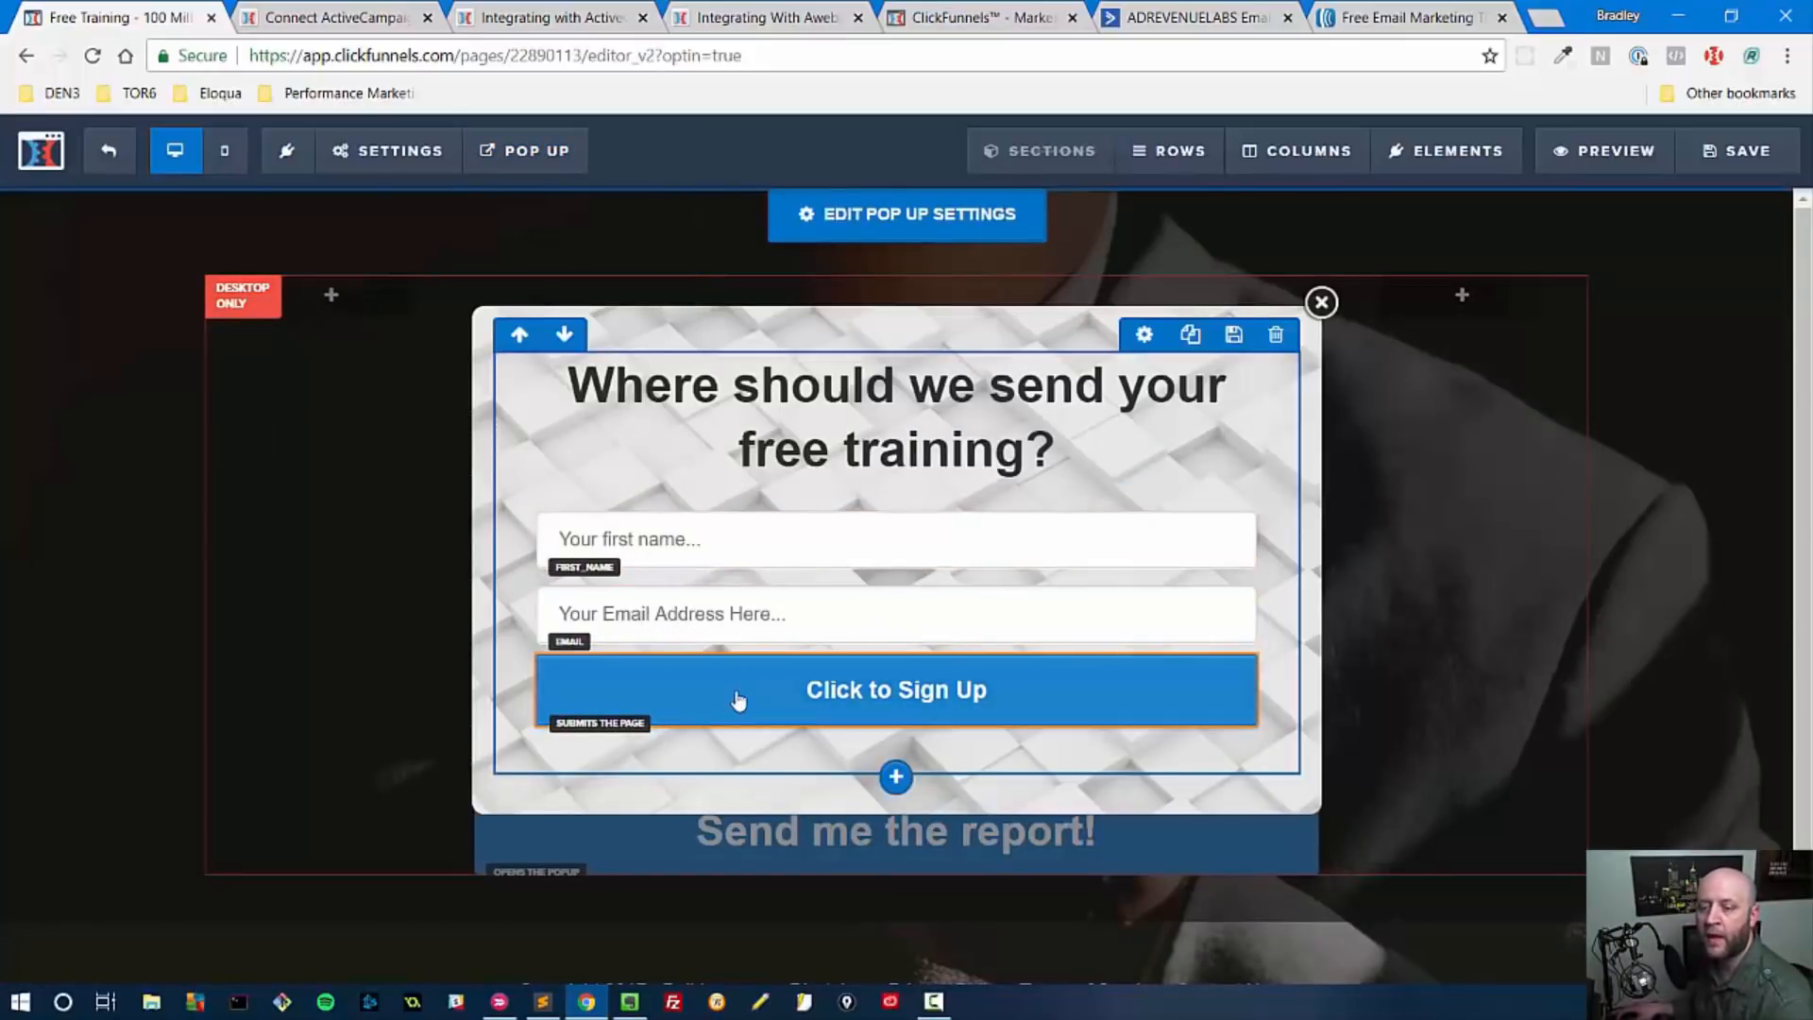
click(895, 690)
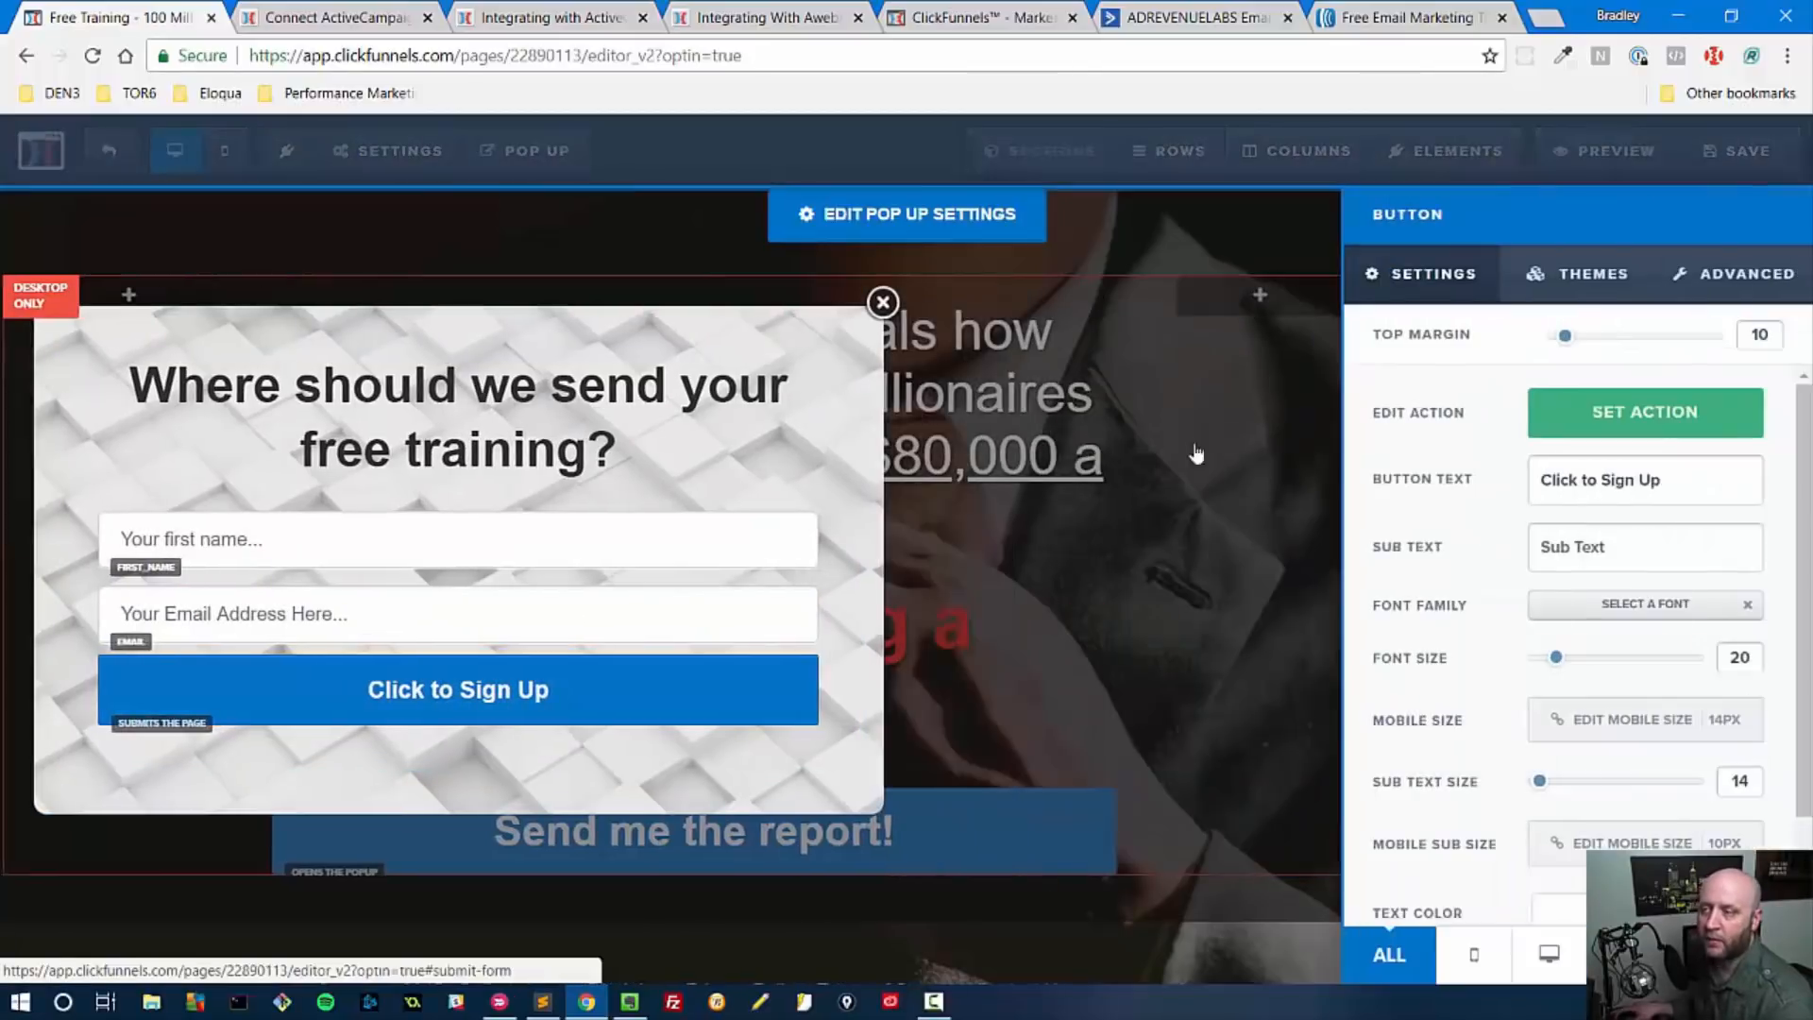
click(1643, 412)
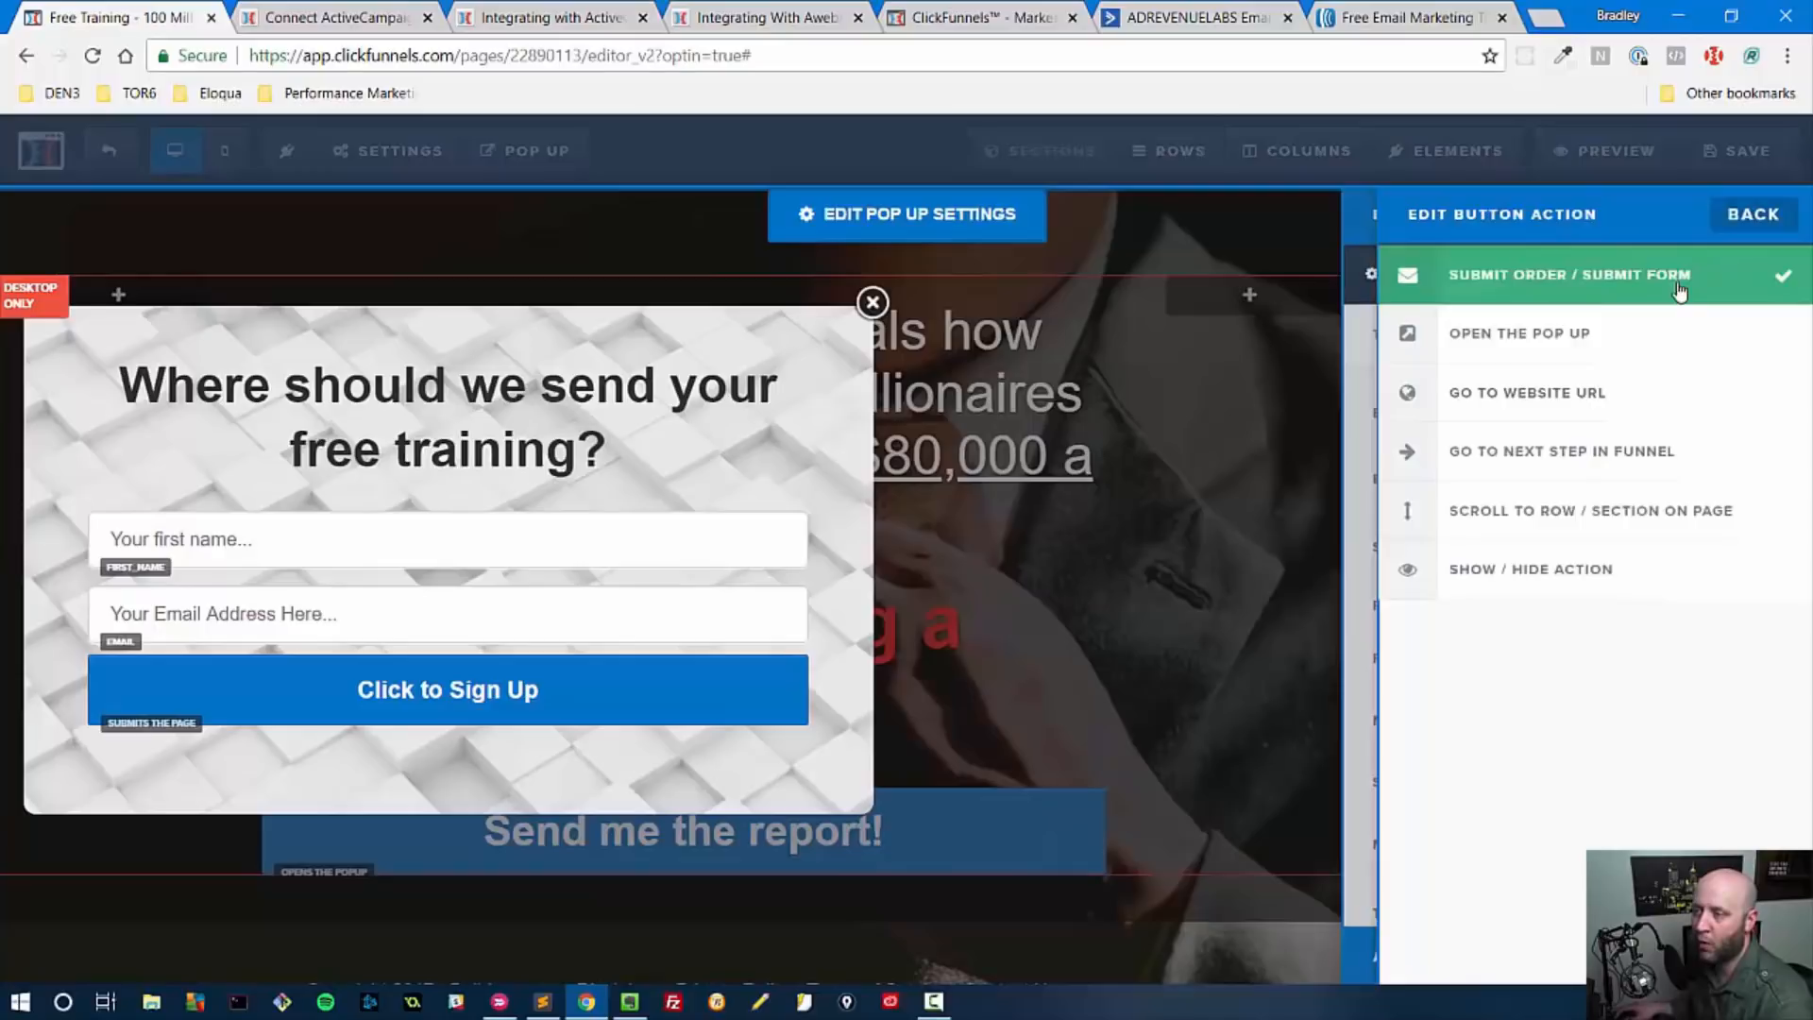
click(1751, 214)
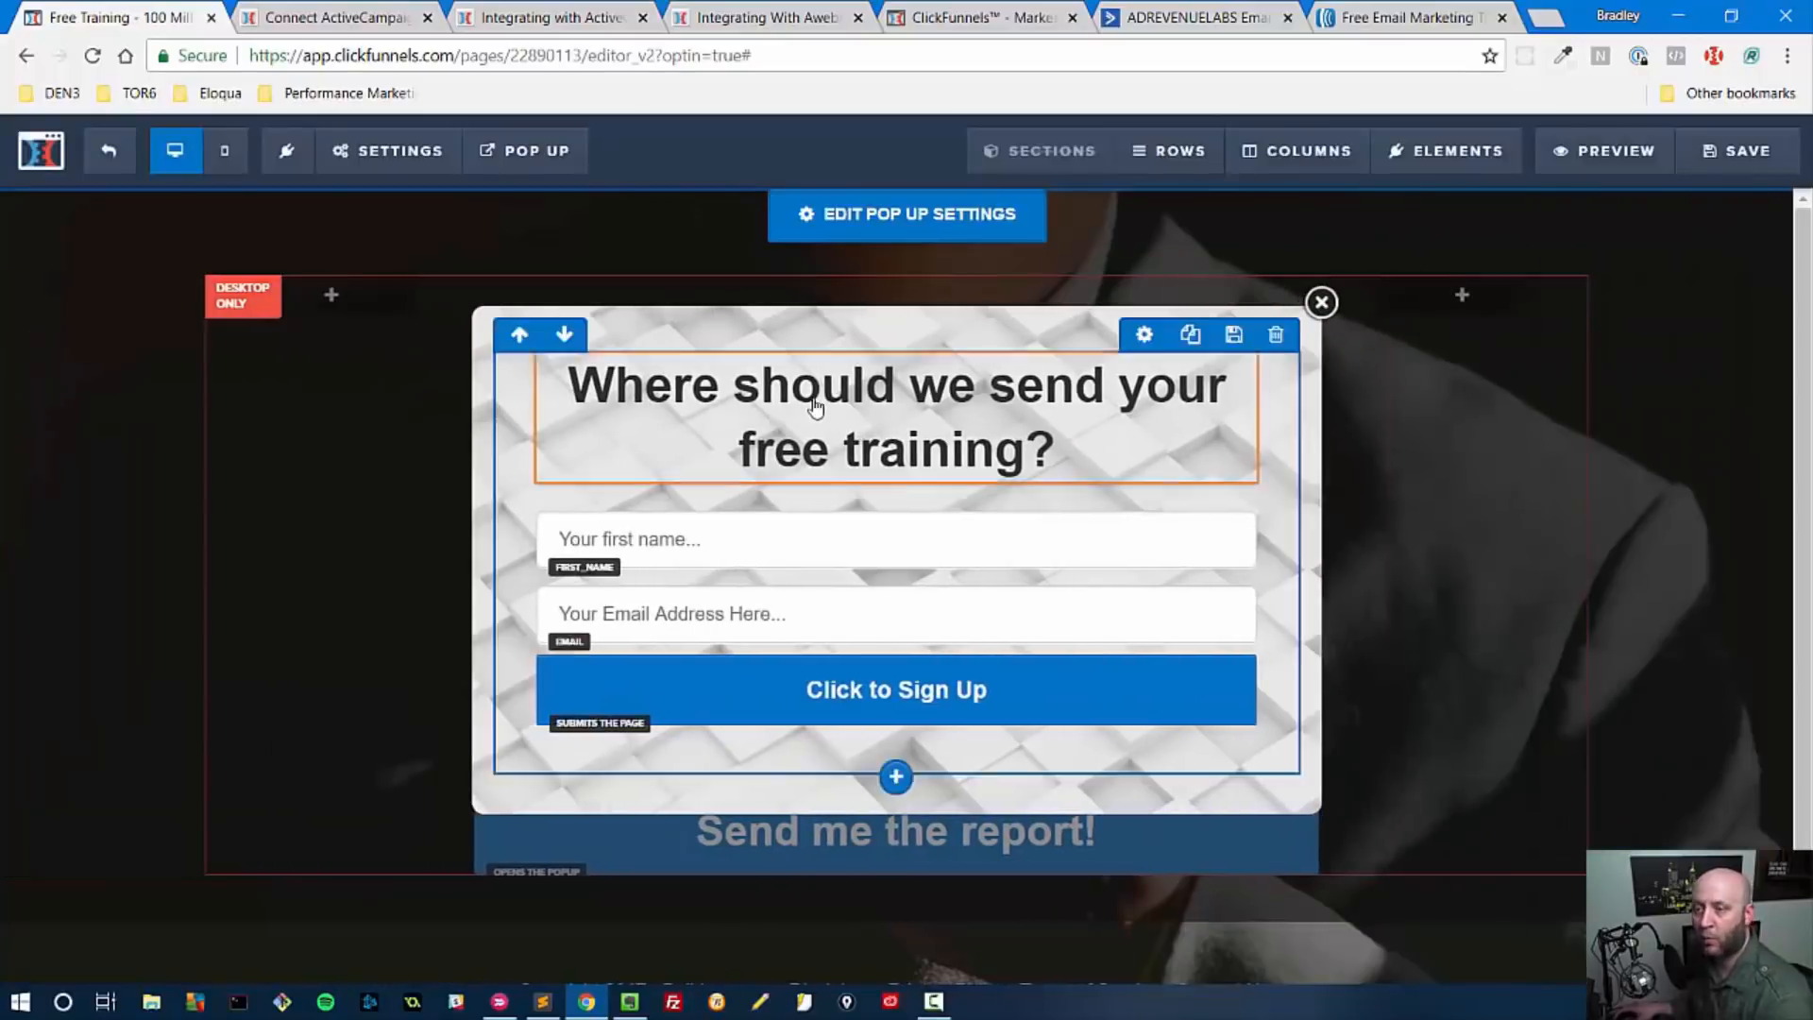
click(399, 151)
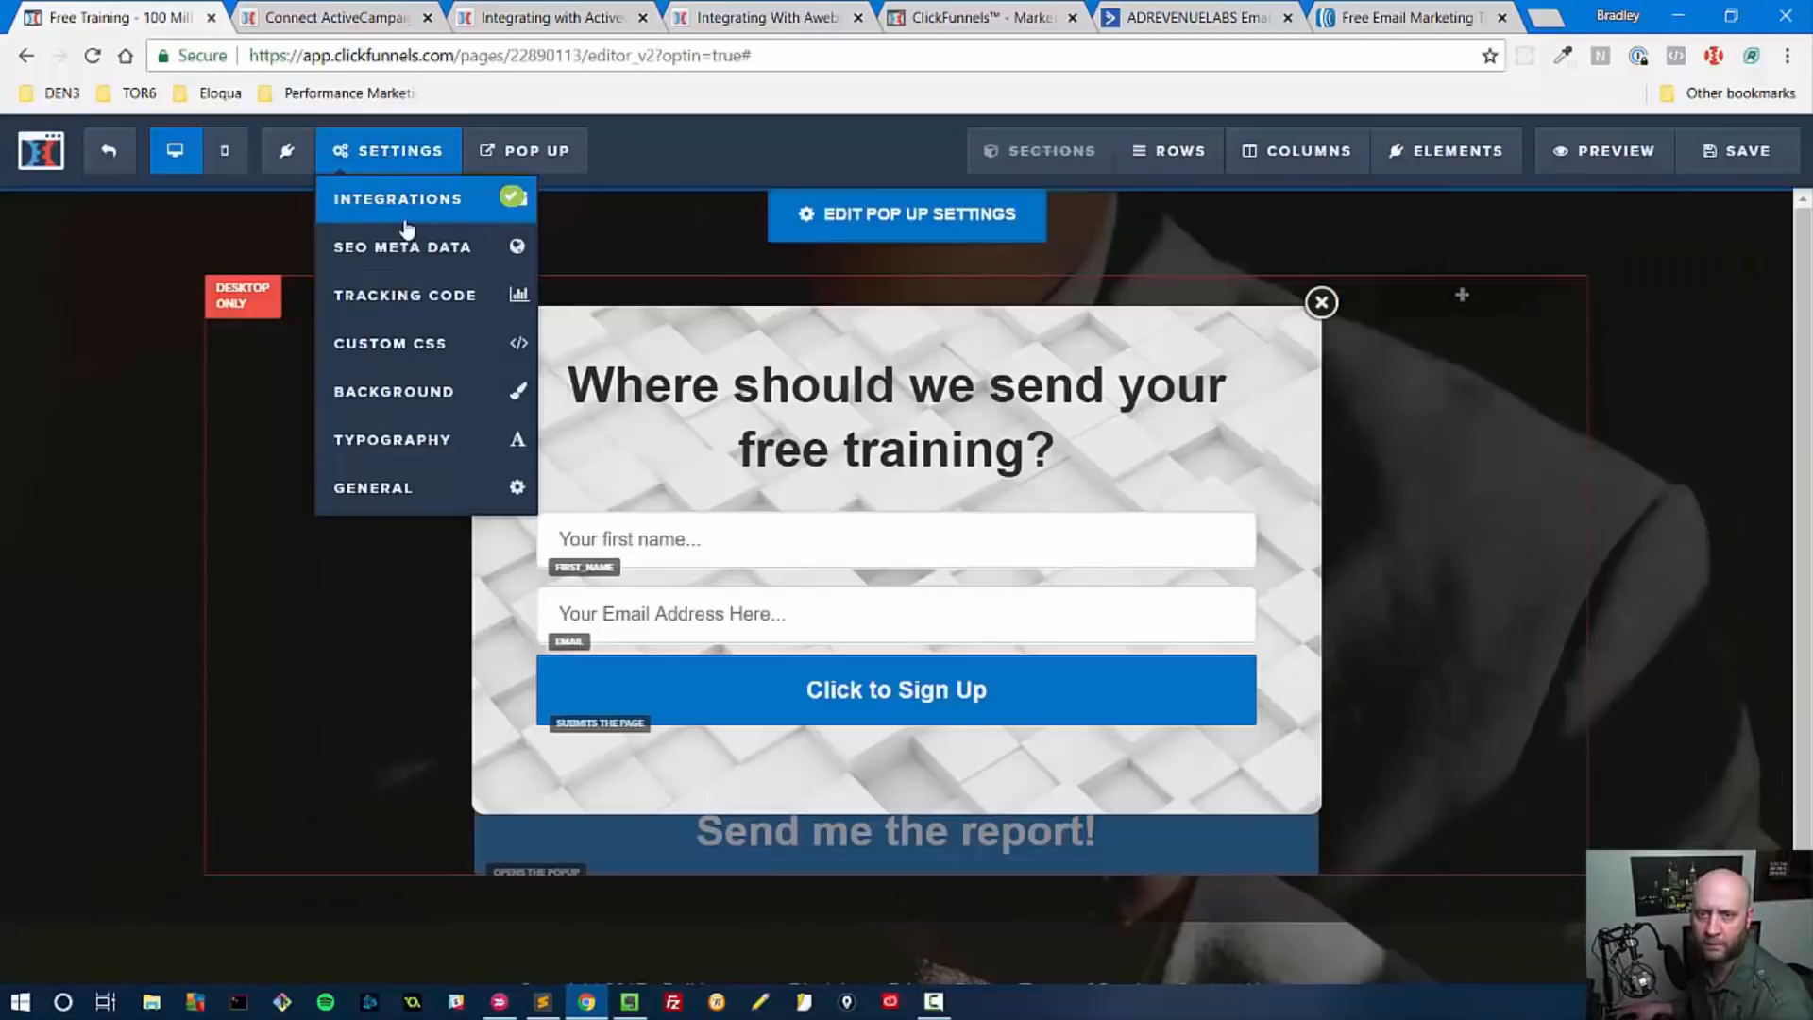
click(527, 151)
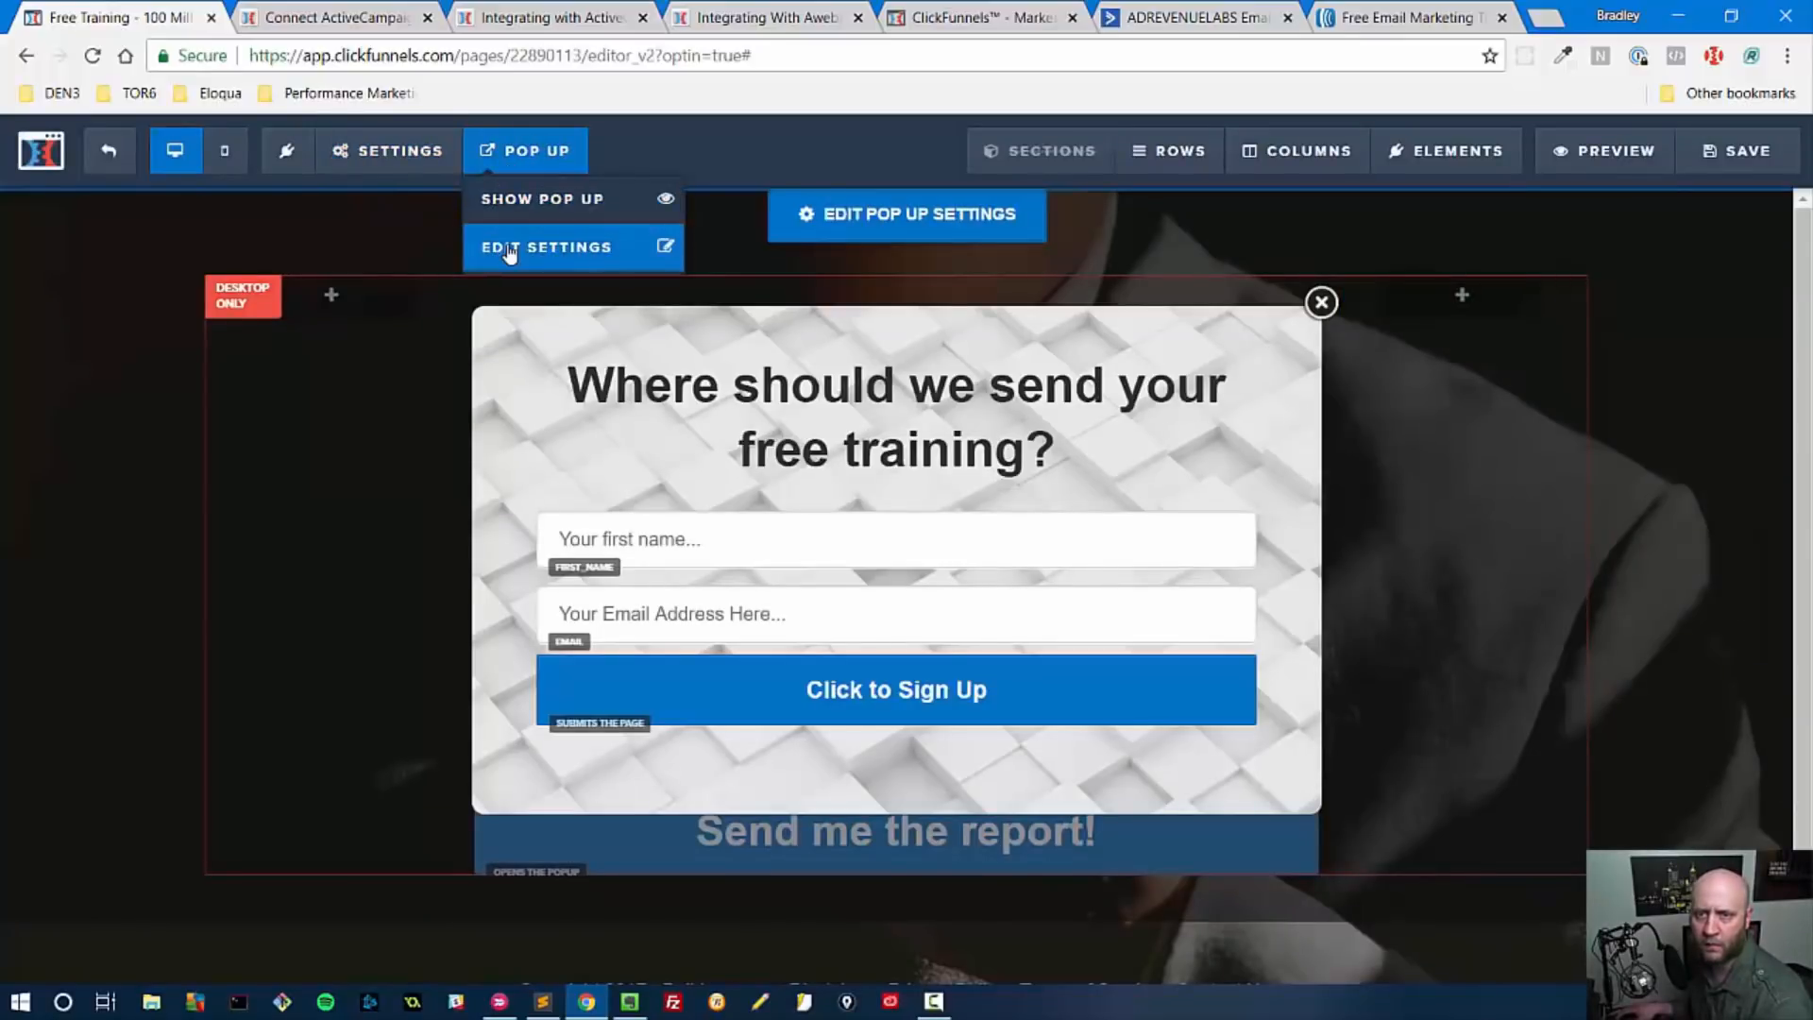
click(548, 246)
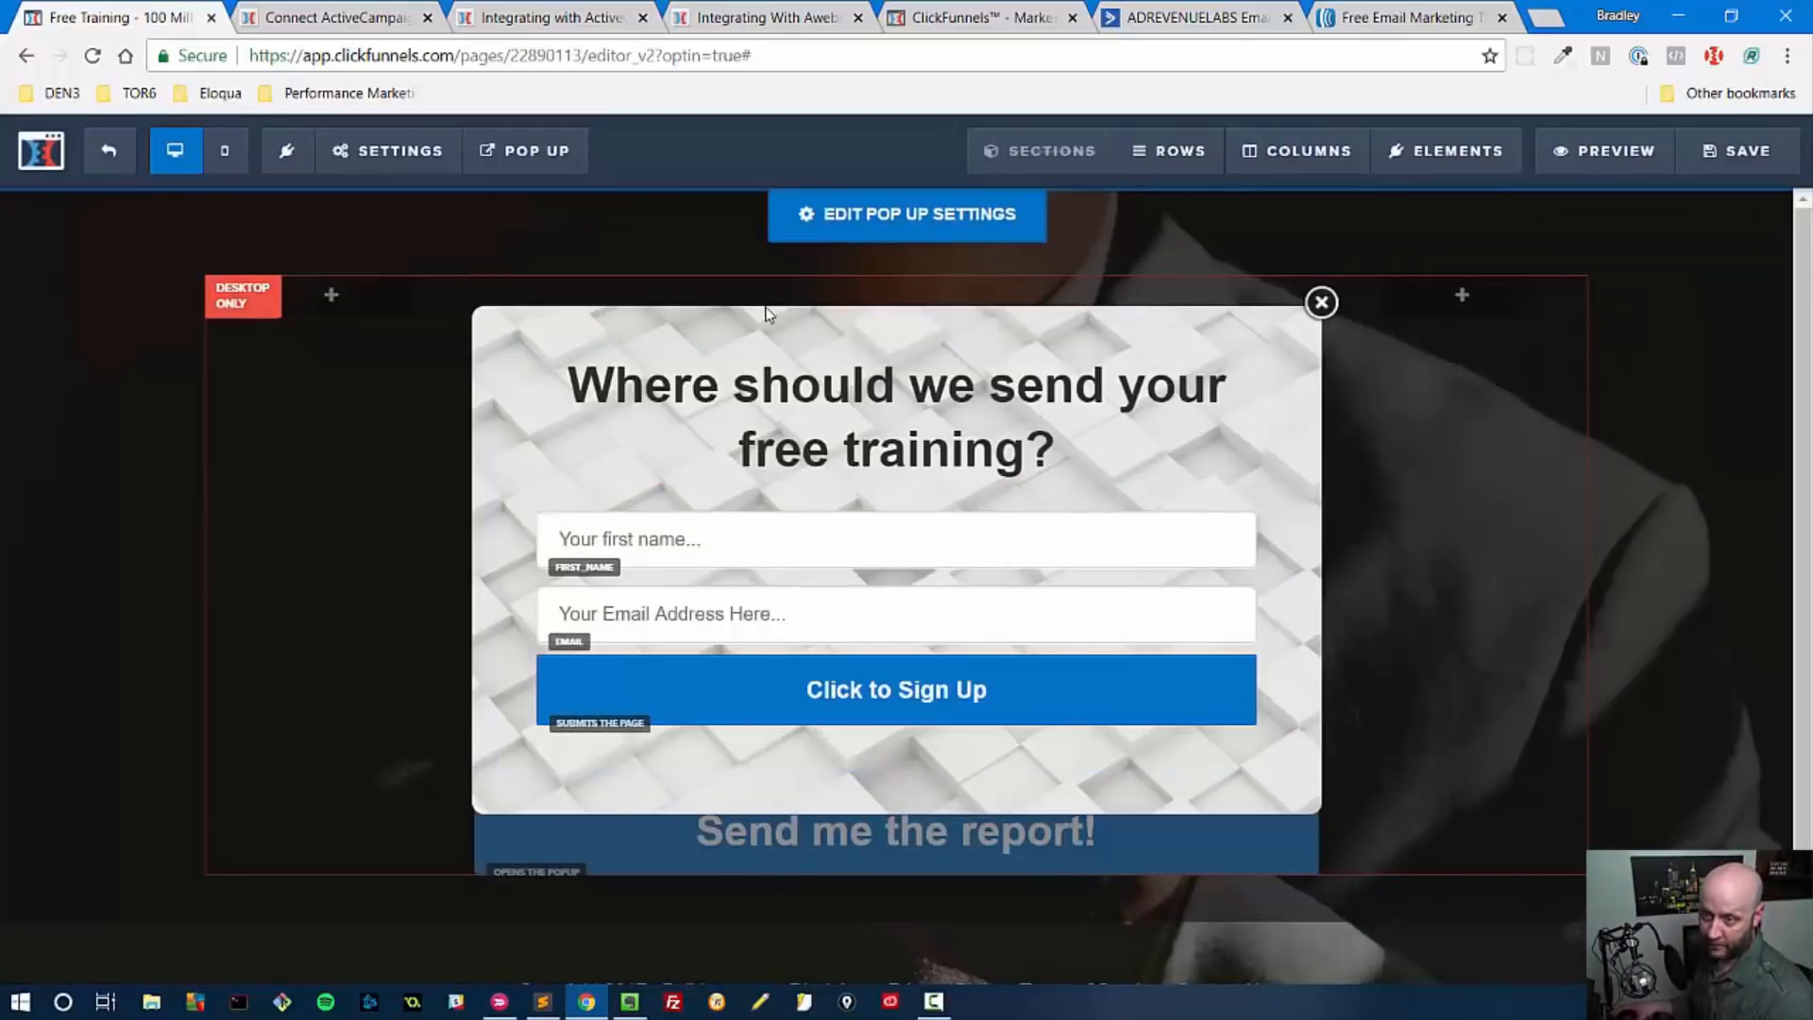
click(896, 690)
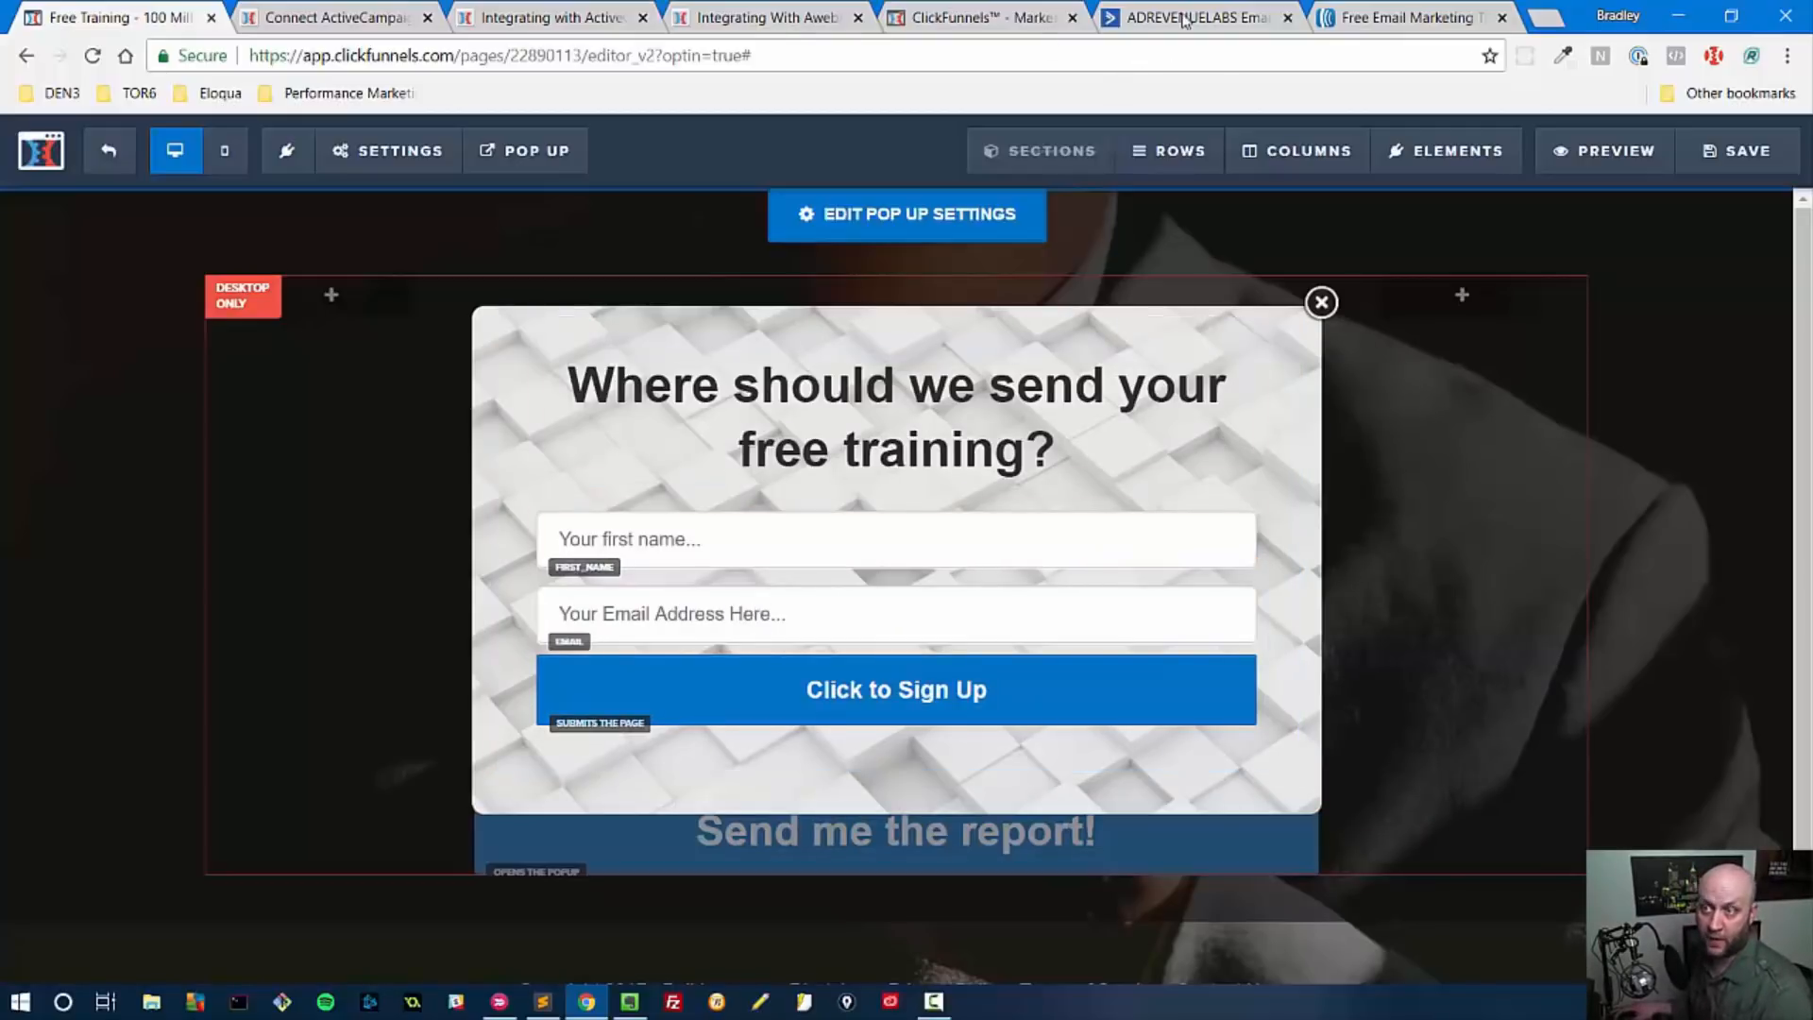
click(388, 151)
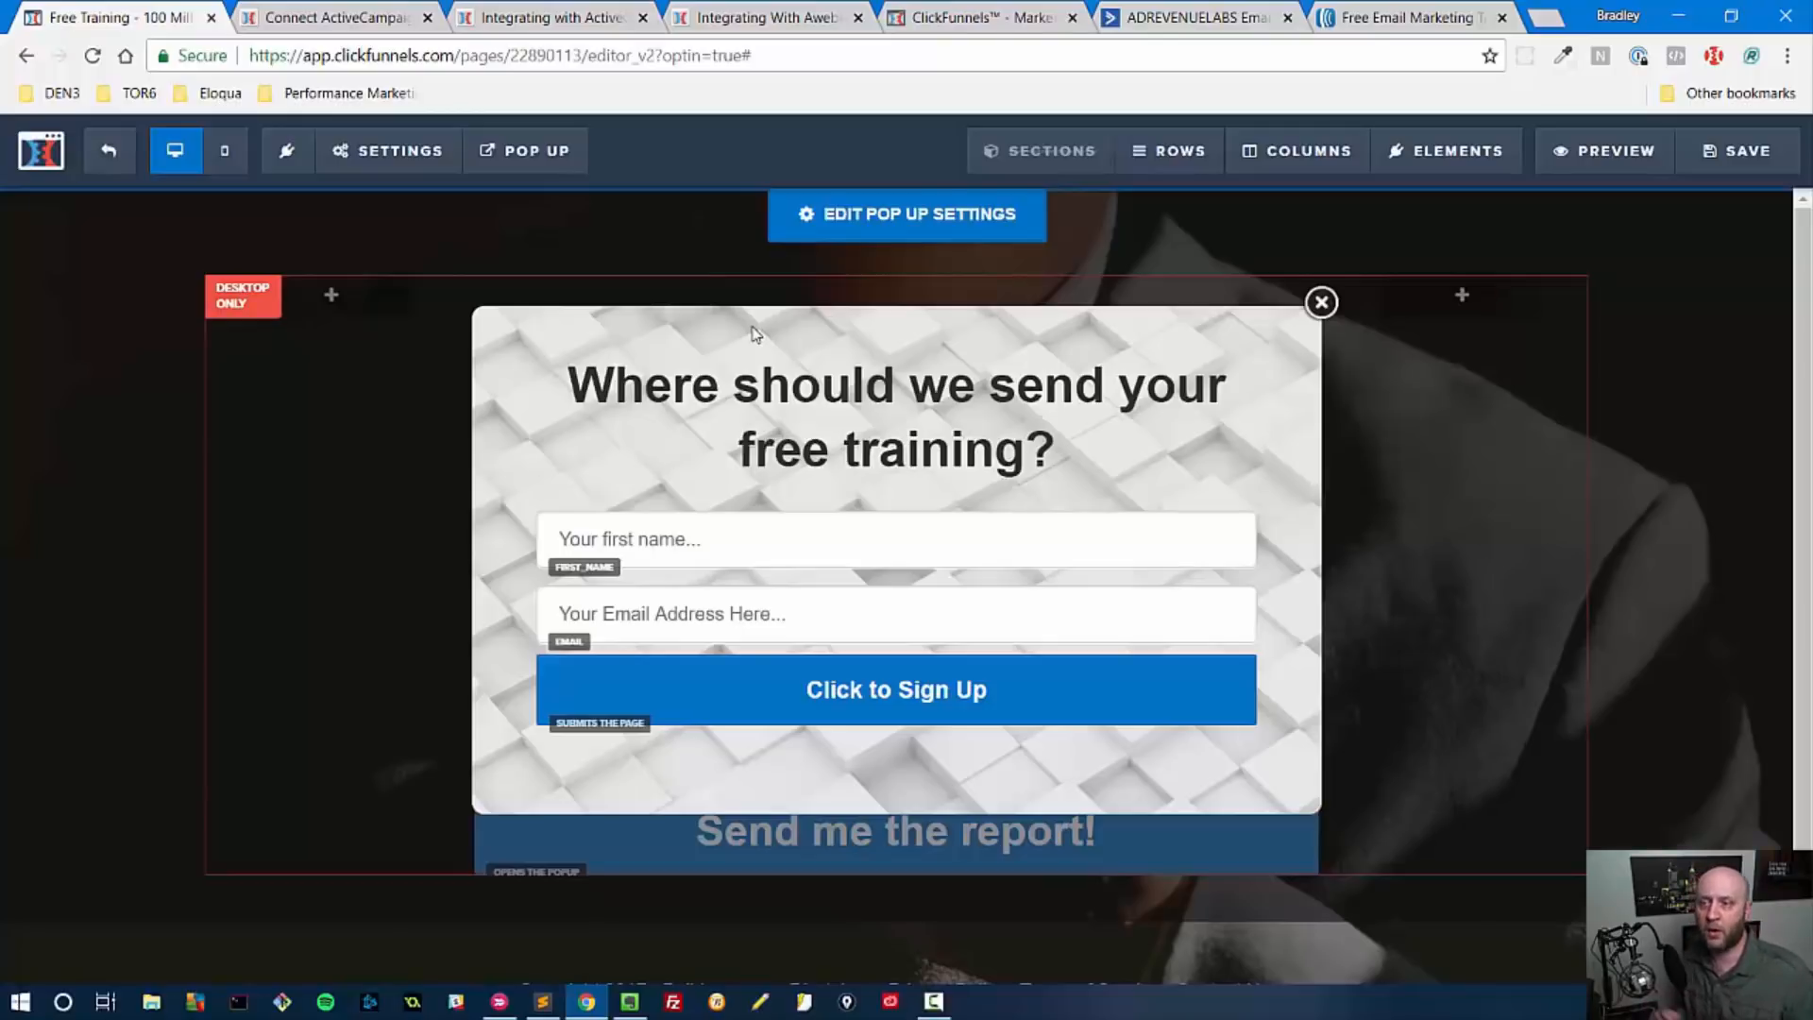
click(387, 151)
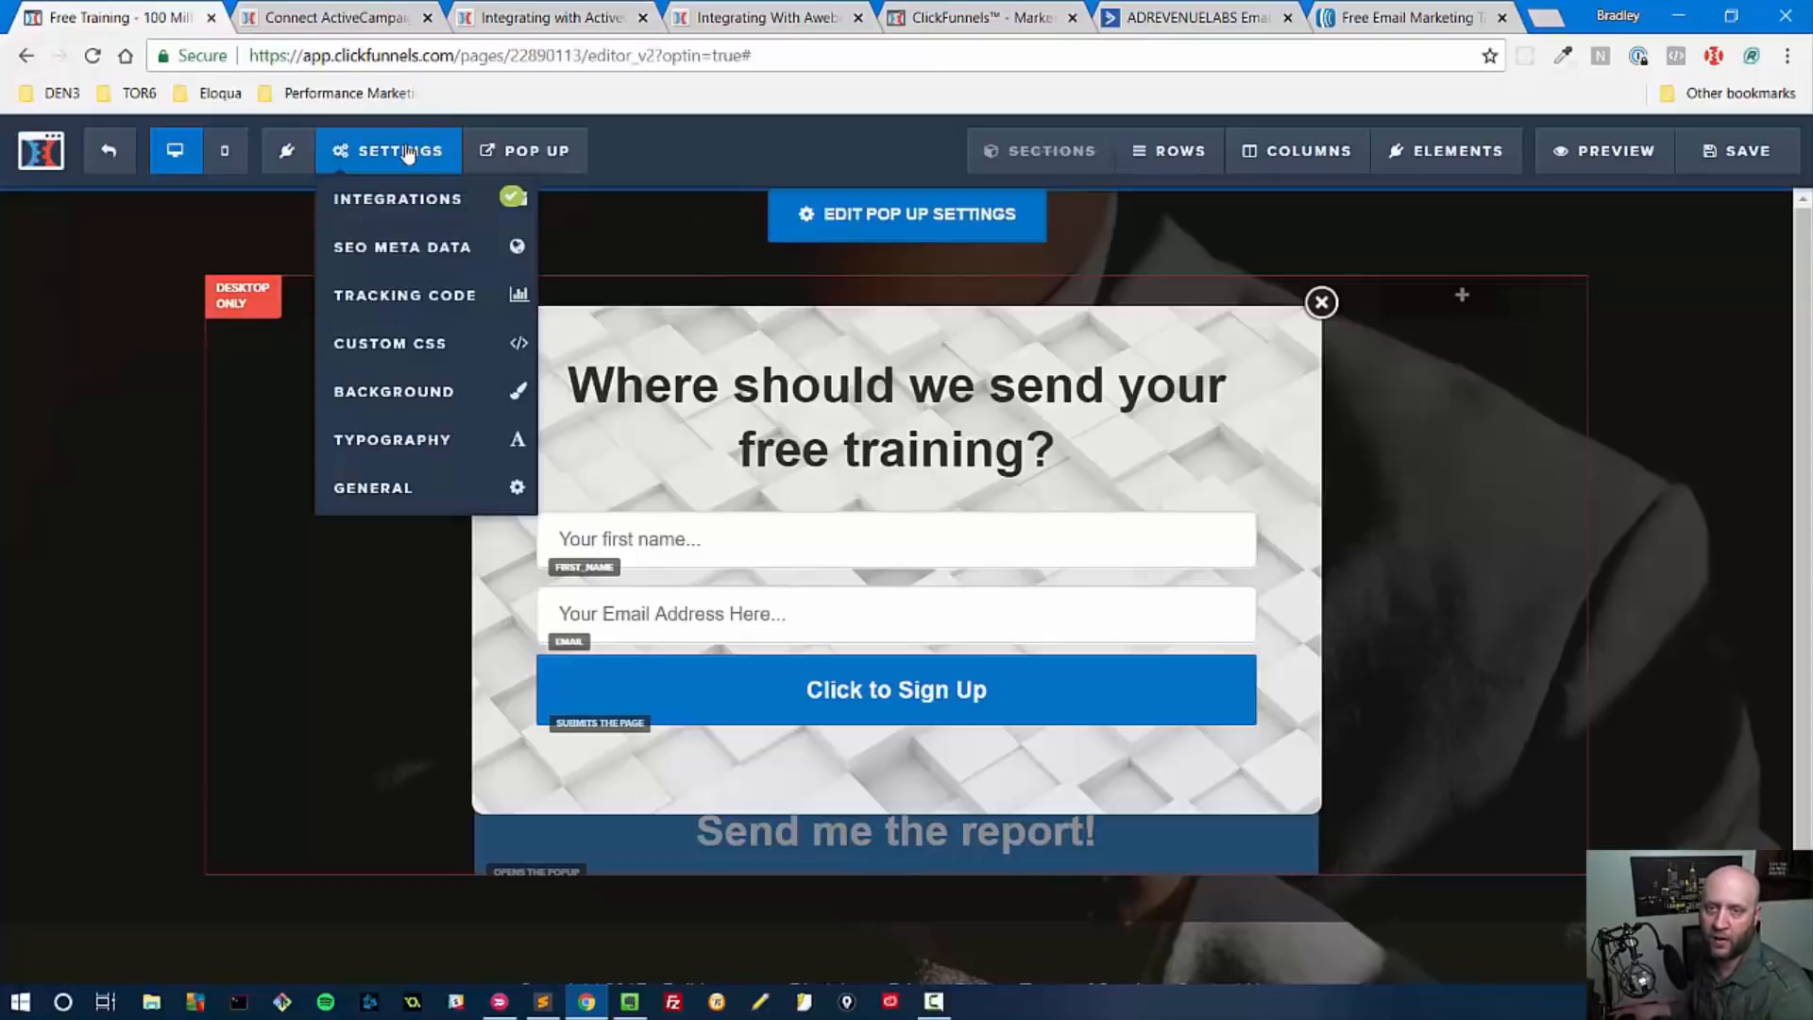
click(398, 198)
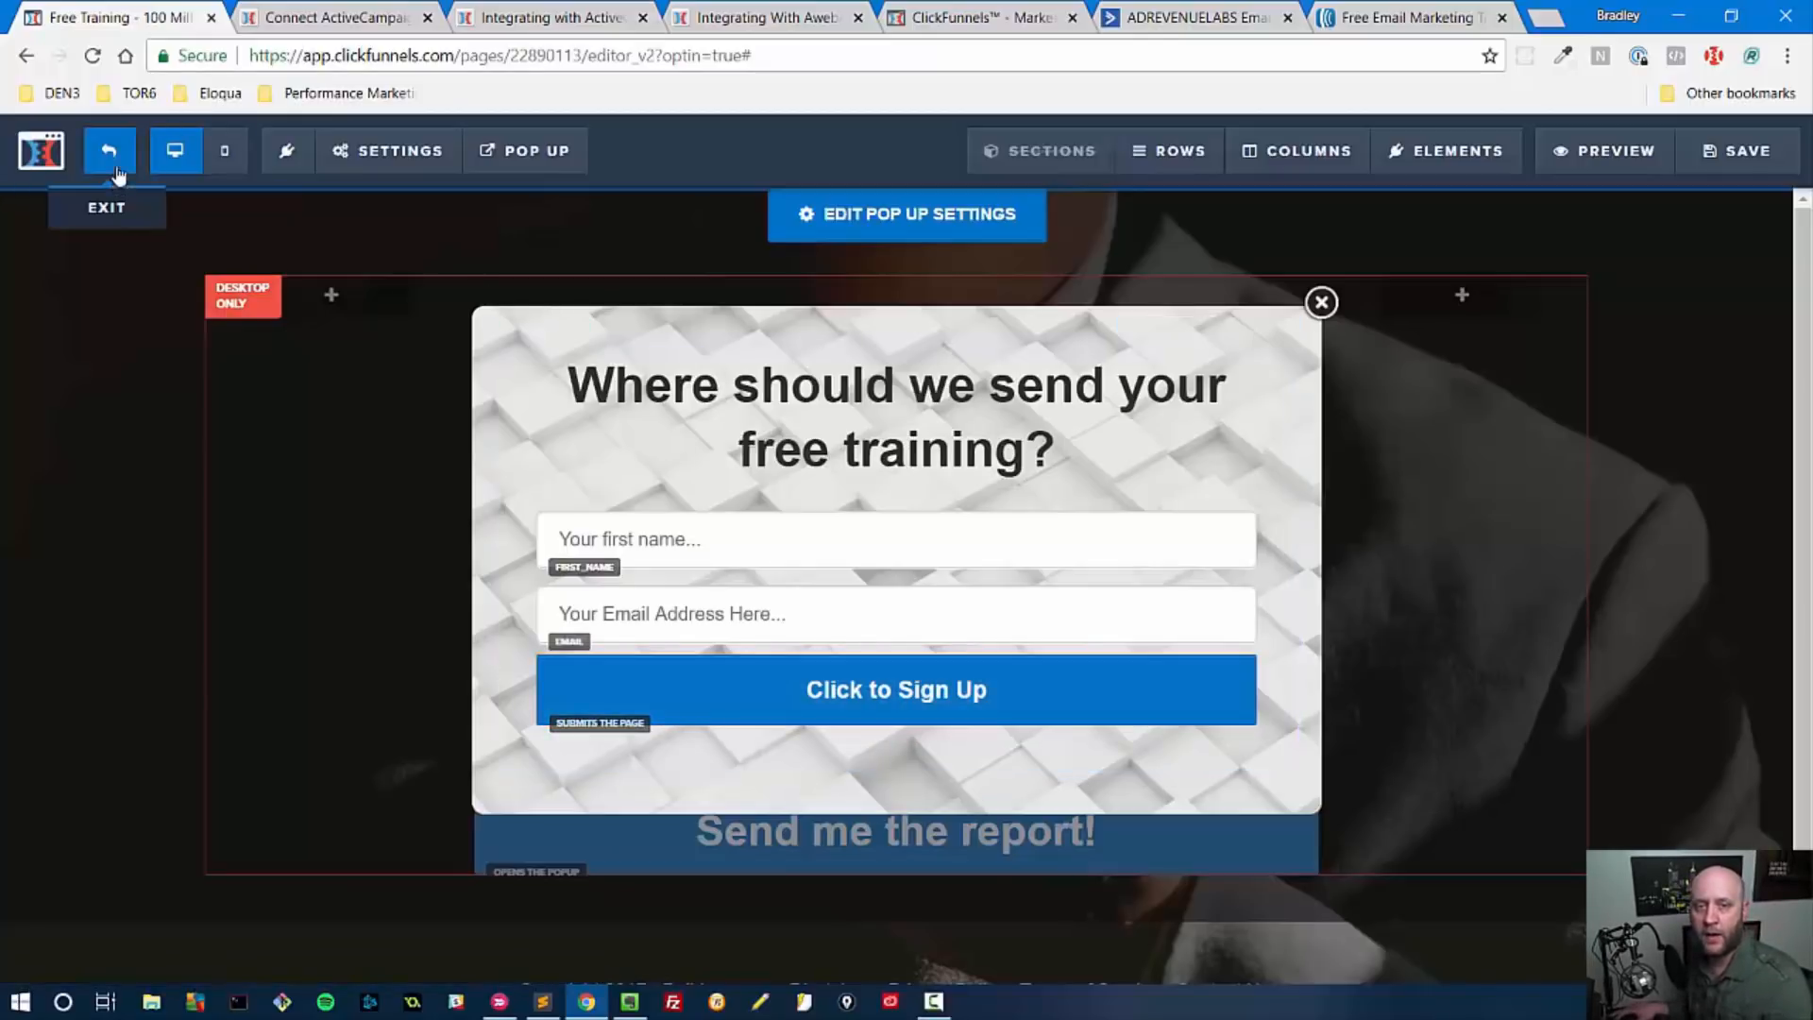
Exit the page editor and switch to the Optin step's Automation events.
click(1740, 151)
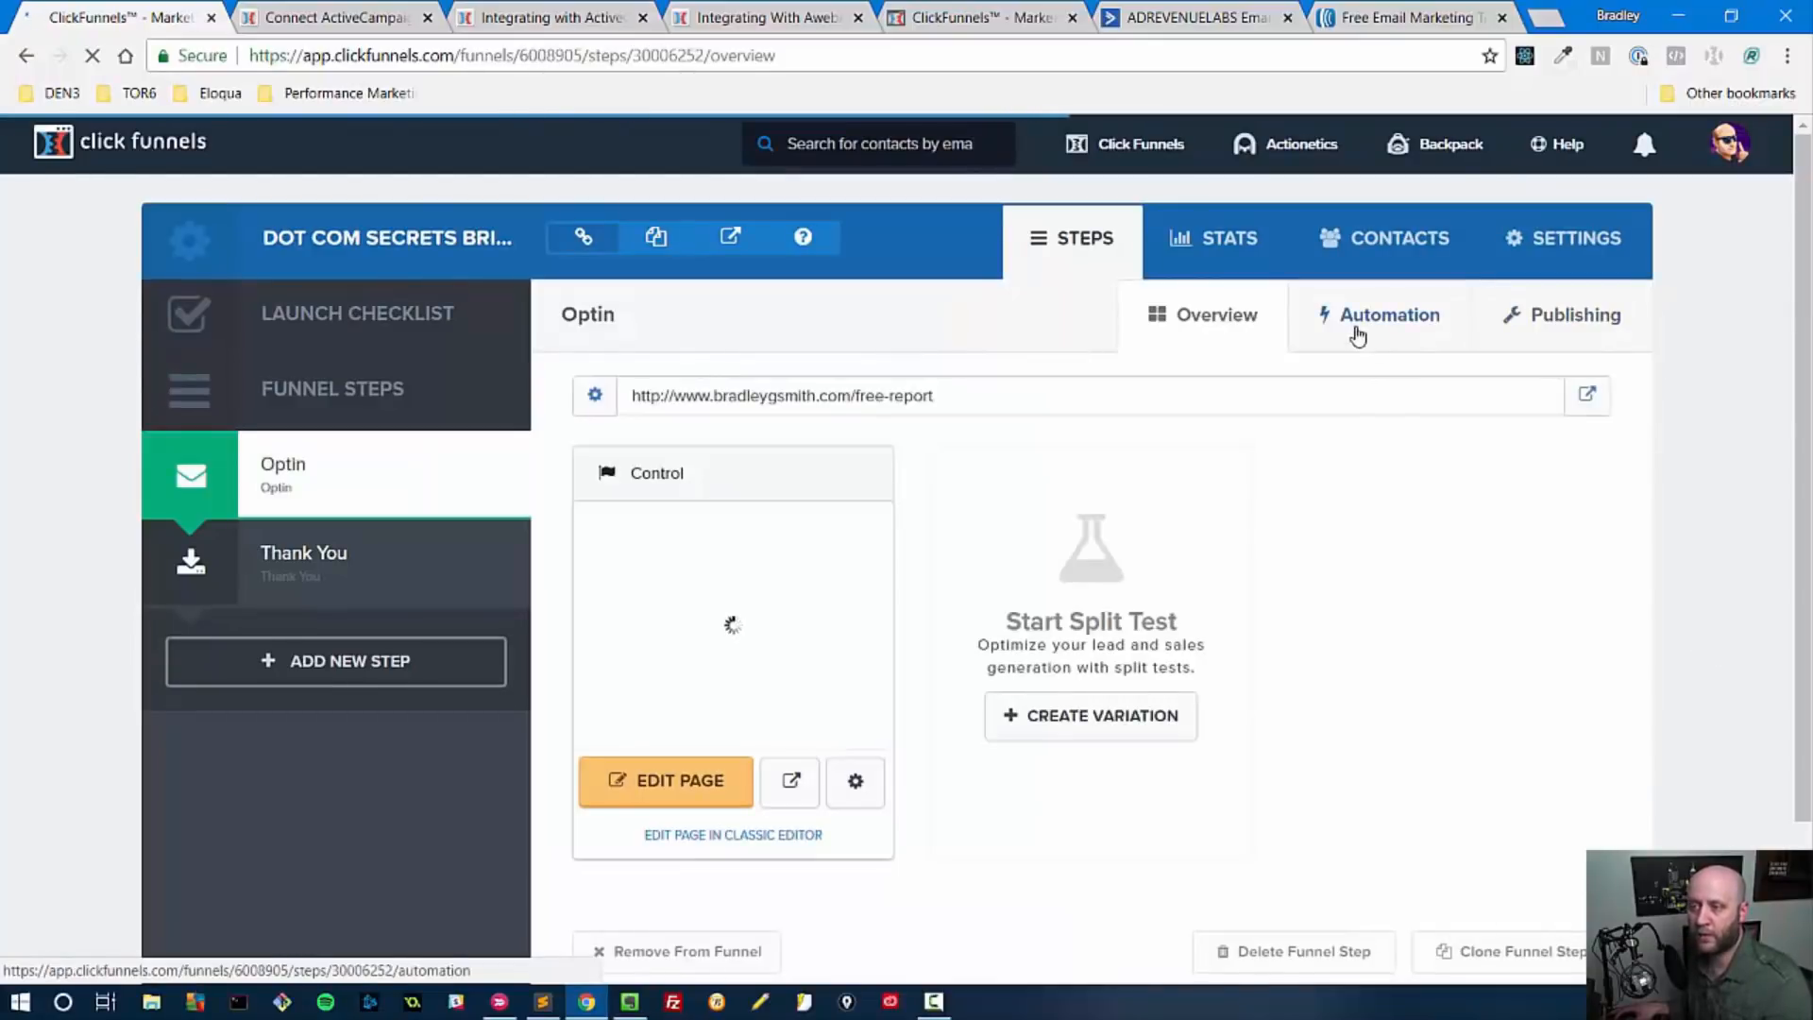
click(1388, 316)
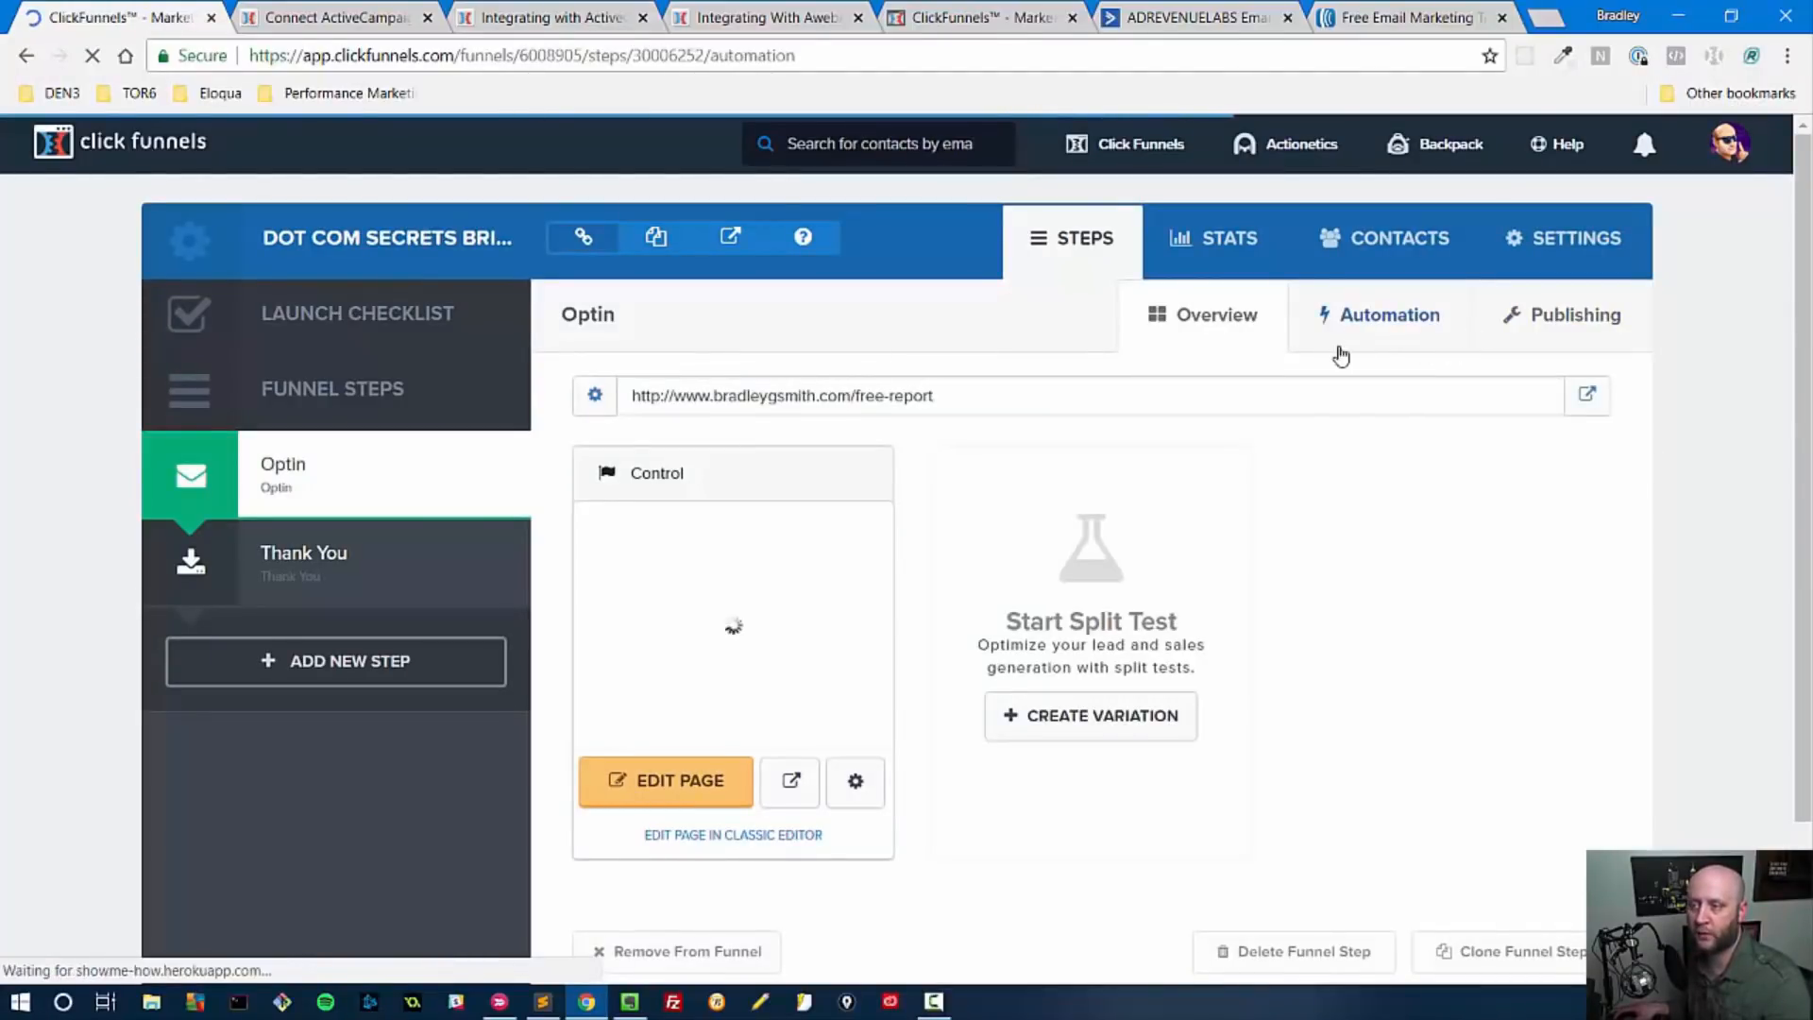
click(1389, 316)
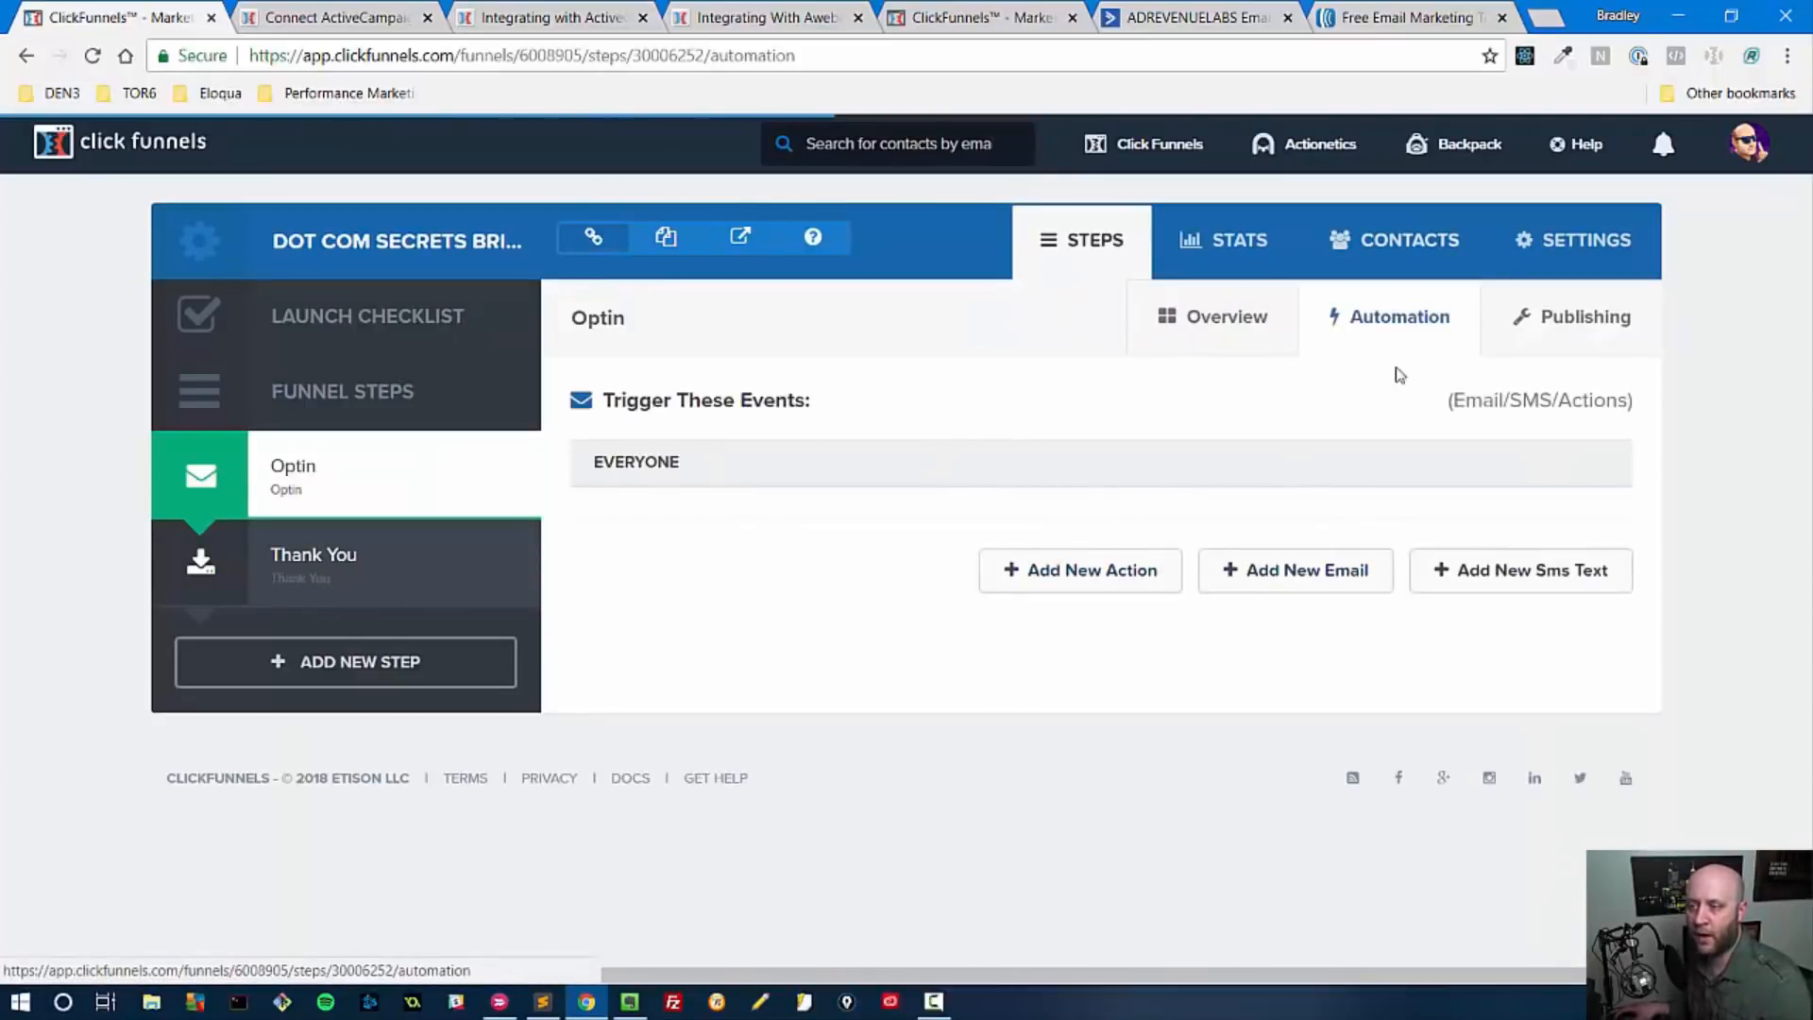
mouse_move(1085, 616)
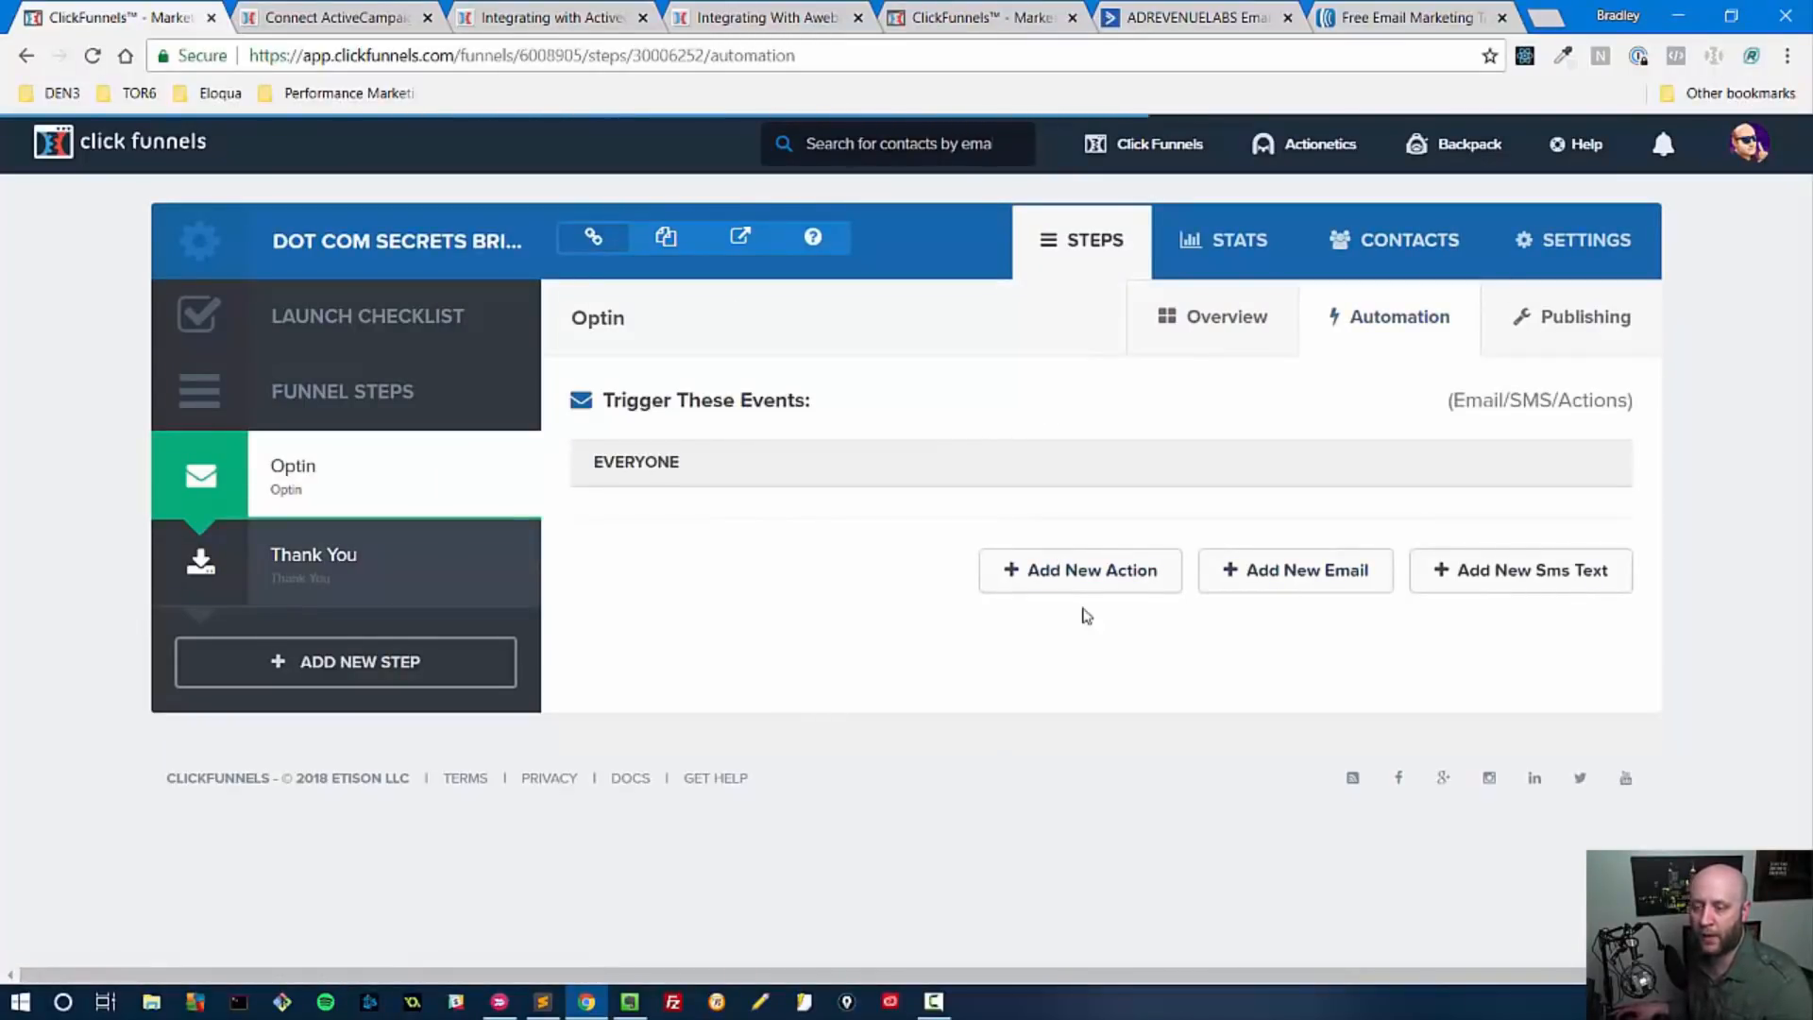
Create action 'ultimate guide 2 clickfunnels course', ClickFunnels Internal Add To List on Affiliate Bootcamp Email List.
click(1078, 570)
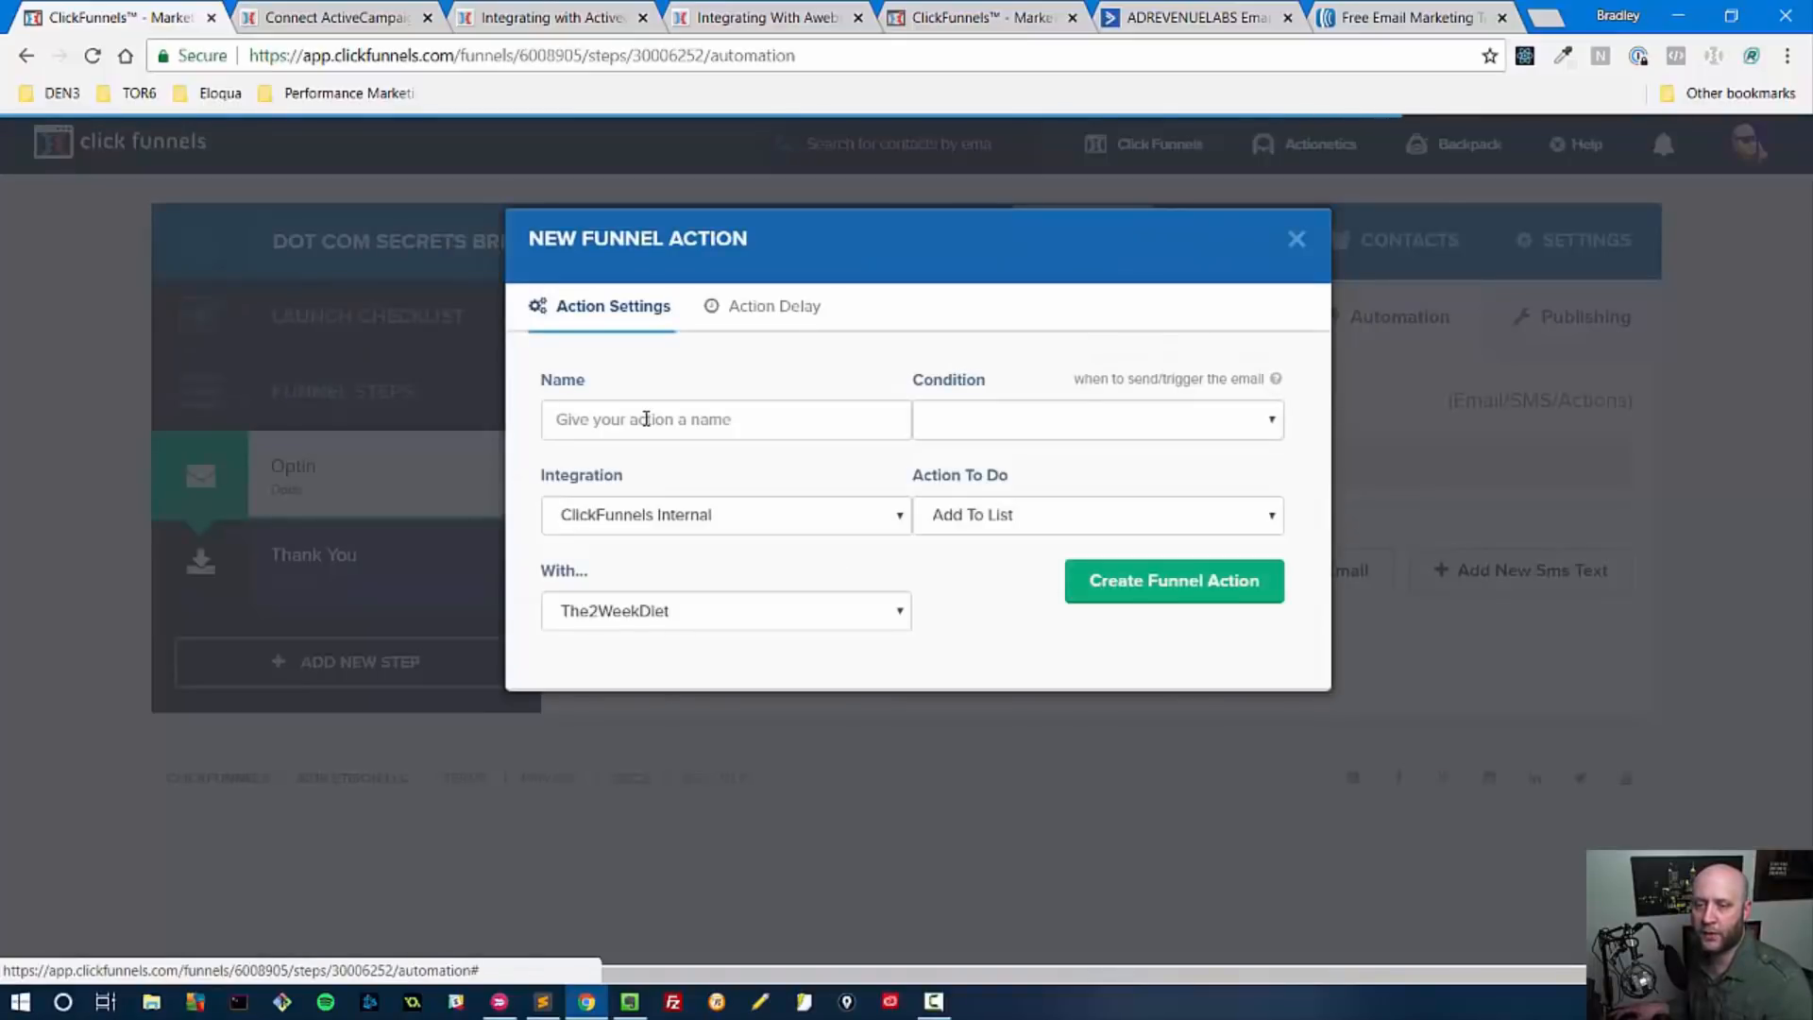
click(1171, 580)
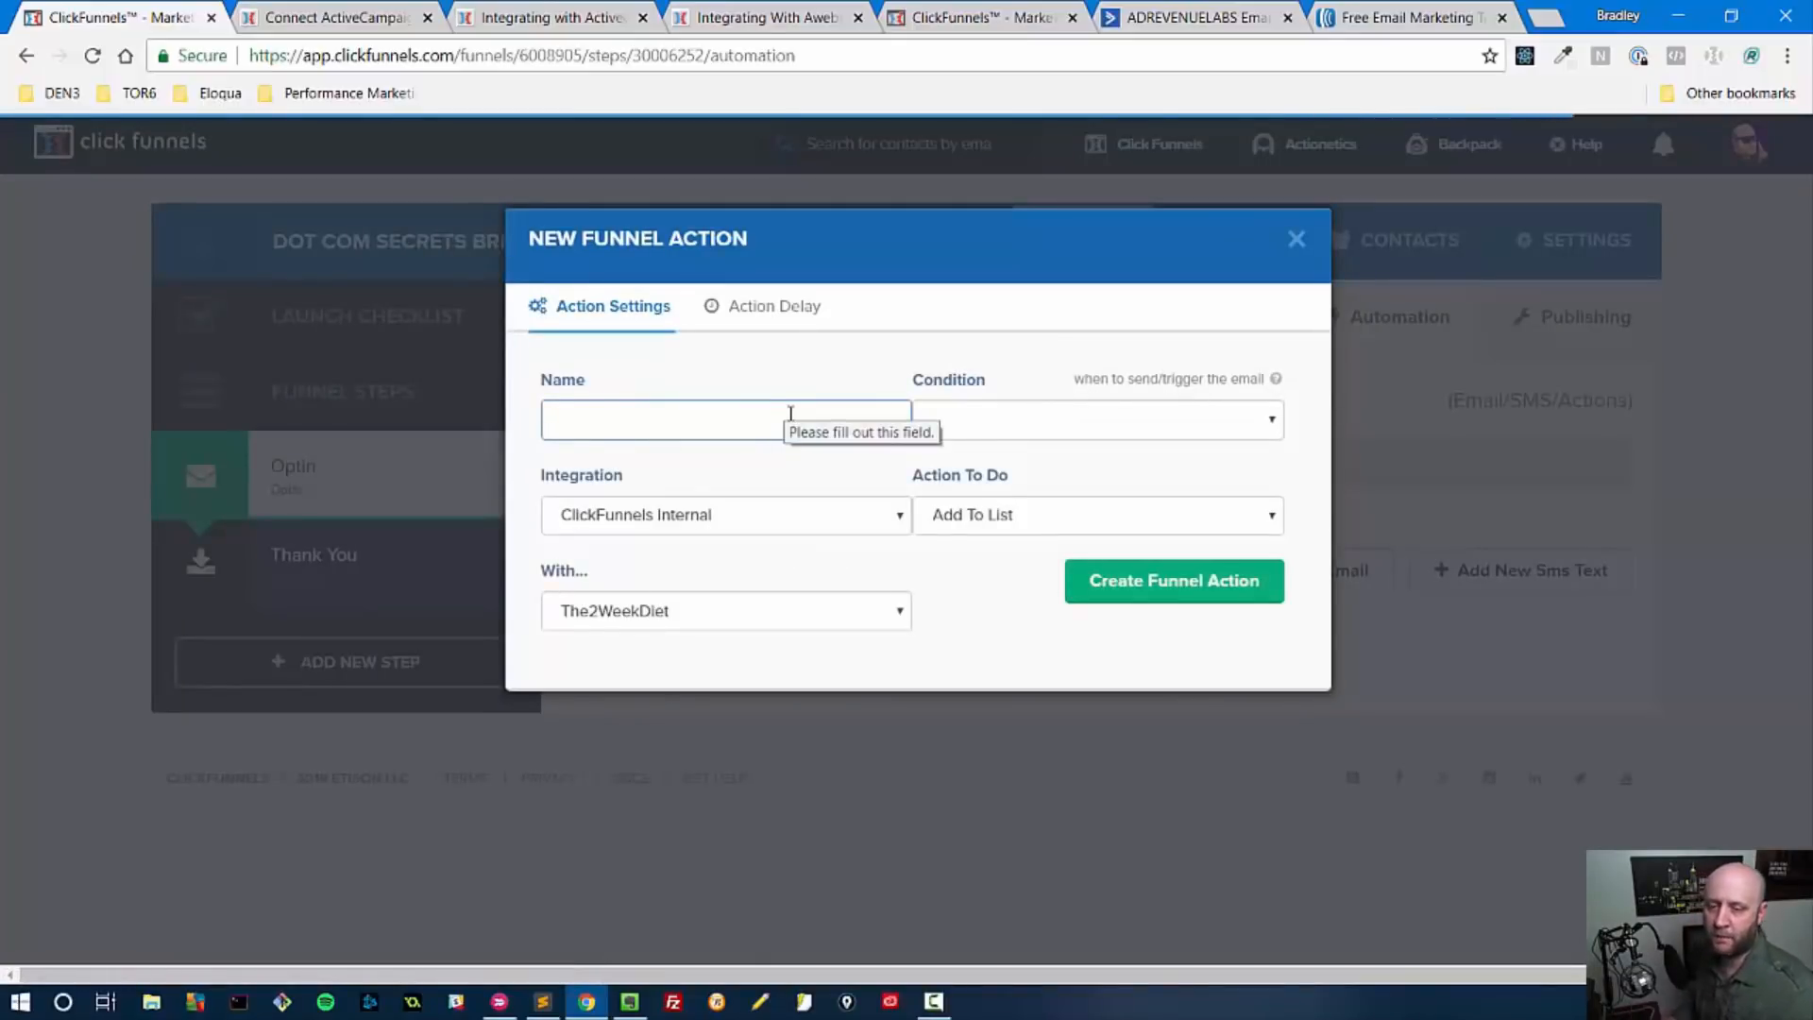
text(ult)
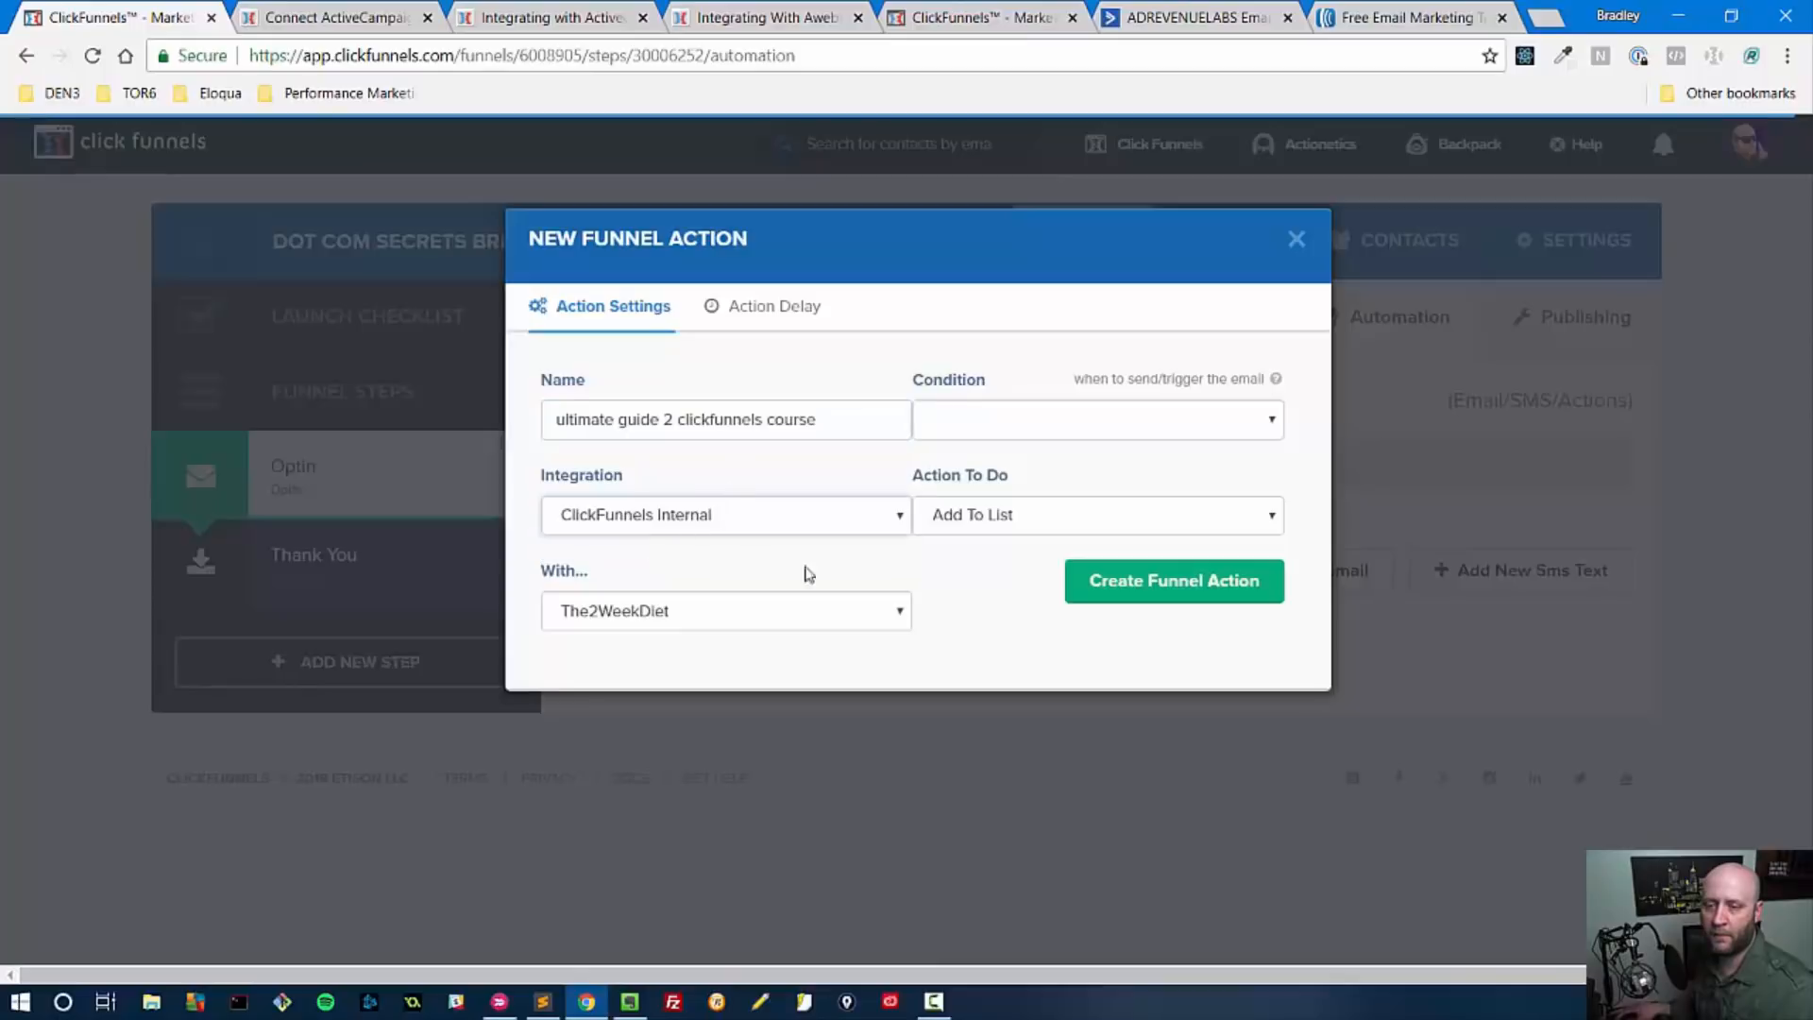
click(1095, 514)
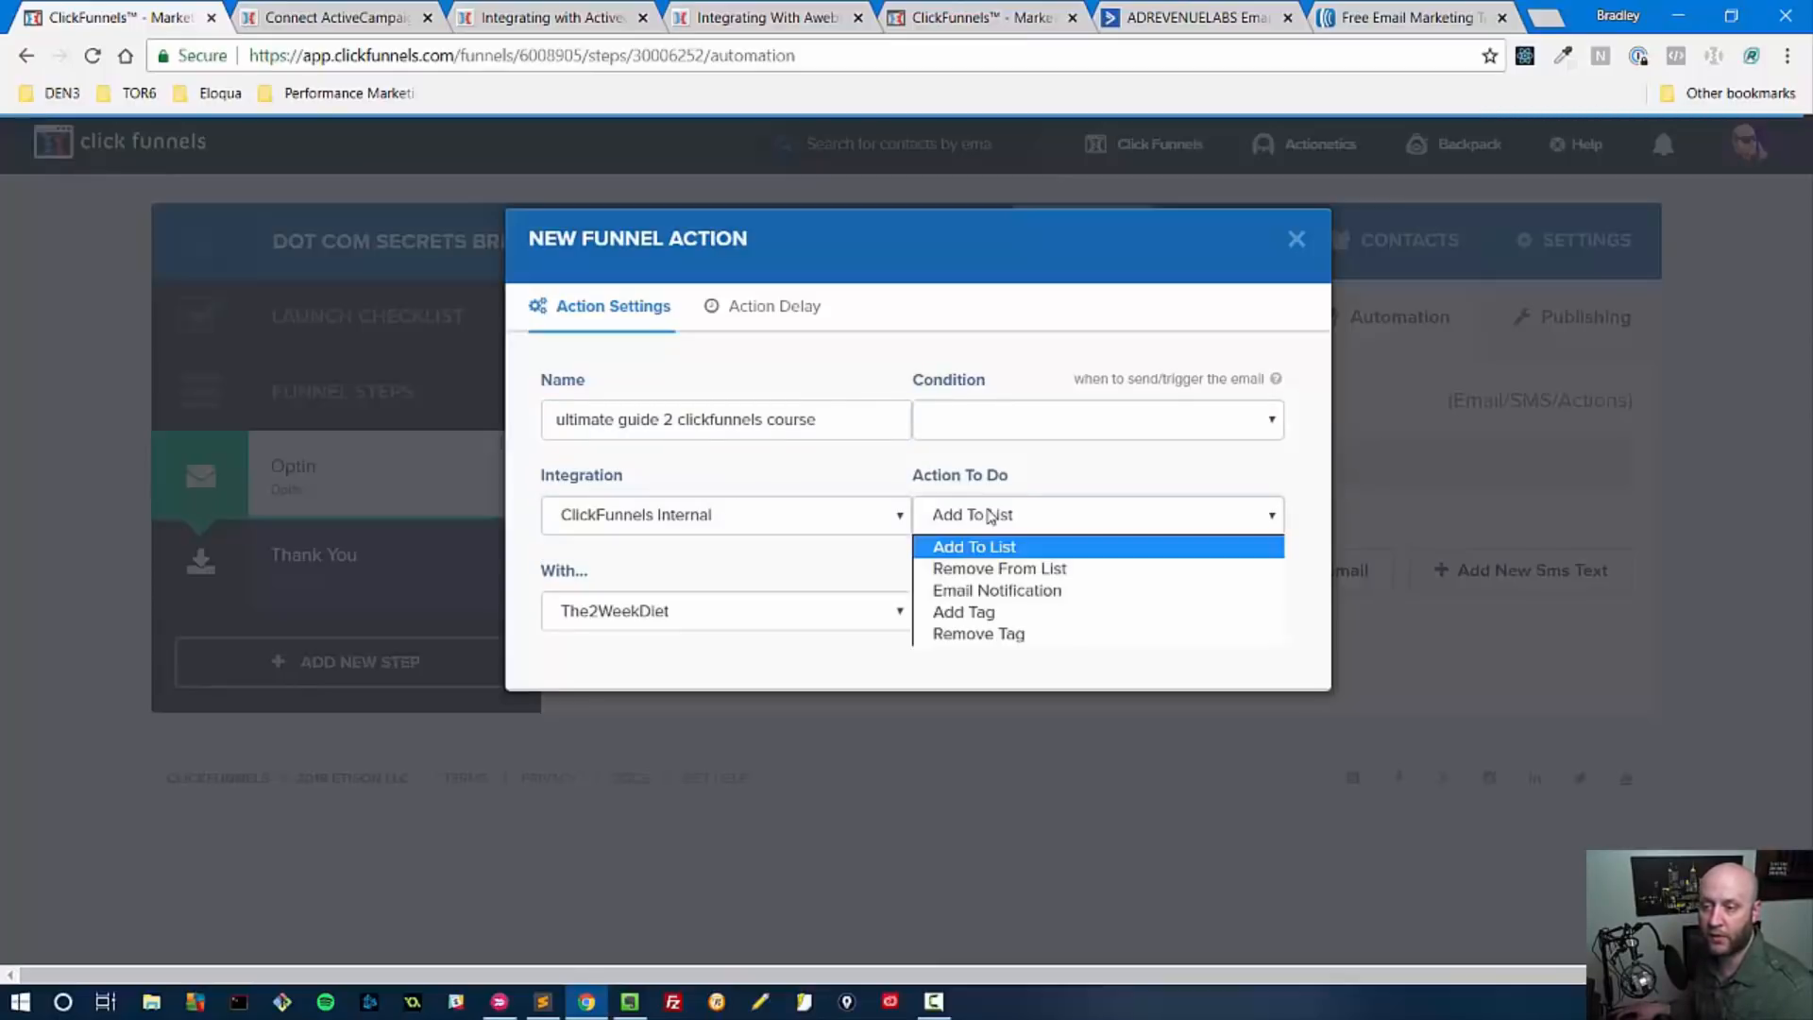
mouse_move(1000, 635)
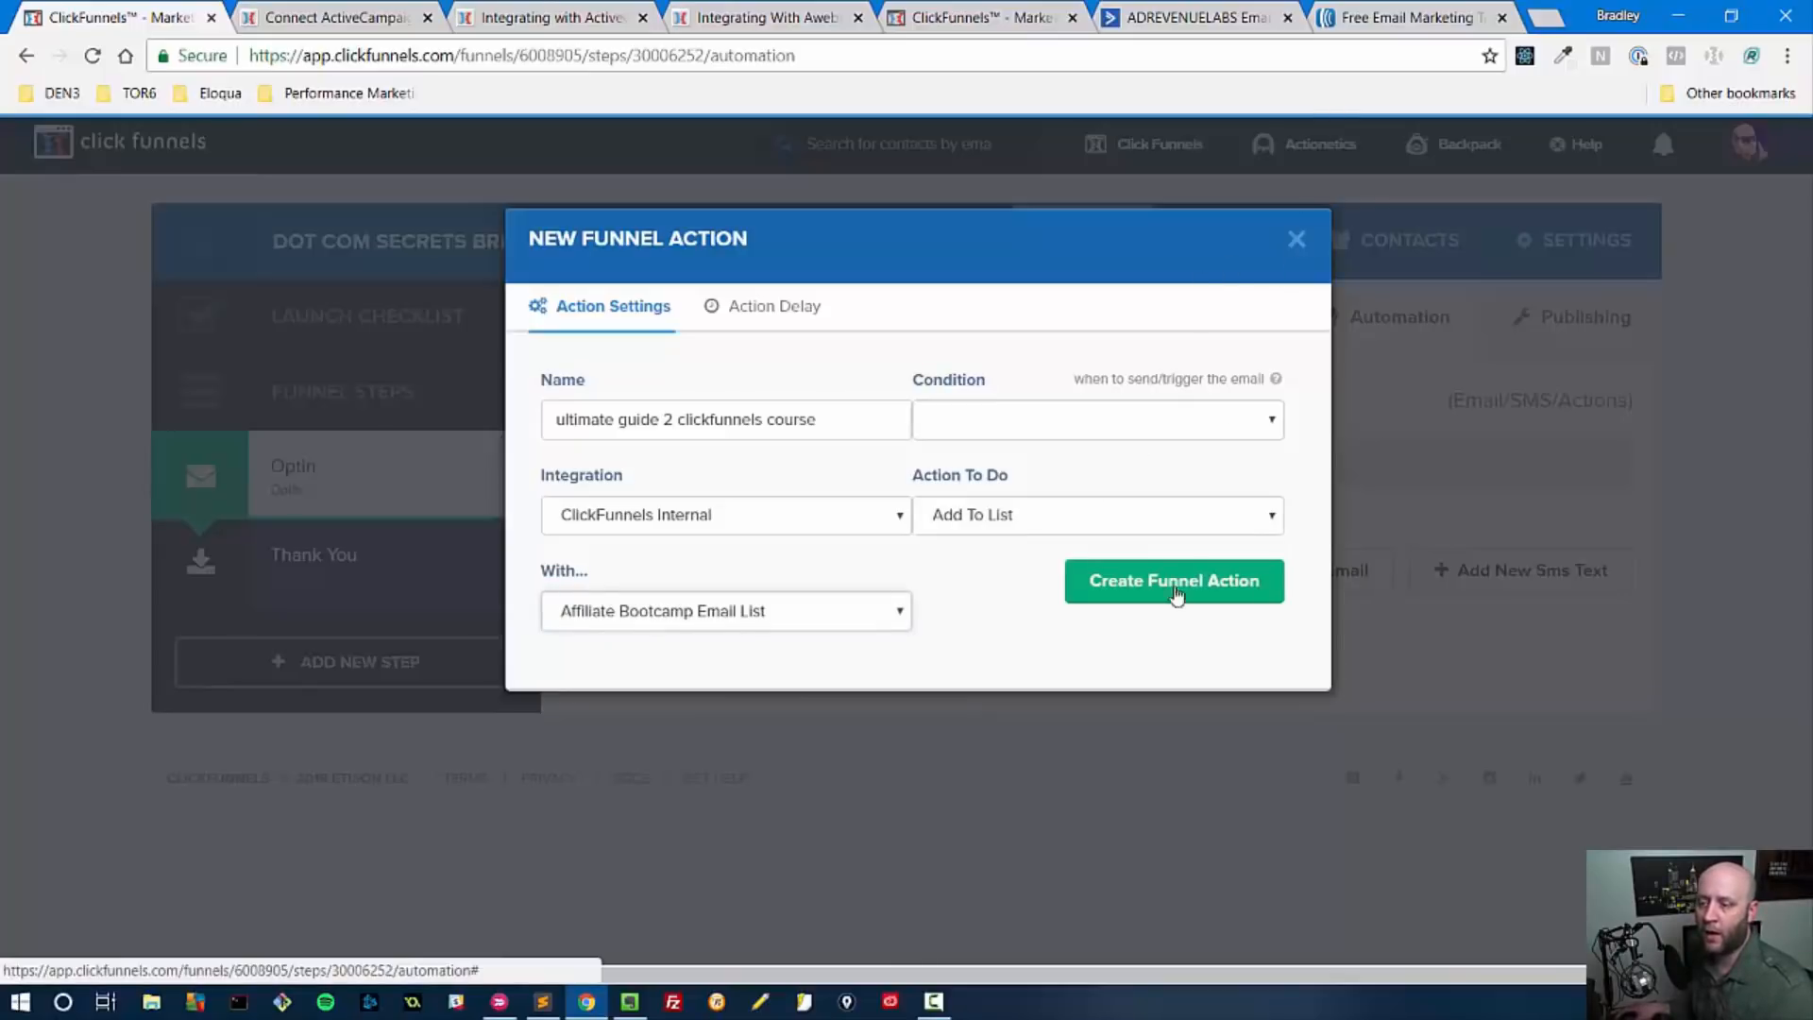
click(1173, 580)
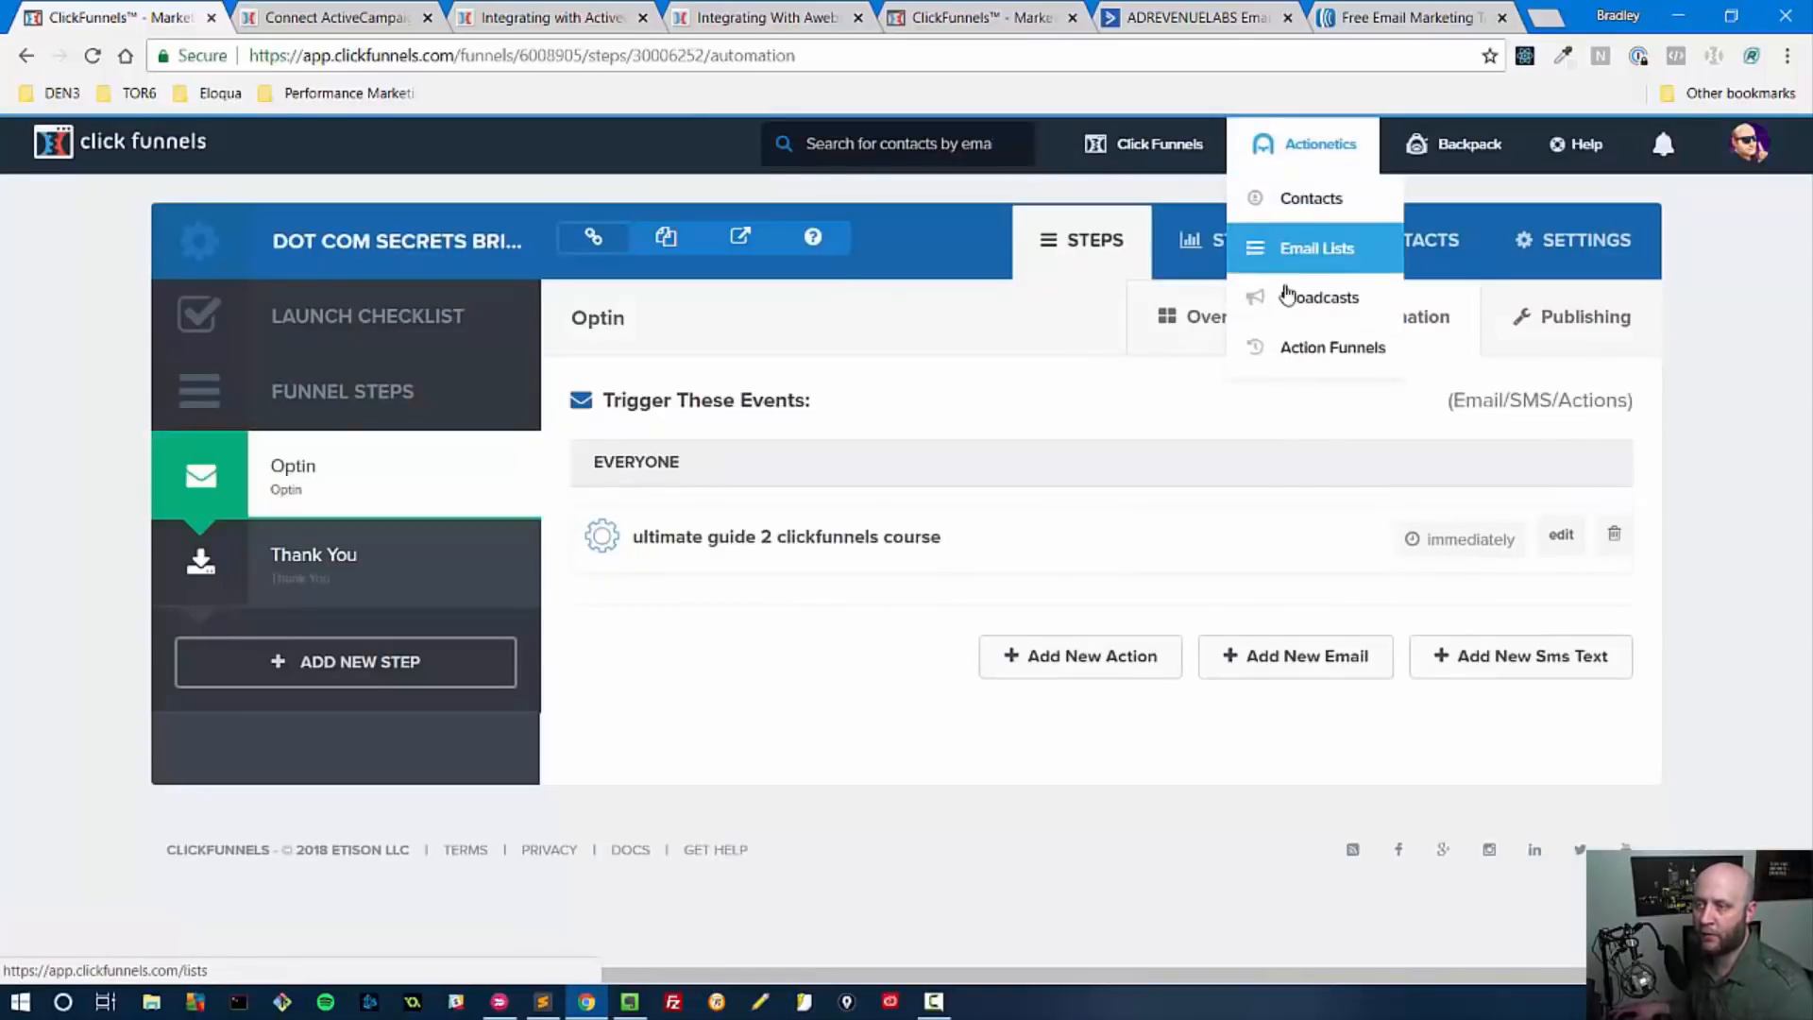
mouse_move(1331, 347)
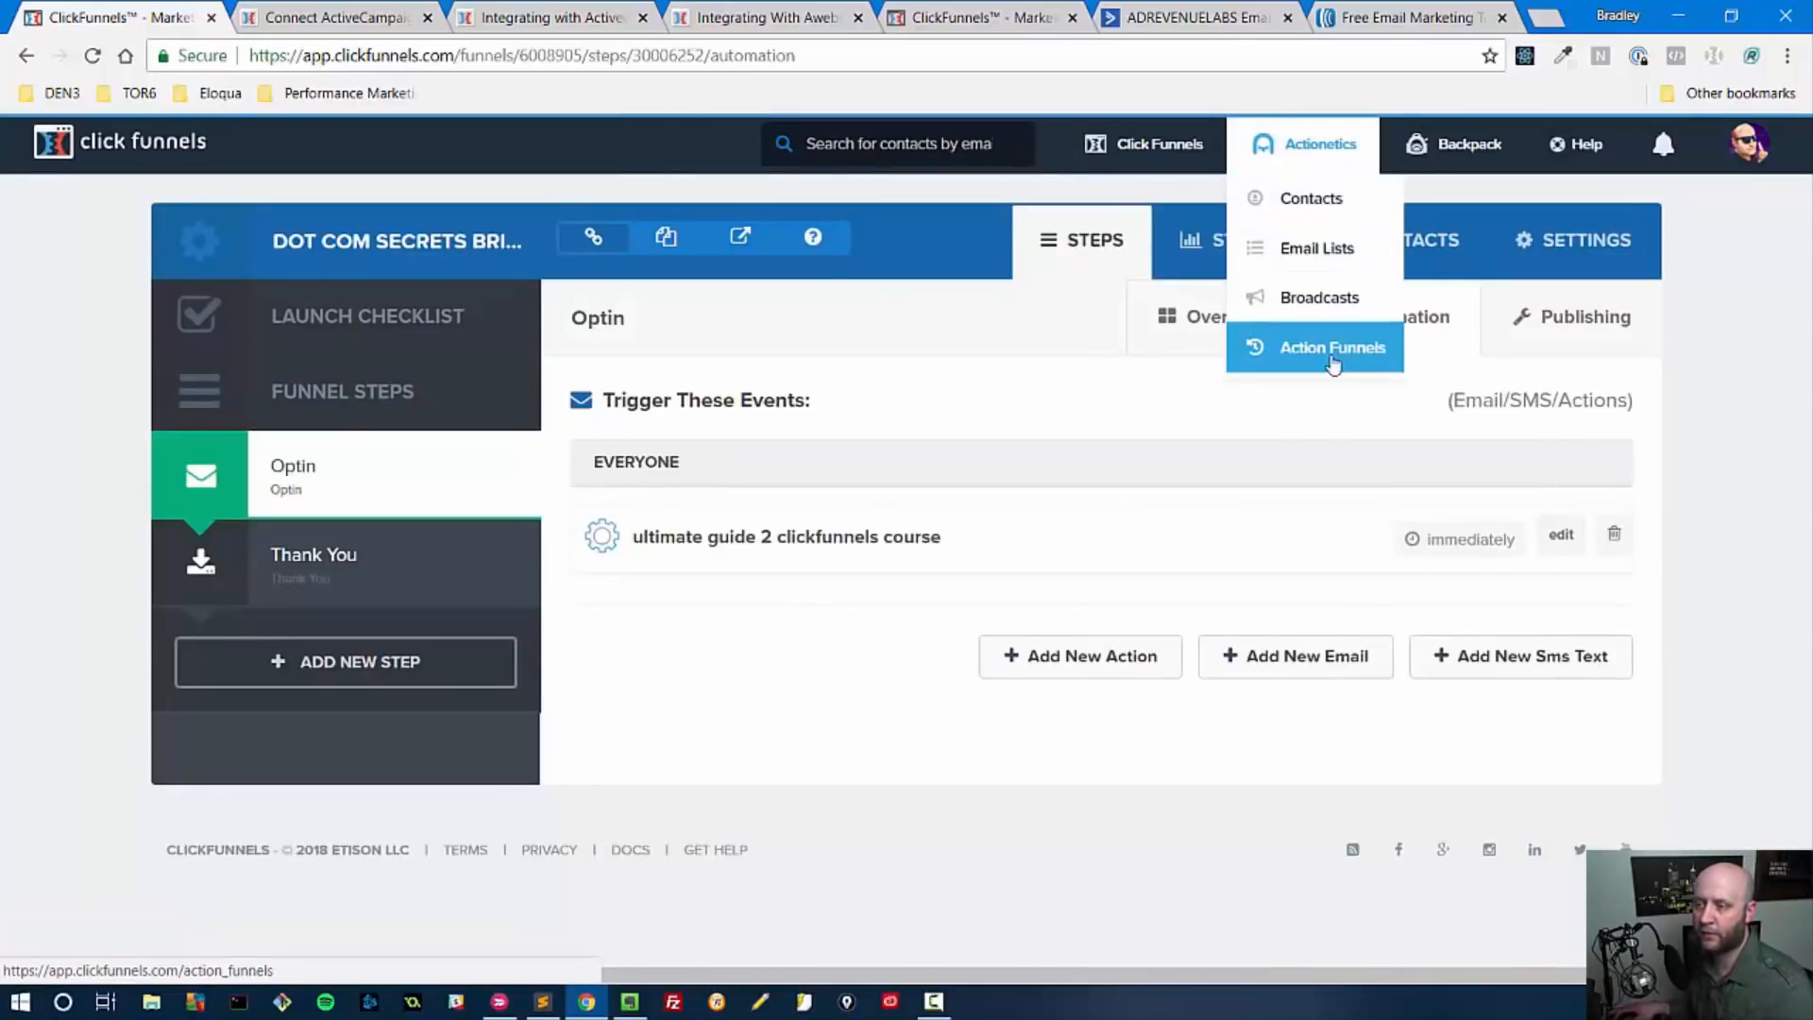
mouse_move(1317, 248)
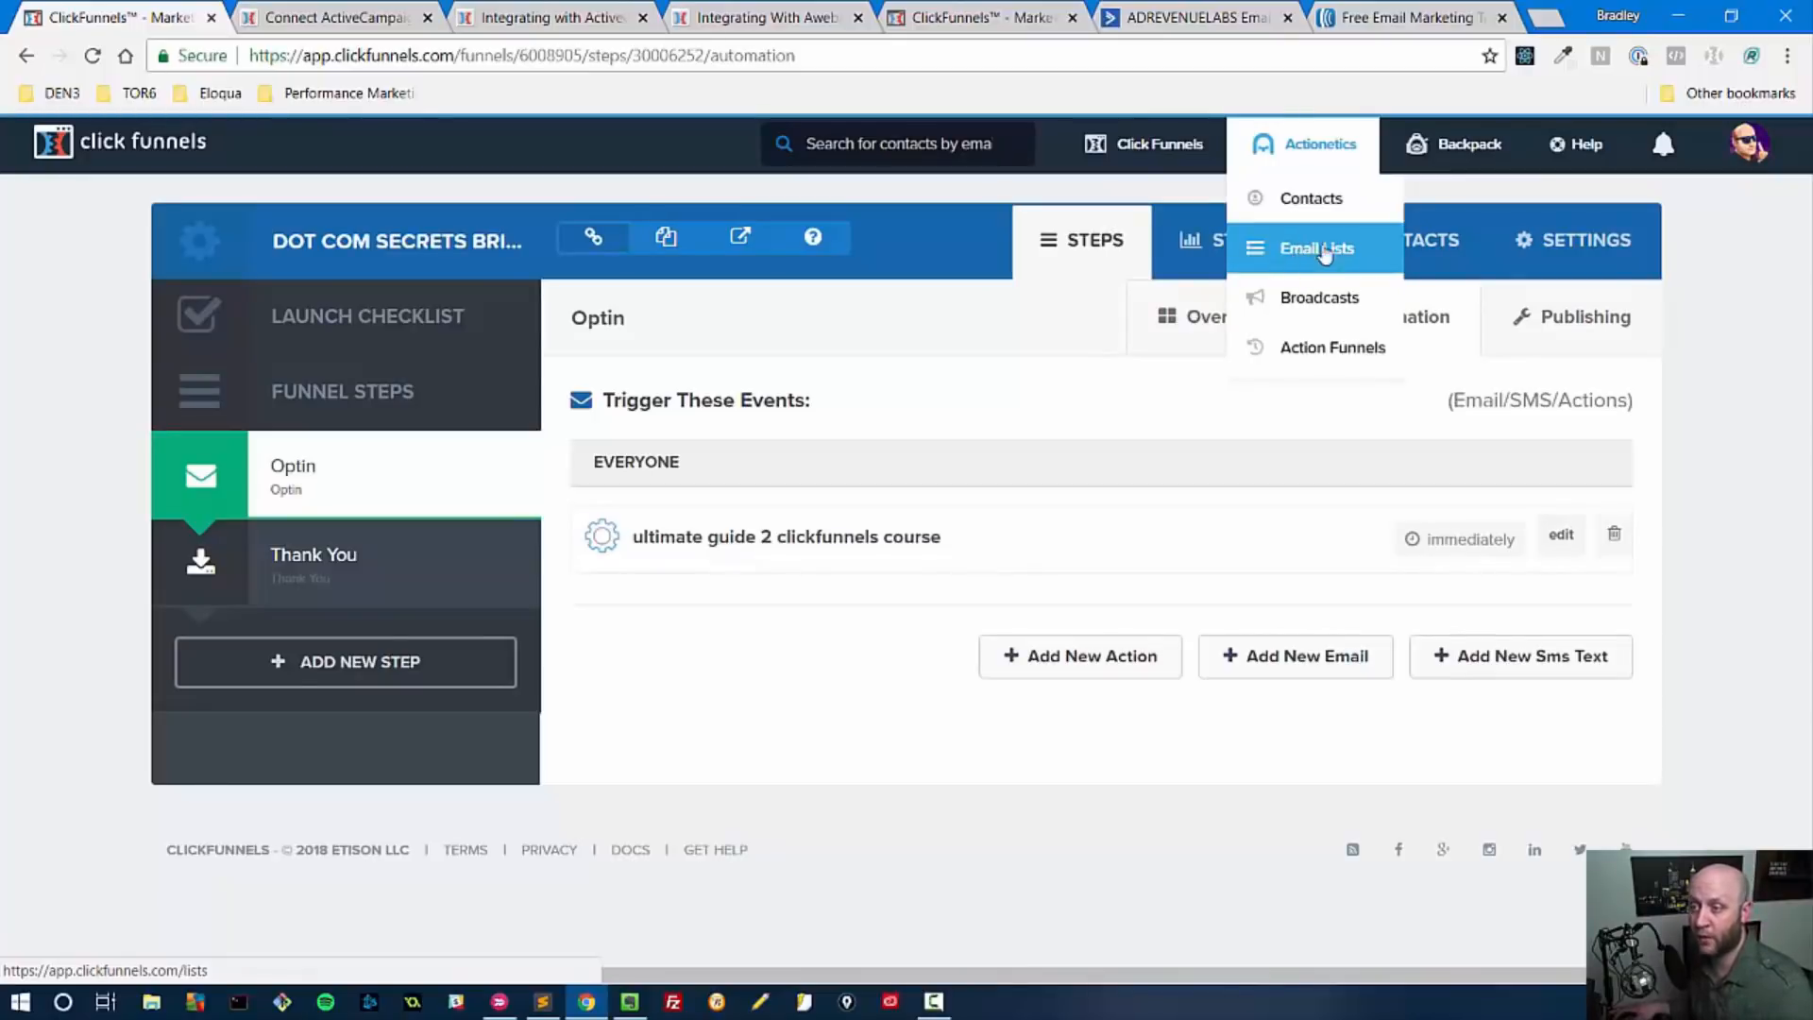
mouse_move(1332, 348)
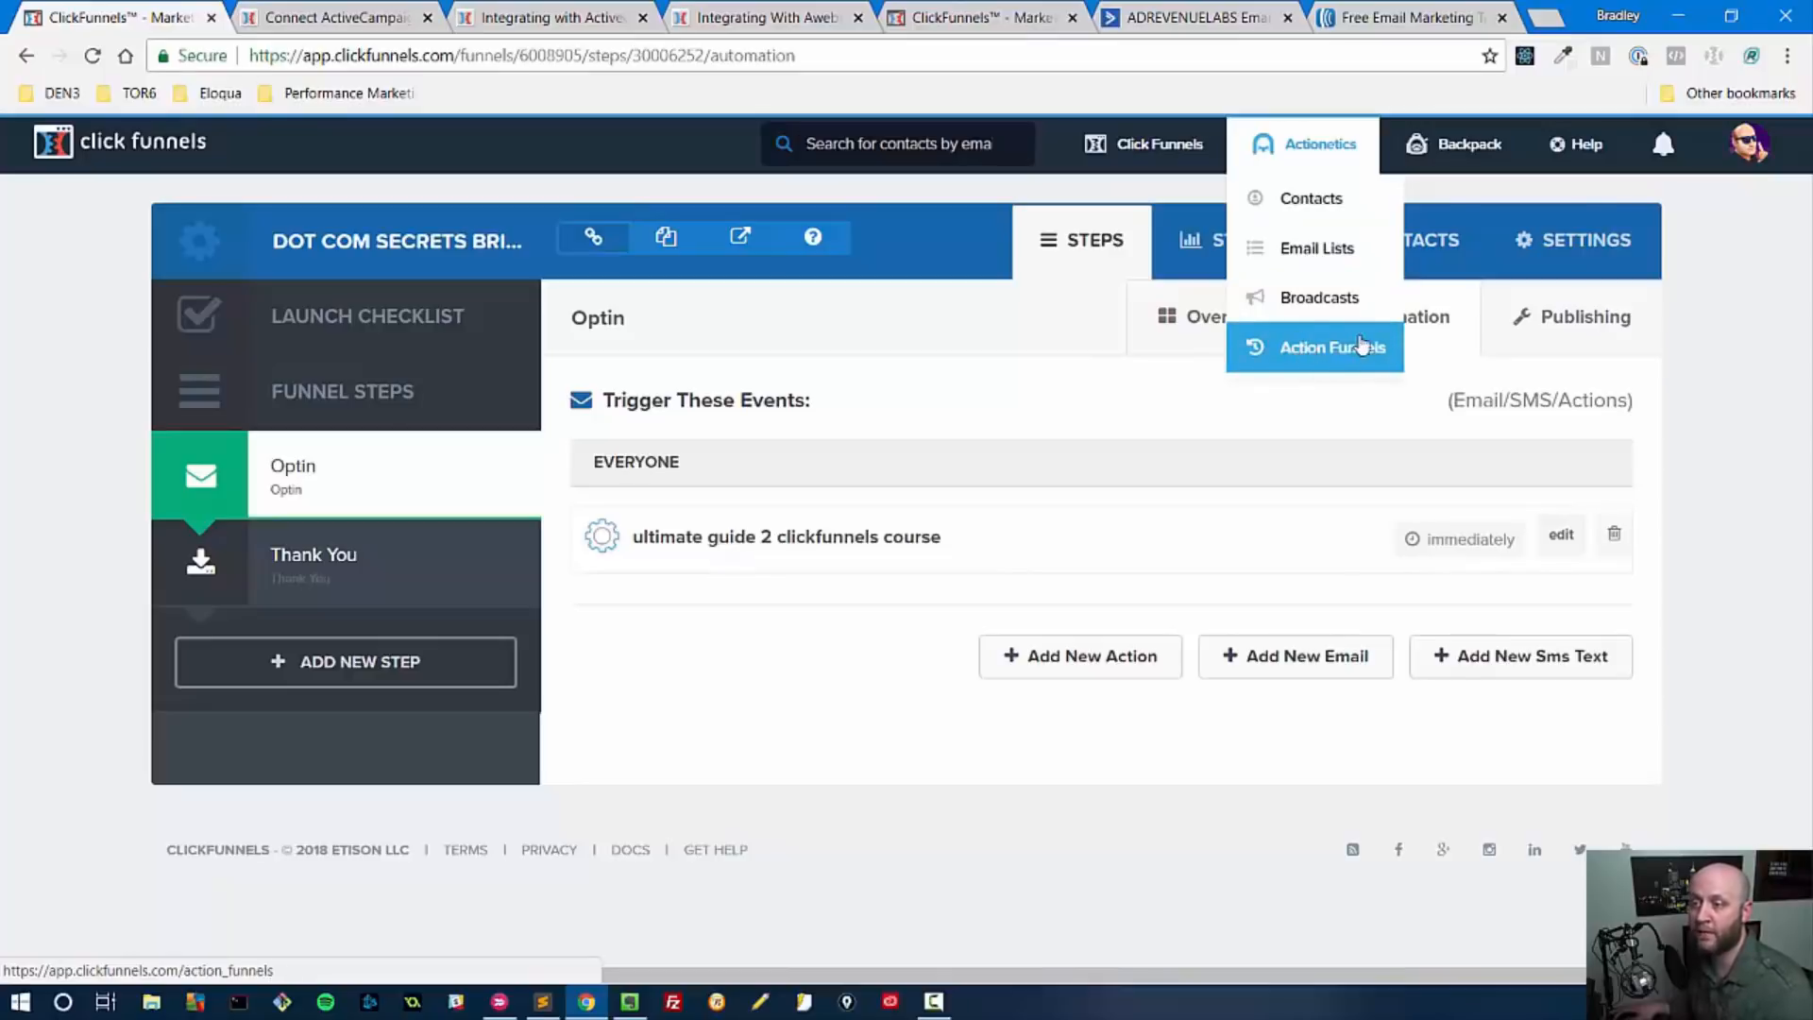